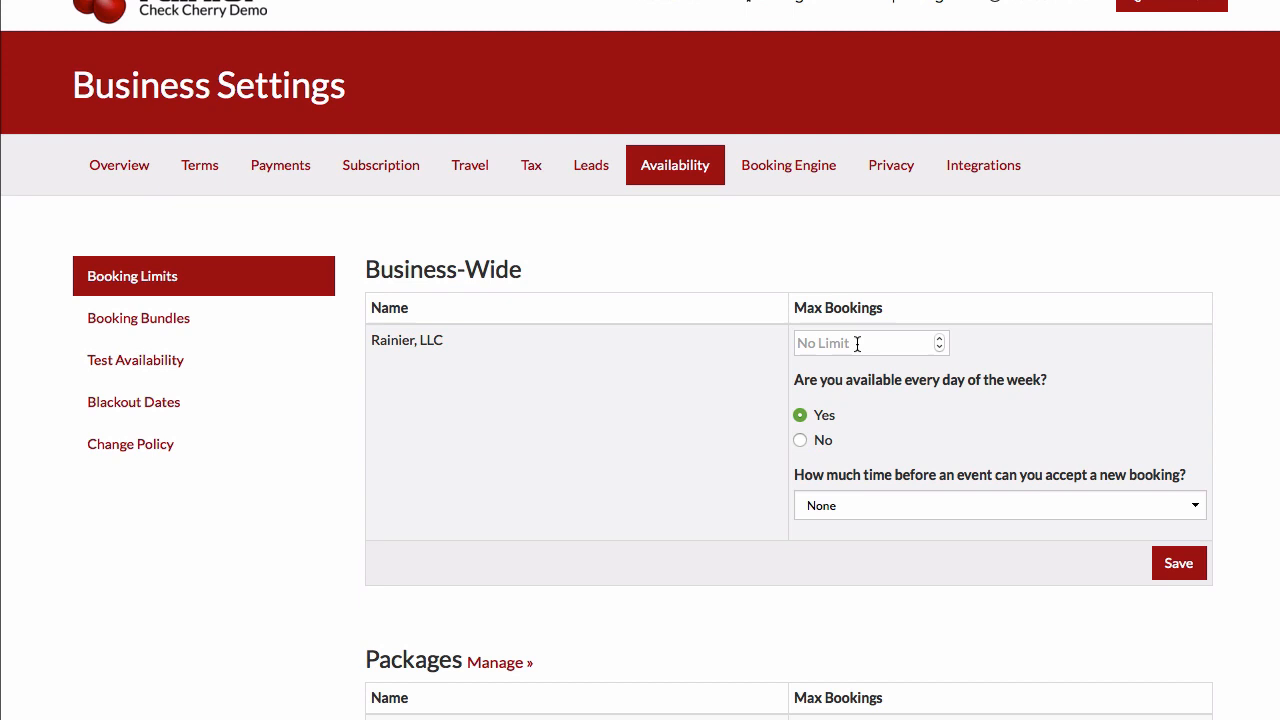
mouse_move(867, 342)
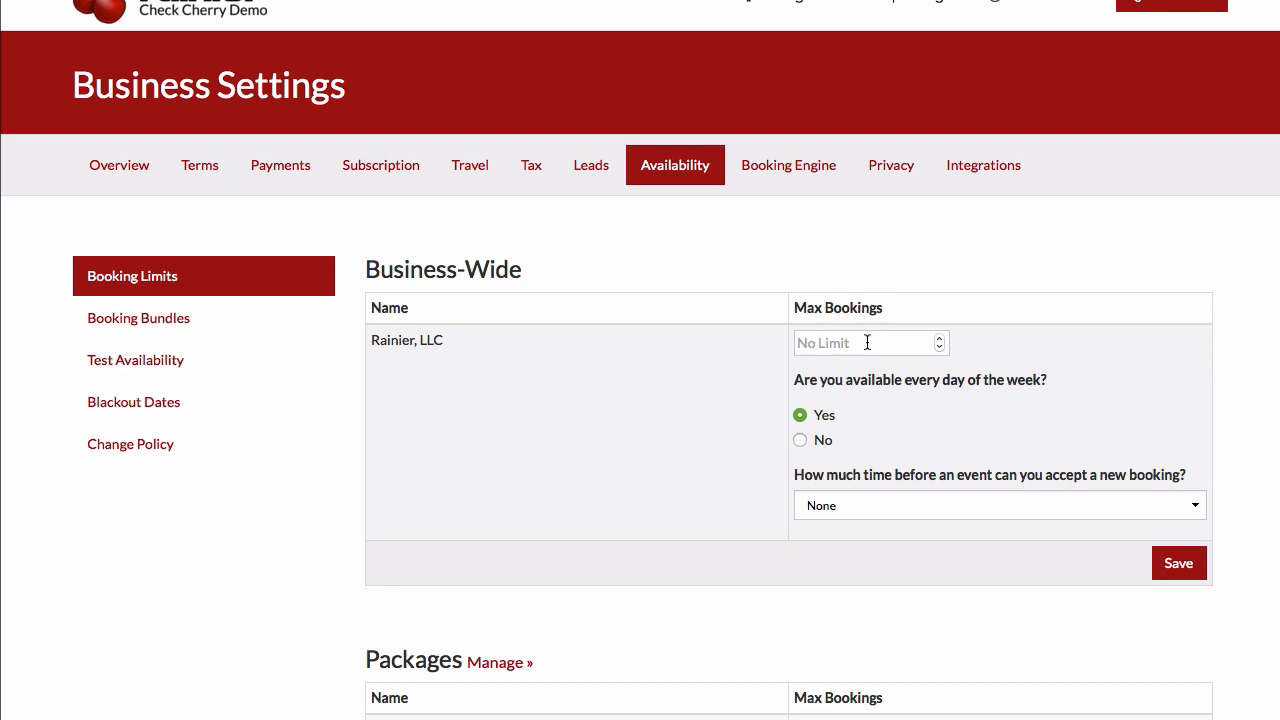
Step: Enter 1 as the business-wide maximum bookings for Rainier, LLC
text(1)
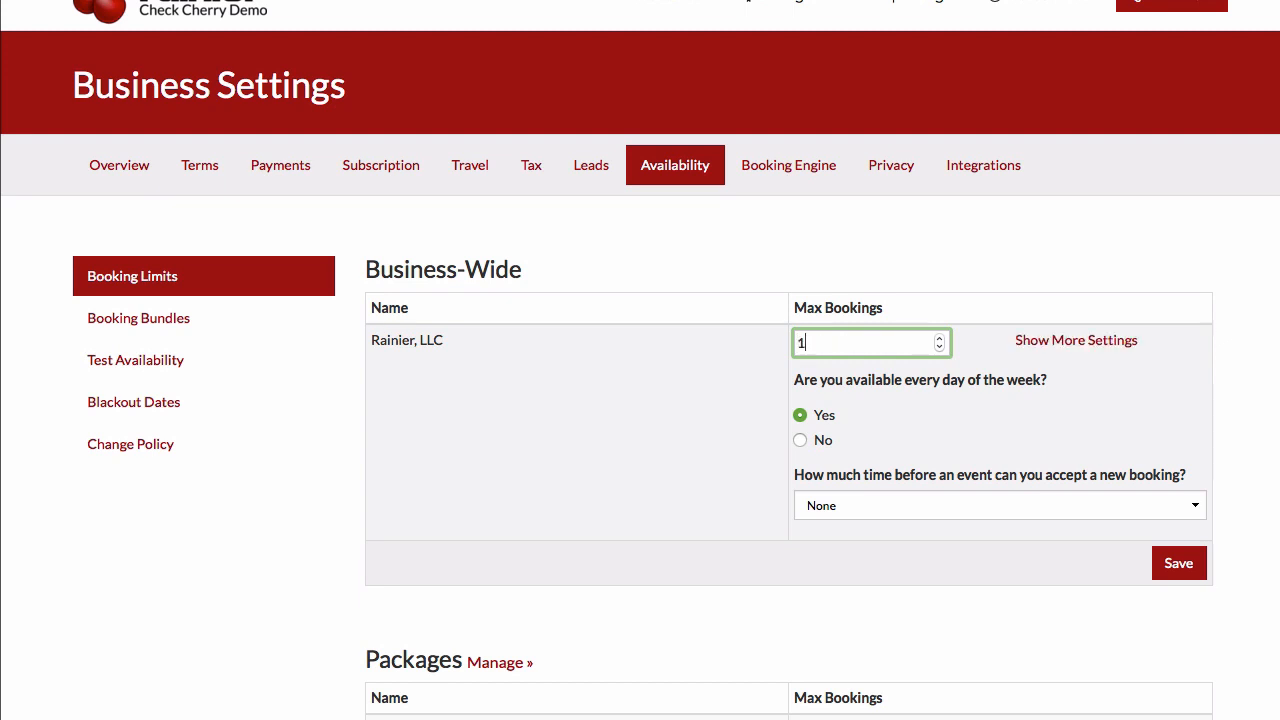
mouse_move(860, 420)
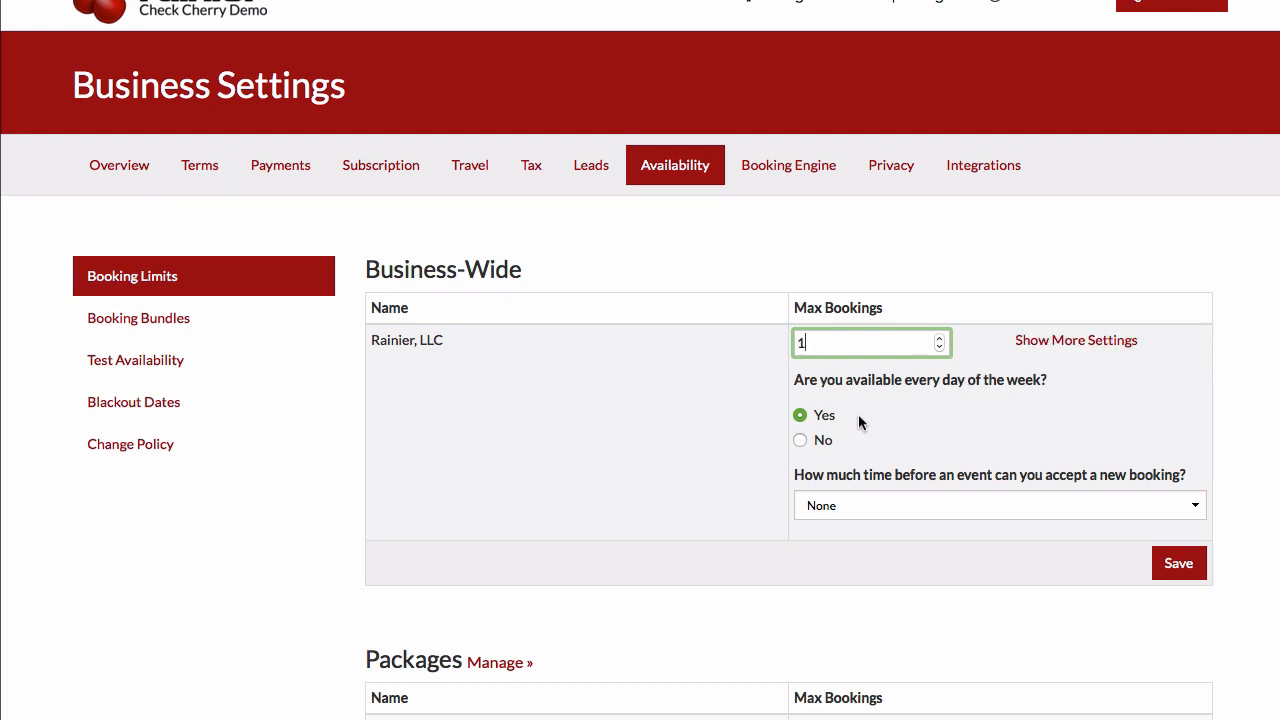
mouse_move(814, 446)
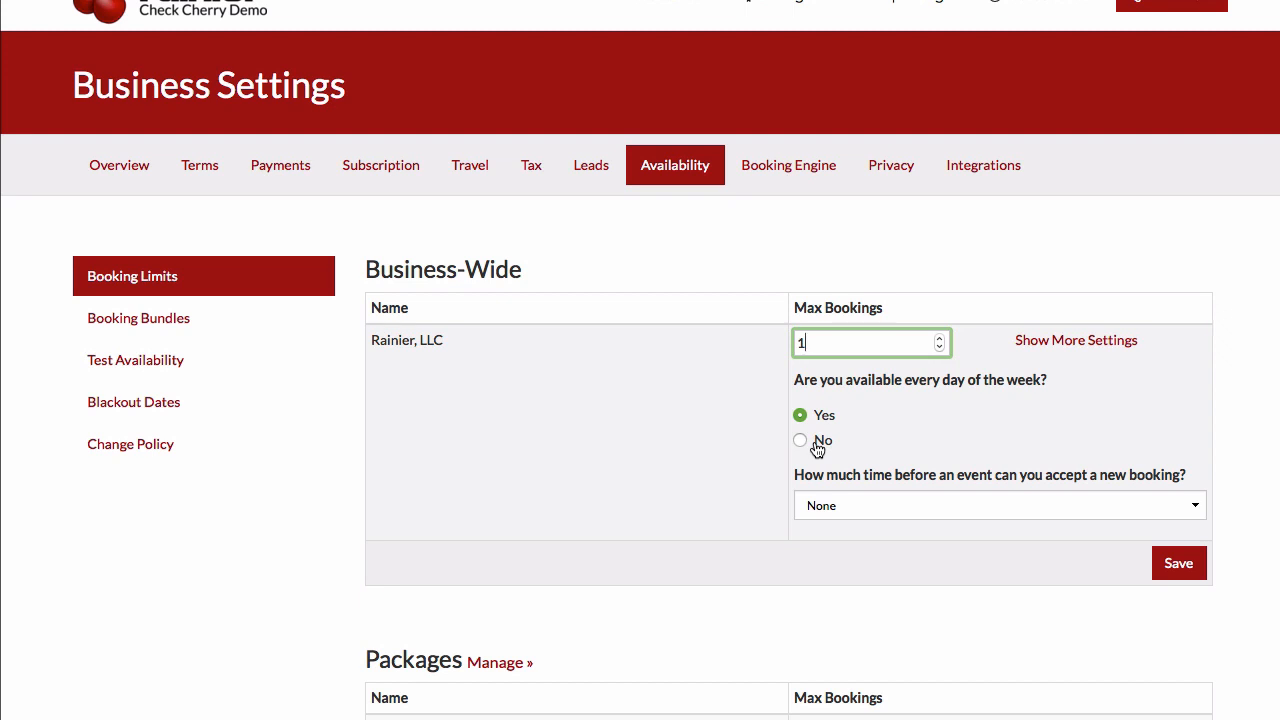
Step: Mark the business not available every day, with Friday off and Monday from 11:00 AM
click(800, 440)
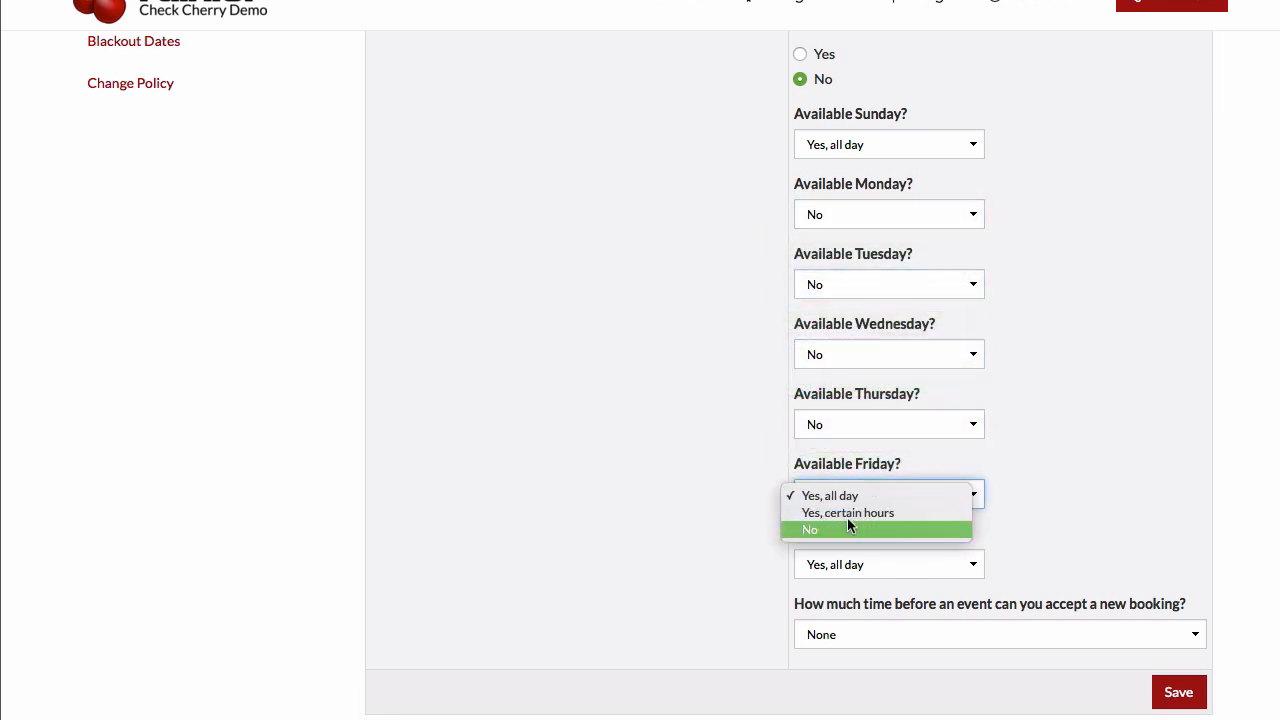
click(810, 529)
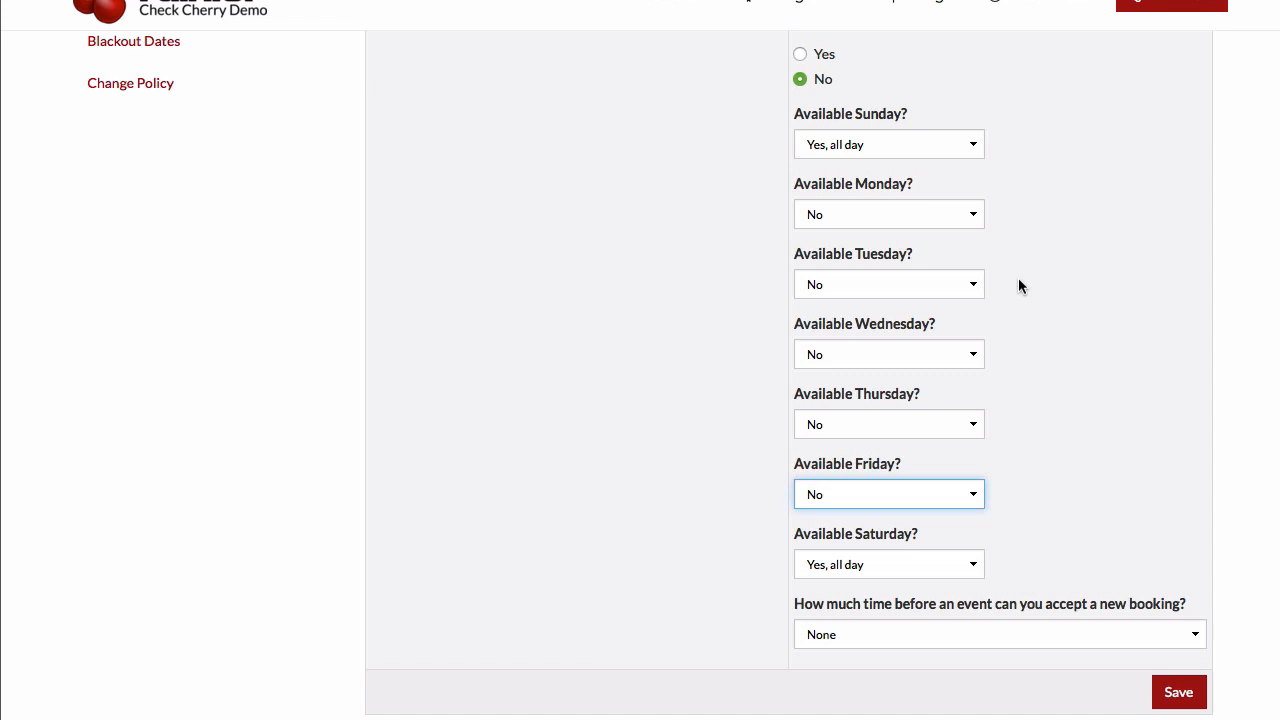
mouse_move(928, 233)
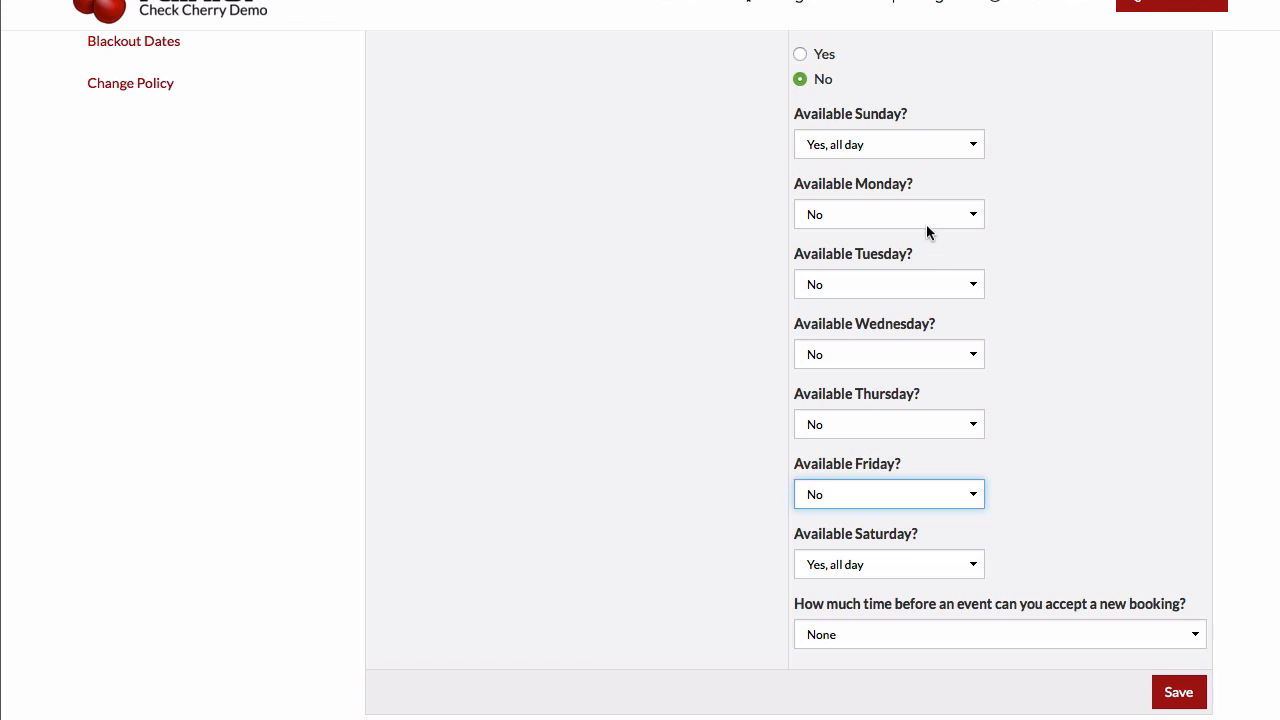
click(889, 214)
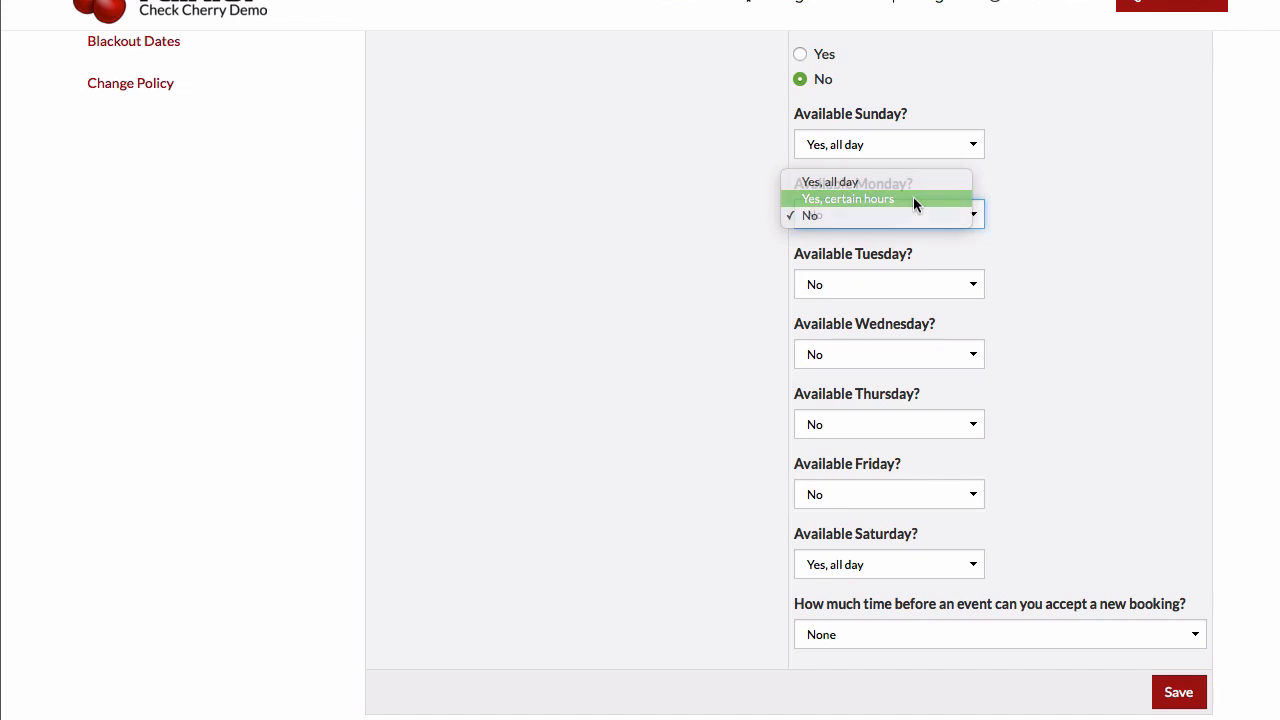
click(849, 198)
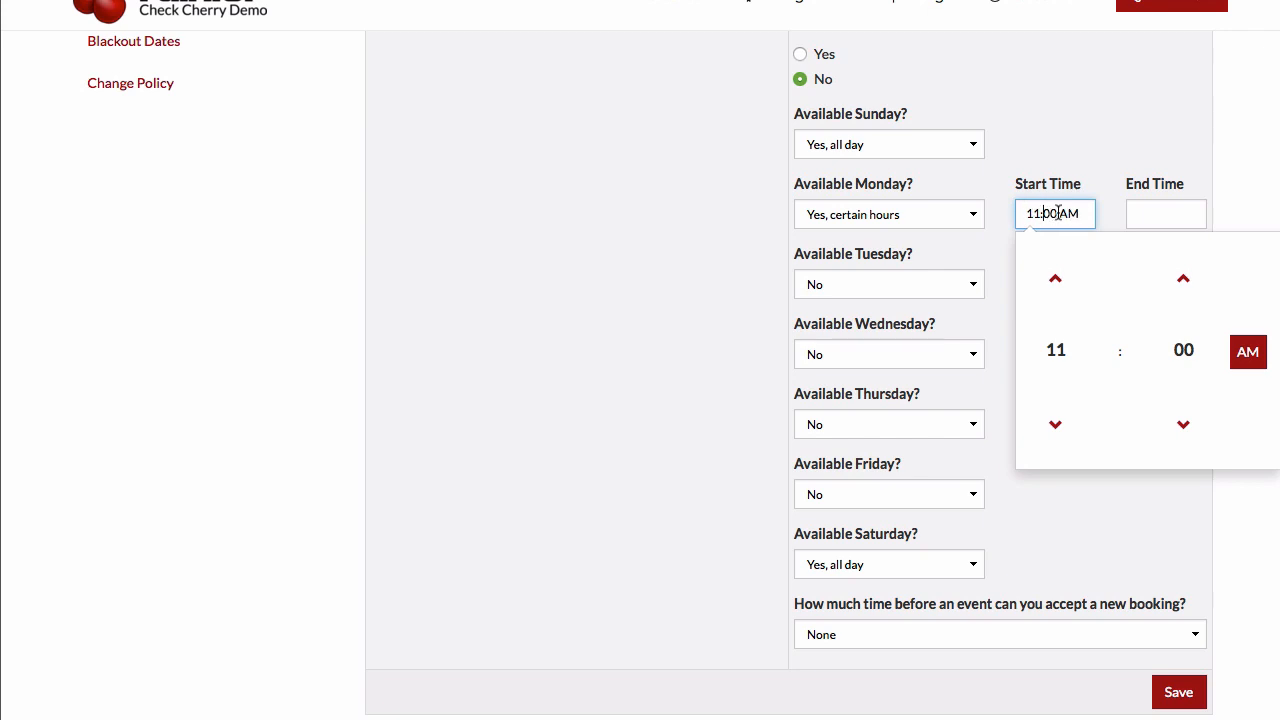
click(890, 94)
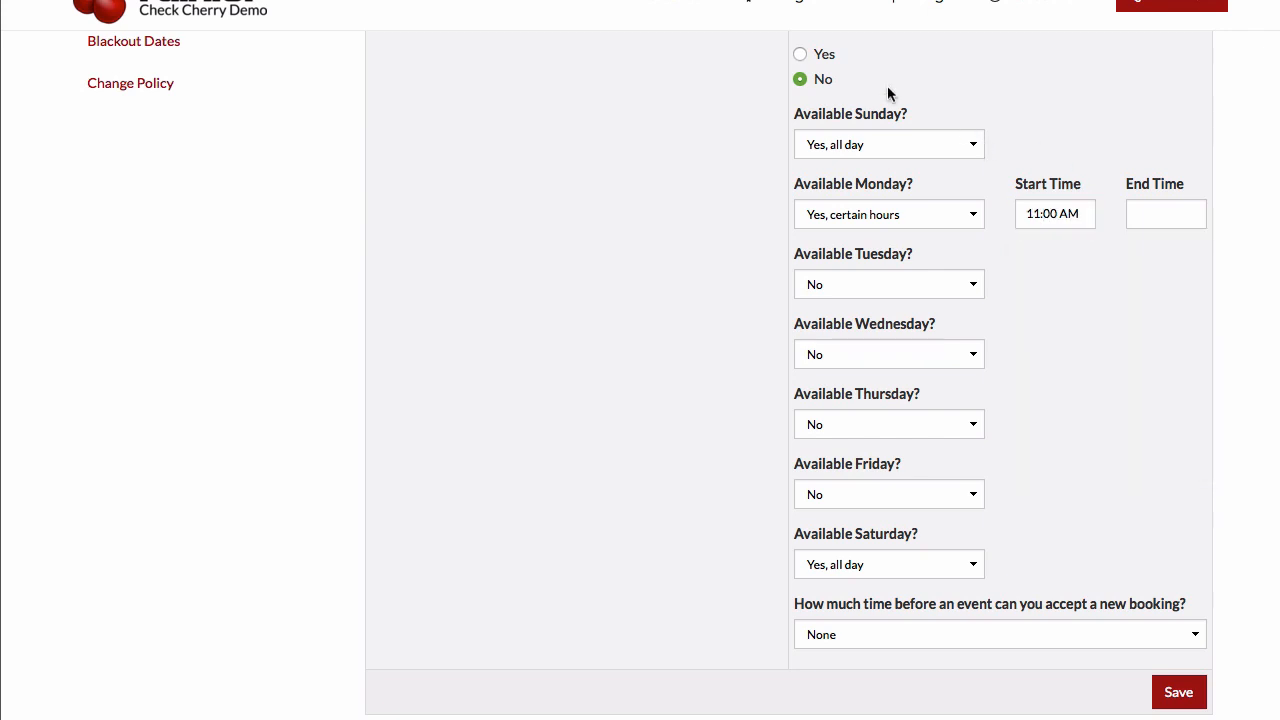
Step: Set availability to Yes for every day and review advance-notice options, leaving None
click(800, 54)
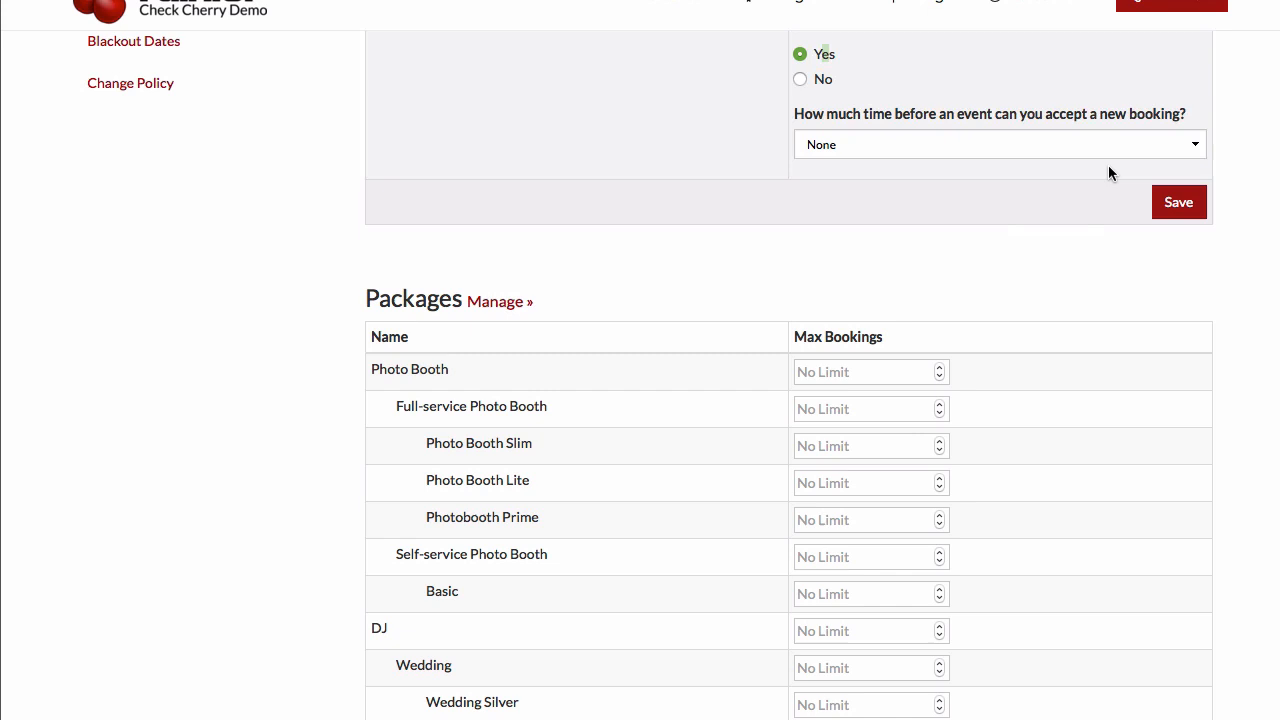
mouse_move(902, 153)
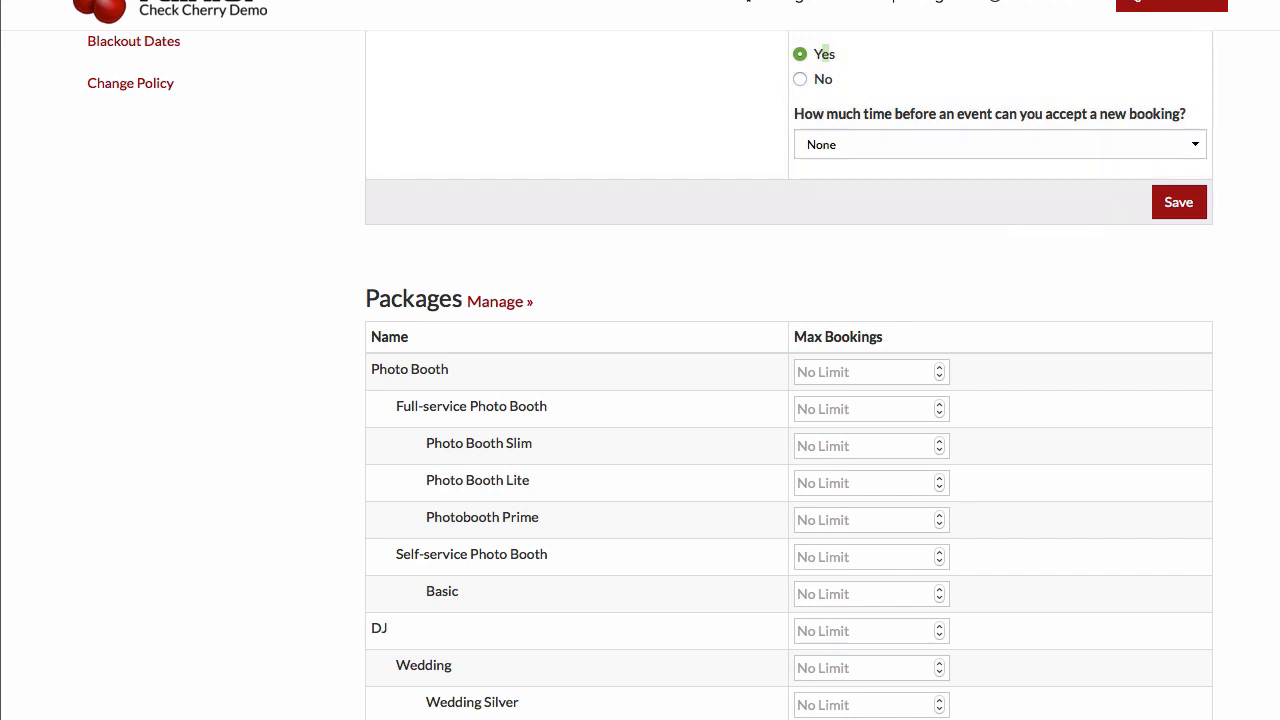
mouse_move(1264, 149)
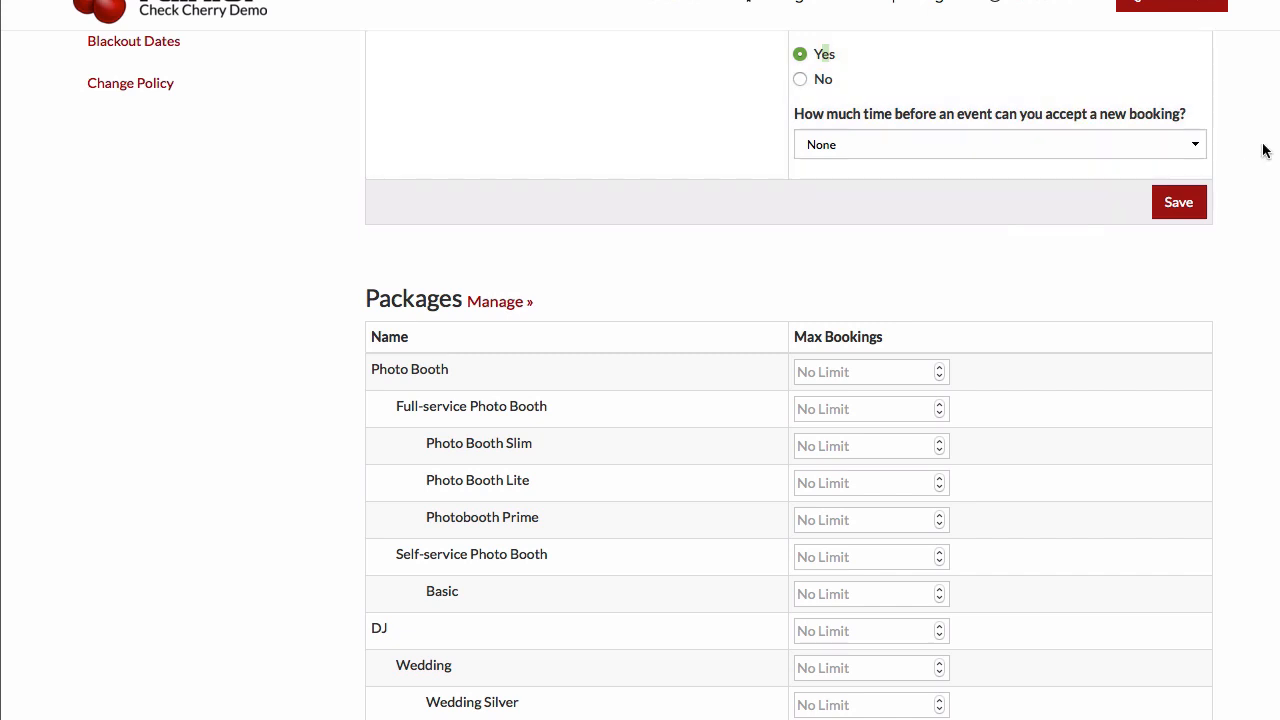
click(998, 144)
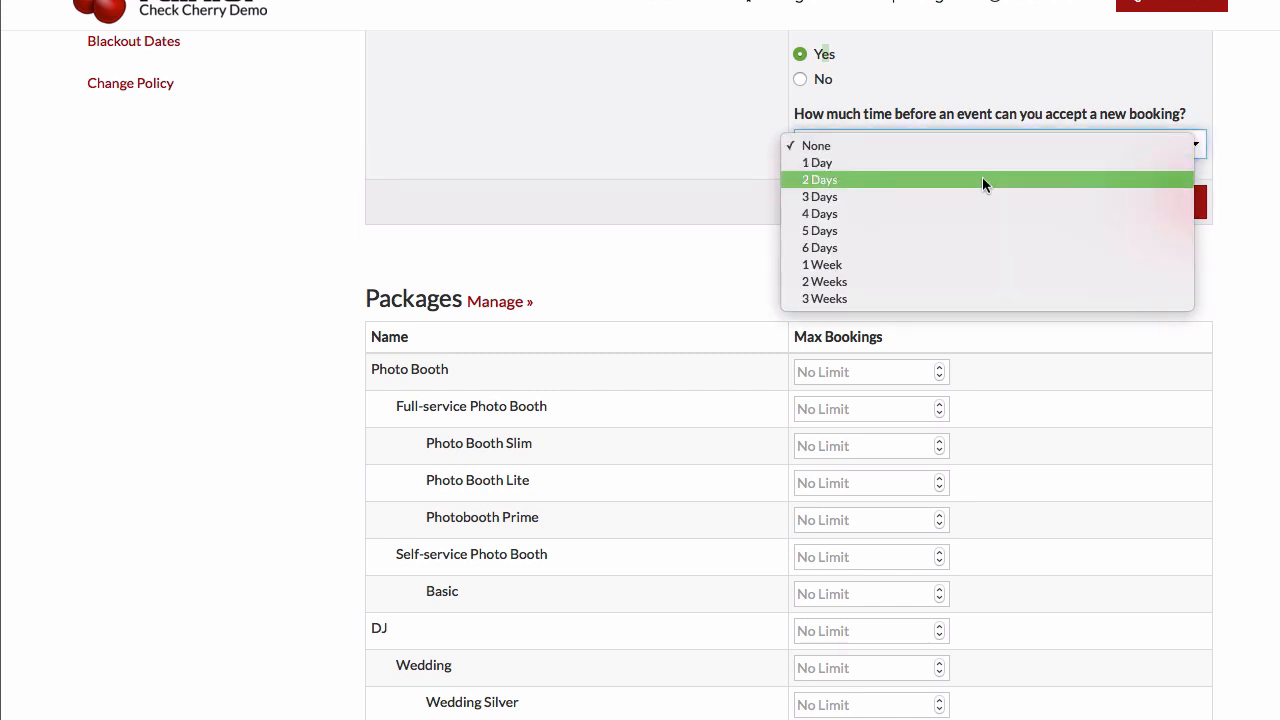
mouse_move(942, 178)
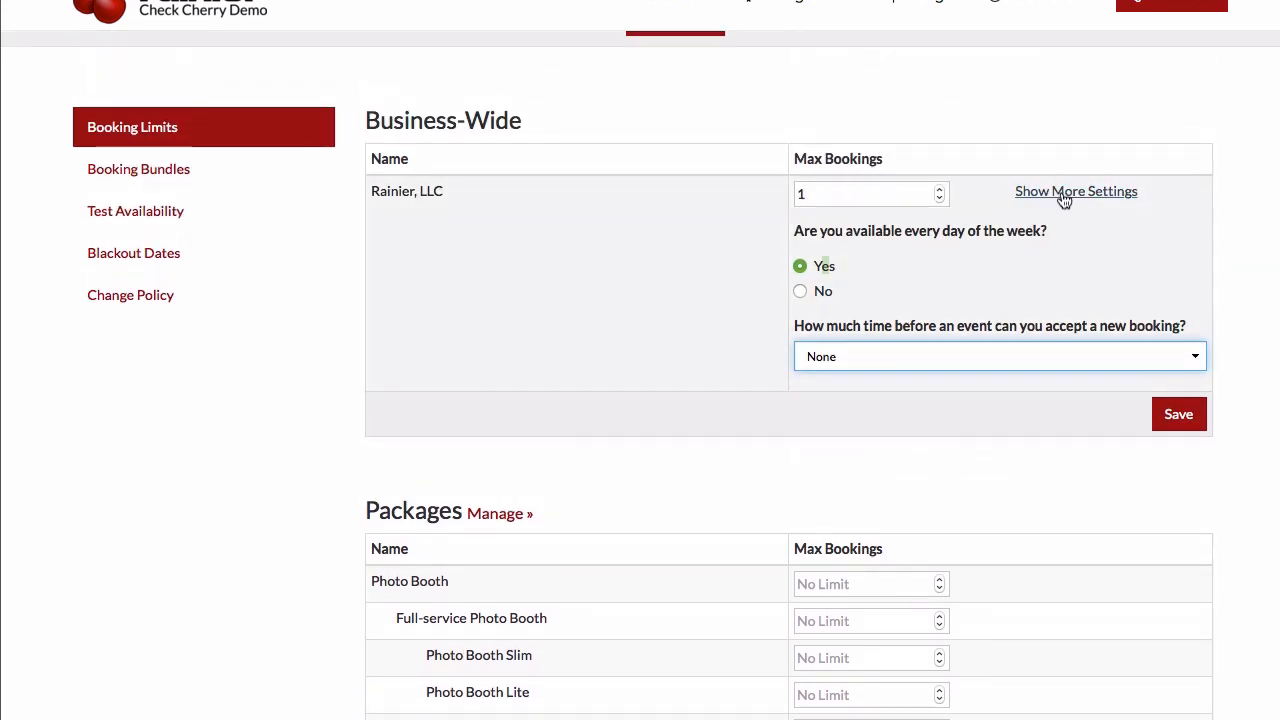
Step: Reveal the business-wide 'Does a booking block an entire day' setting via Show More Settings
click(862, 194)
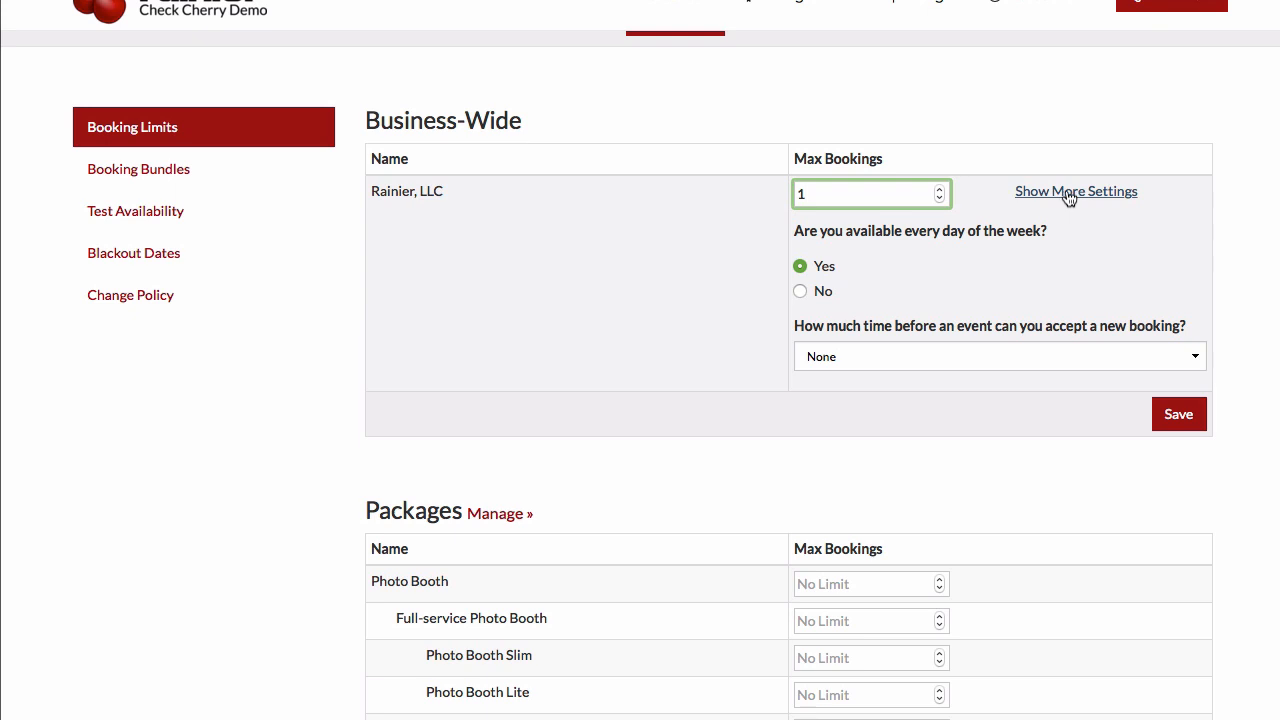
click(1076, 191)
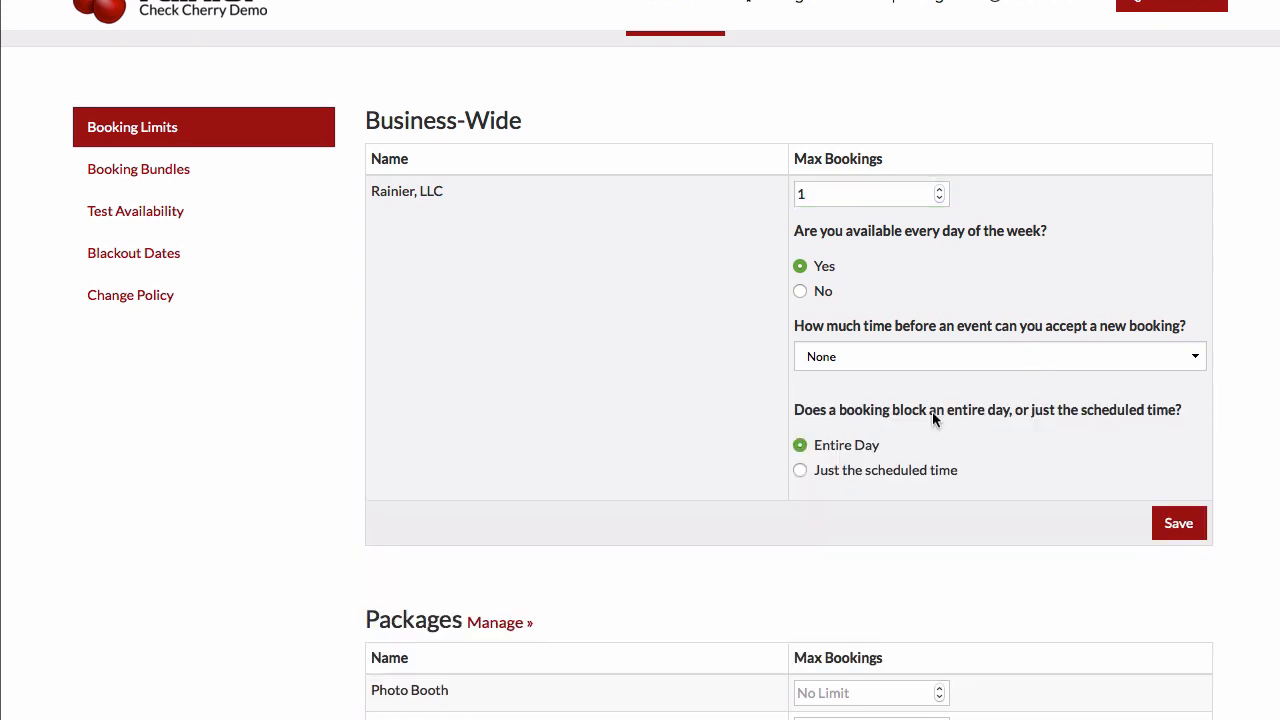
mouse_move(810, 415)
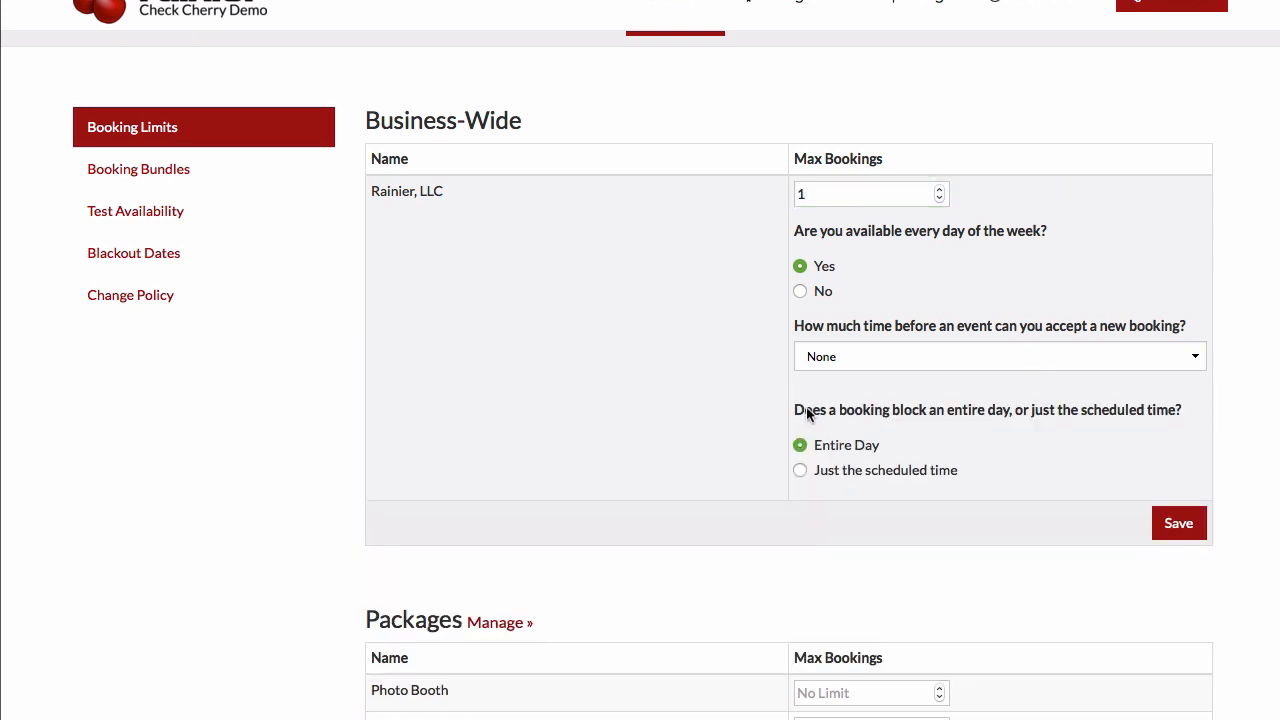
mouse_move(897, 421)
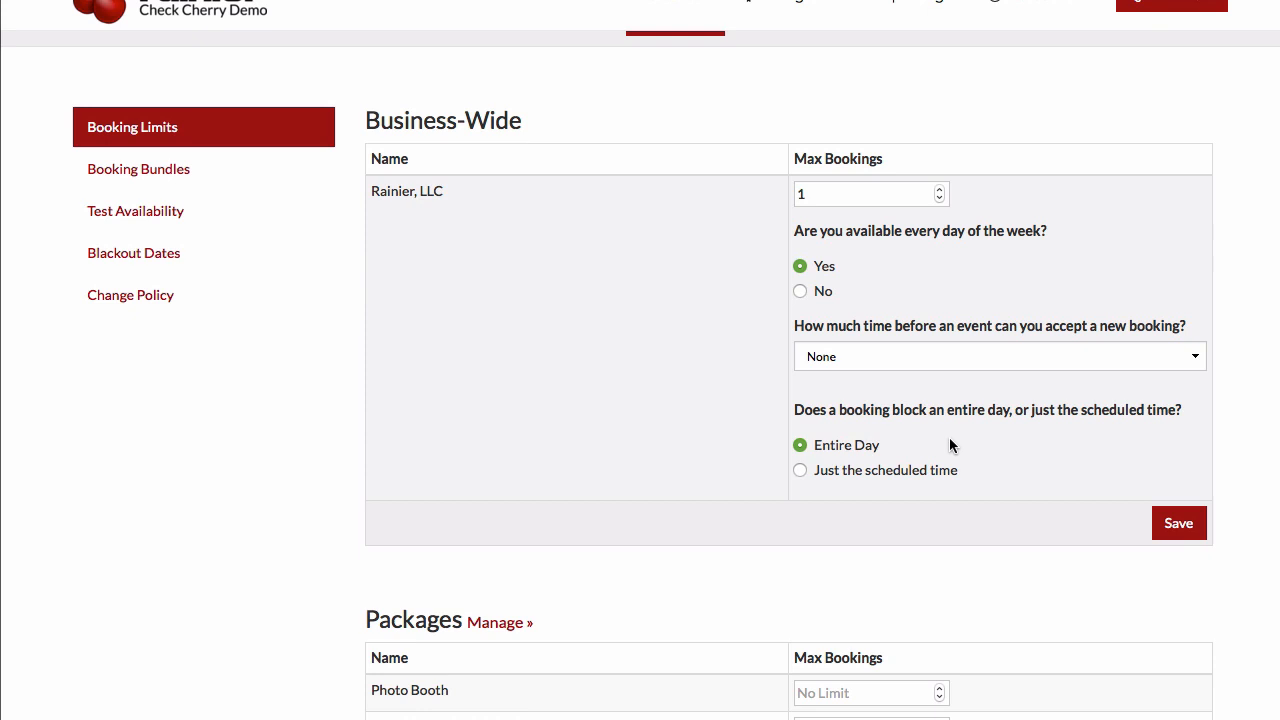
mouse_move(840, 453)
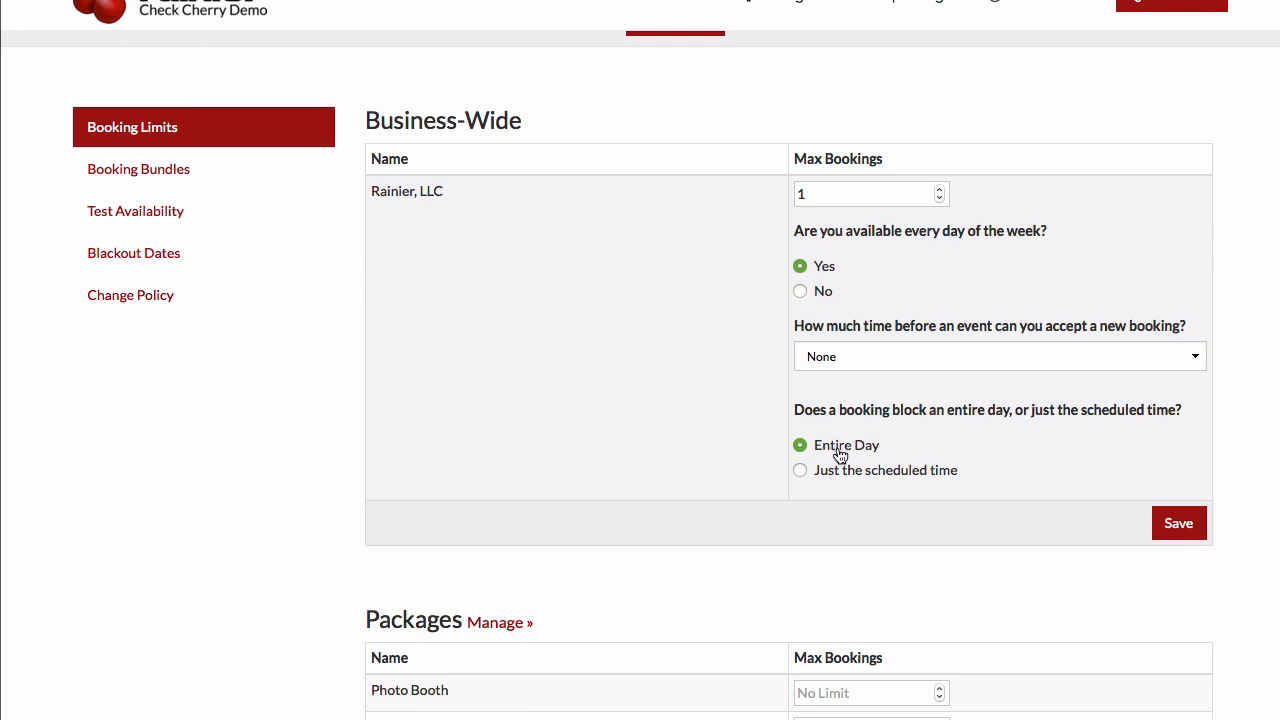
mouse_move(836, 450)
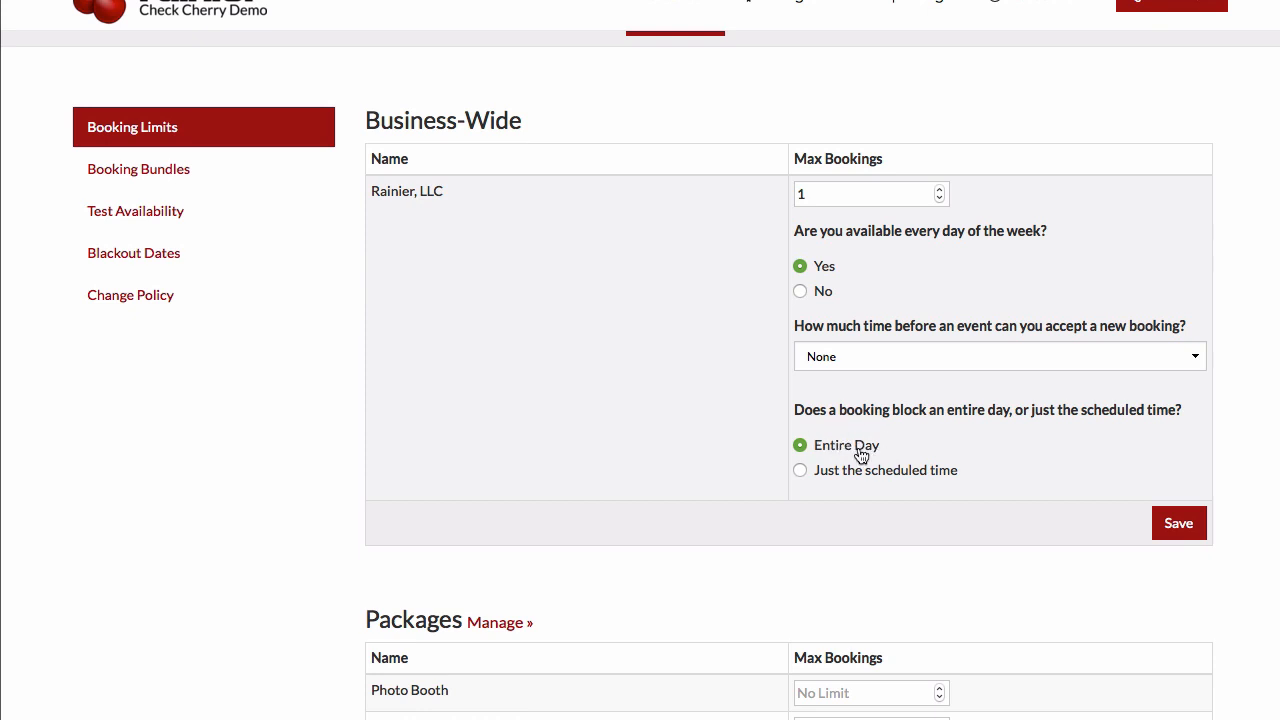
mouse_move(844, 453)
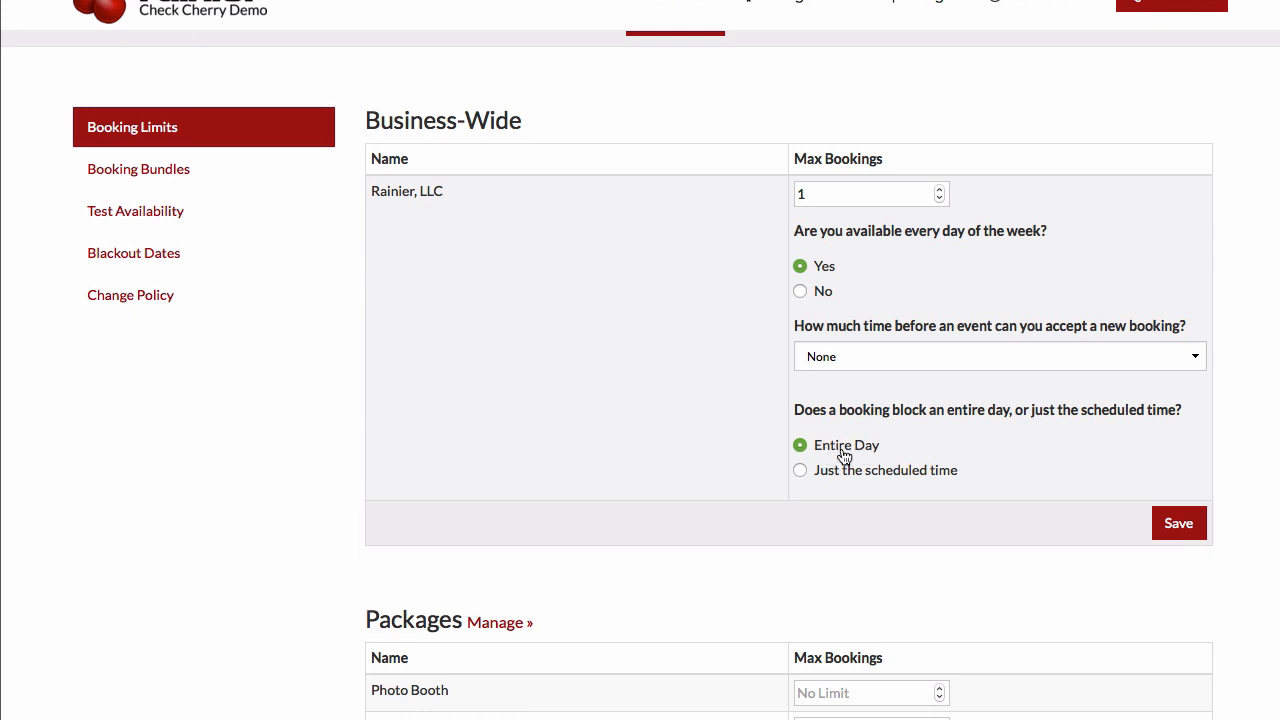
mouse_move(849, 456)
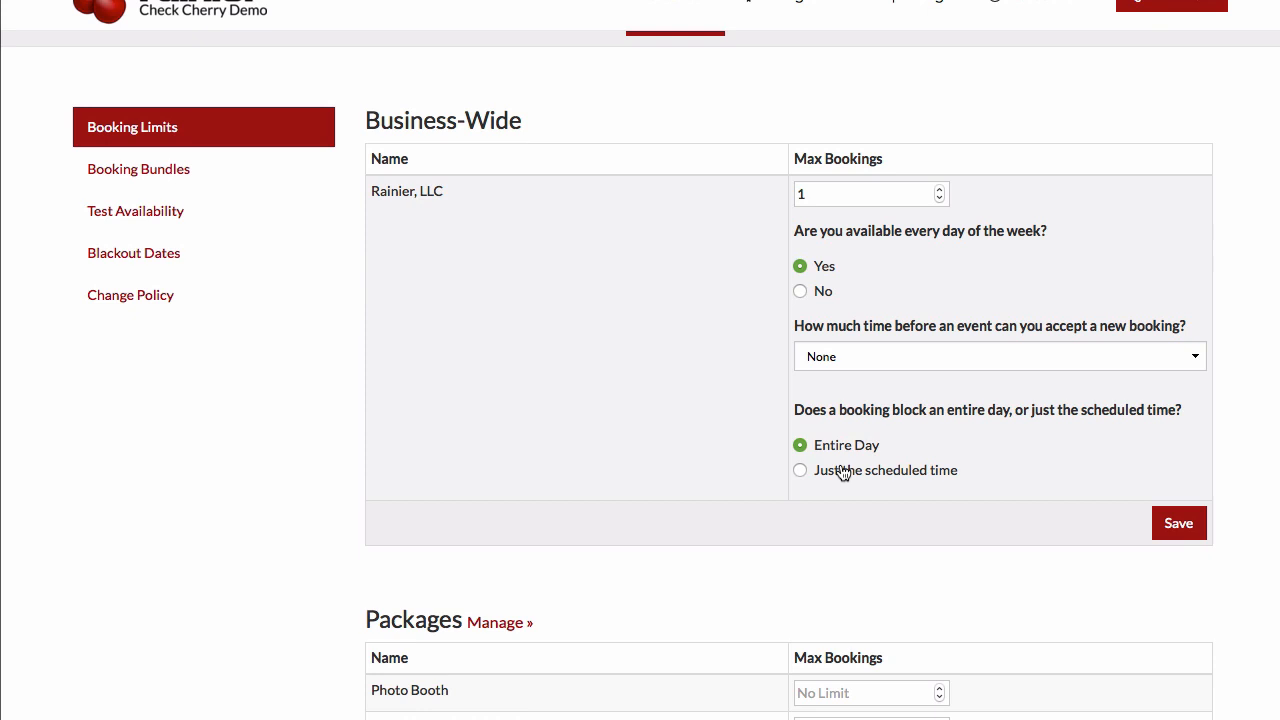
Step: Make bookings block just the scheduled time with a 2-hour minimum between events, and save
click(800, 470)
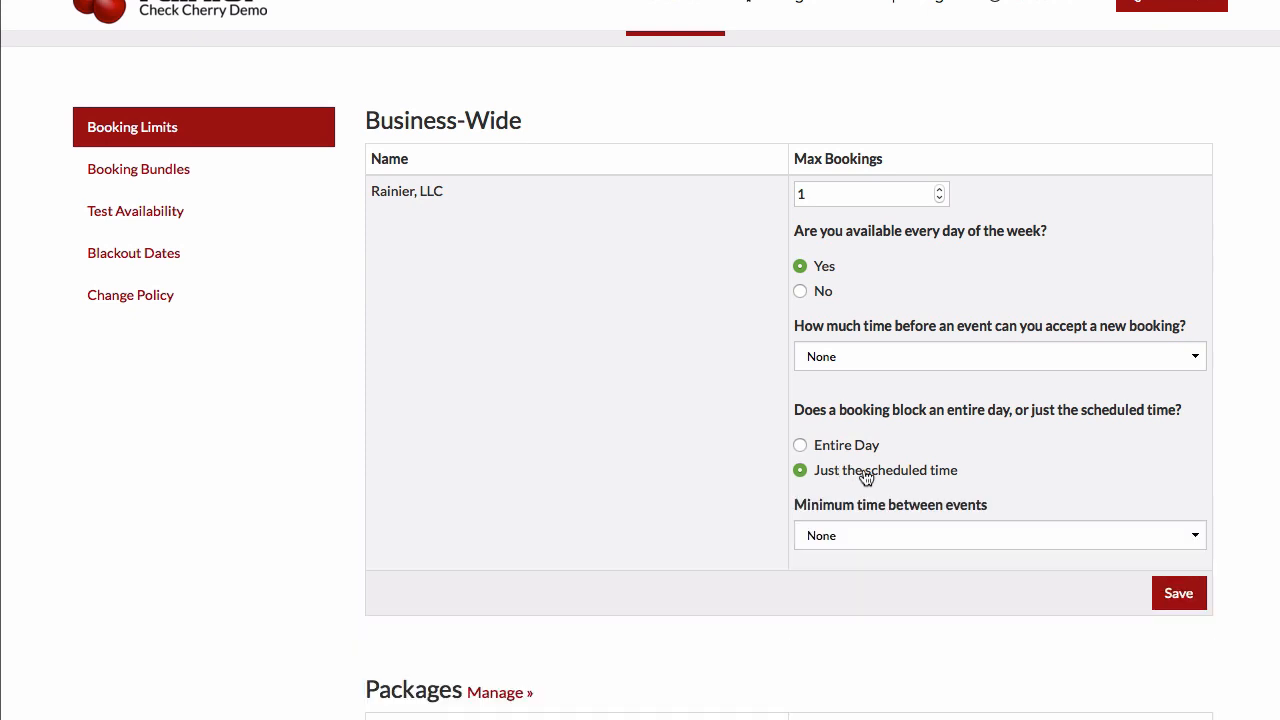
mouse_move(834, 483)
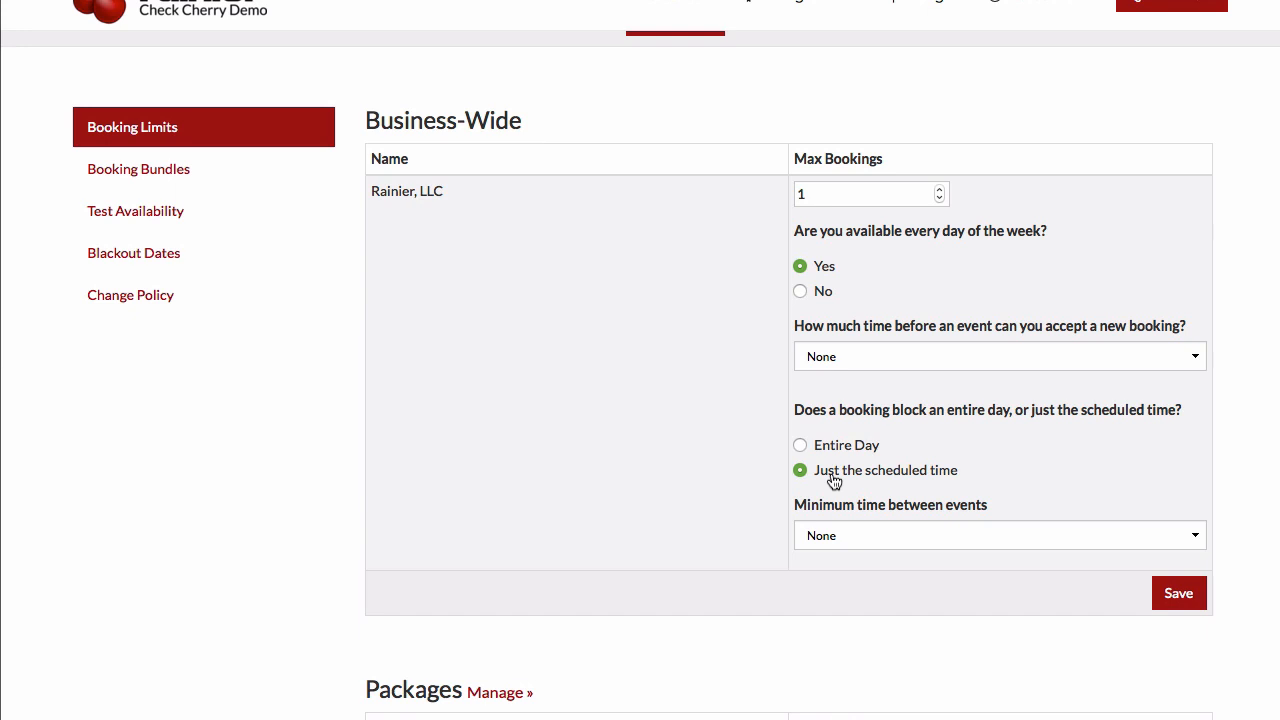
mouse_move(830, 482)
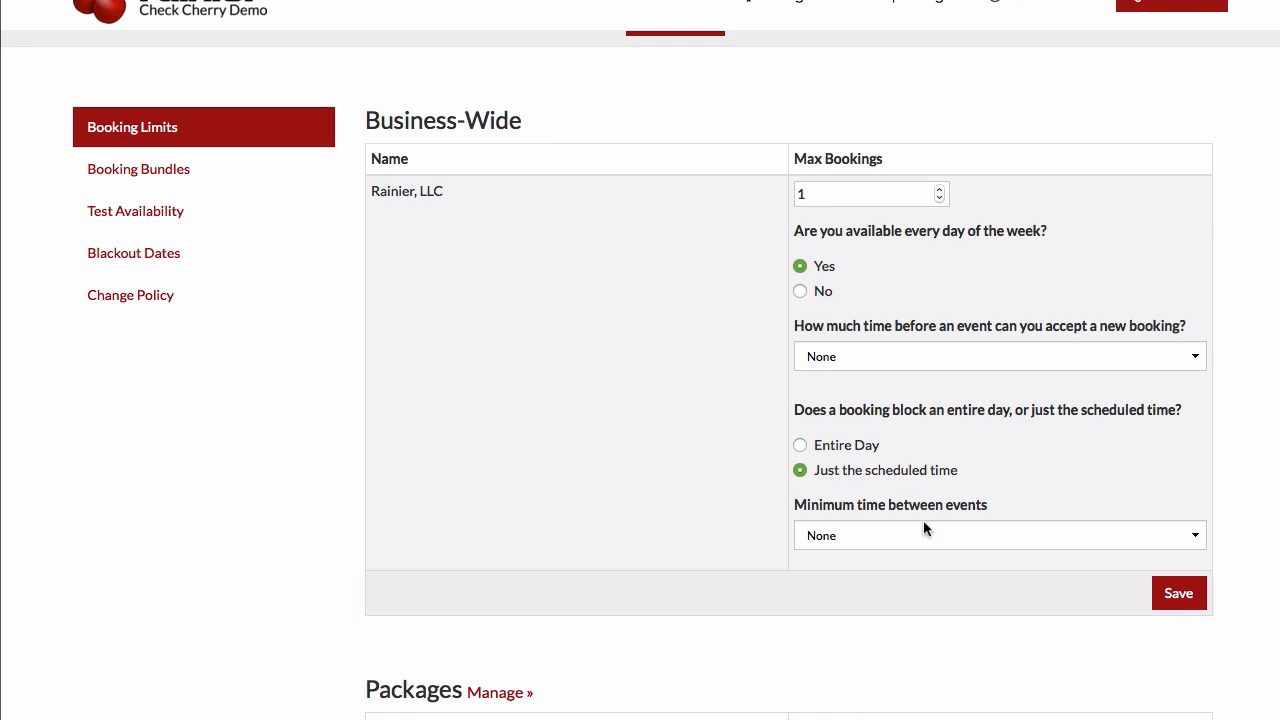
click(1000, 535)
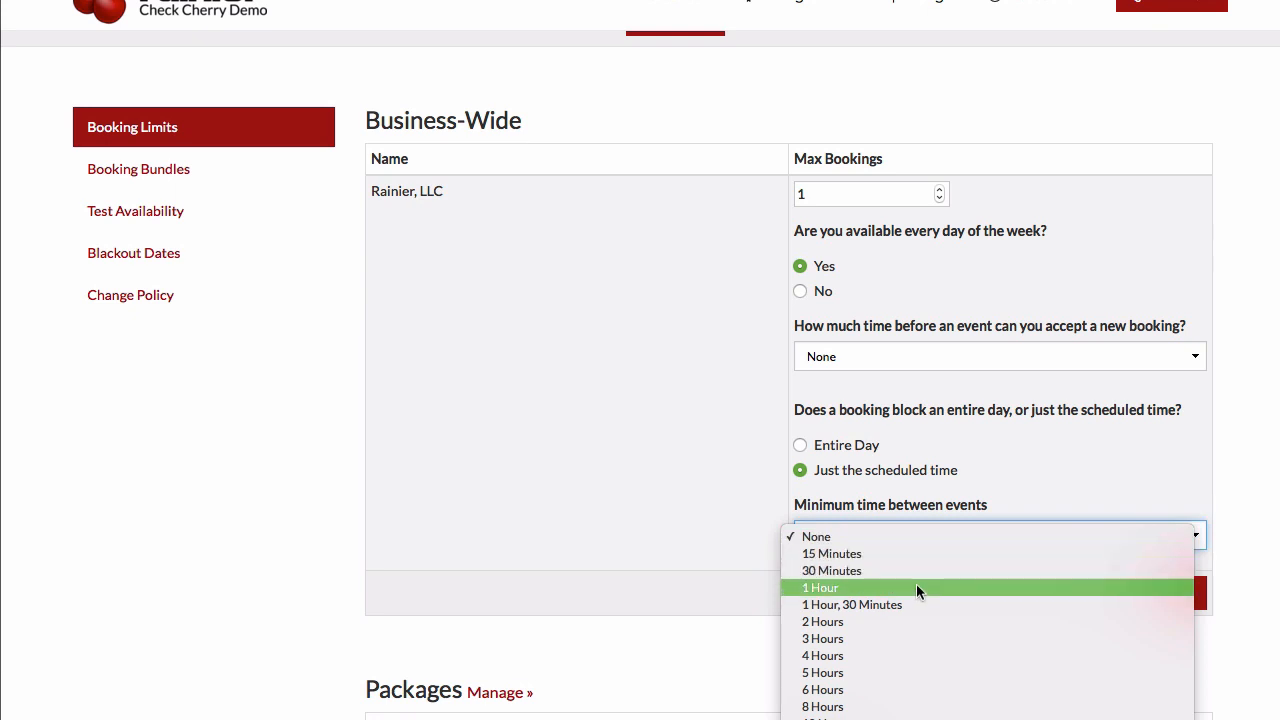
mouse_move(916, 595)
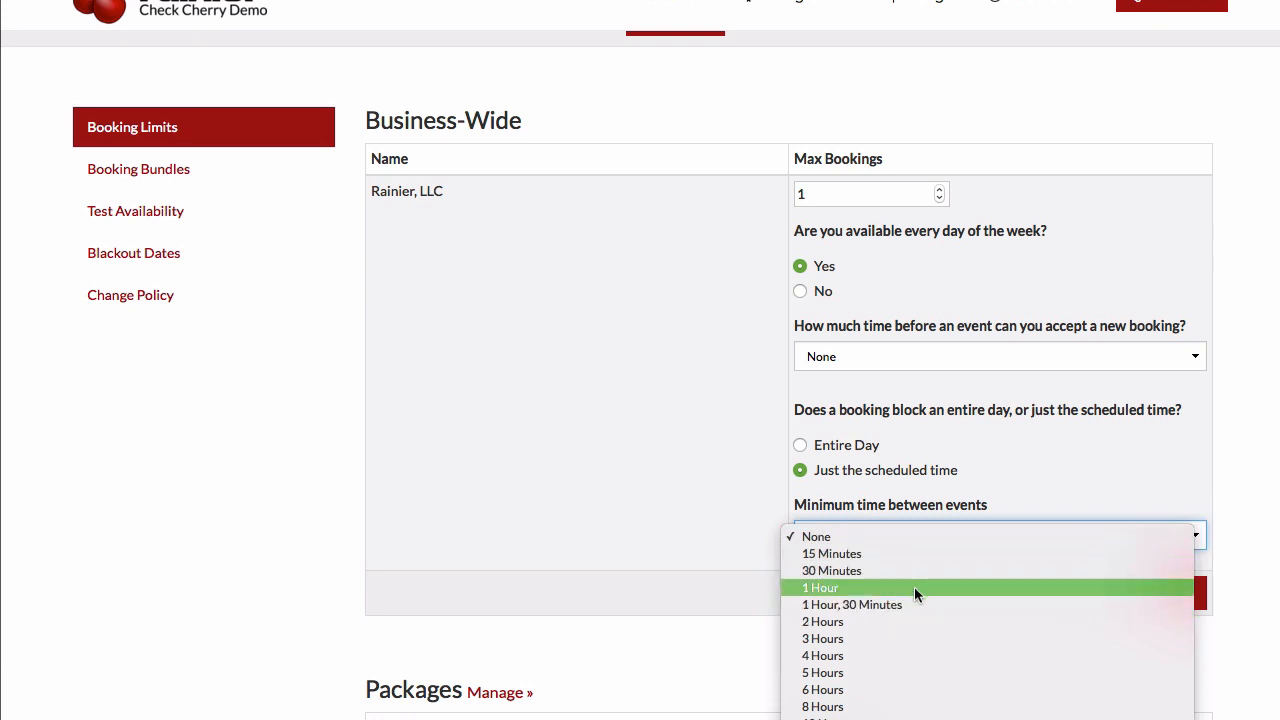
mouse_move(929, 621)
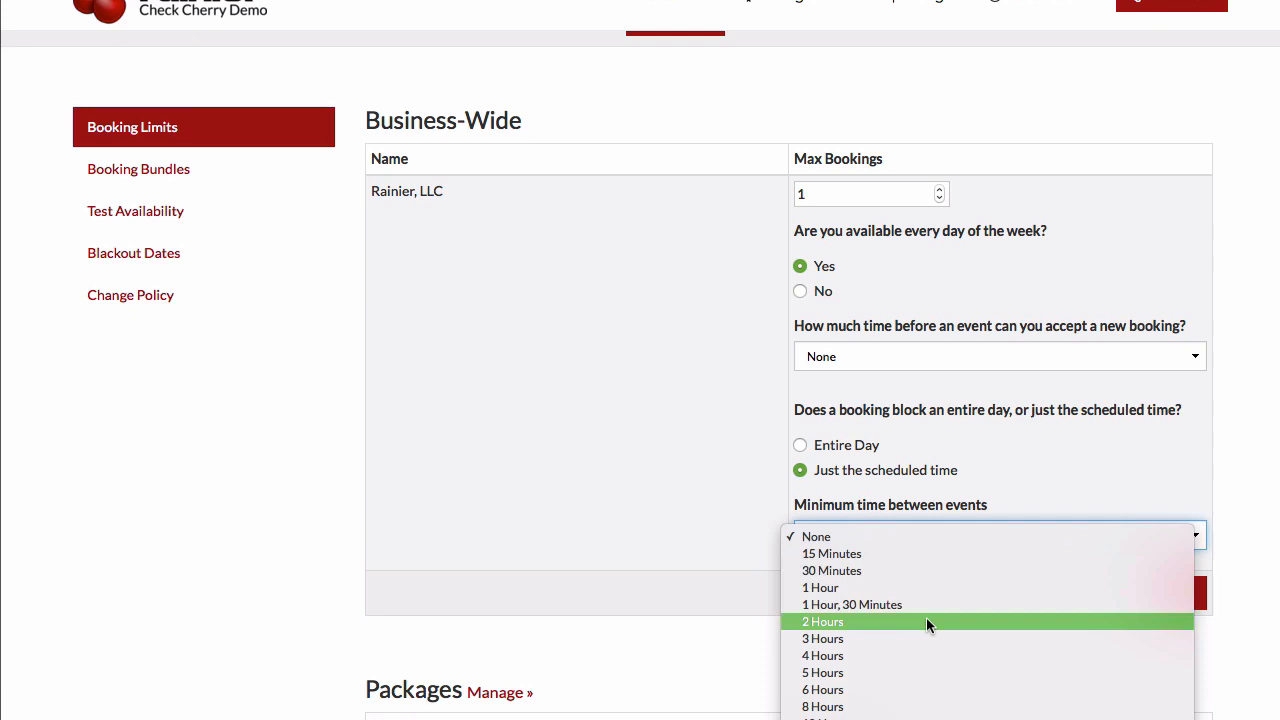
mouse_move(947, 623)
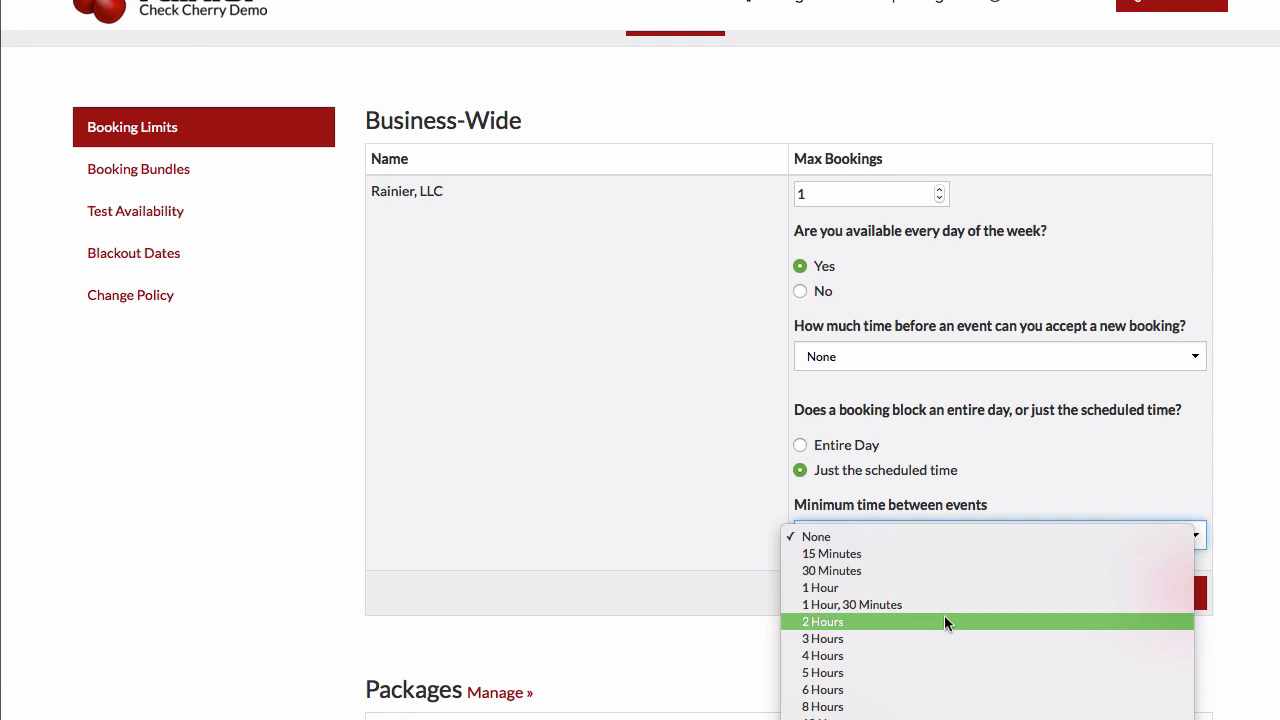
click(823, 621)
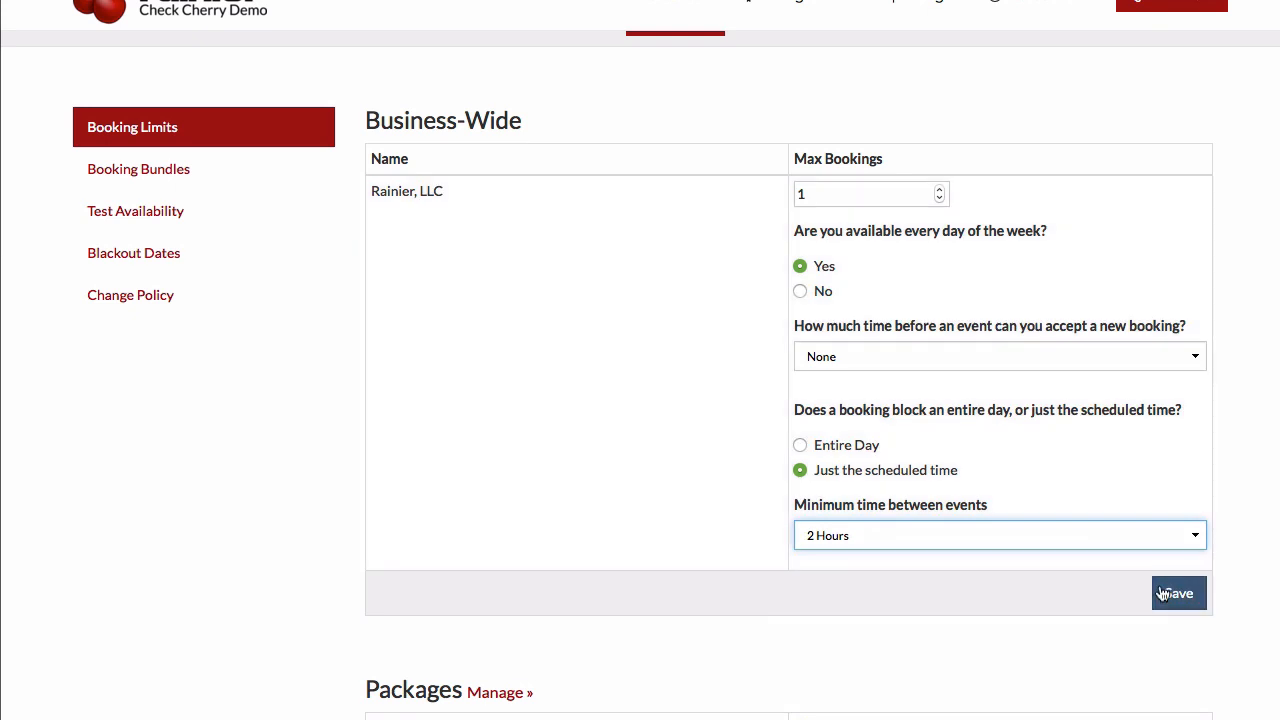
click(1179, 593)
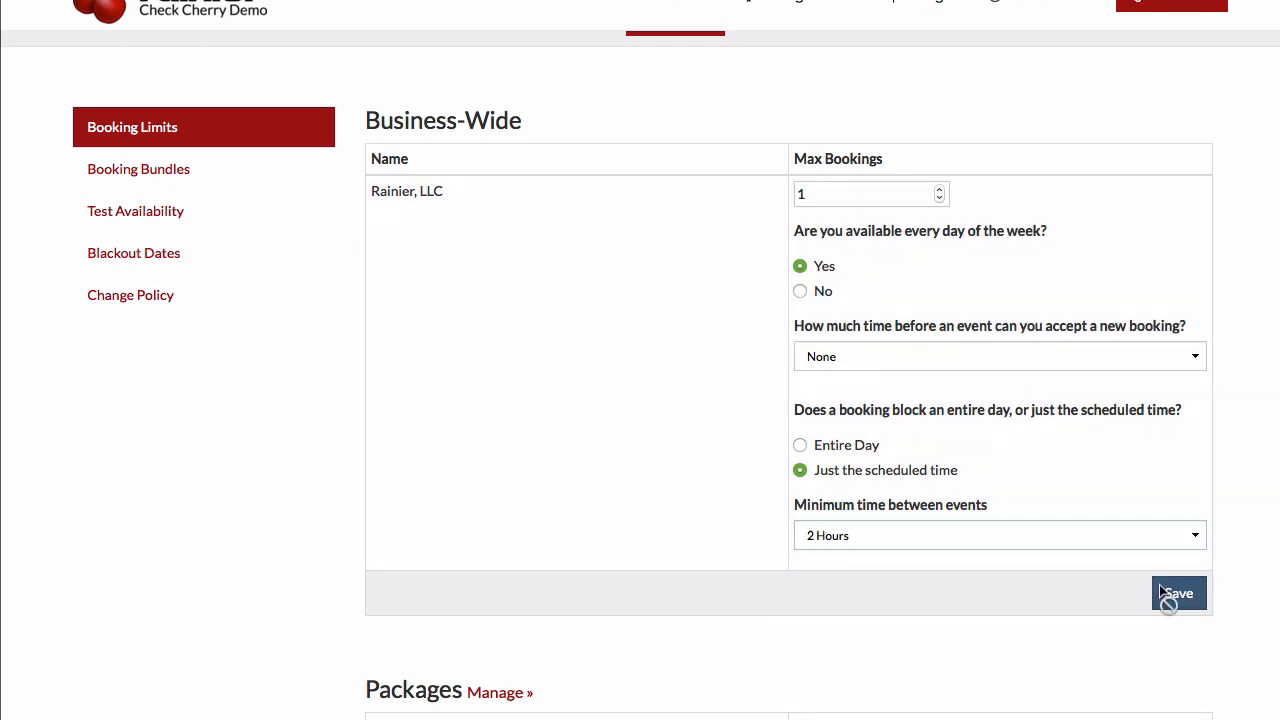
click(1178, 593)
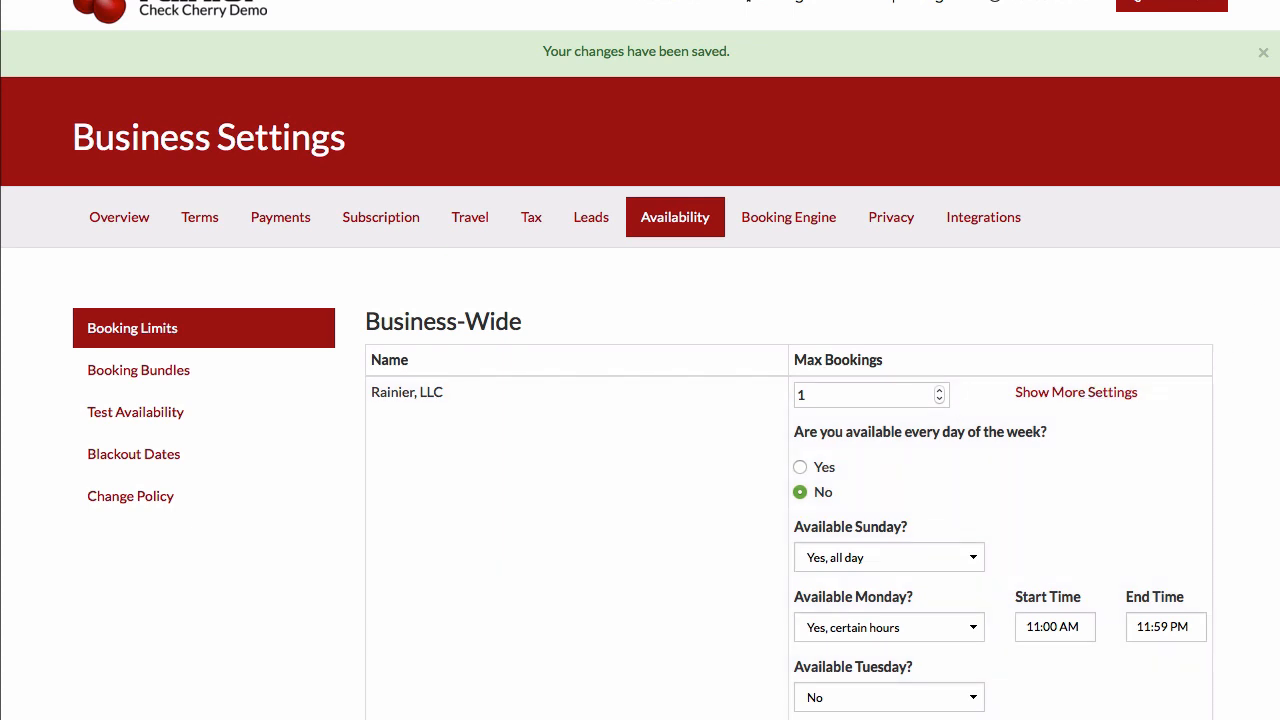
mouse_move(1117, 198)
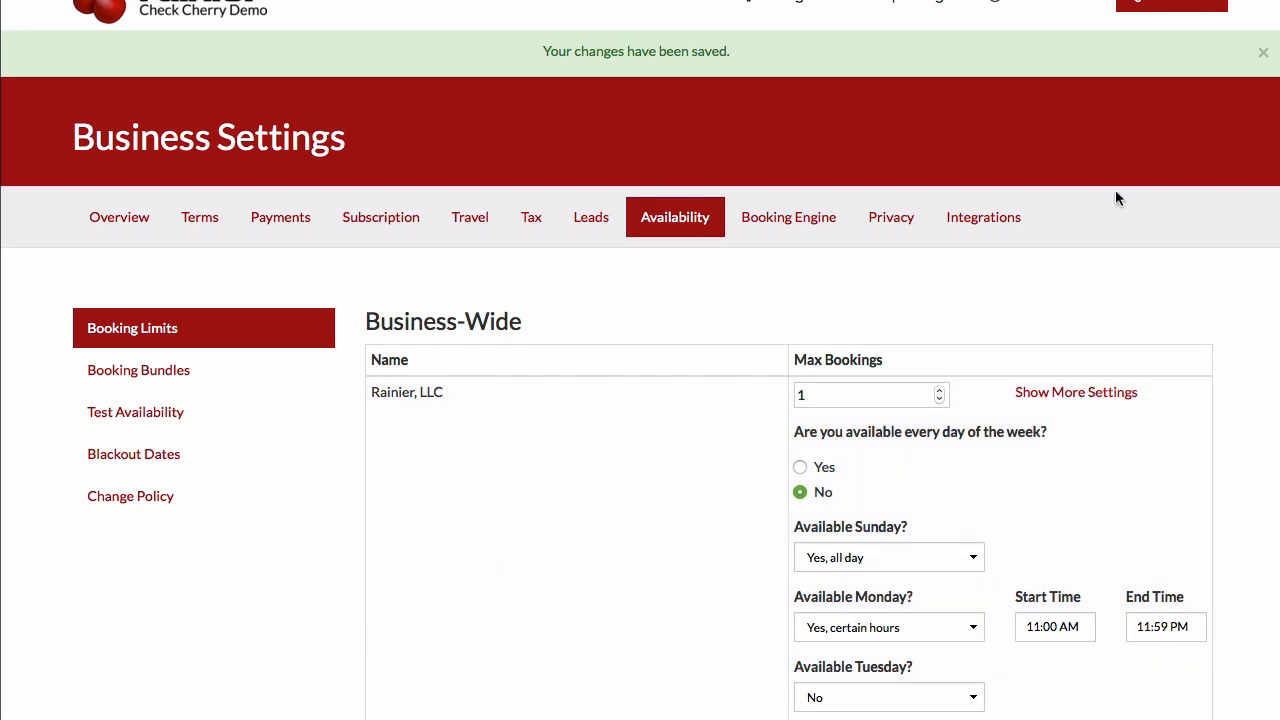
Step: Clear the business-wide Max Bookings cap and mark every day available
click(865, 394)
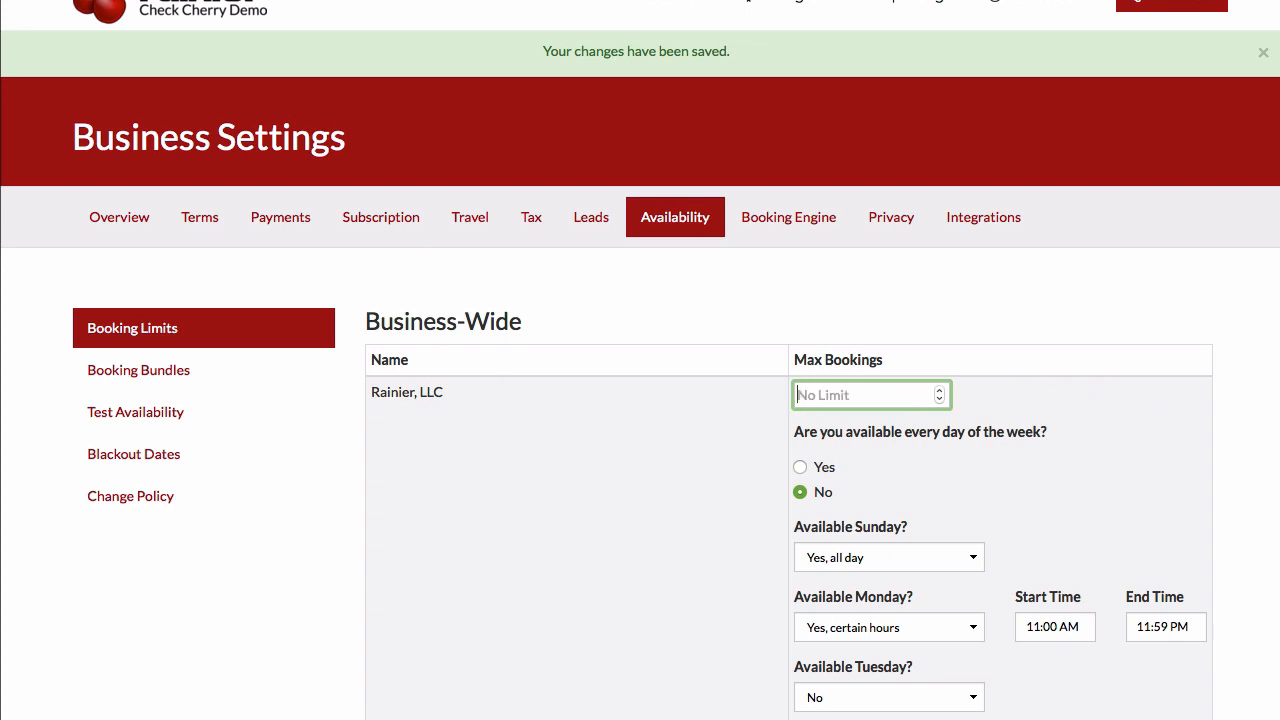
click(800, 467)
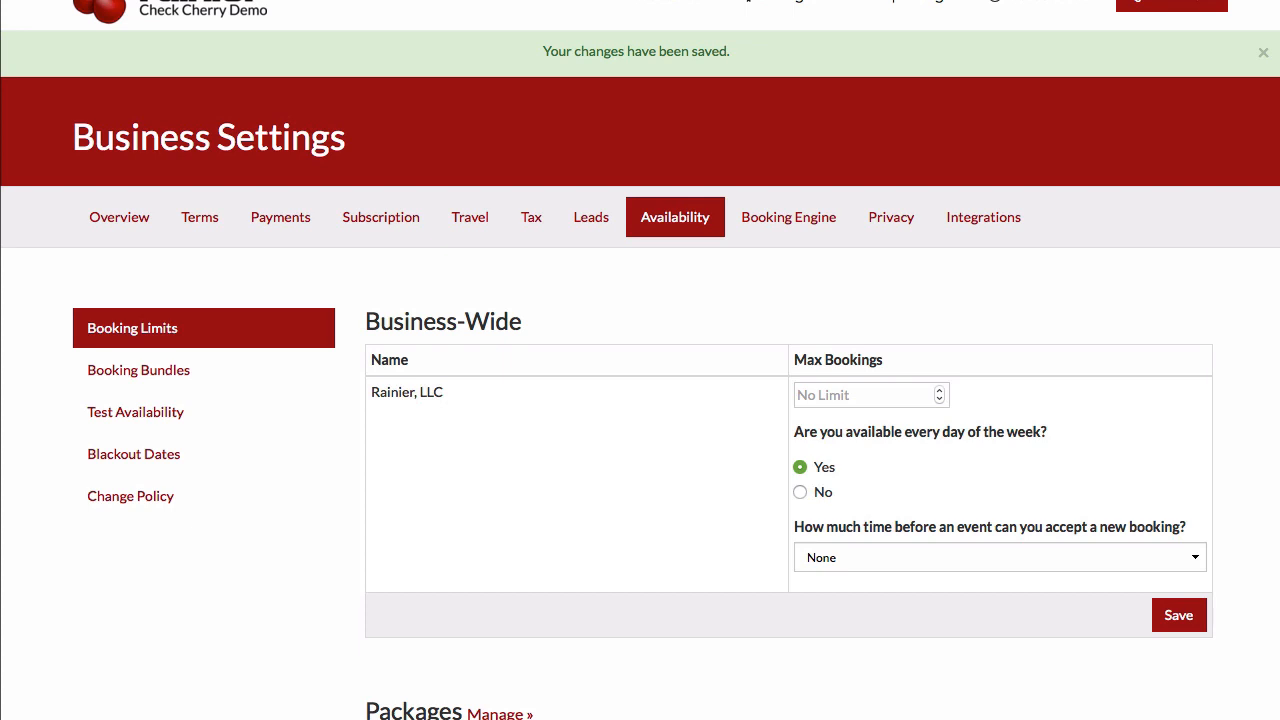
scroll(down, 3)
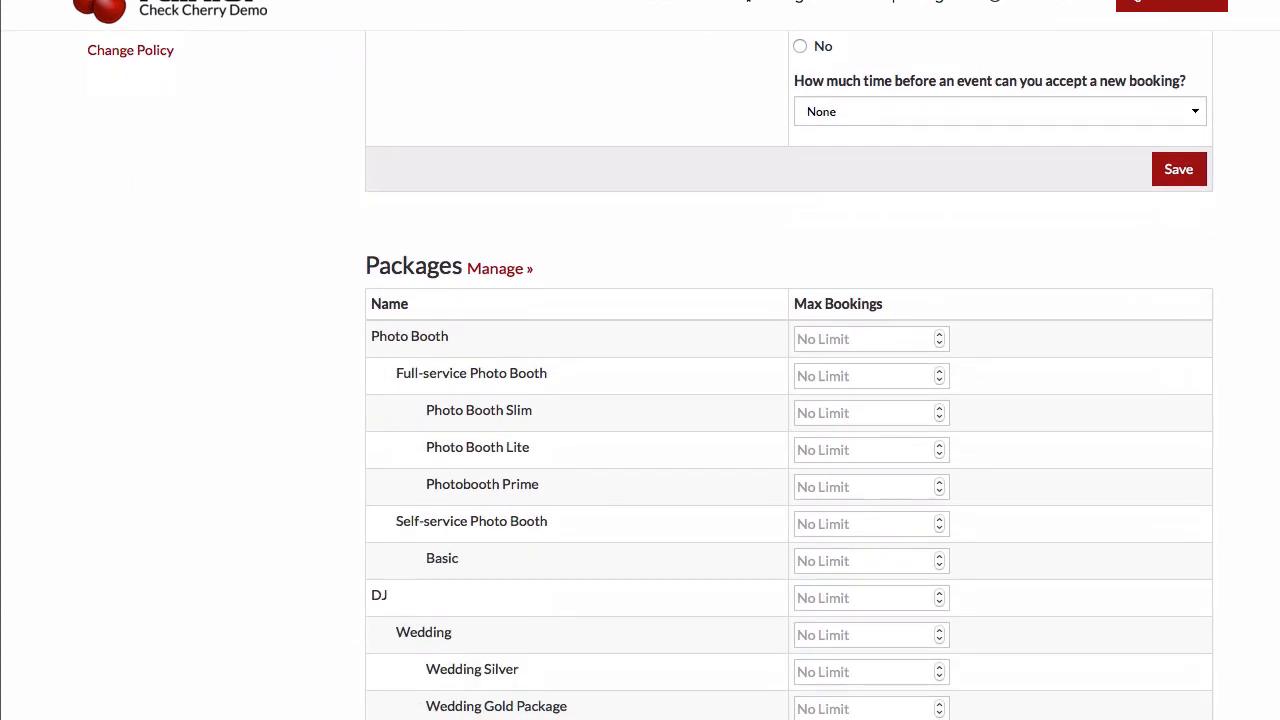
scroll(down, 3)
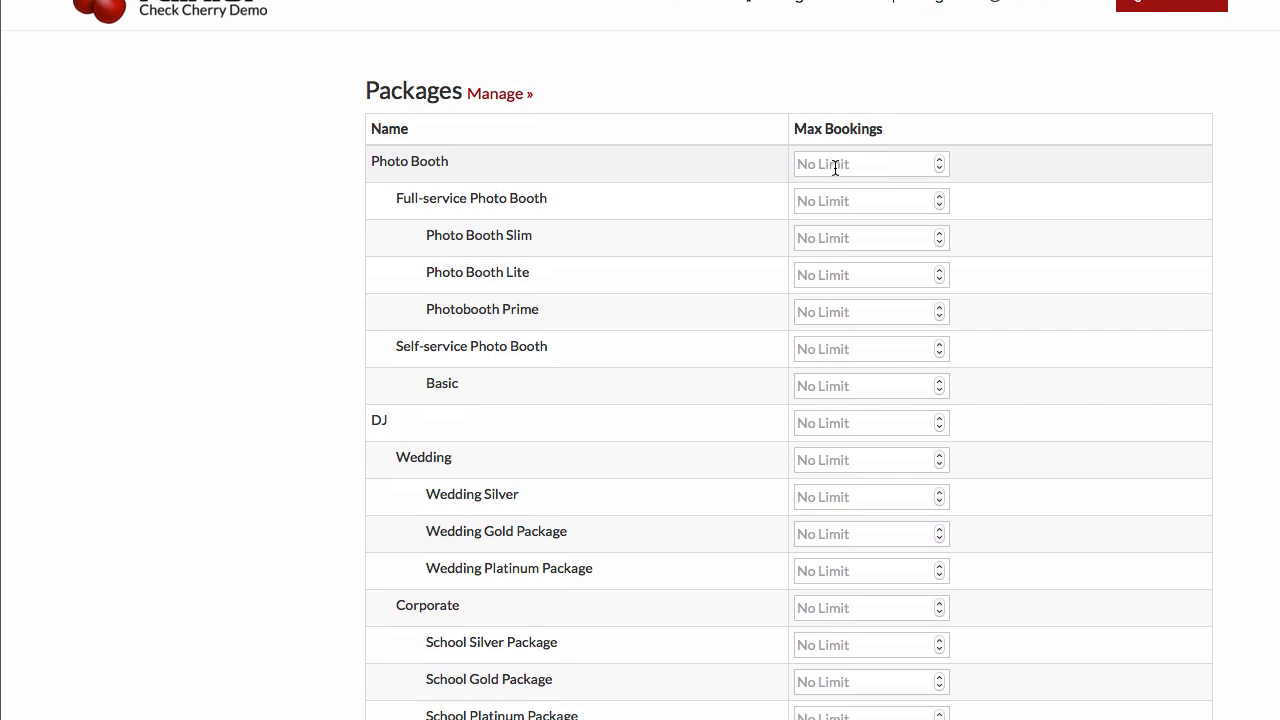
mouse_move(1108, 157)
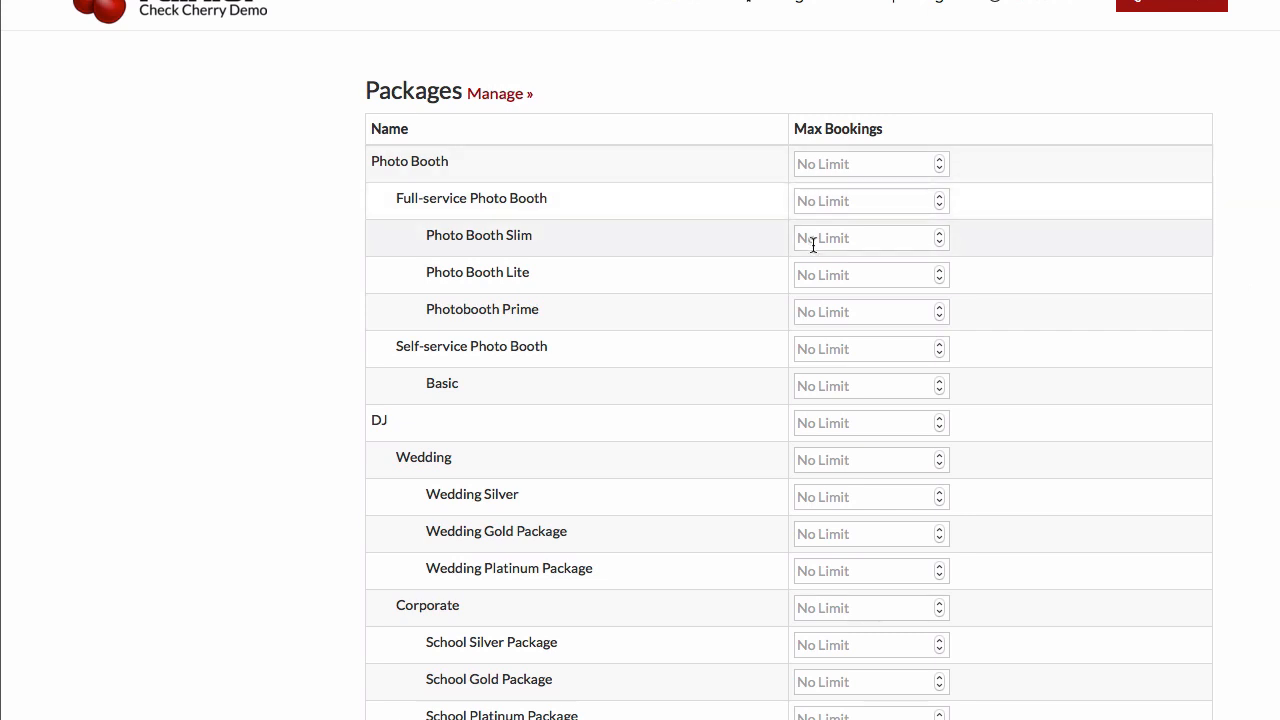
Step: Enter package booking limits: Photo Booth Slim 2, Lite 1, Prime 1
click(862, 238)
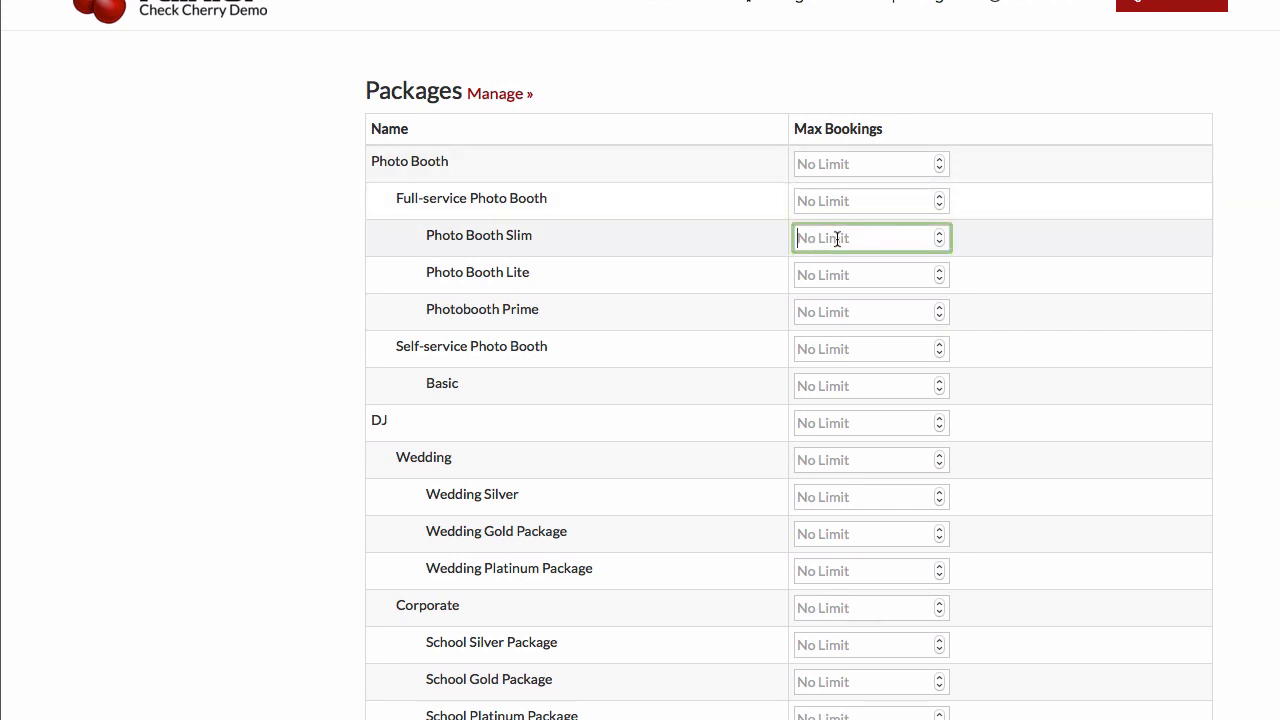
text(2)
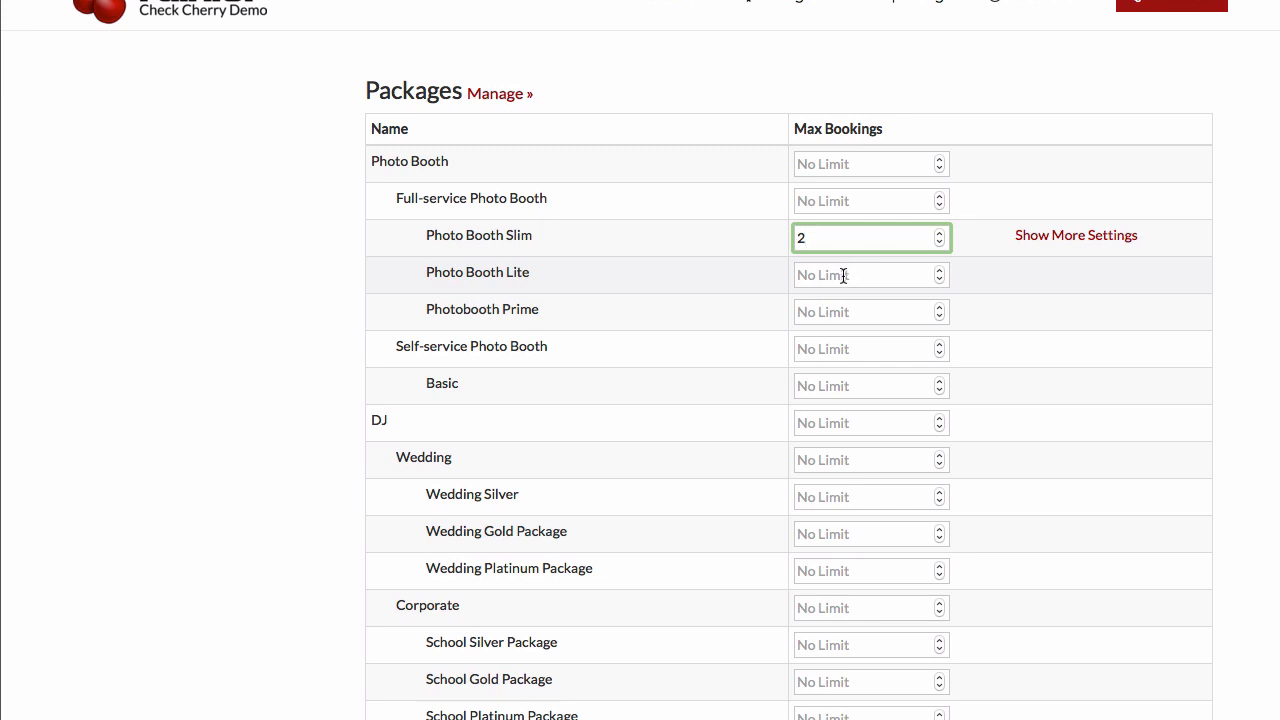
text(1)
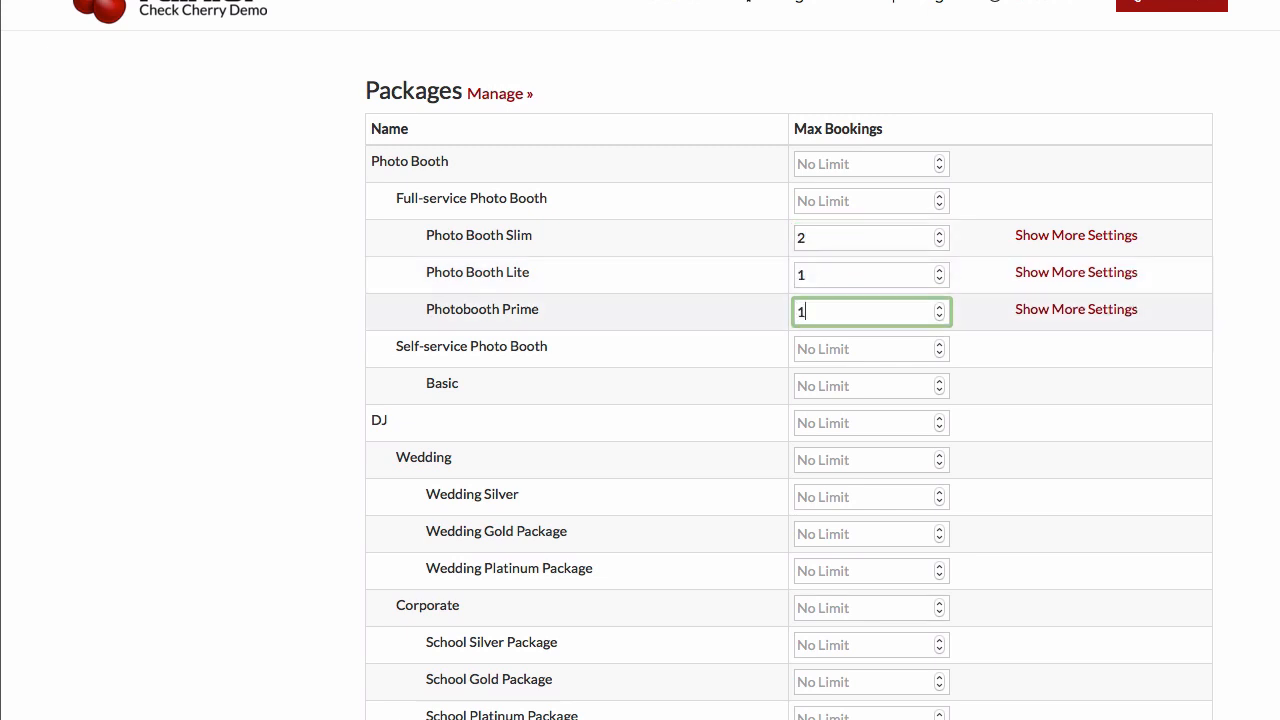
mouse_move(1053, 246)
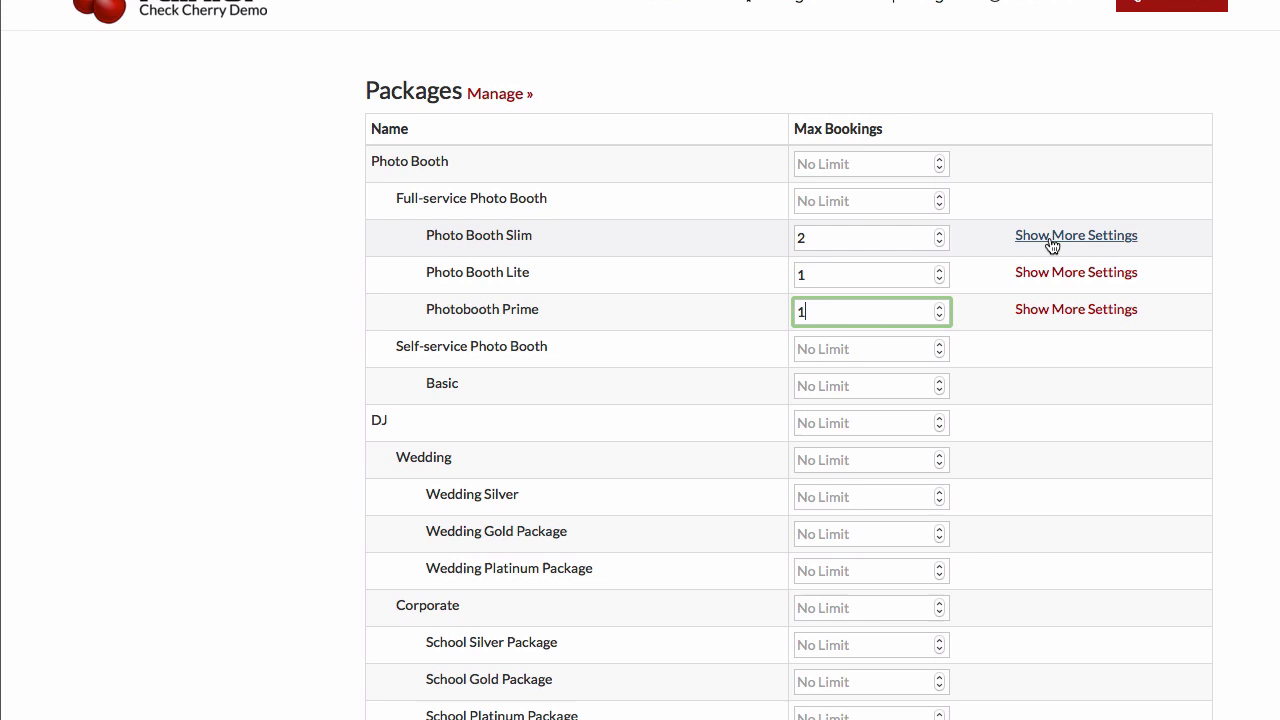
Step: Expand Photo Booth Slim's day-blocking options, showing Business Default selected
click(1076, 235)
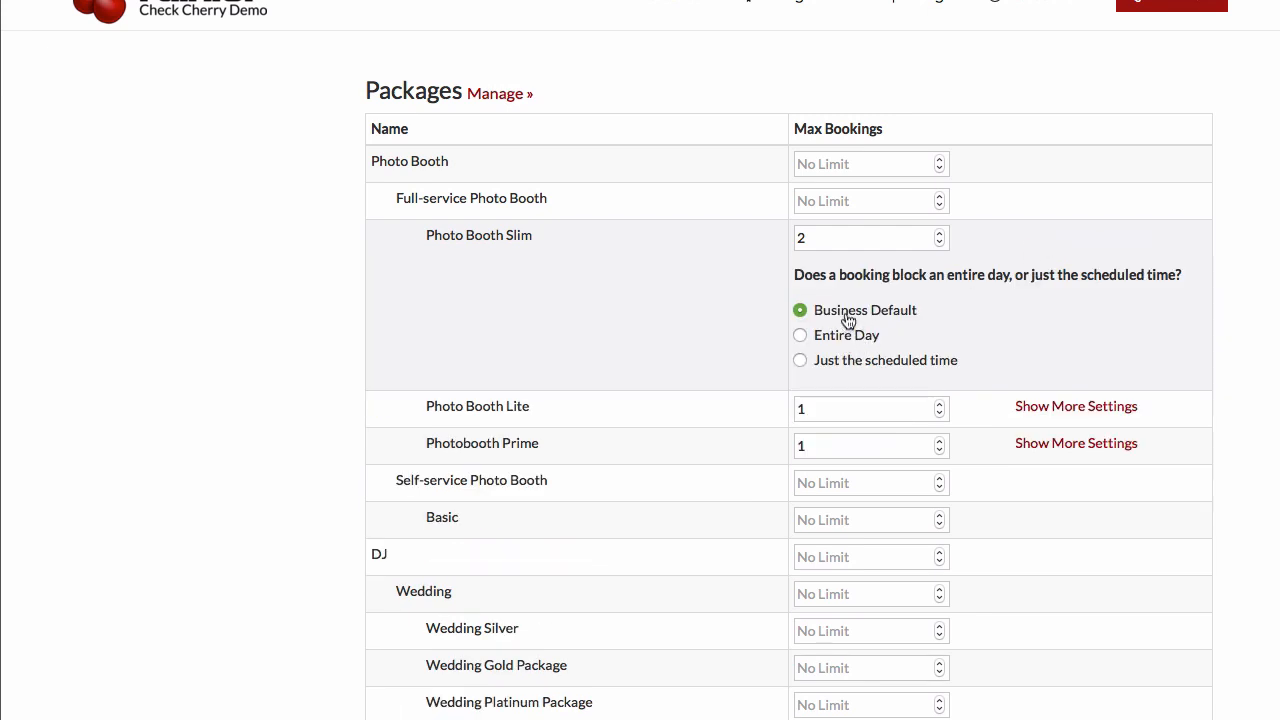
drag(794, 274, 990, 274)
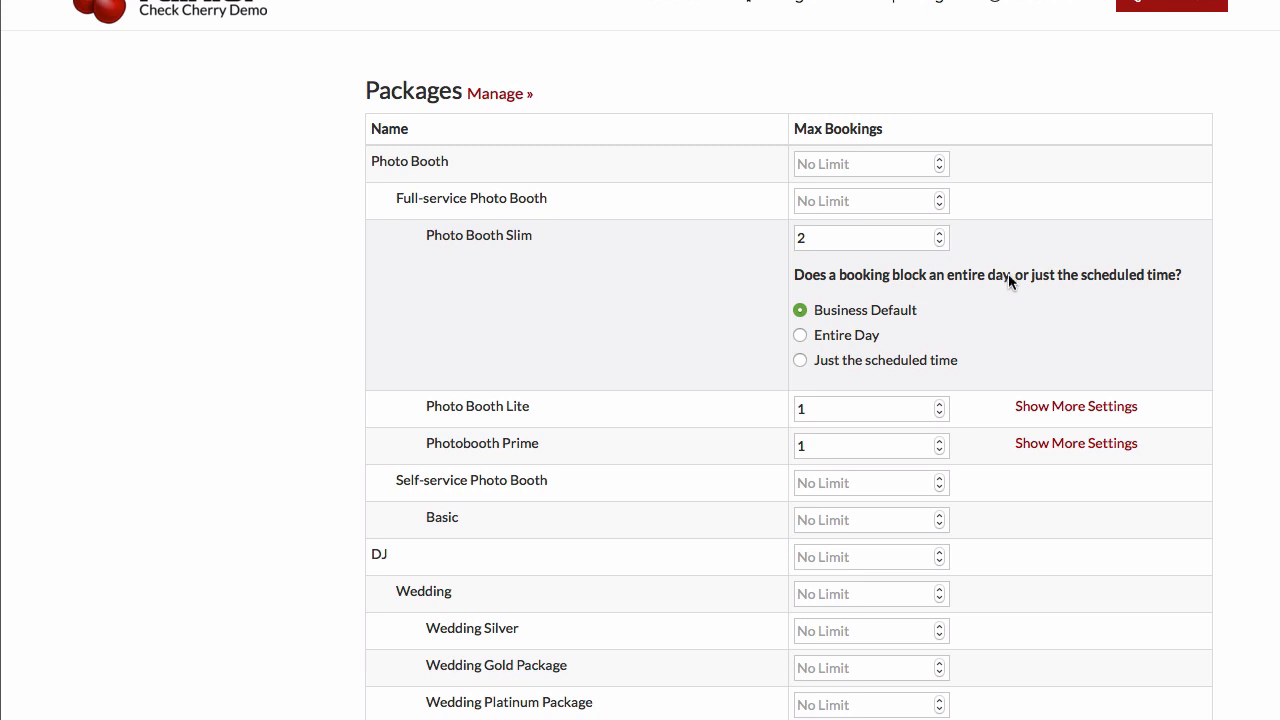
mouse_move(1009, 309)
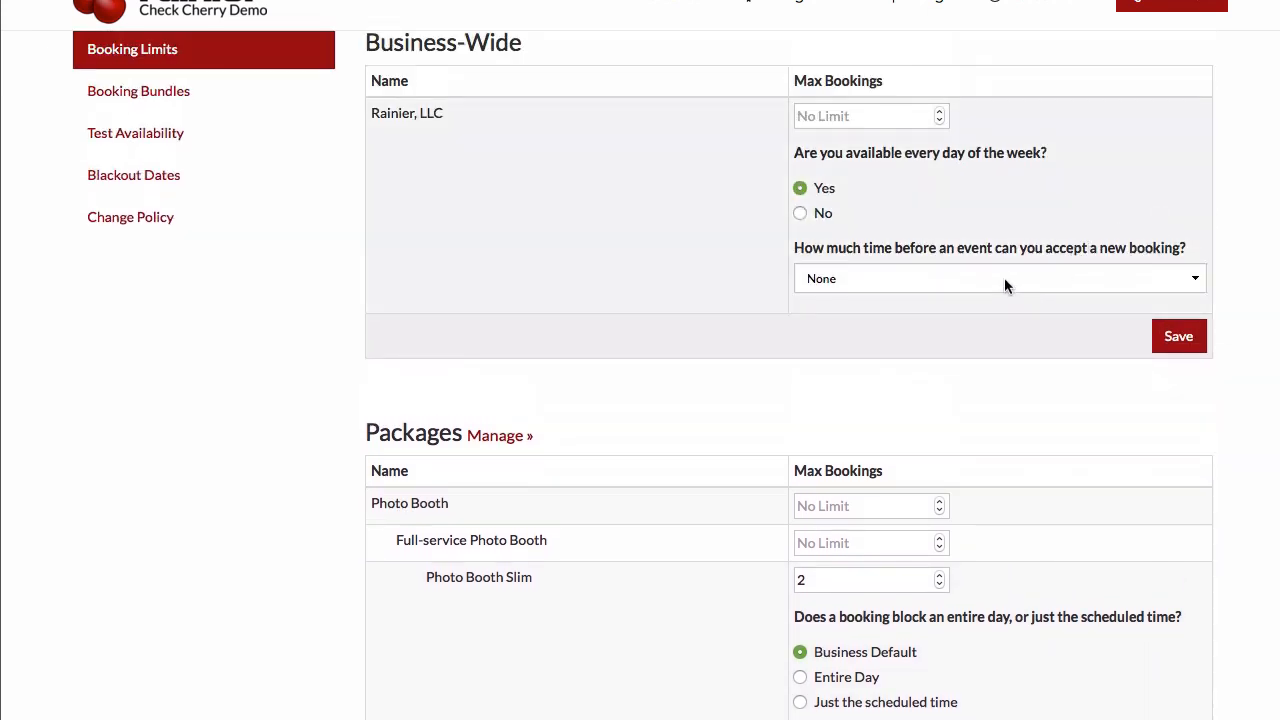
scroll(down, 3)
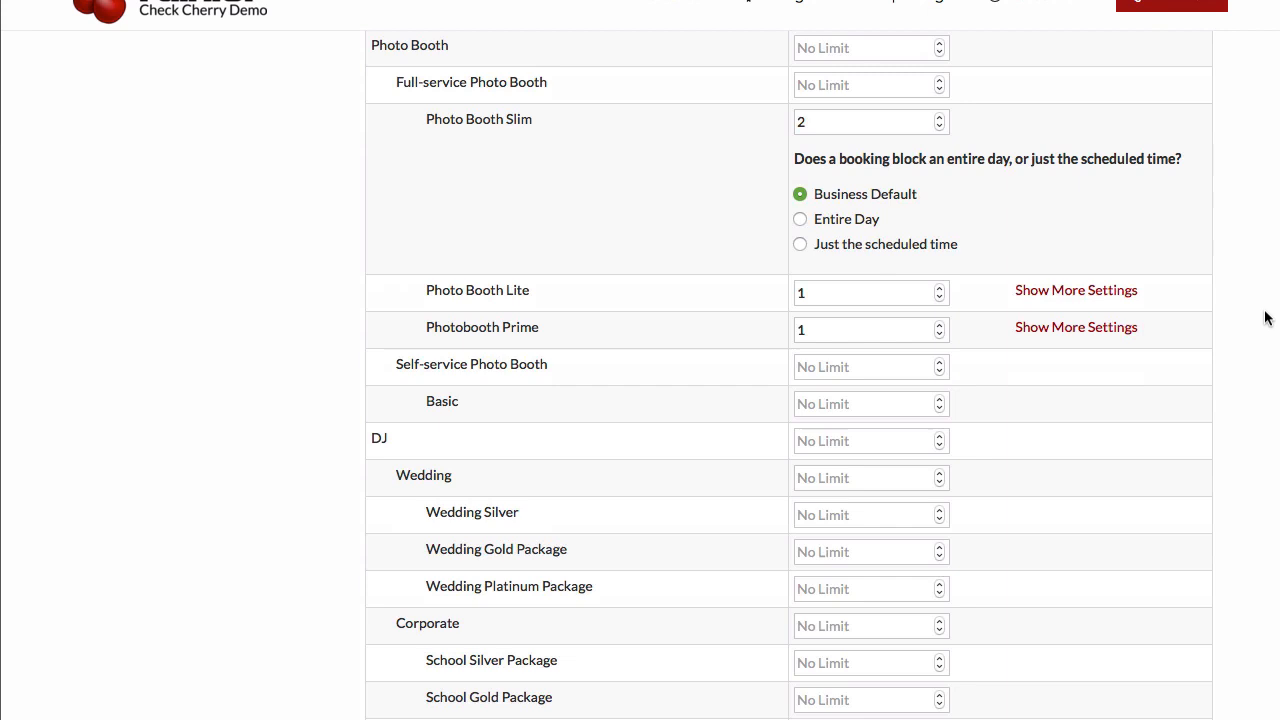
mouse_move(964, 214)
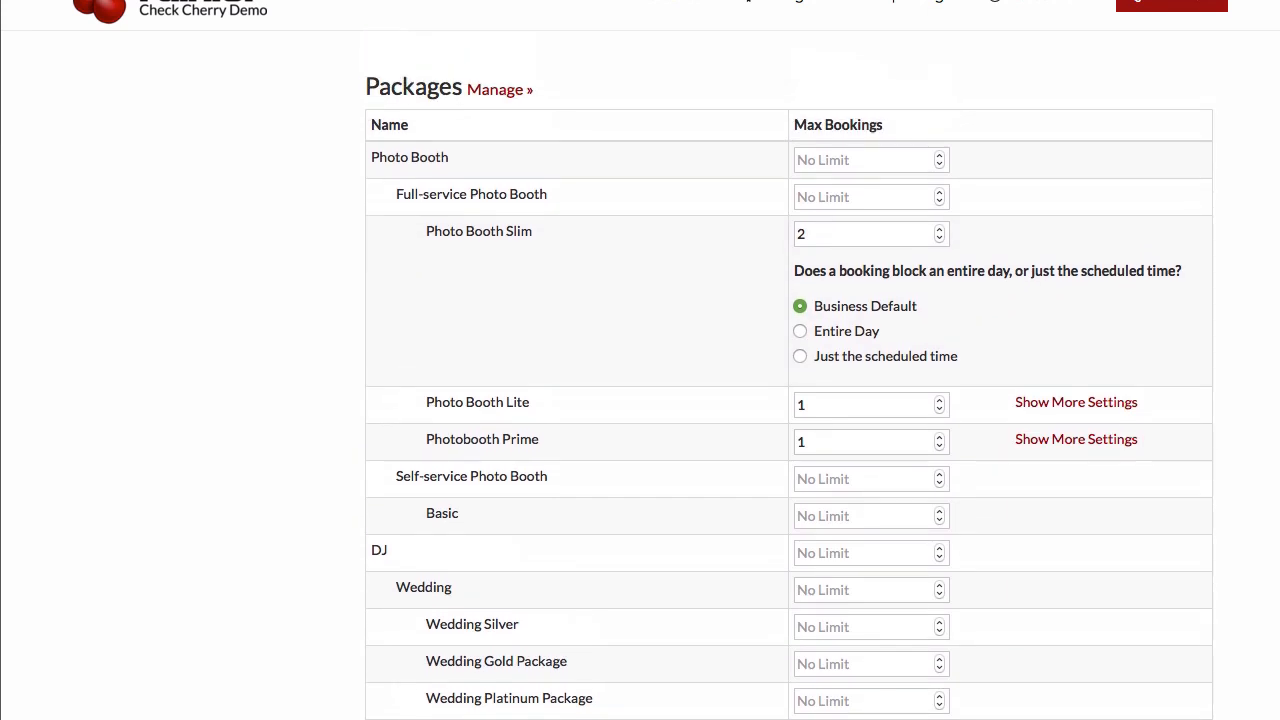
mouse_move(930, 205)
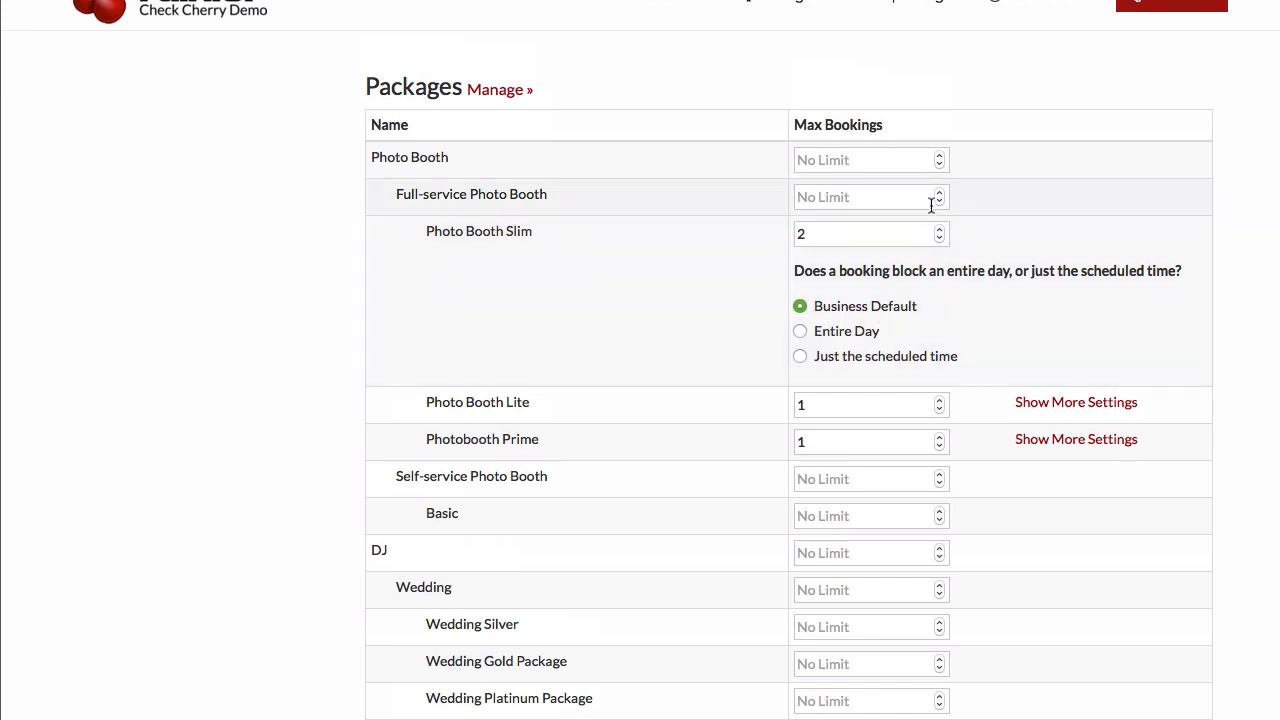
Step: Clear the Photo Booth Slim, Lite and Prime limits and edit Full-service Photo Booth's field
click(865, 233)
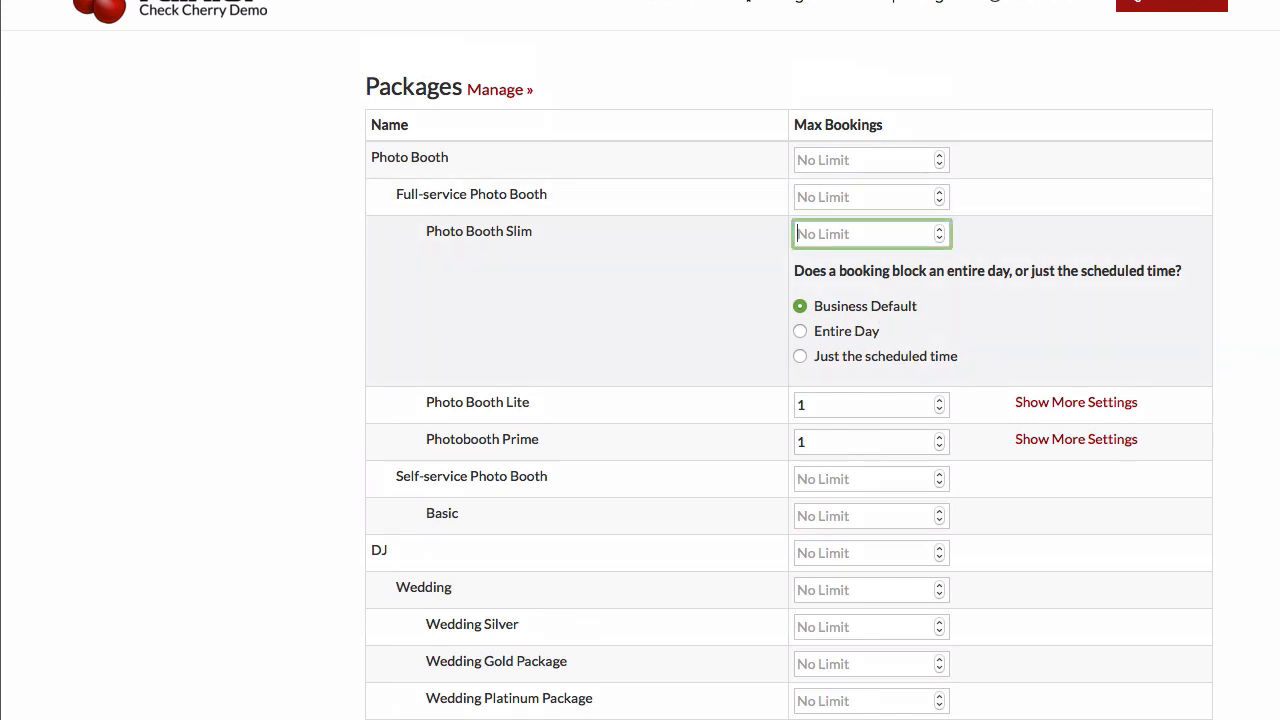
click(865, 404)
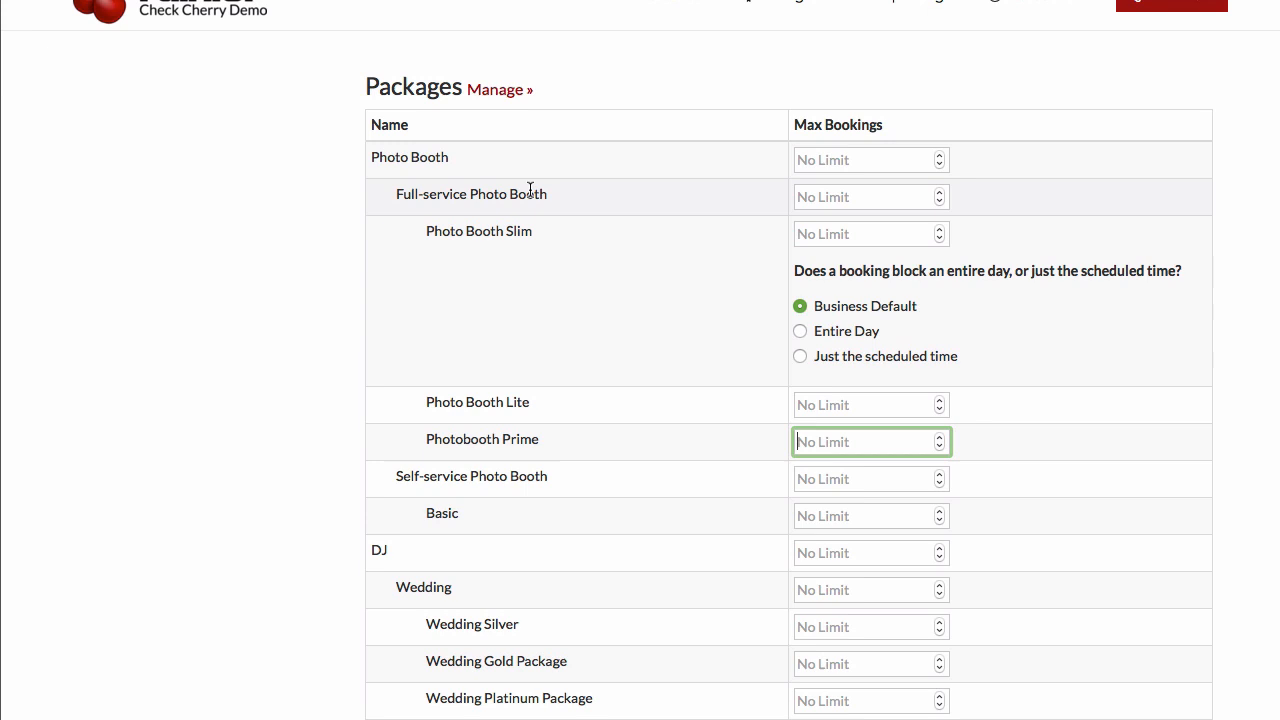
mouse_move(641, 209)
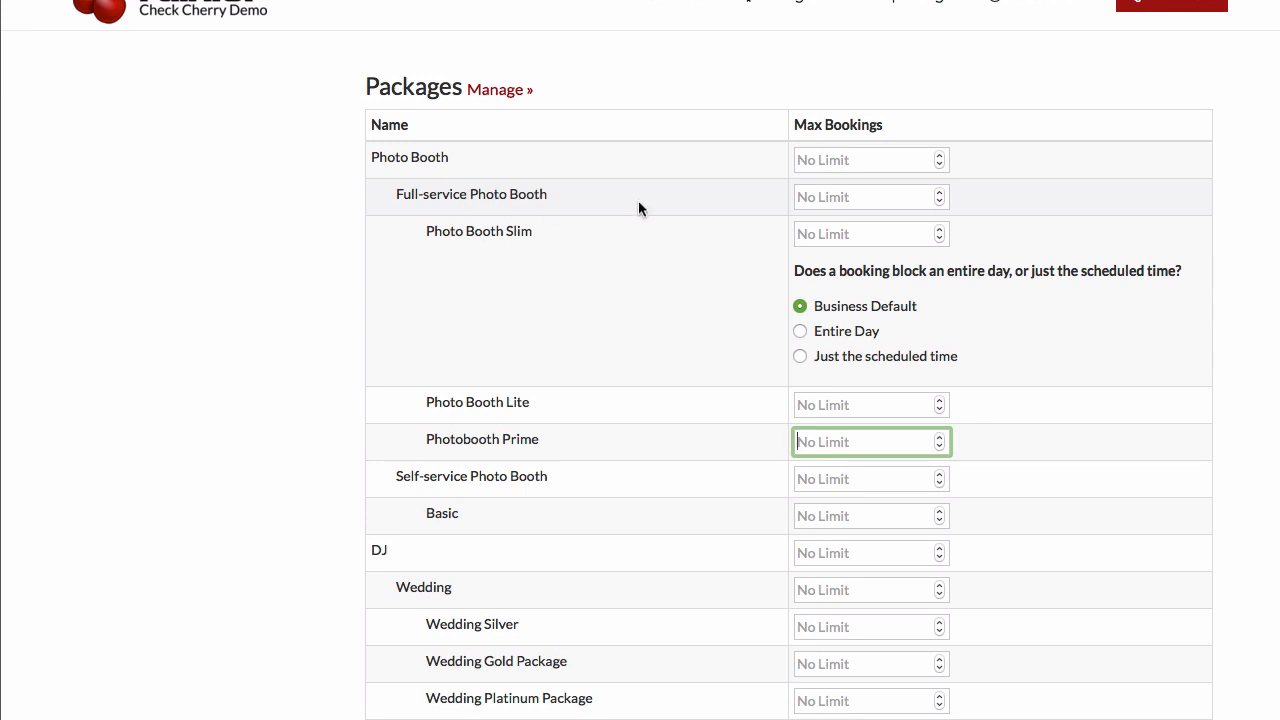
mouse_move(830, 200)
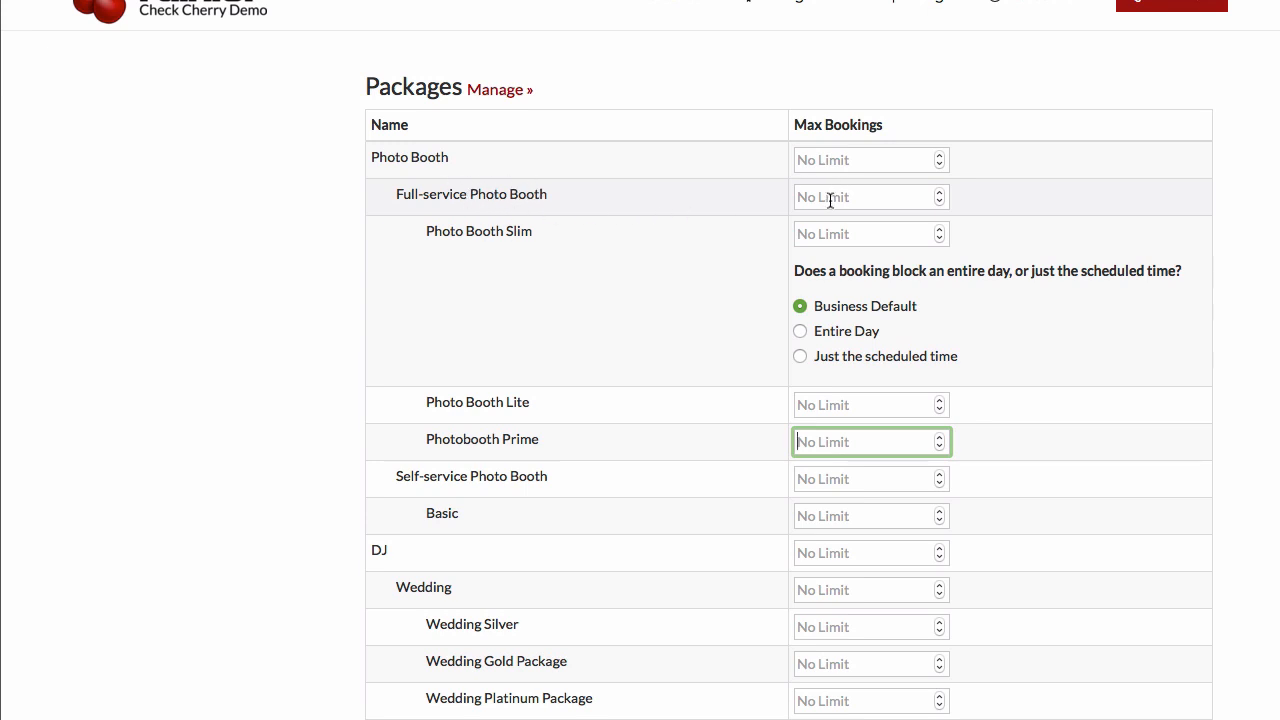
click(865, 197)
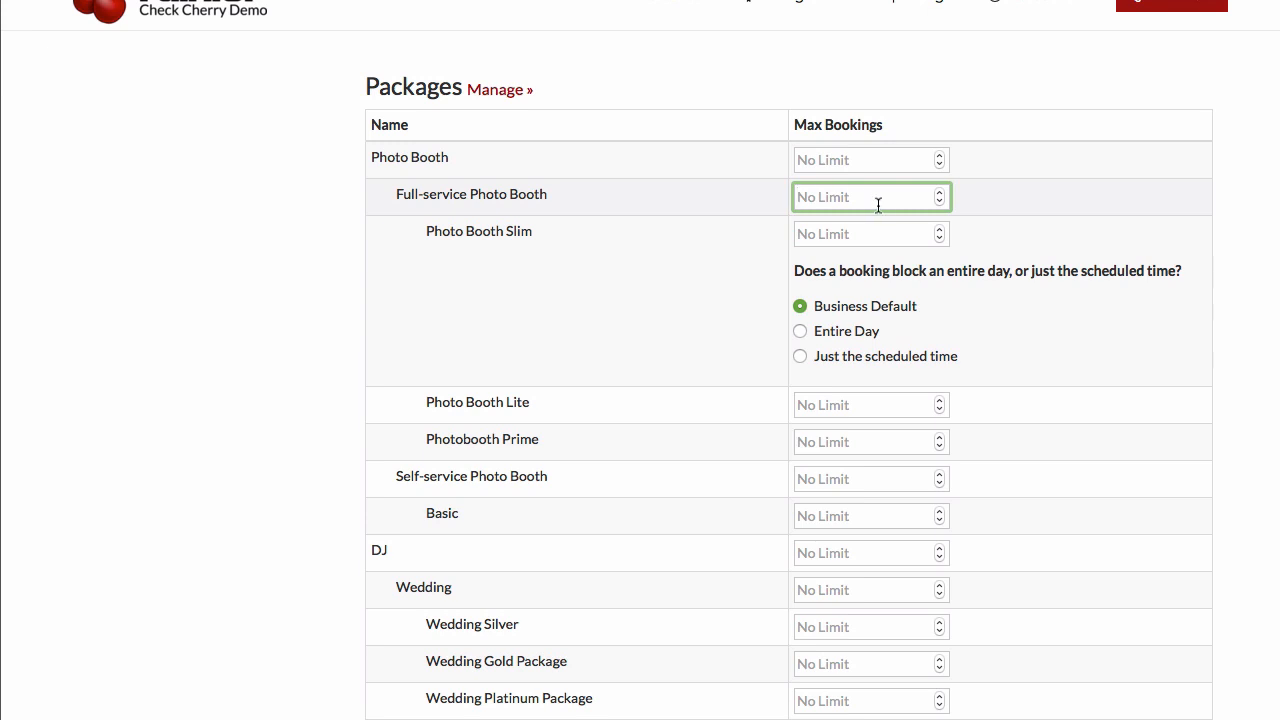
text(2)
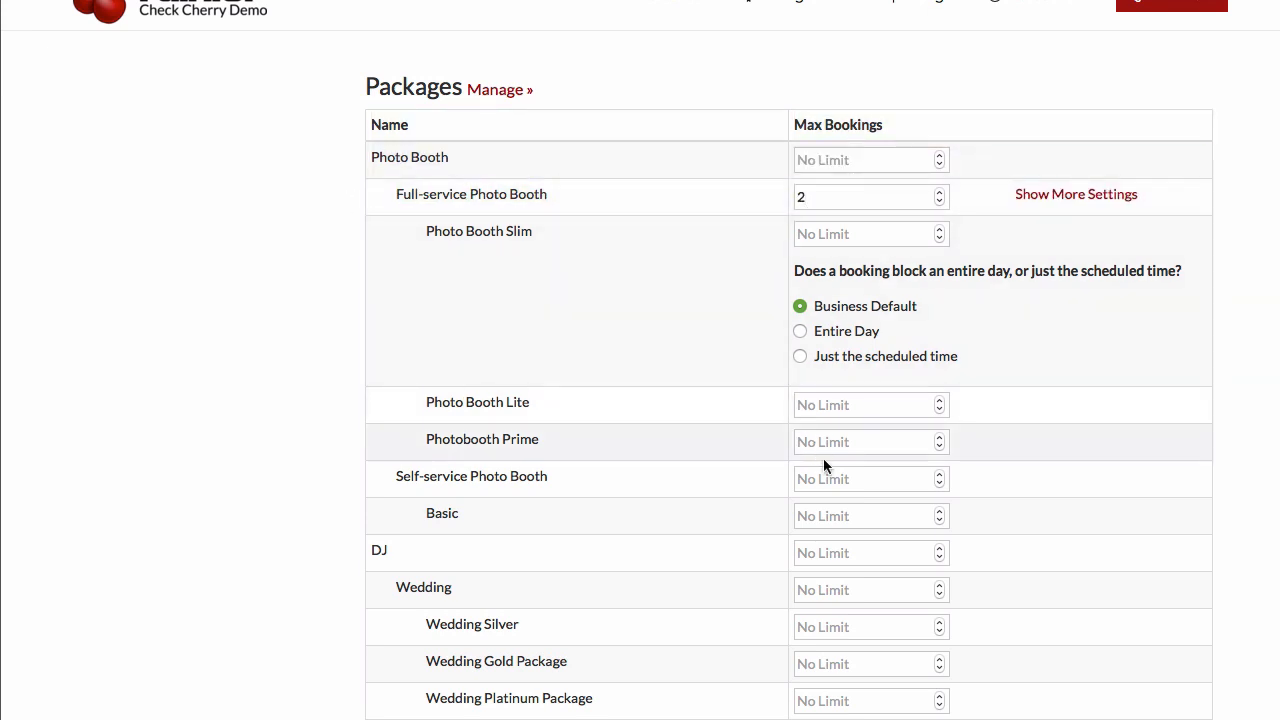
text(2)
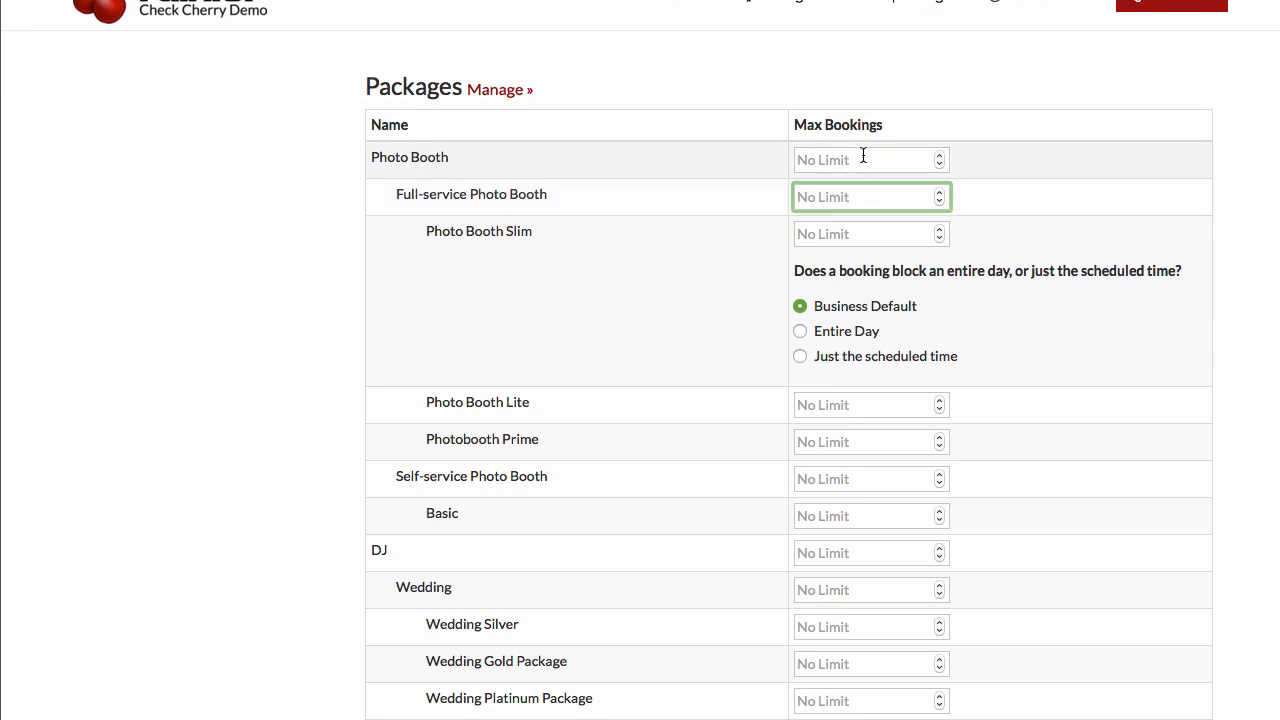
Step: Delete Max Bookings values for Photo Booth, Full-service, Slim and Lite so all show No Limit
text(2)
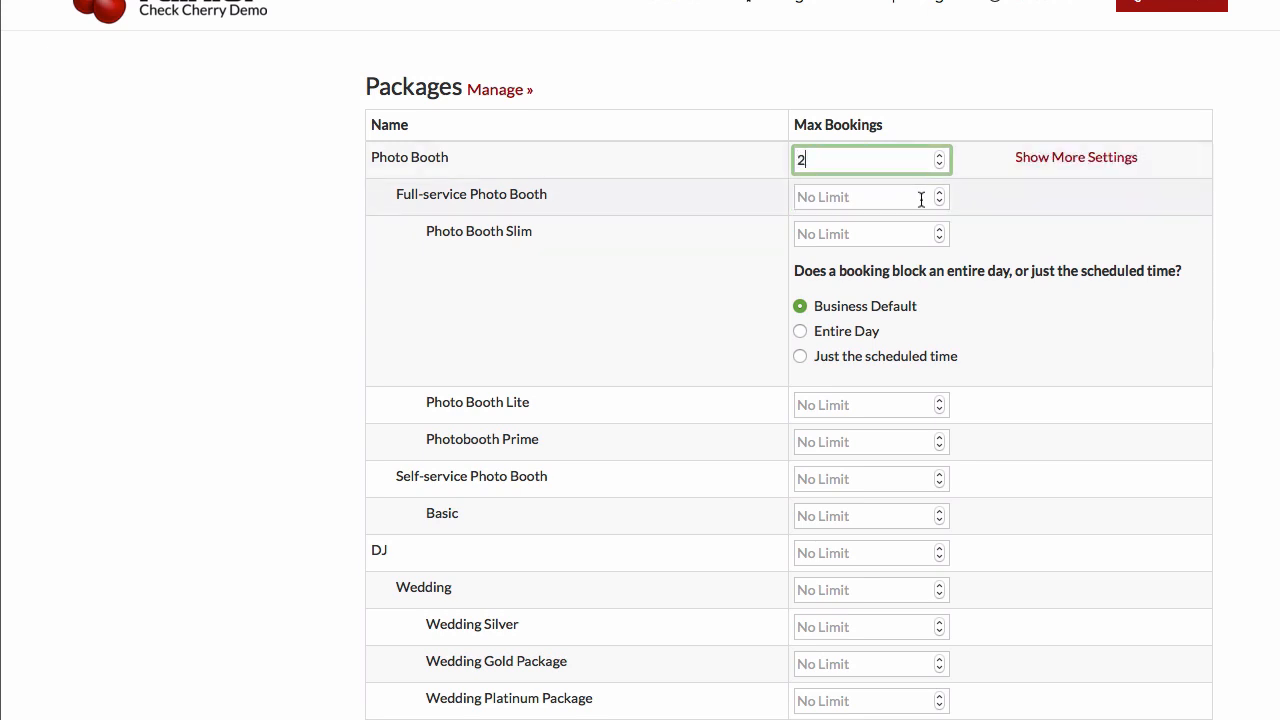
mouse_move(825, 210)
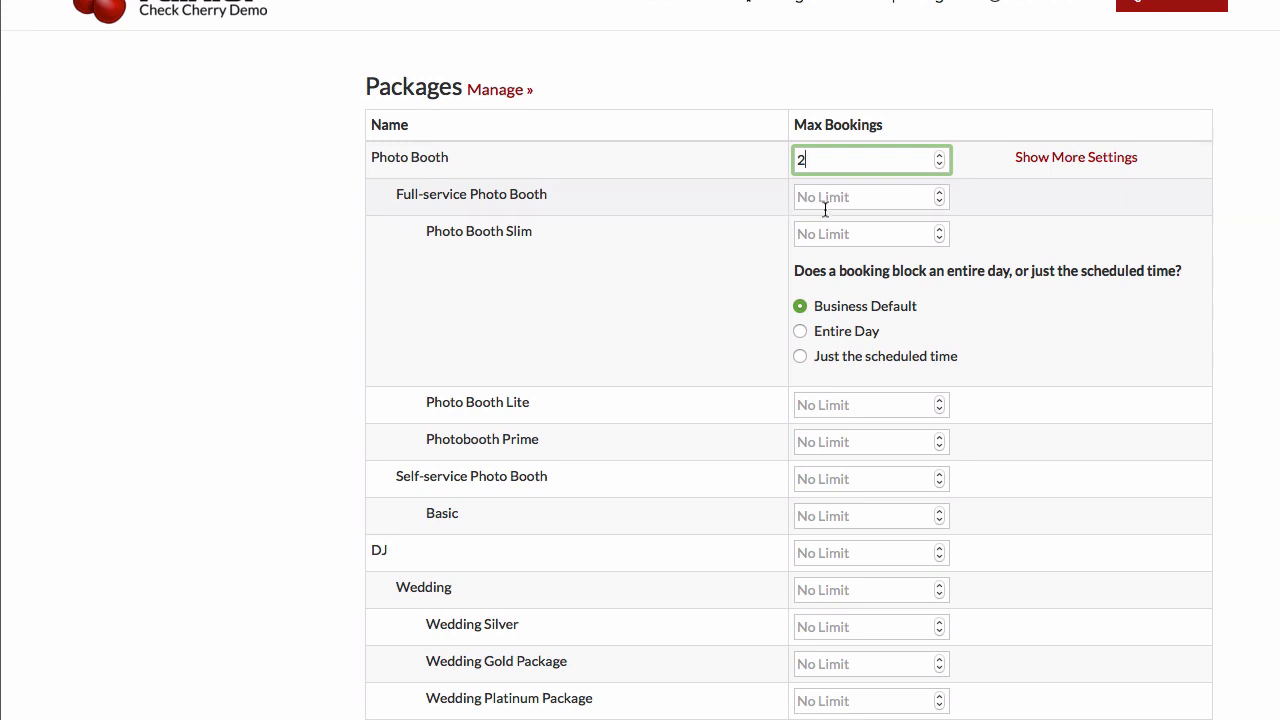
mouse_move(833, 197)
text(3)
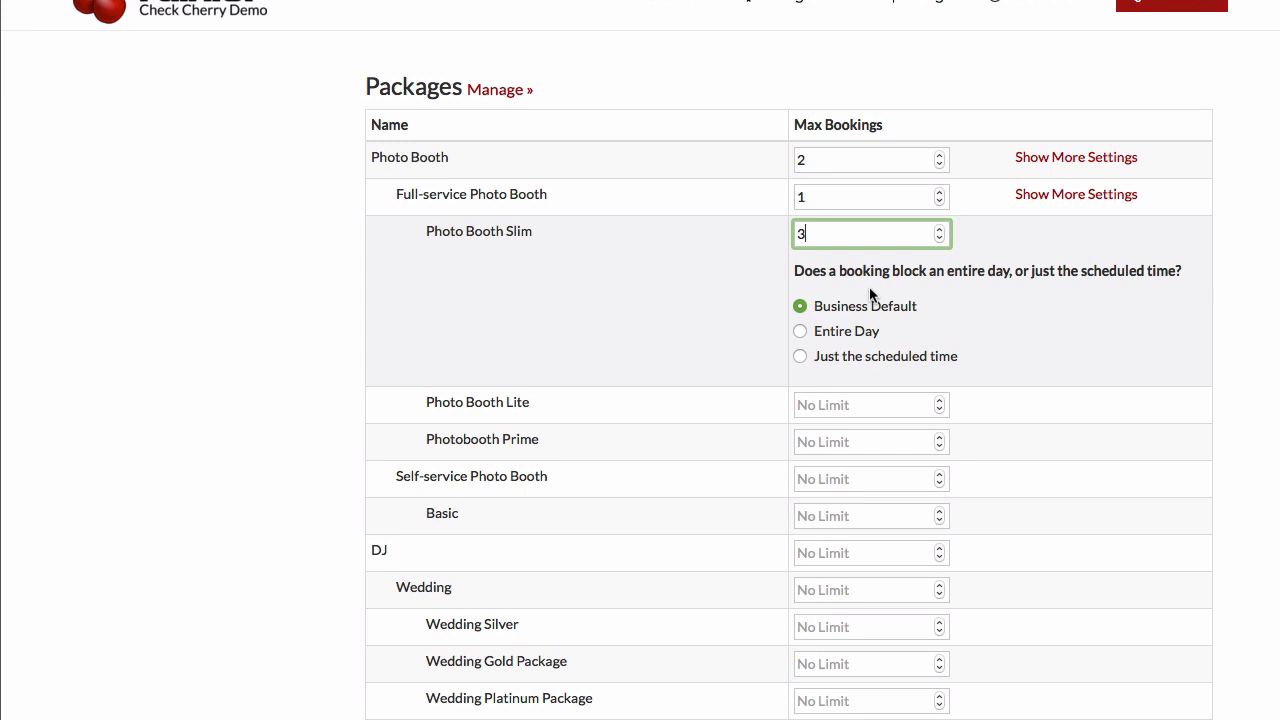
text(2)
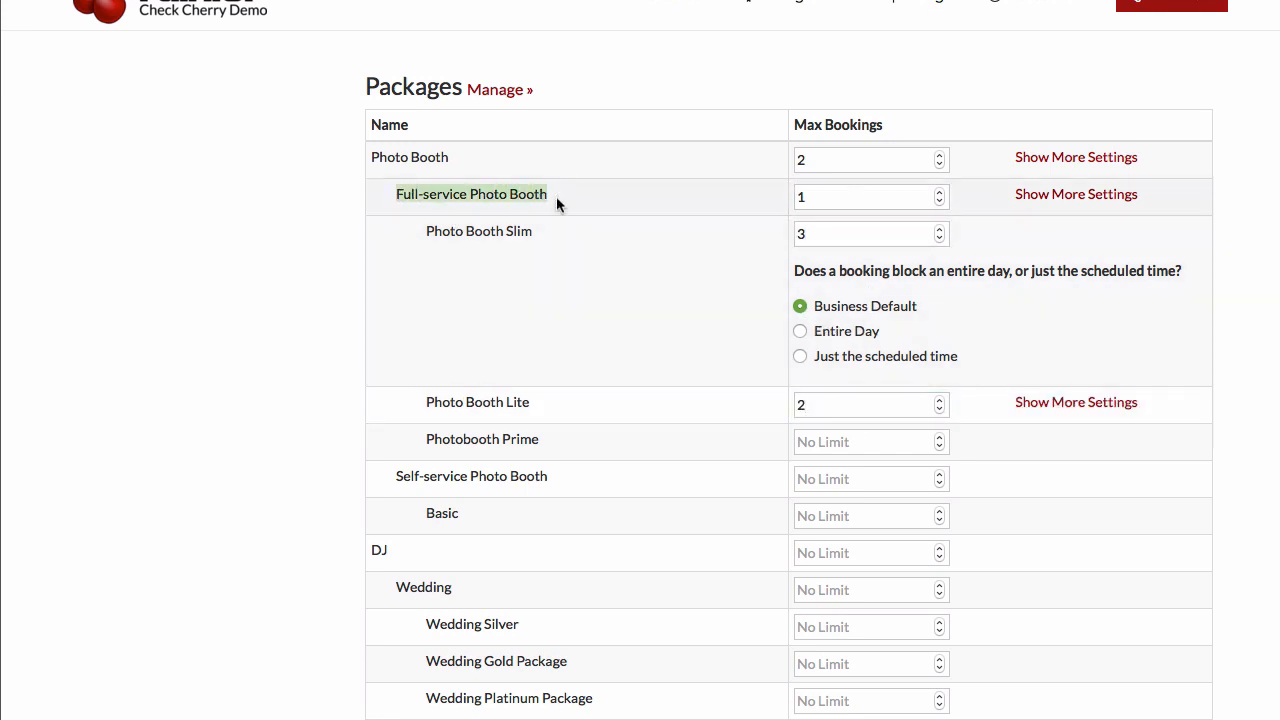
mouse_move(530, 237)
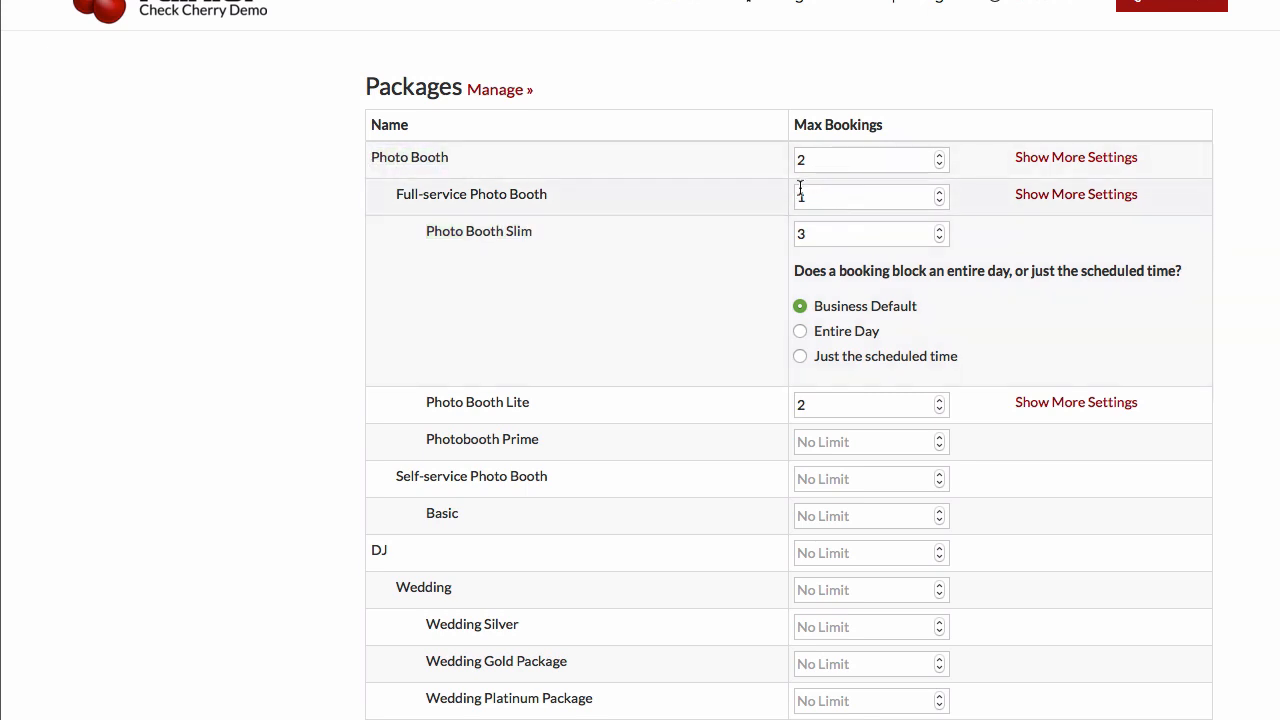
mouse_move(738, 314)
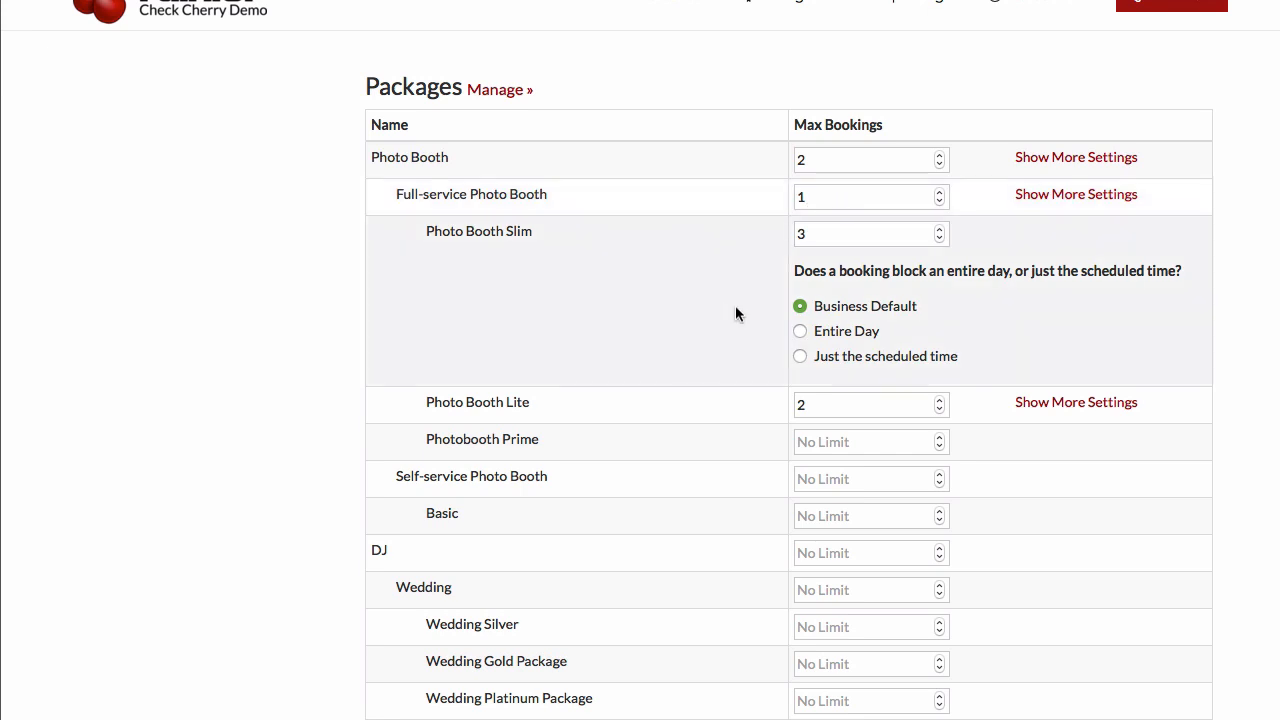
click(865, 233)
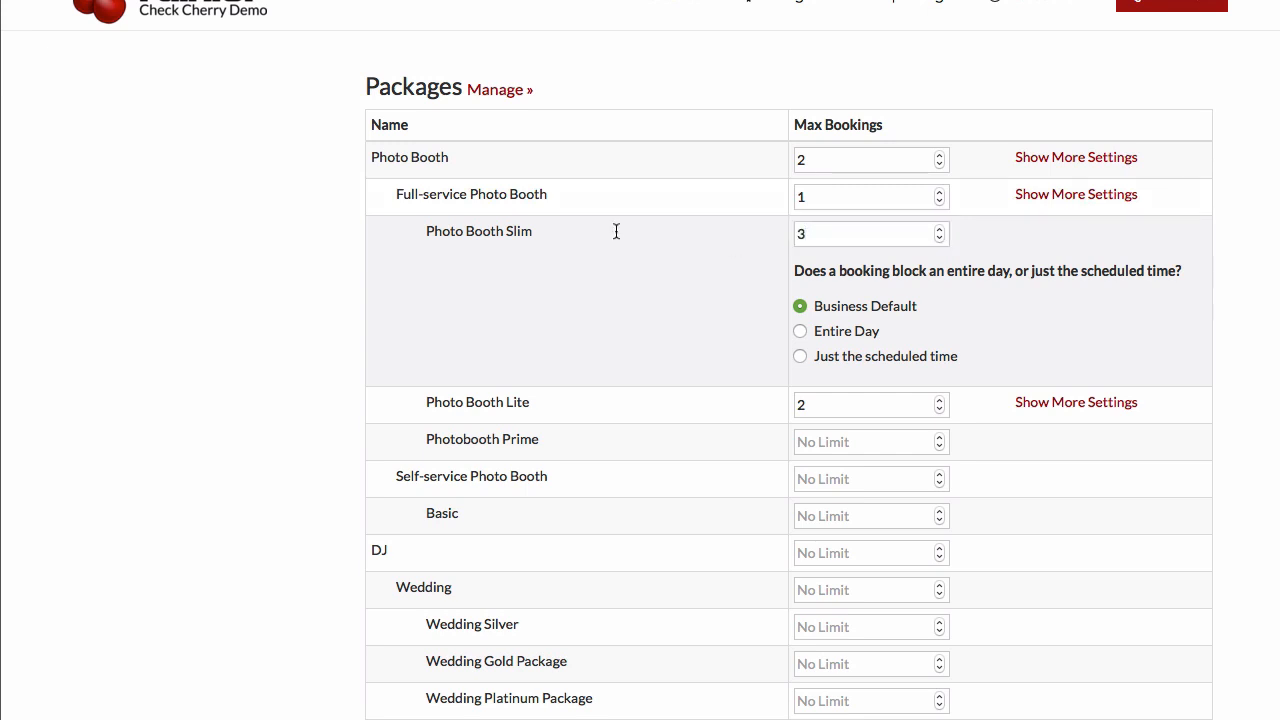
mouse_move(887, 231)
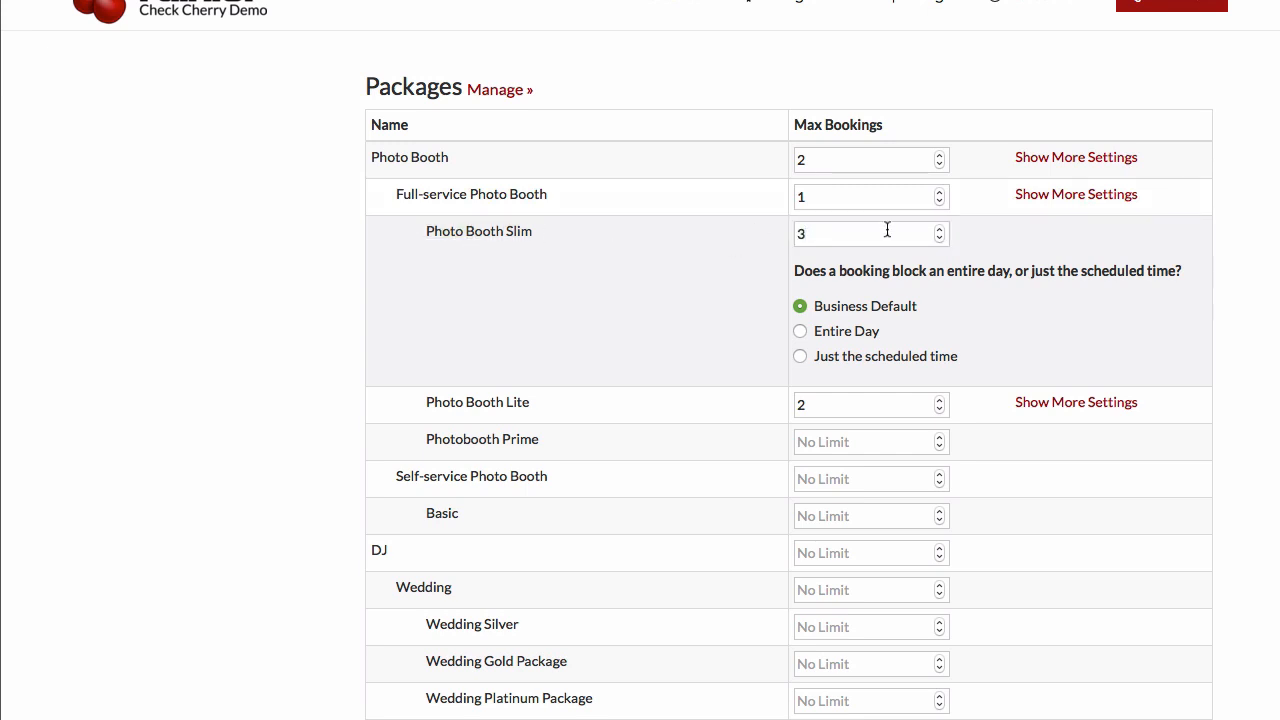
mouse_move(889, 234)
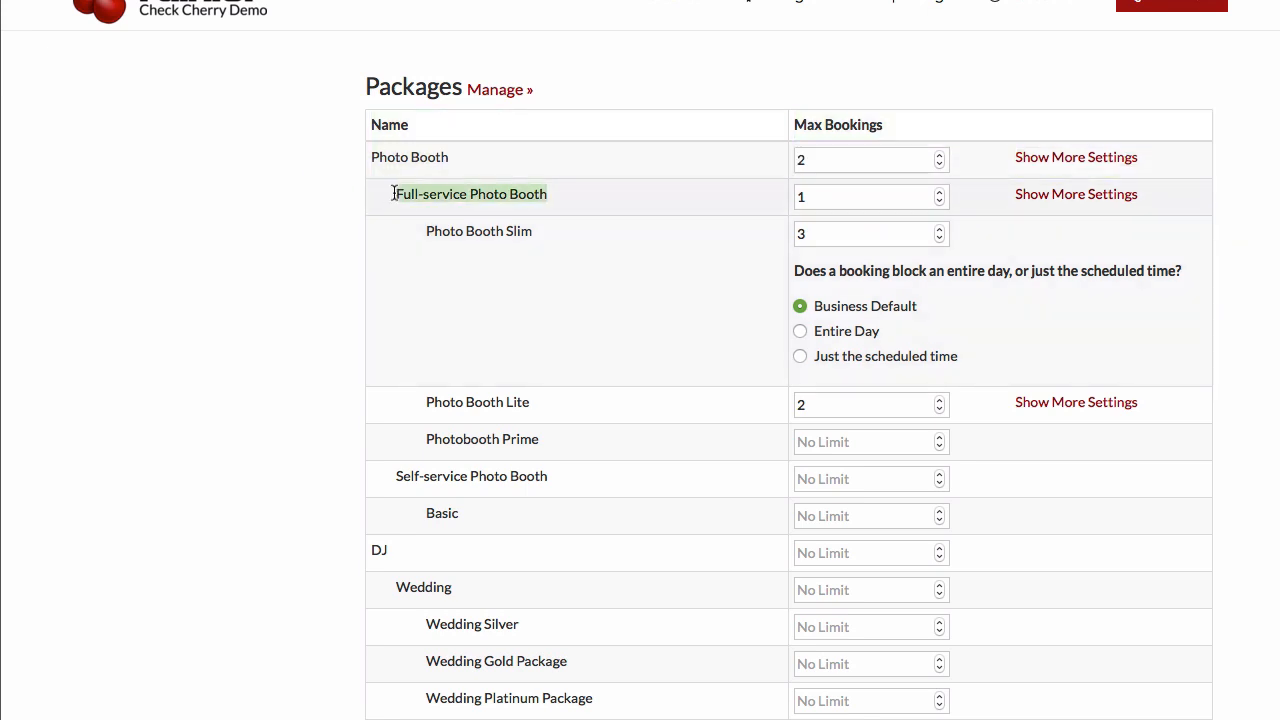
click(865, 196)
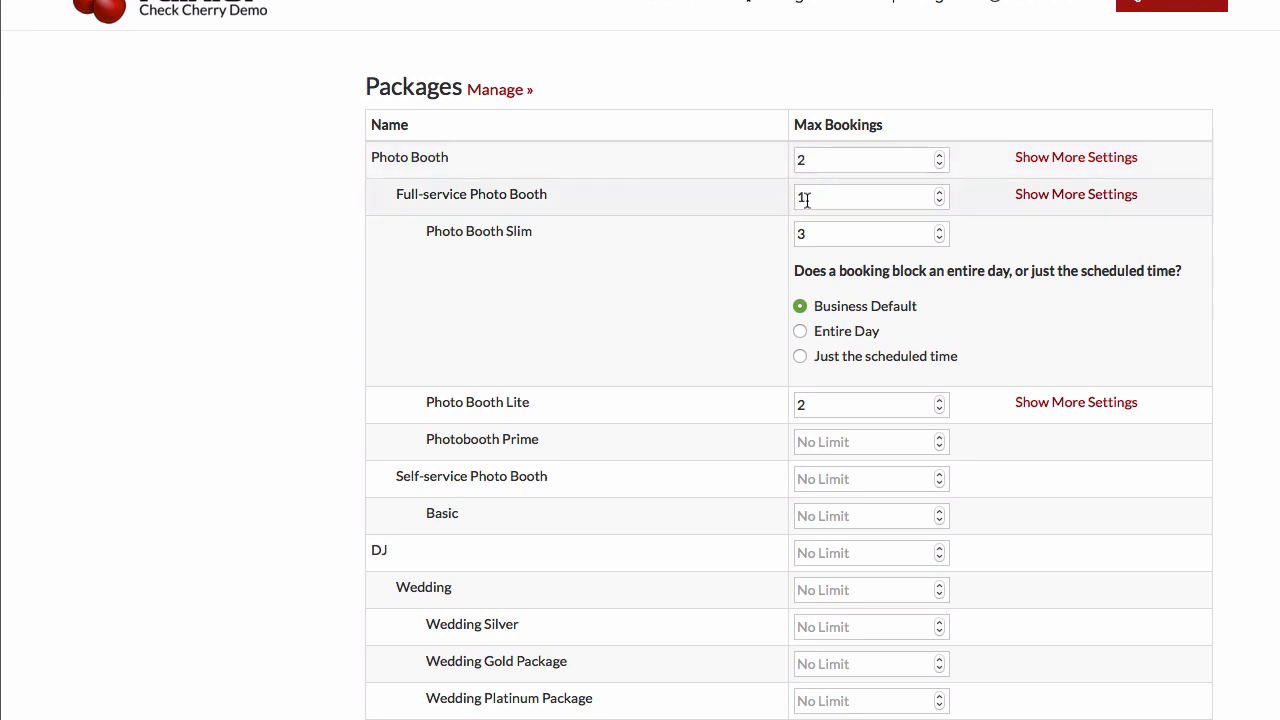
click(865, 160)
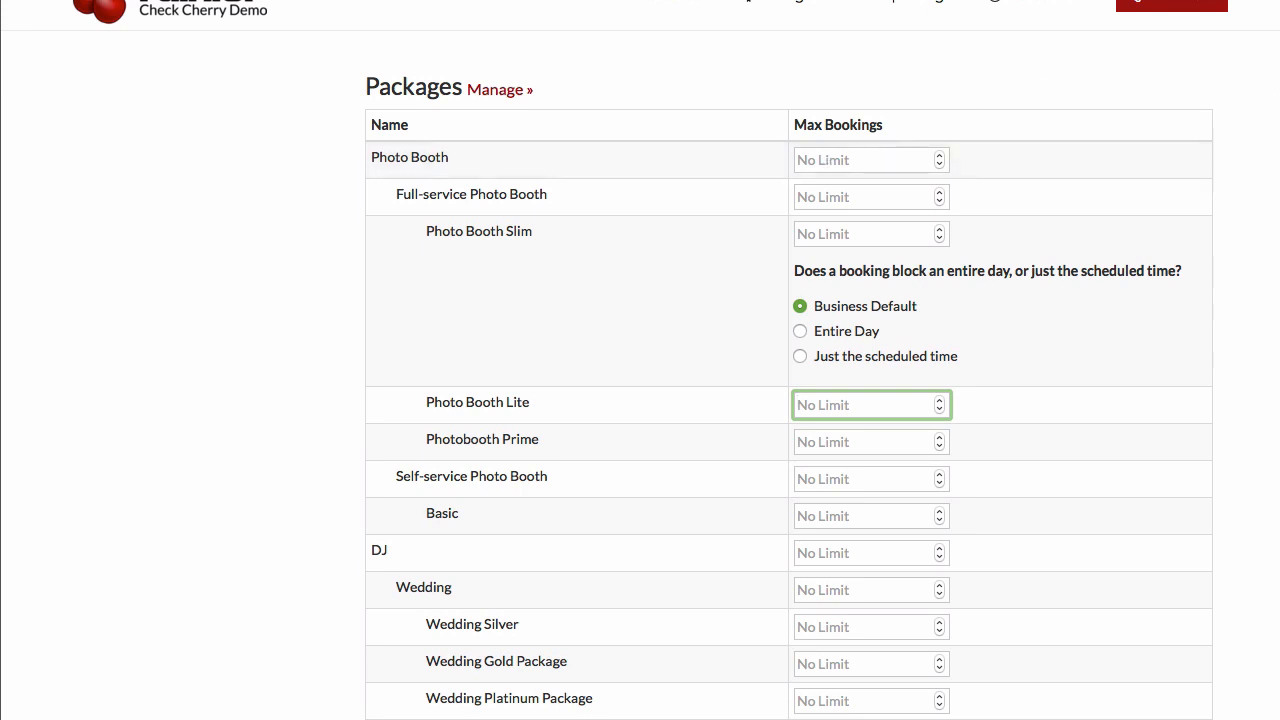
Step: Set add-on limits: 2 for Additional Loudspeakers and Subwoofer, 3 for Enhanced Lighting
scroll(down, 3)
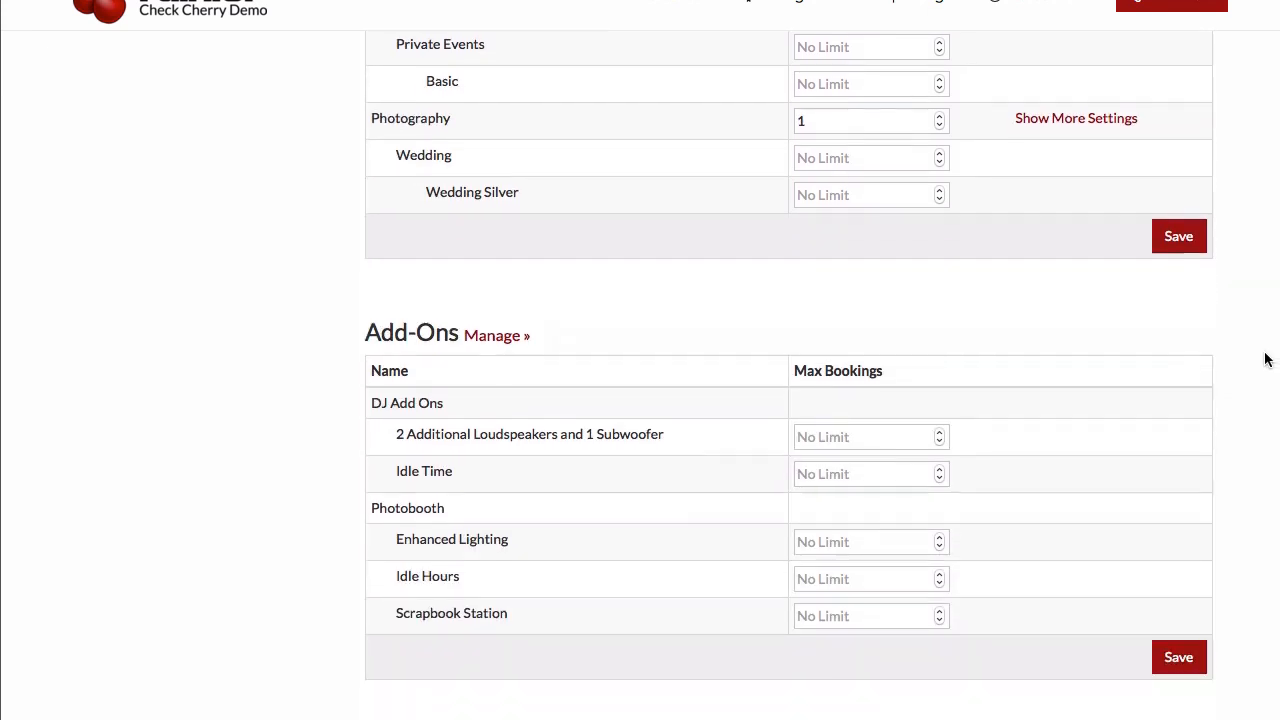
scroll(down, 3)
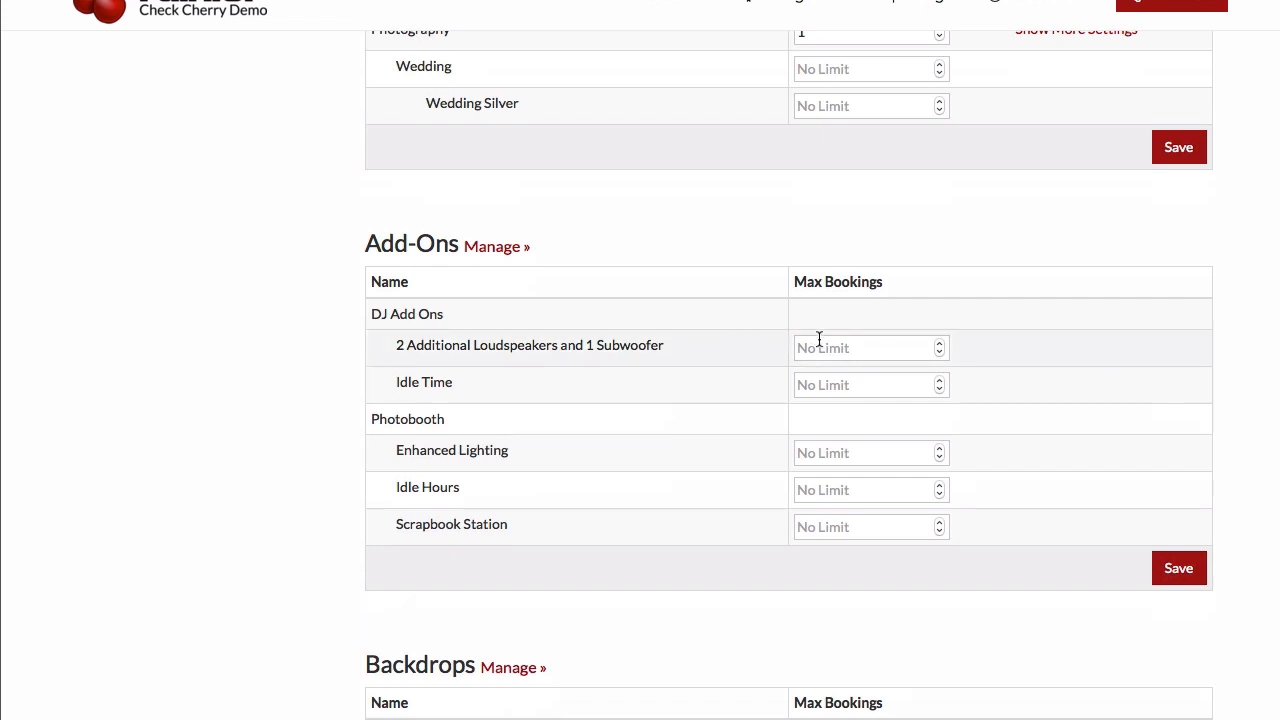
text(2)
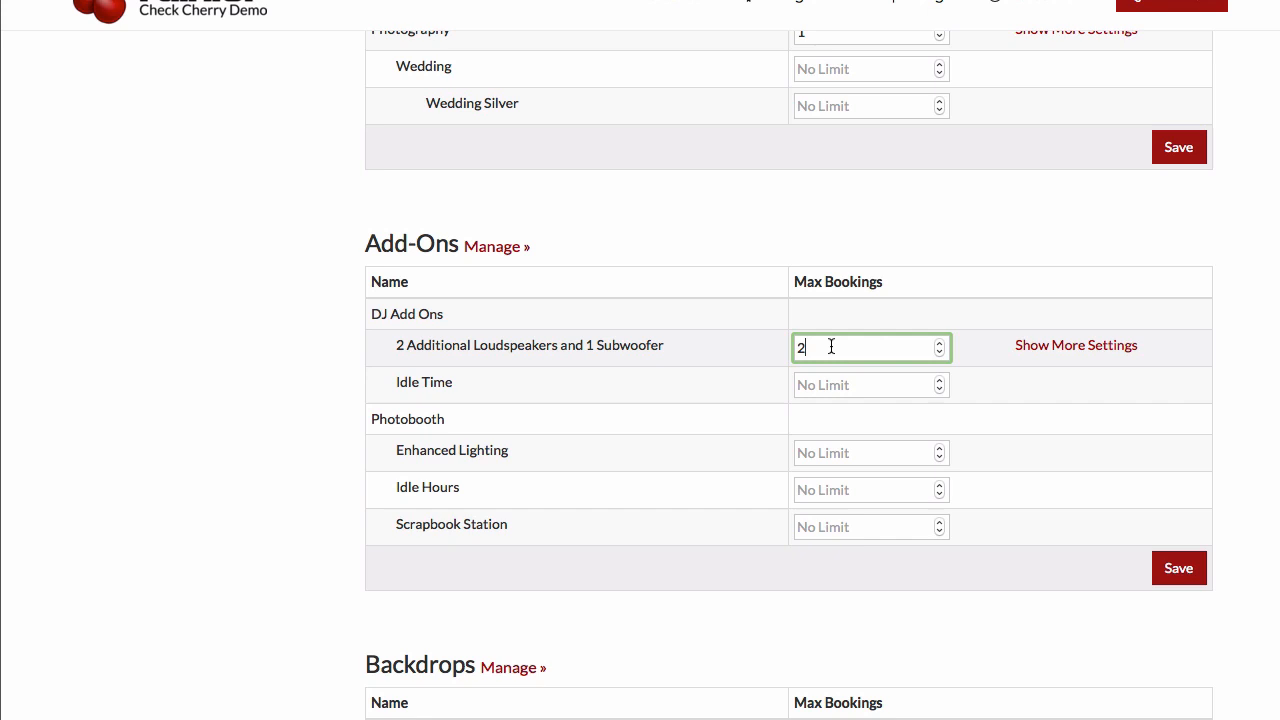
mouse_move(841, 356)
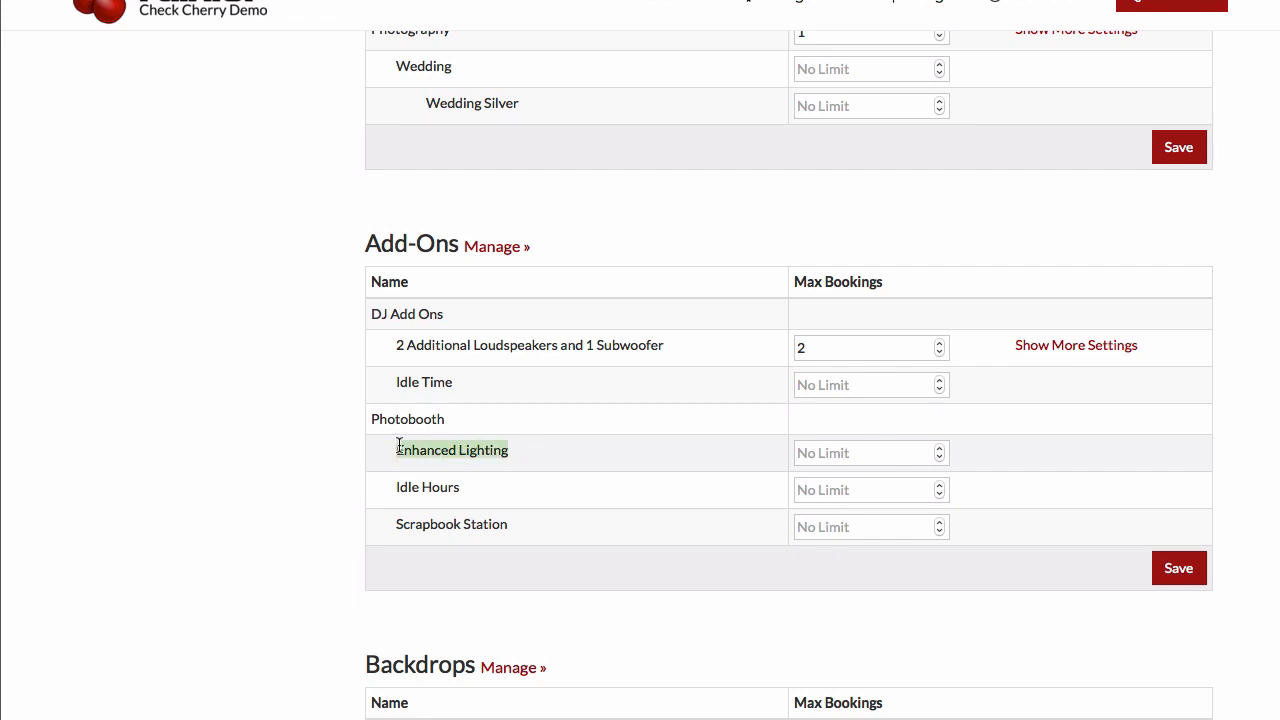
click(865, 453)
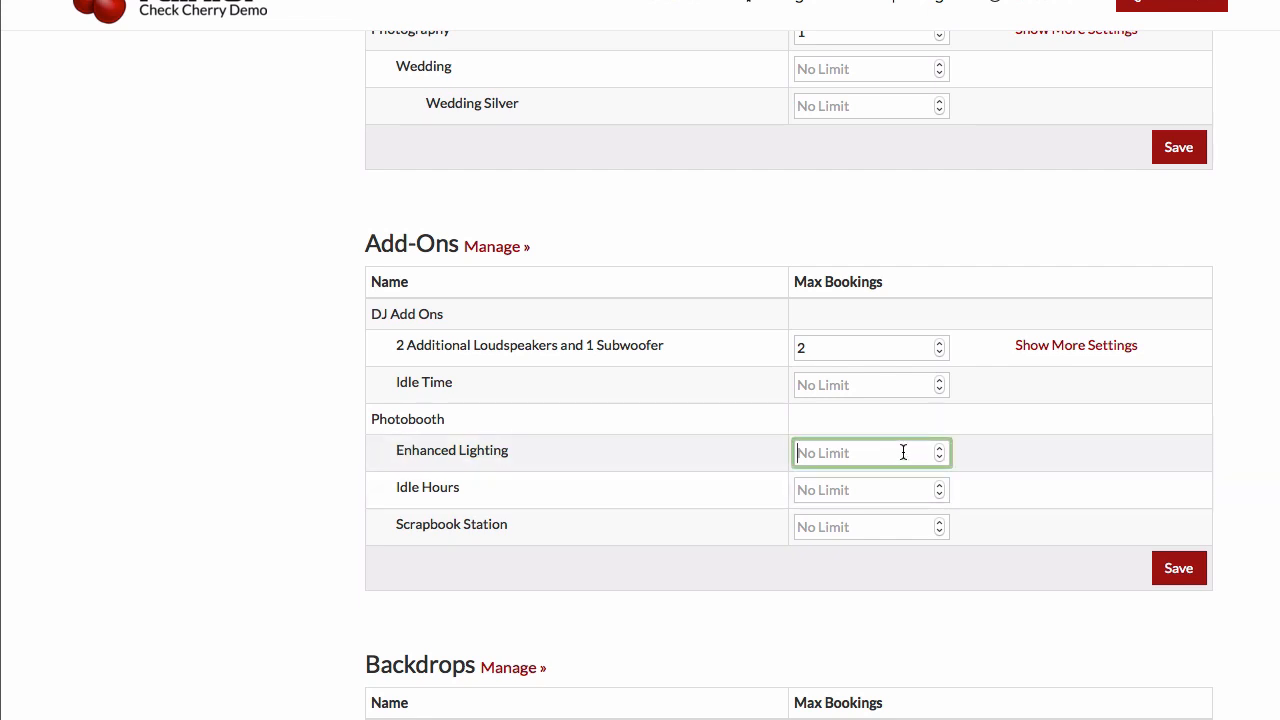
text(3)
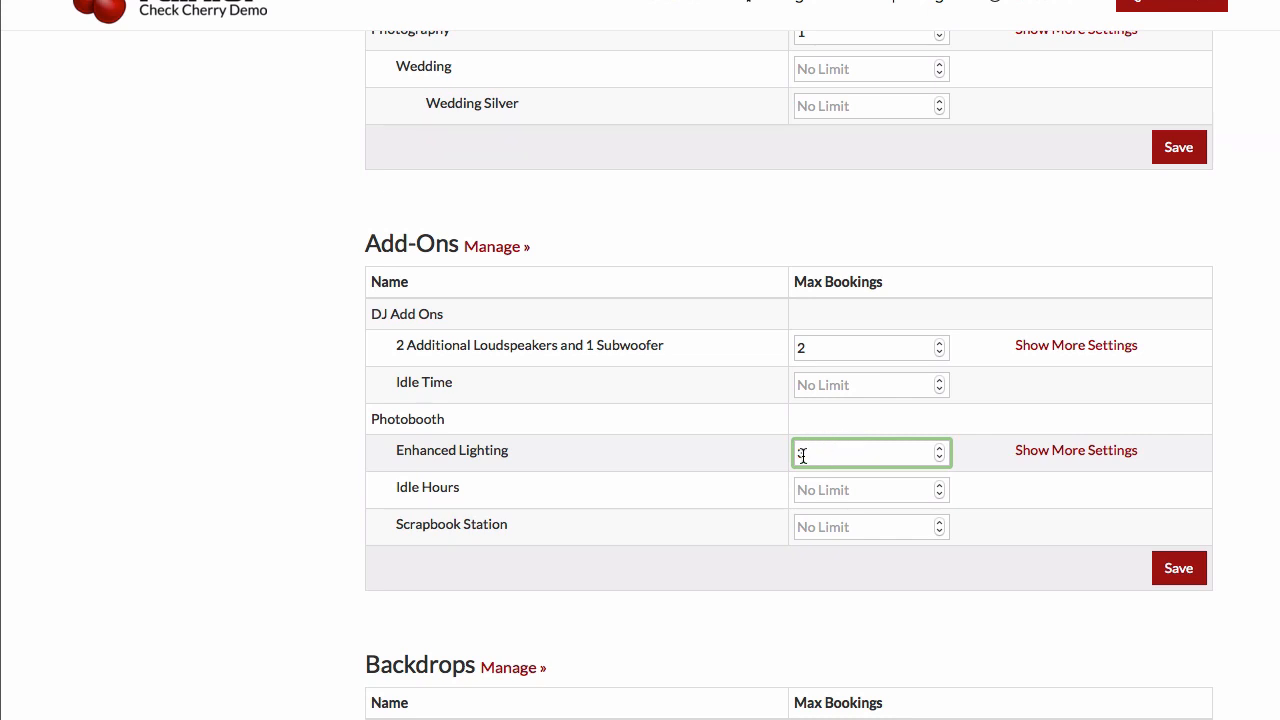
text(3)
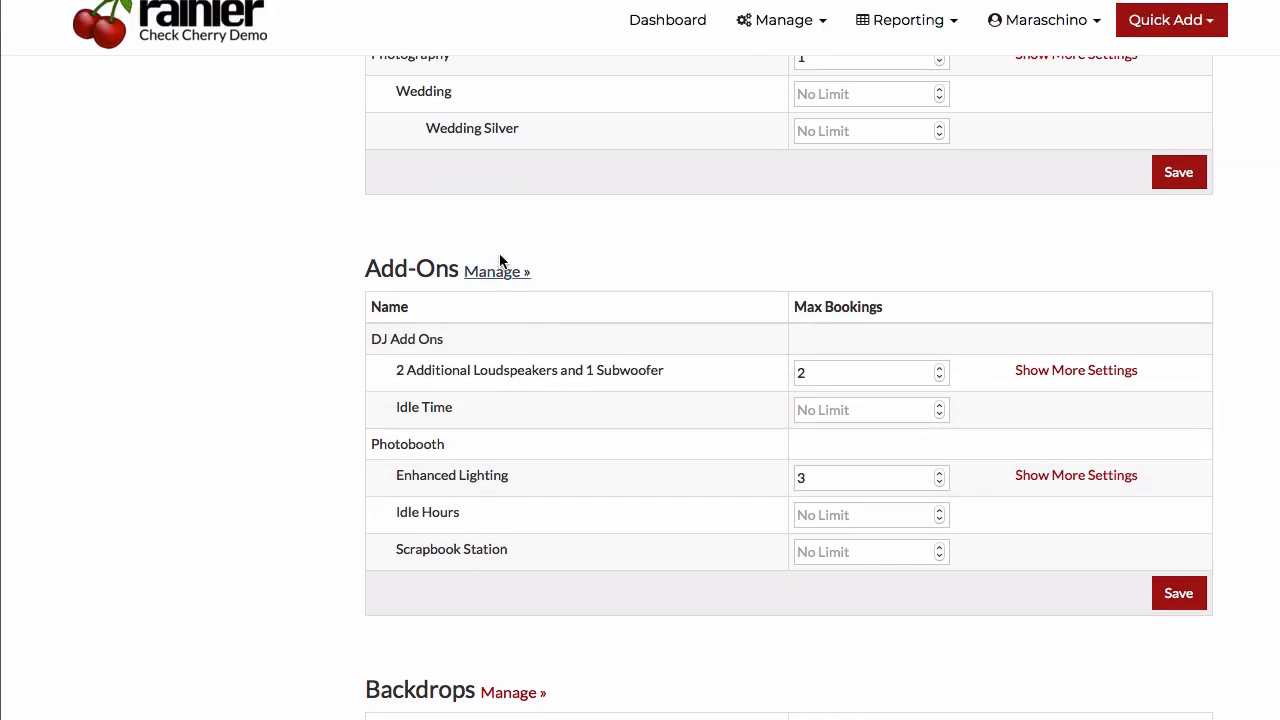
Step: Open the Enhanced Lighting add-on and raise its maximum quantity per event from 1 to 10
click(497, 271)
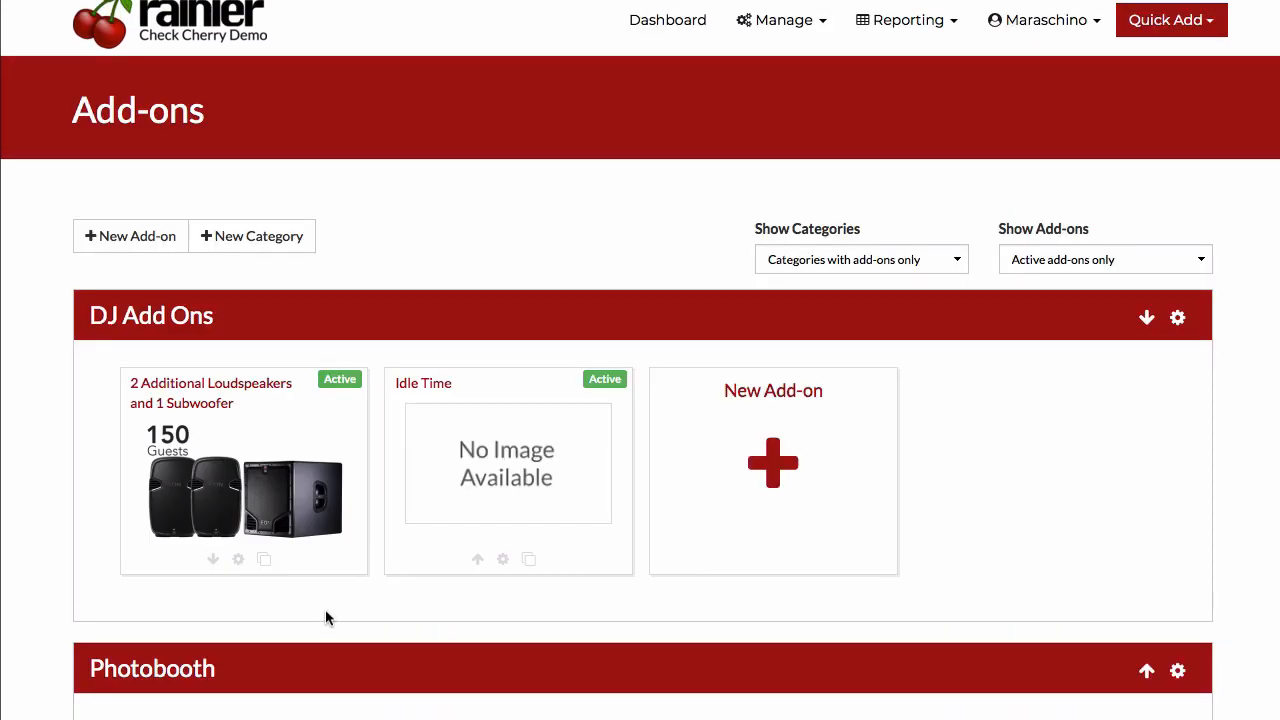
scroll(down, 3)
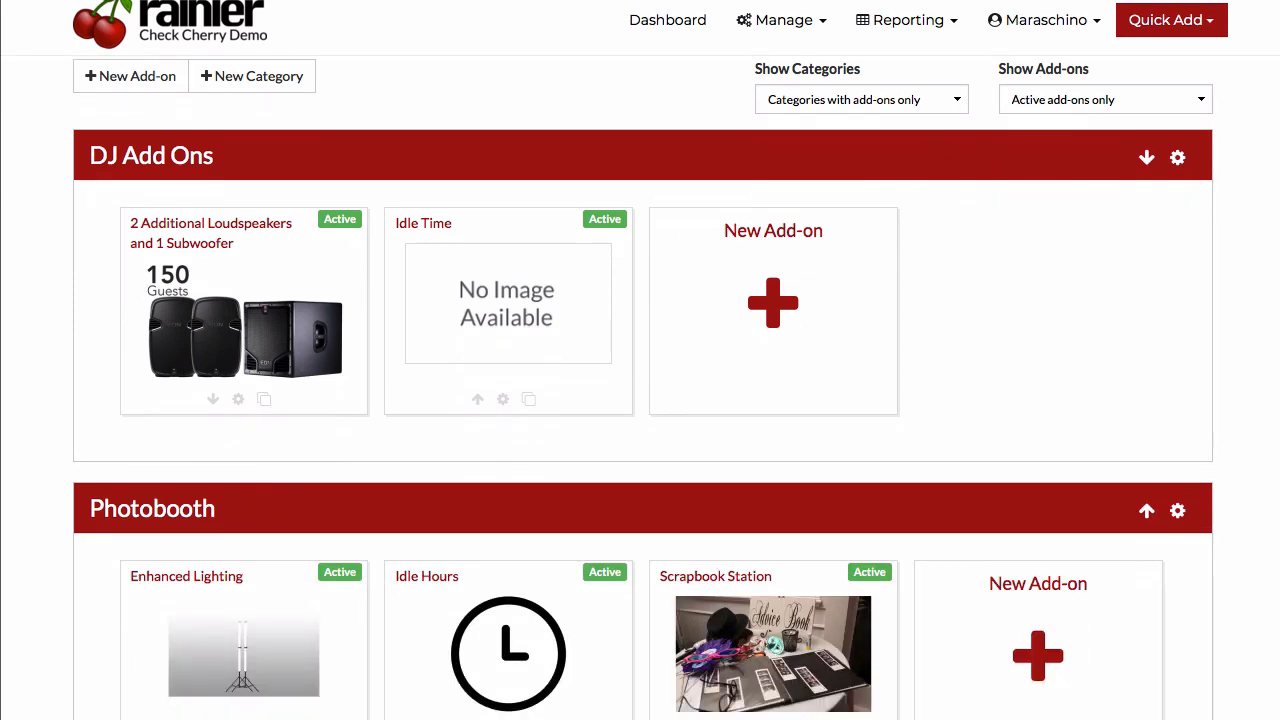
scroll(down, 3)
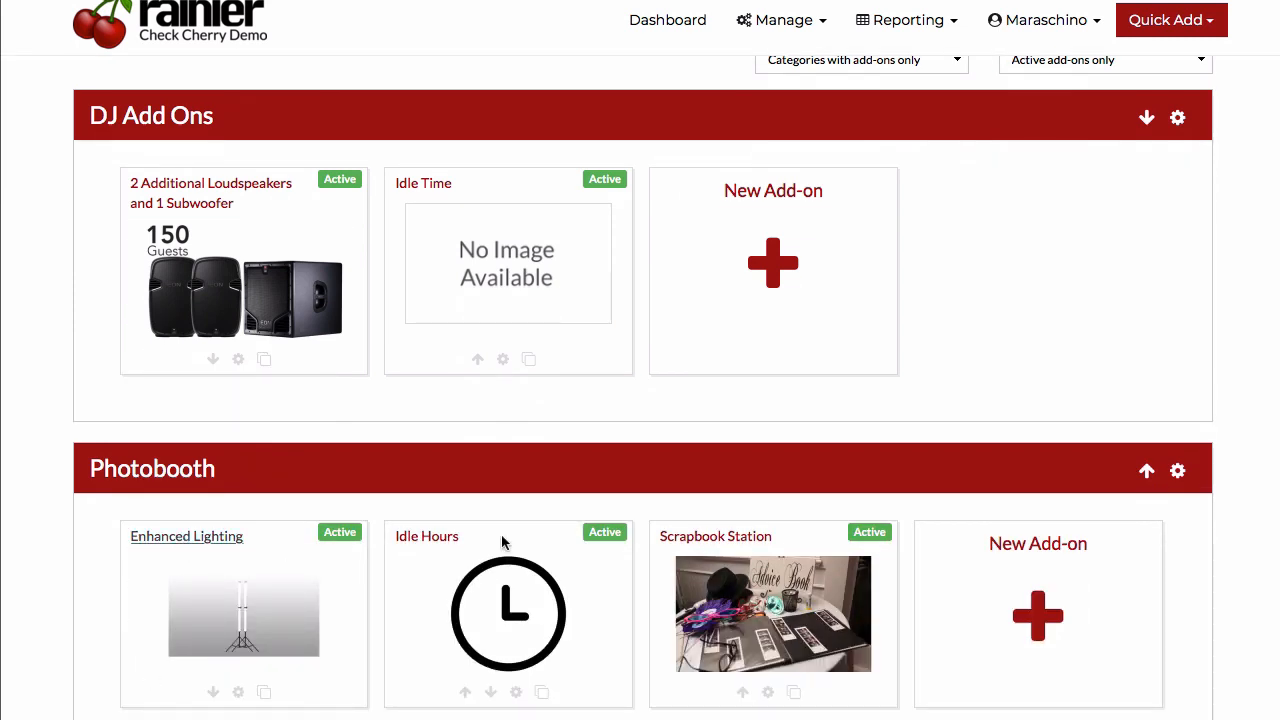
click(186, 536)
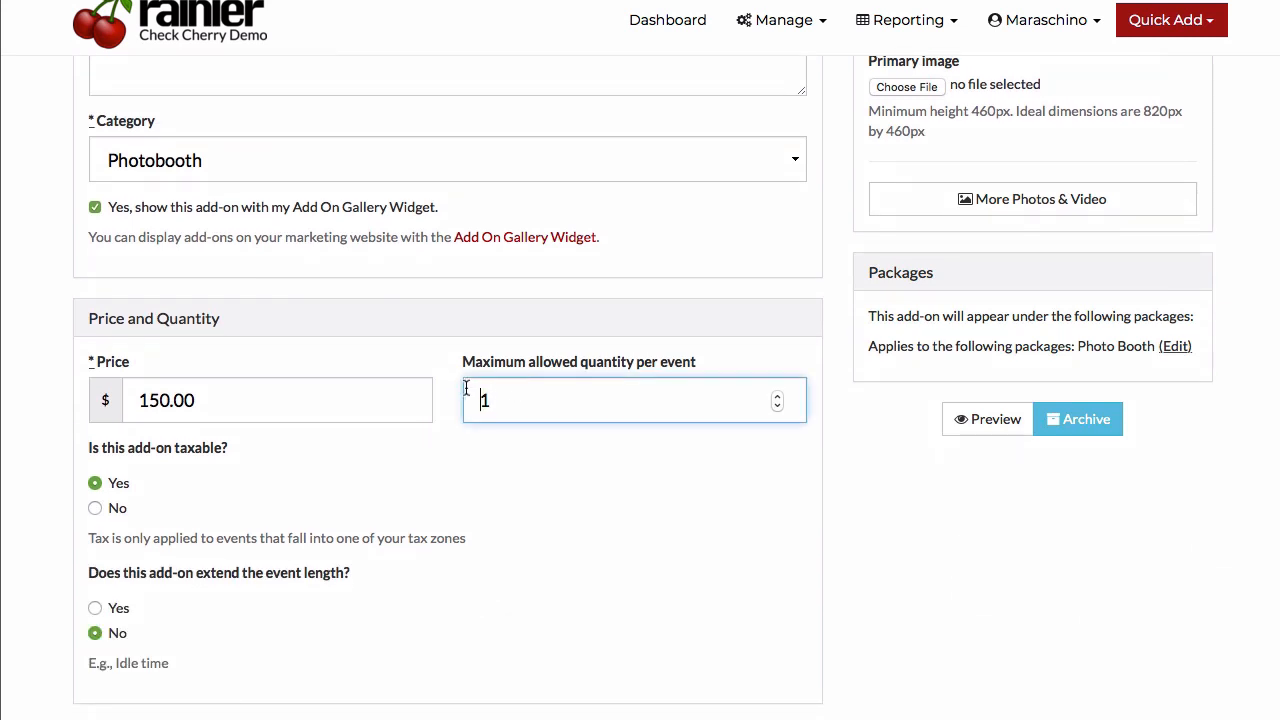
text(0)
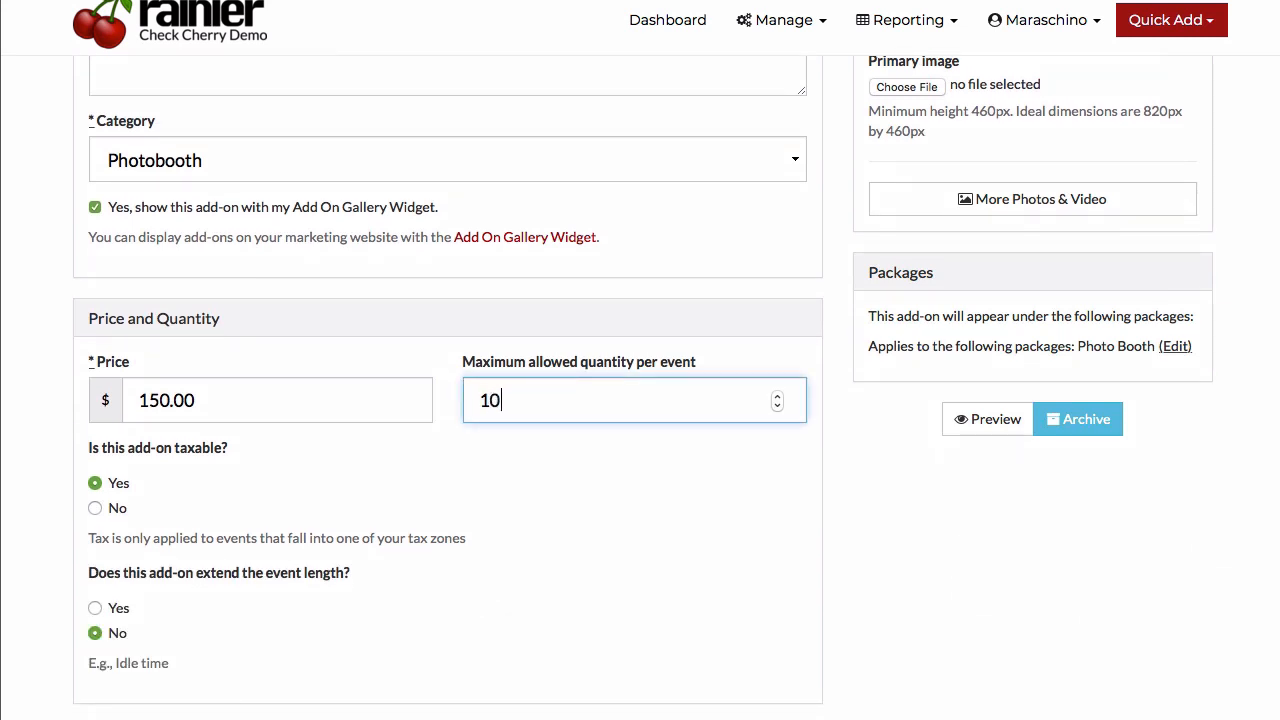
mouse_move(504, 12)
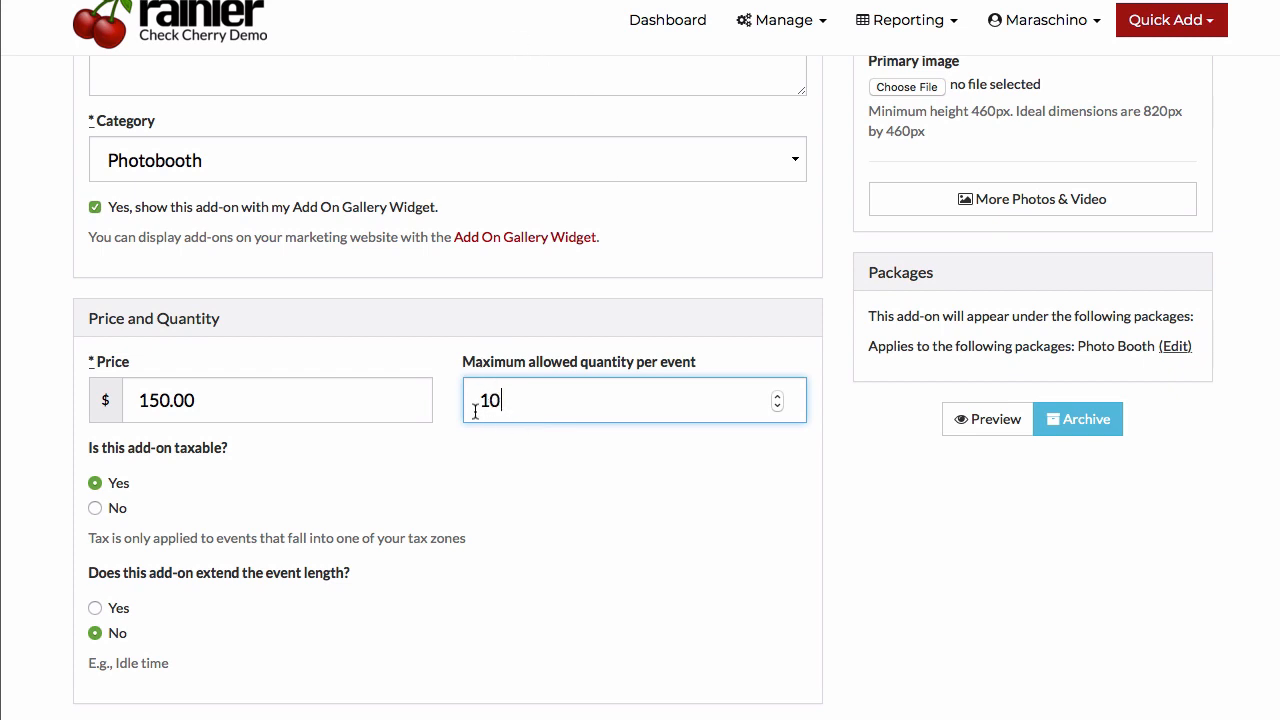
mouse_move(504, 390)
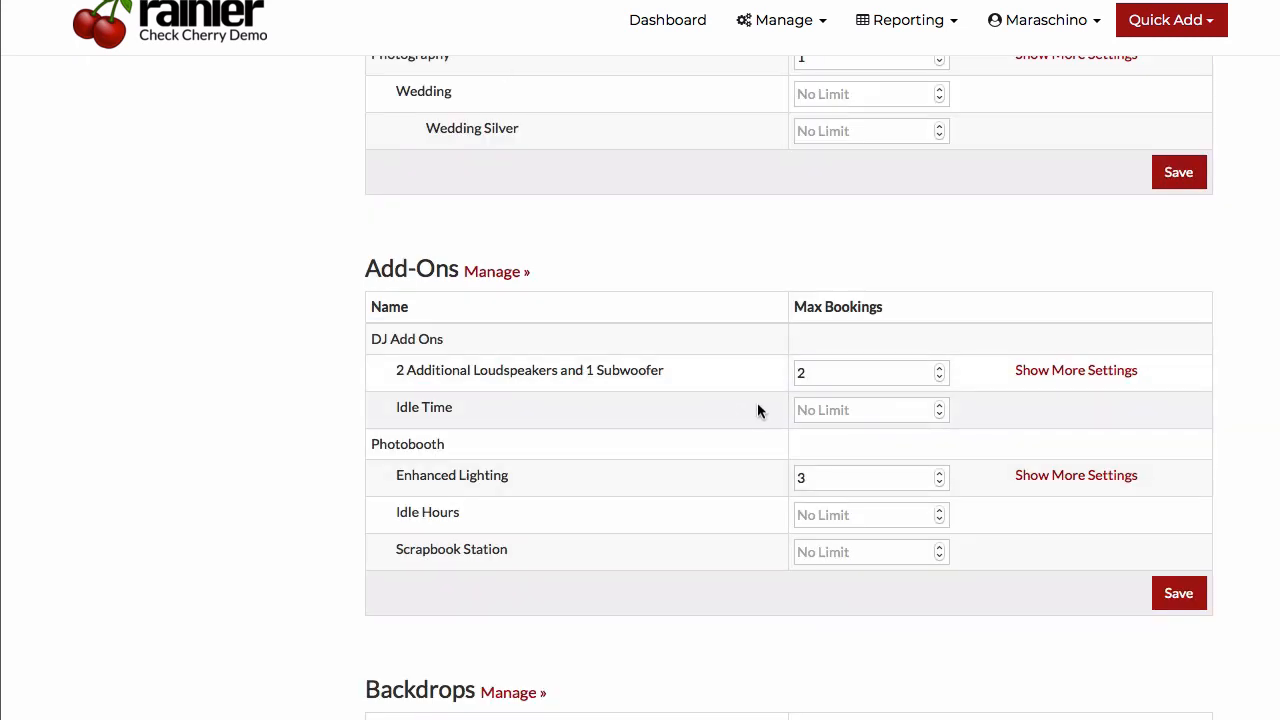
mouse_move(554, 452)
text(1)
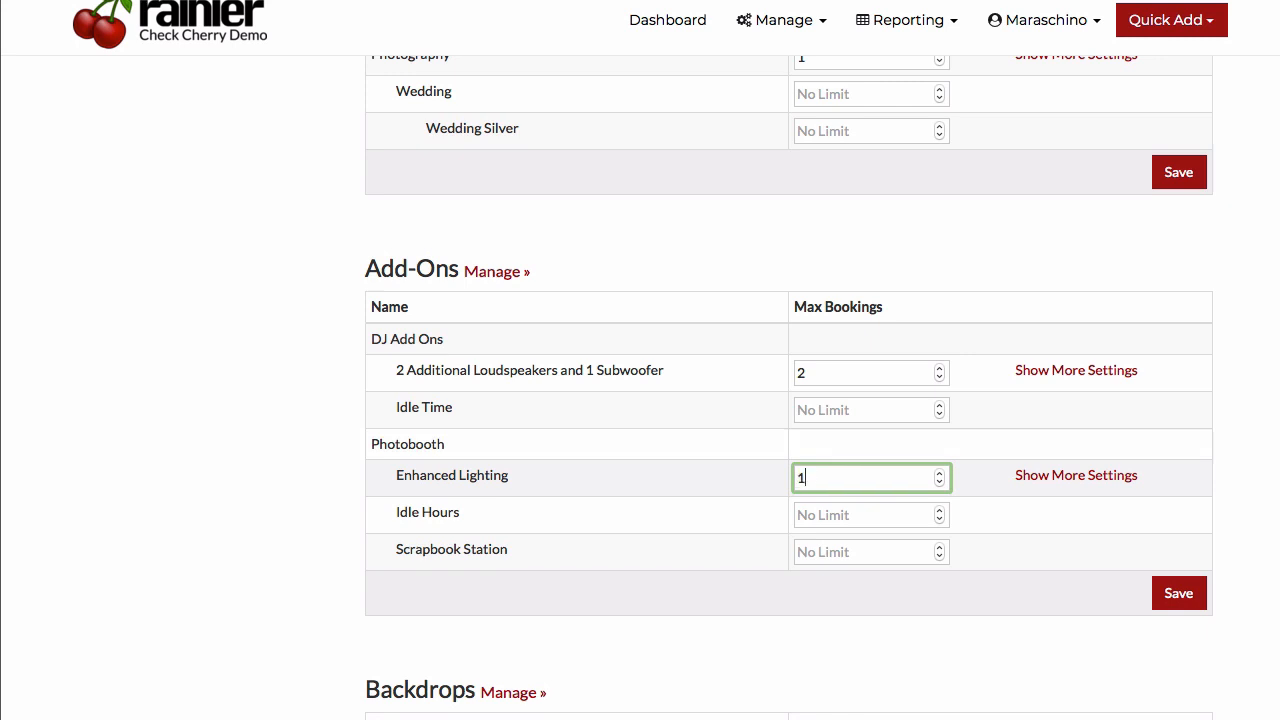
Step: Clear the add-on Max Bookings values so Enhanced Lighting, Loudspeakers and the rest show No Limit
text(5)
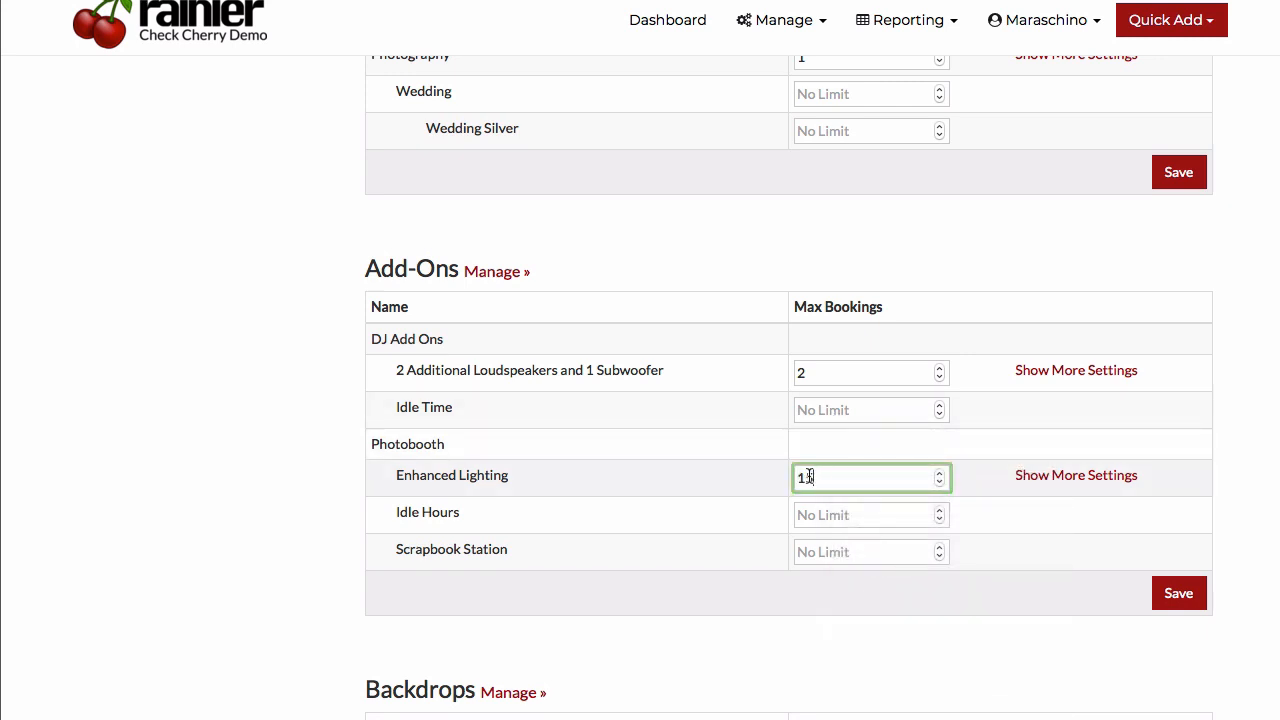
text(15)
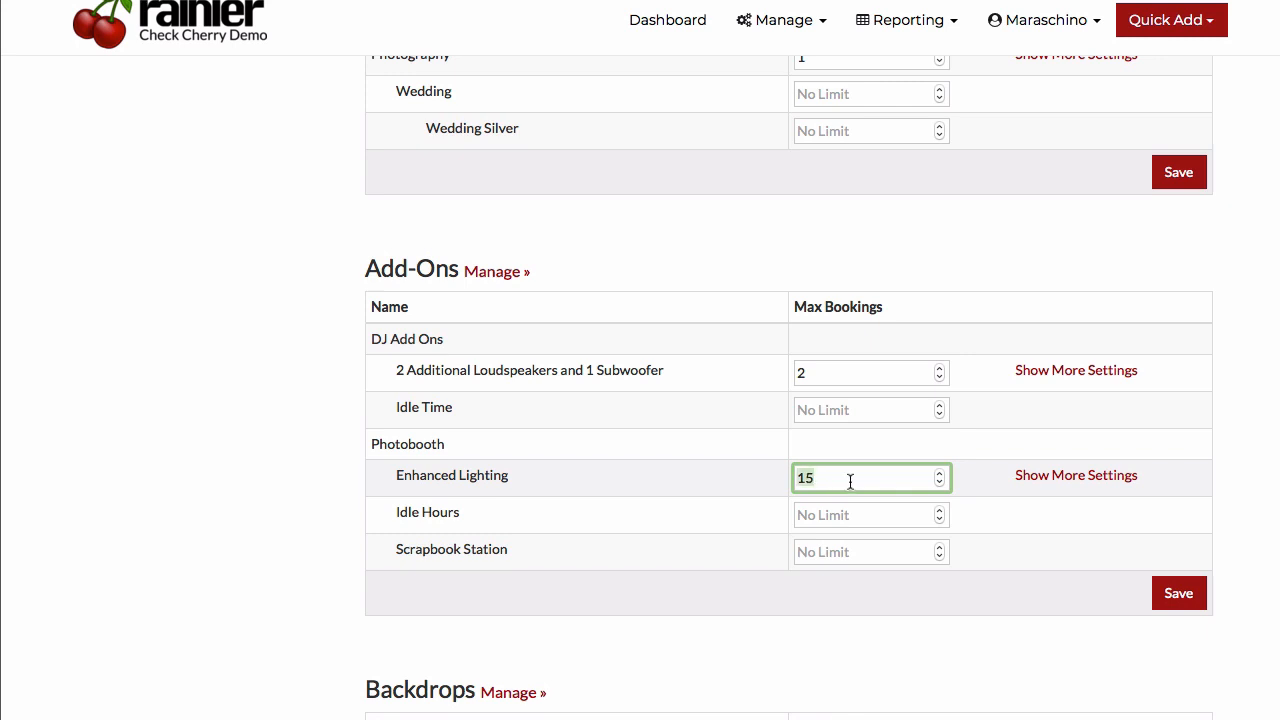
mouse_move(837, 481)
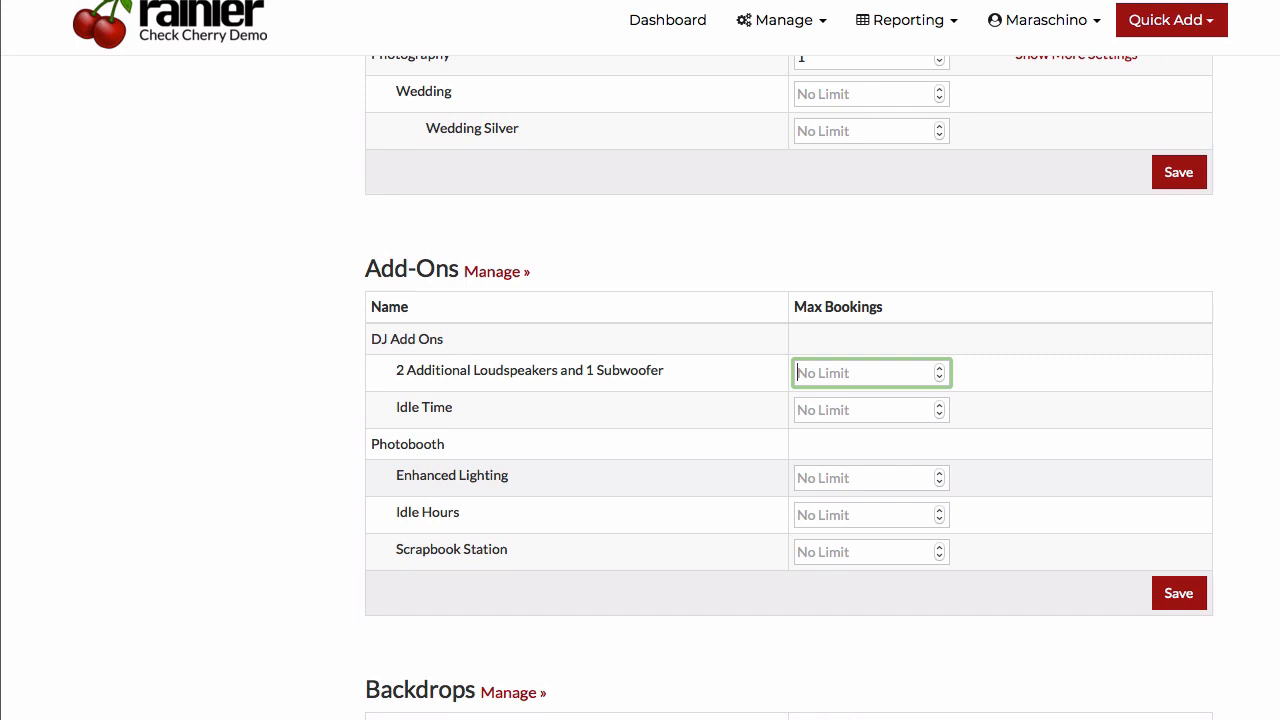
scroll(down, 3)
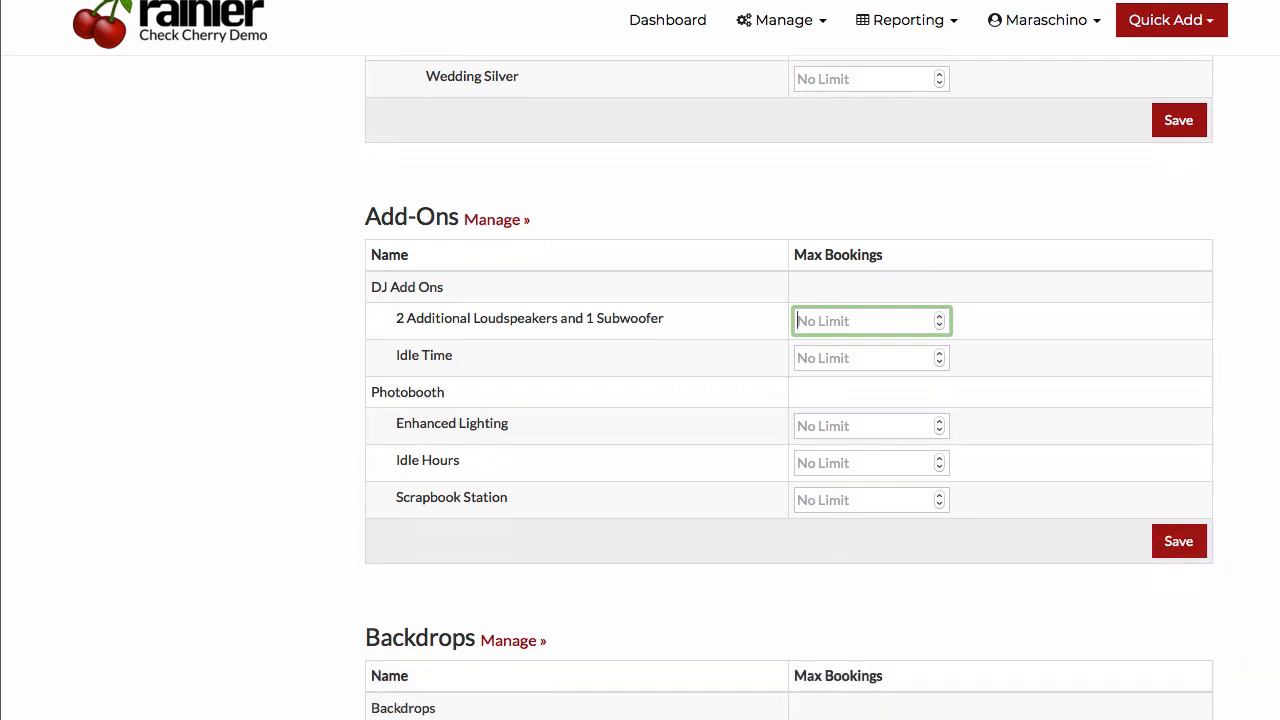
Step: Enter backdrop Max Bookings: 3 for Pink Floral, 1 for Red, 1 for White
scroll(down, 3)
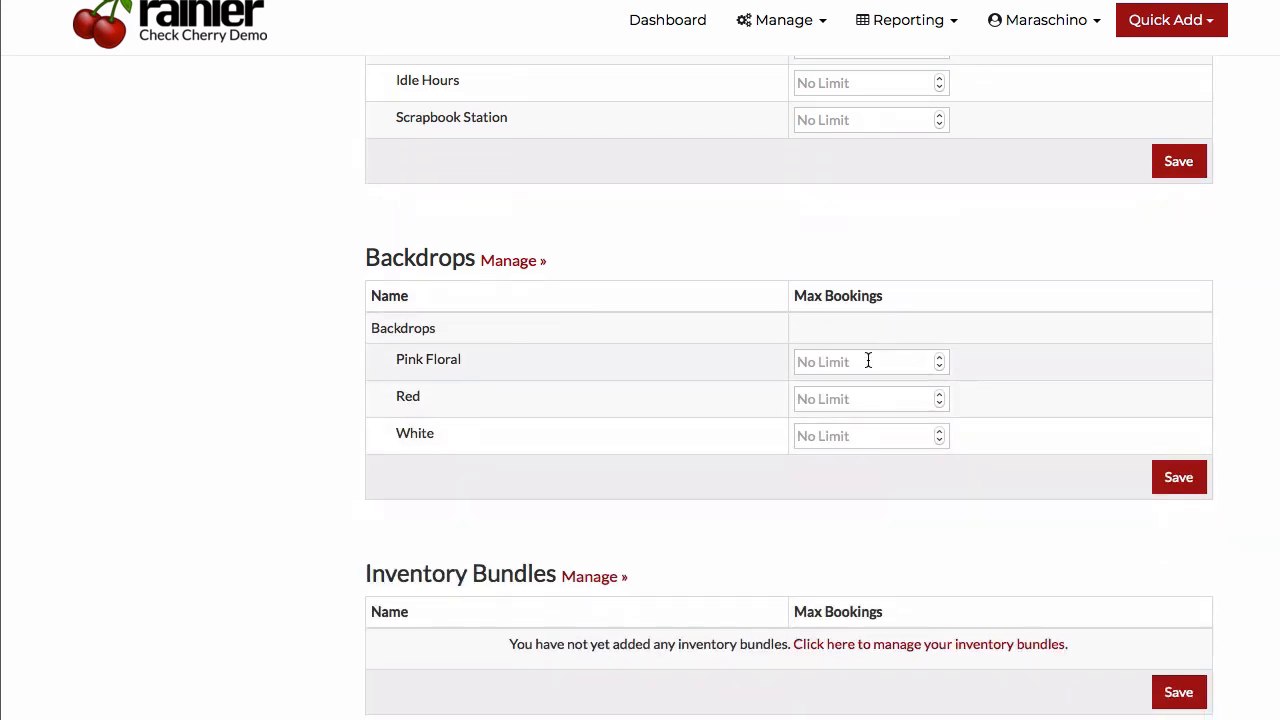
text(3)
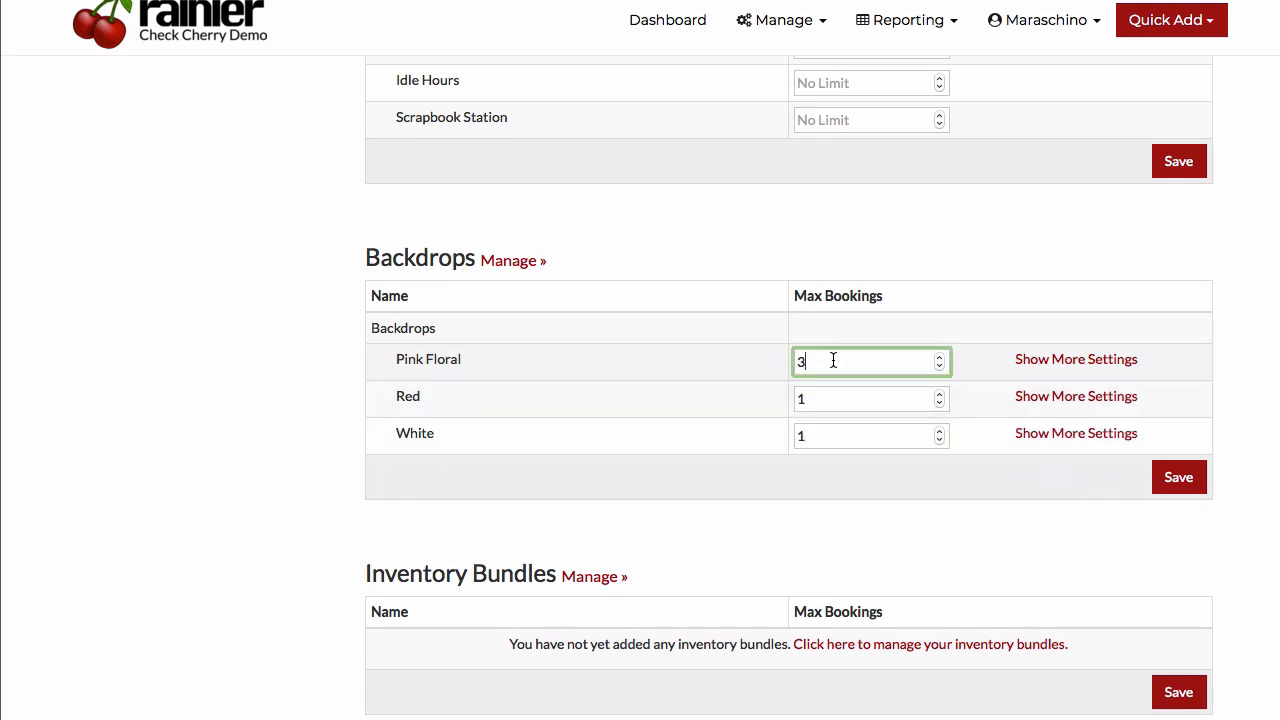
mouse_move(826, 364)
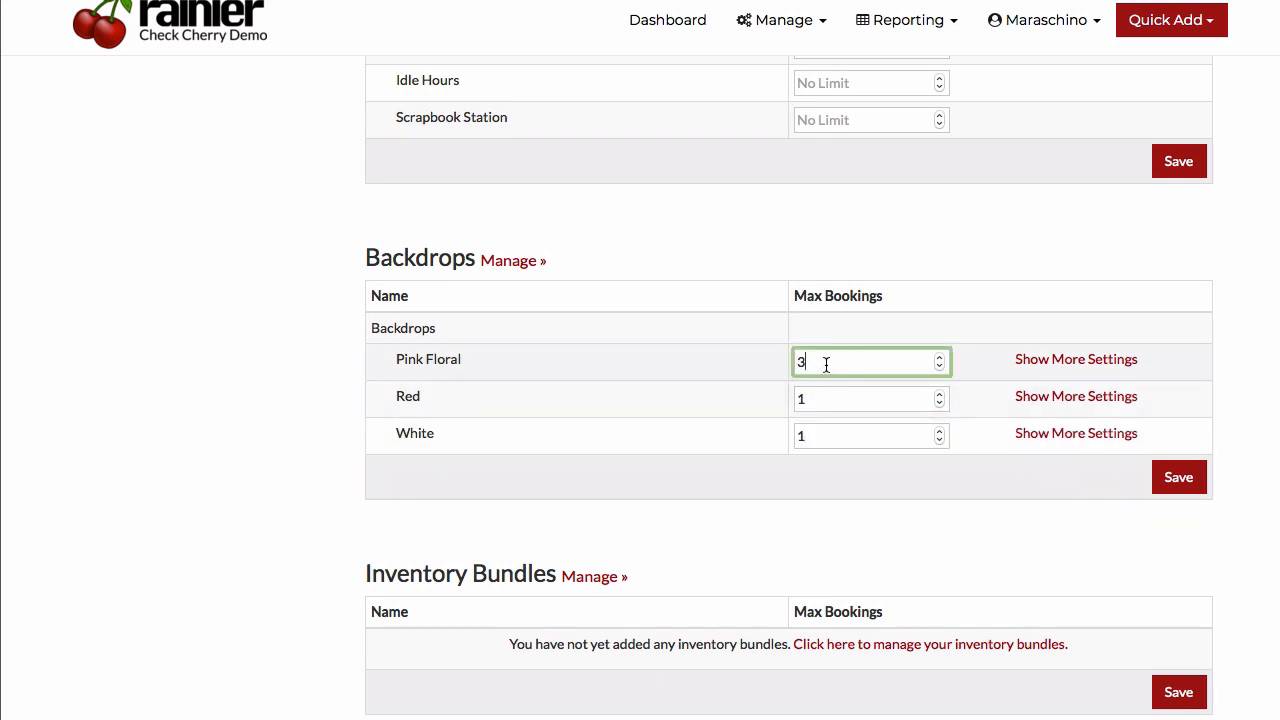
mouse_move(811, 390)
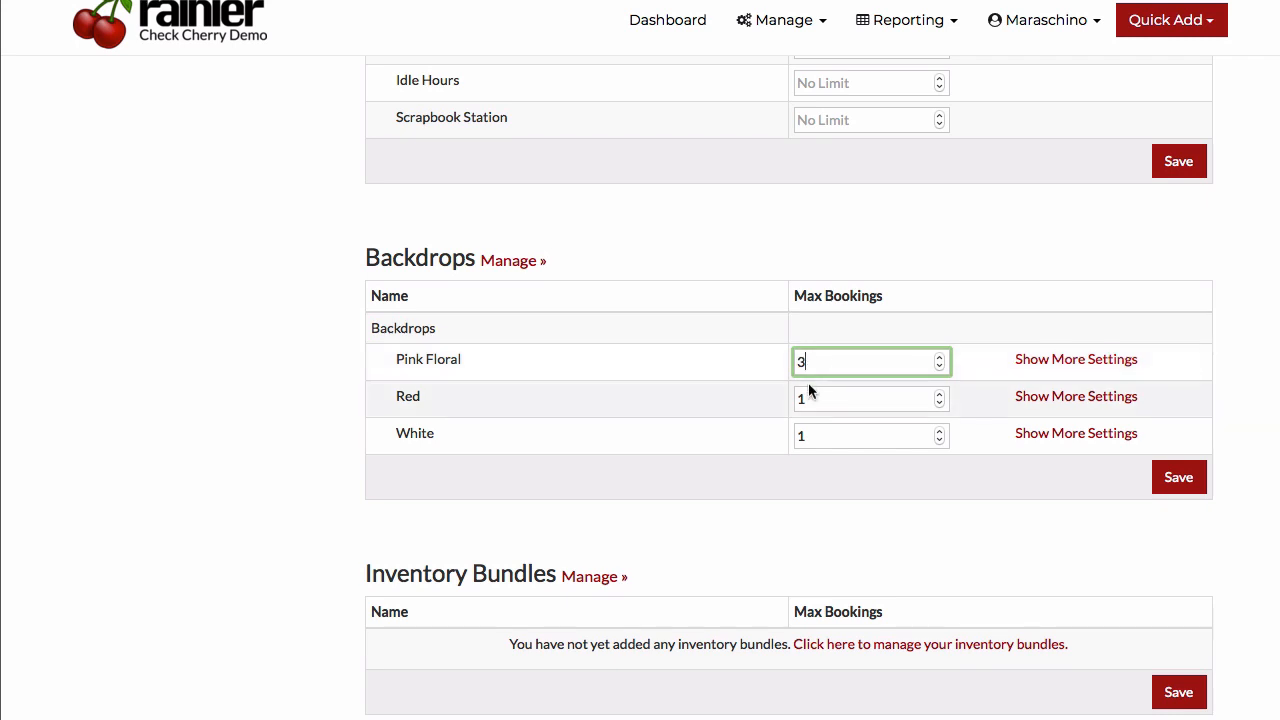
click(865, 435)
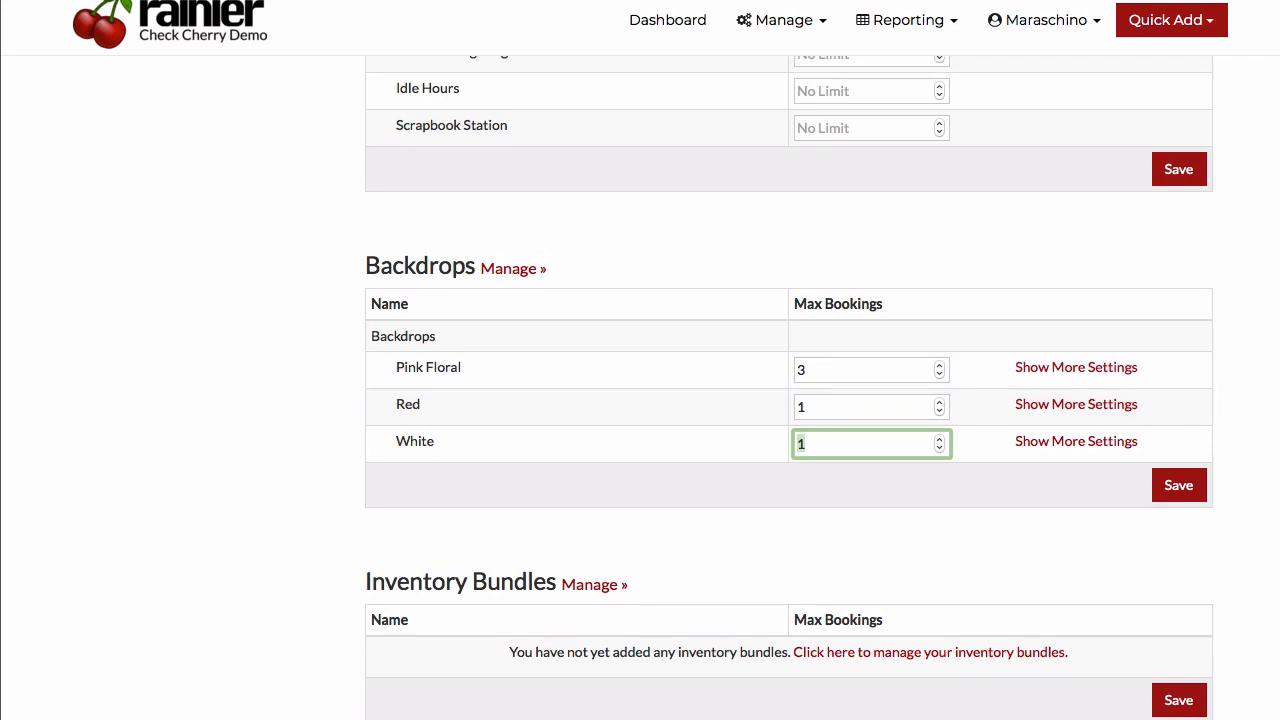
scroll(down, 3)
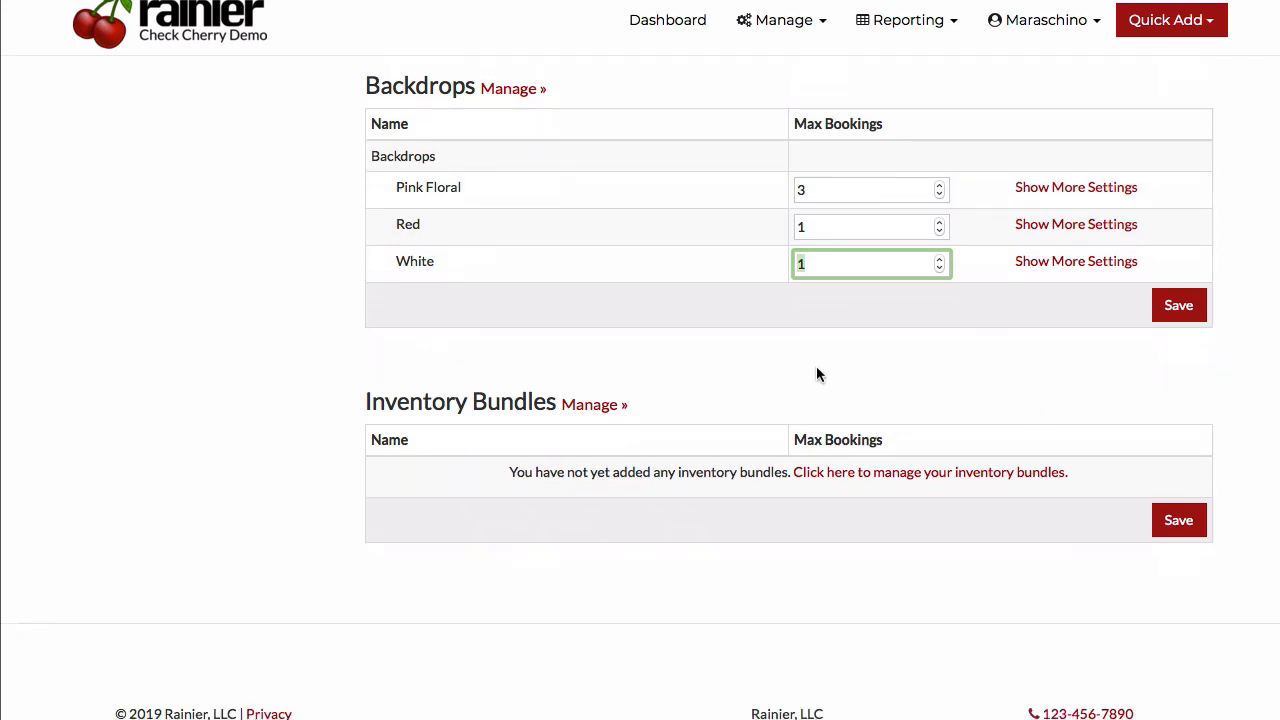
mouse_move(364, 401)
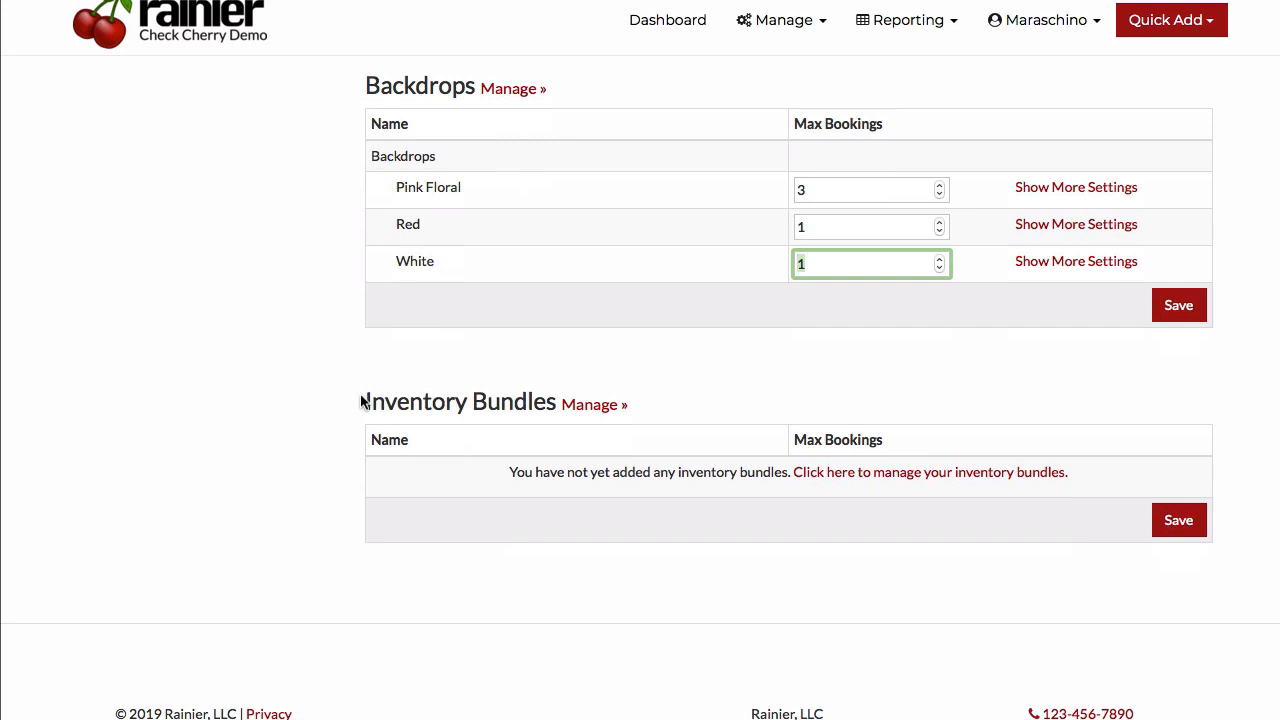
Step: Open the Booking Bundles page from Manage beside Inventory Bundles
double_click(457, 402)
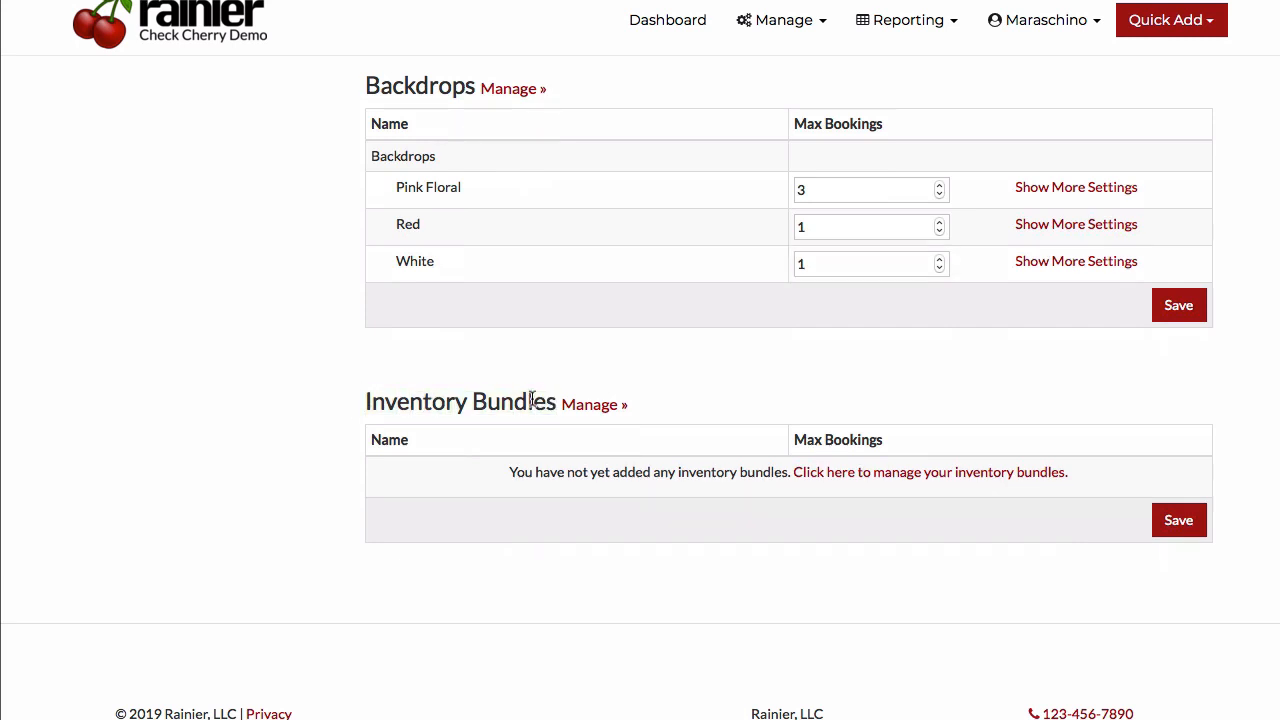
mouse_move(594, 407)
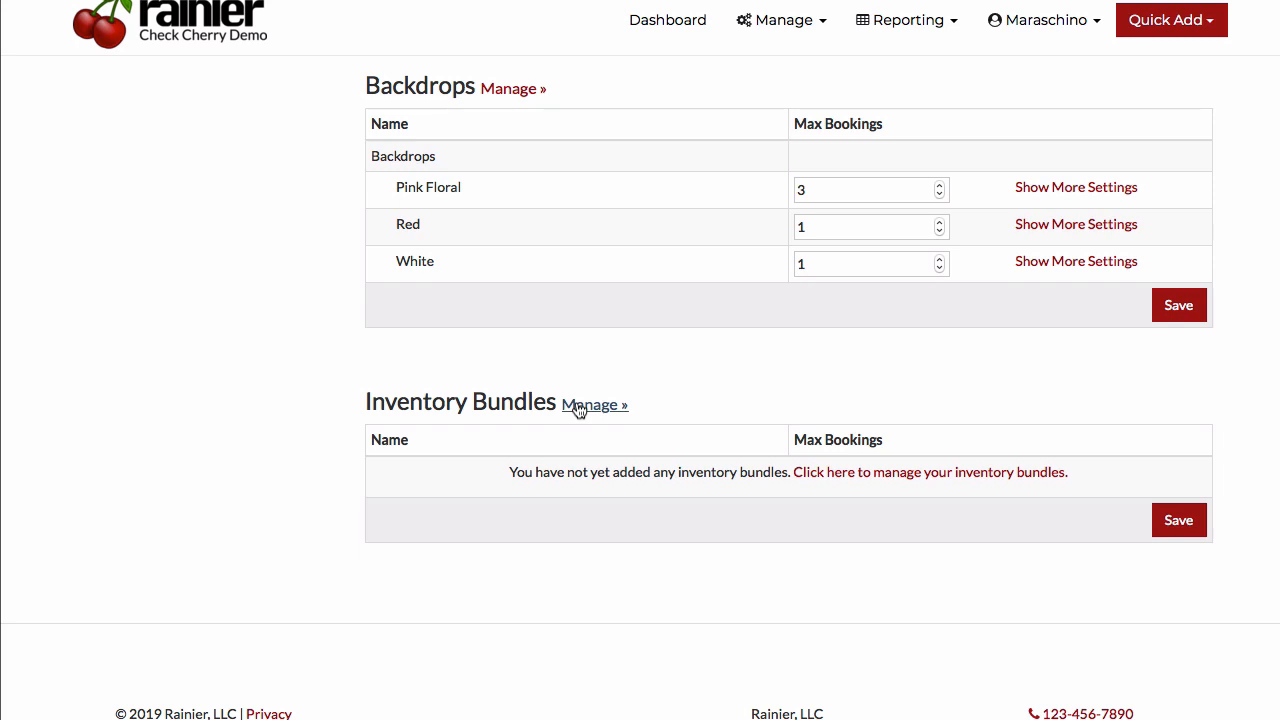
click(594, 405)
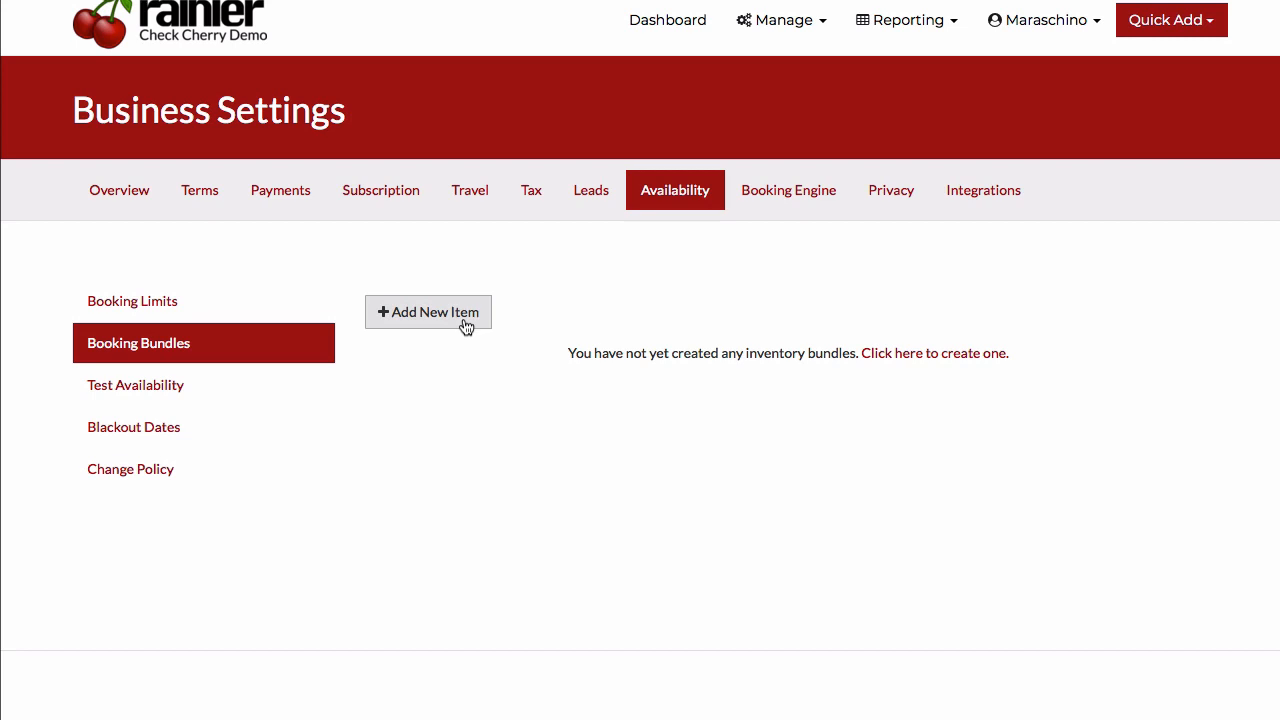
mouse_move(847, 37)
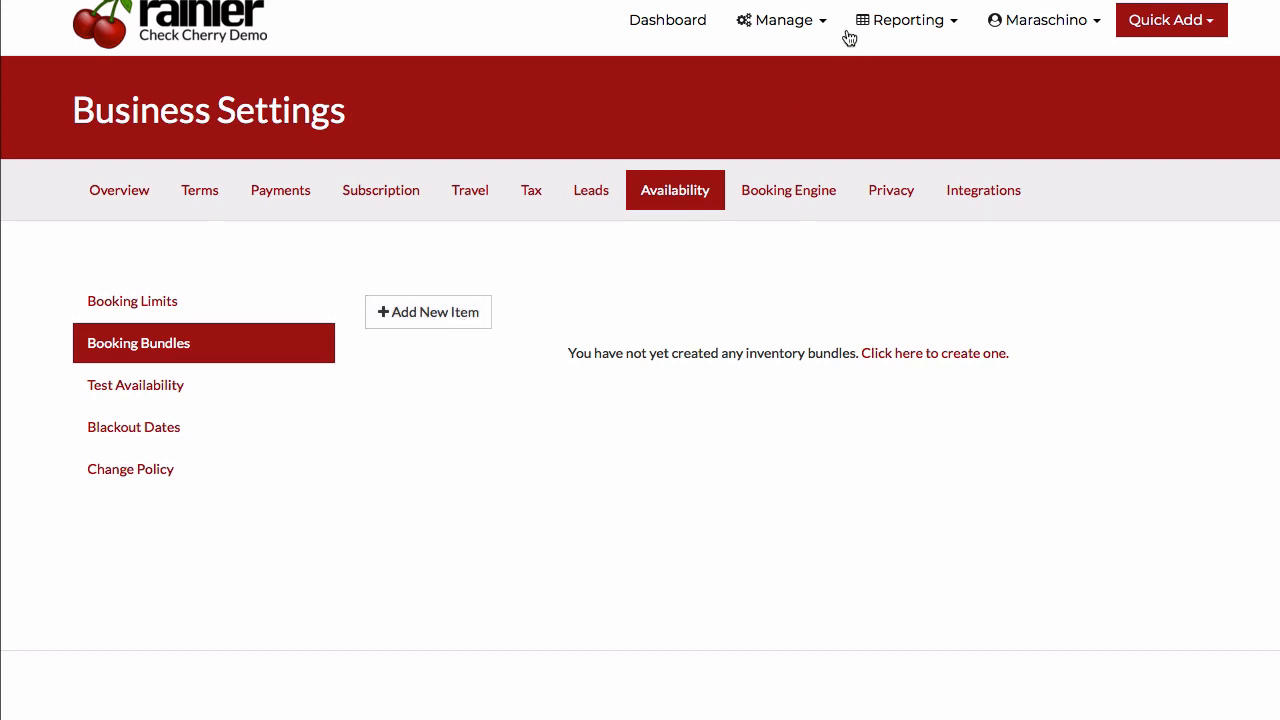
mouse_move(719, 256)
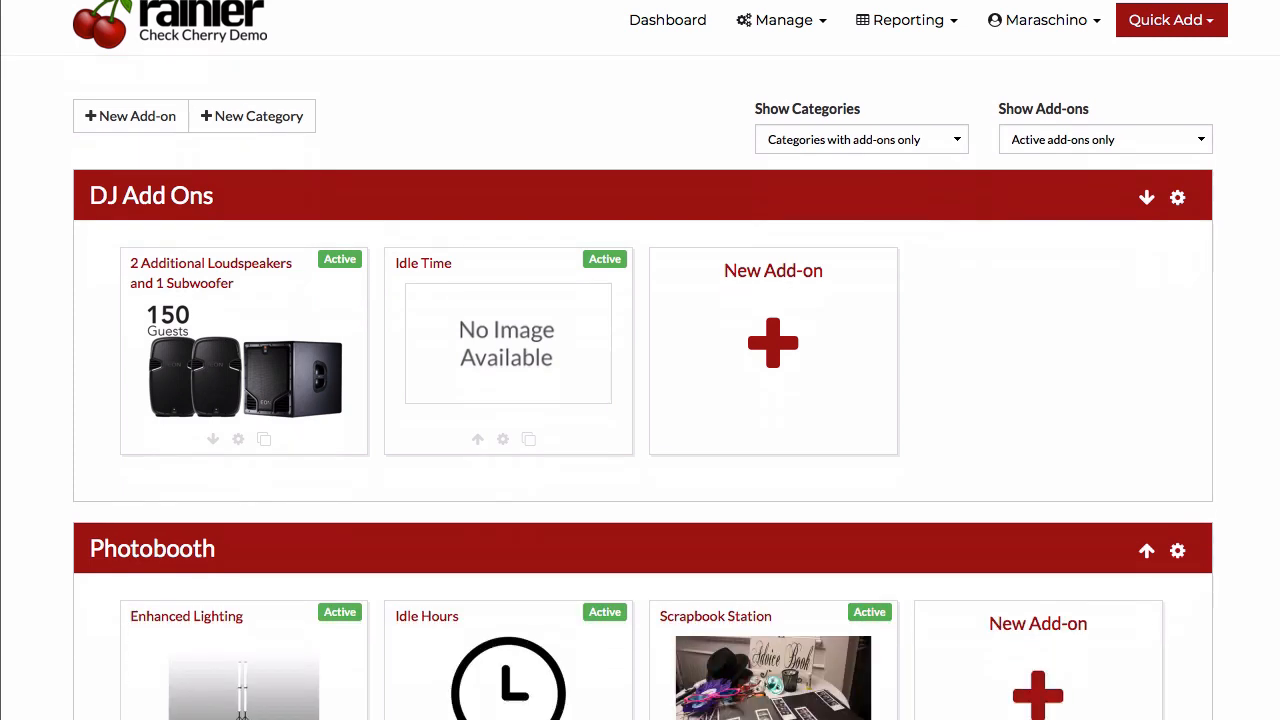
Step: Start a new Photobooth-category add-on named and described 'PhotoBooth'
scroll(down, 3)
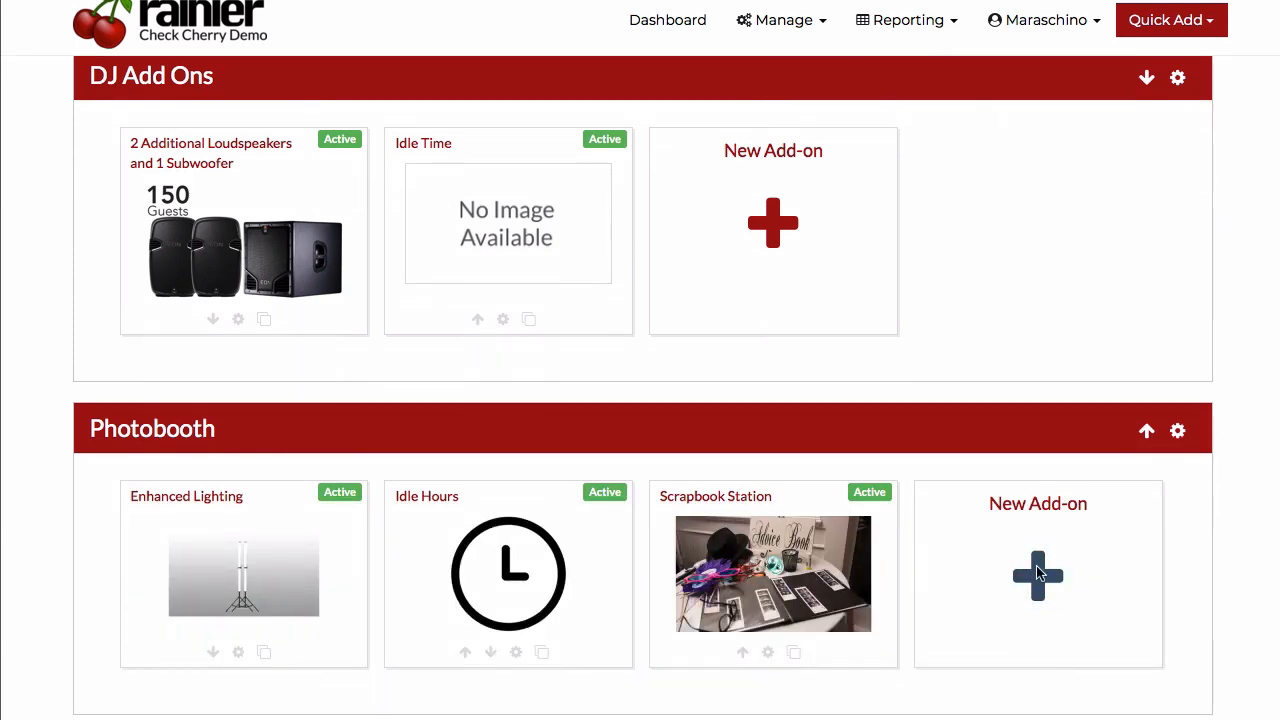
click(1038, 576)
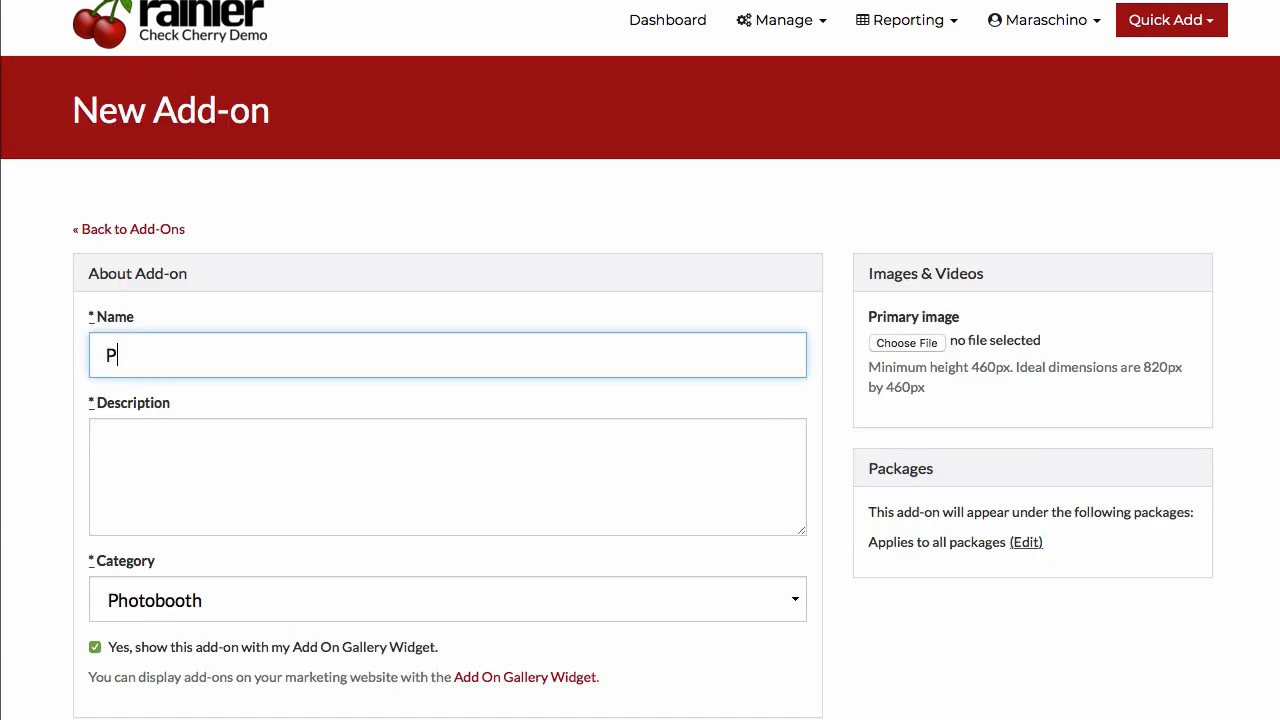
text(hotoBooth)
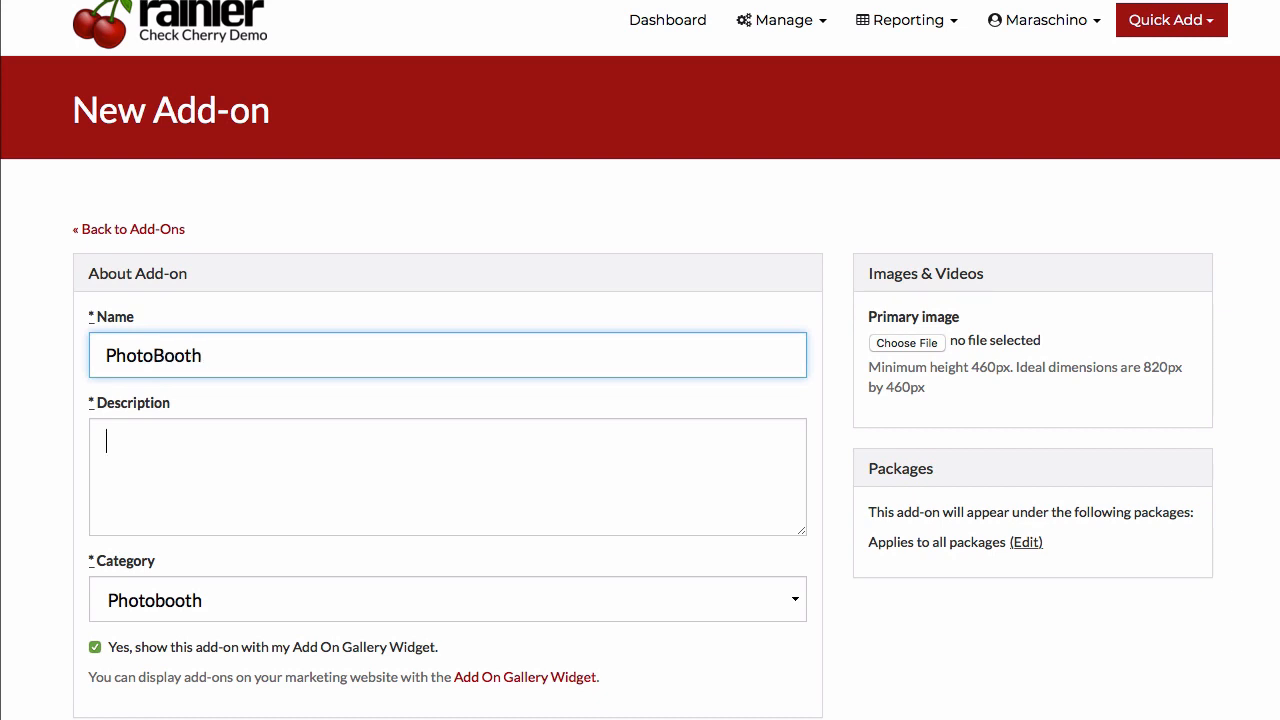
click(447, 477)
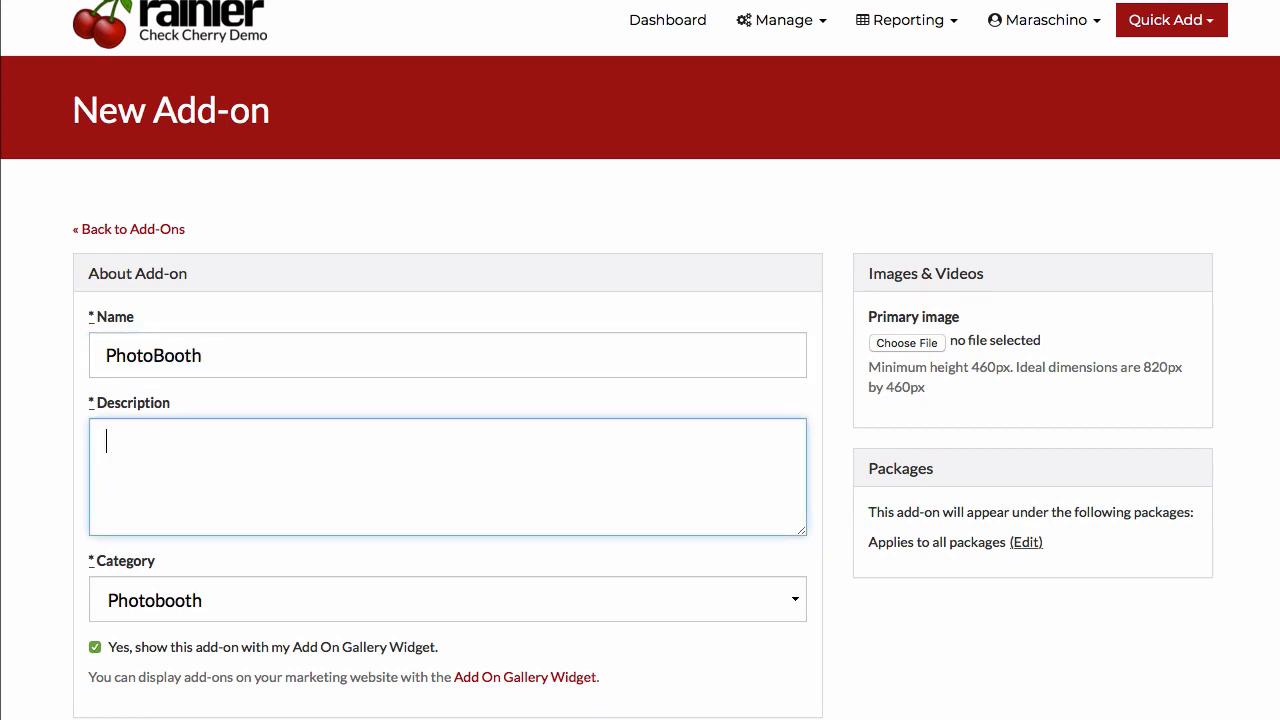
text(PhotoBooth)
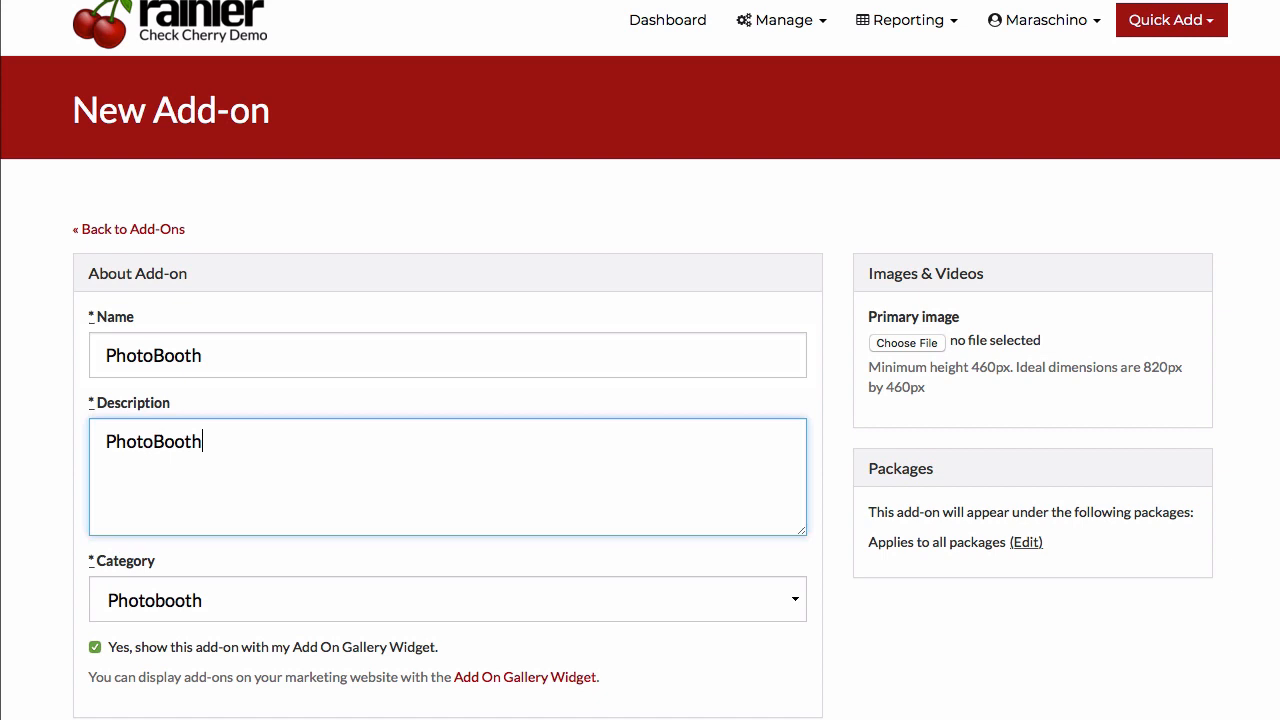
Step: Price the PhotoBooth add-on at $100, save it, and return to the Availability settings
click(447, 600)
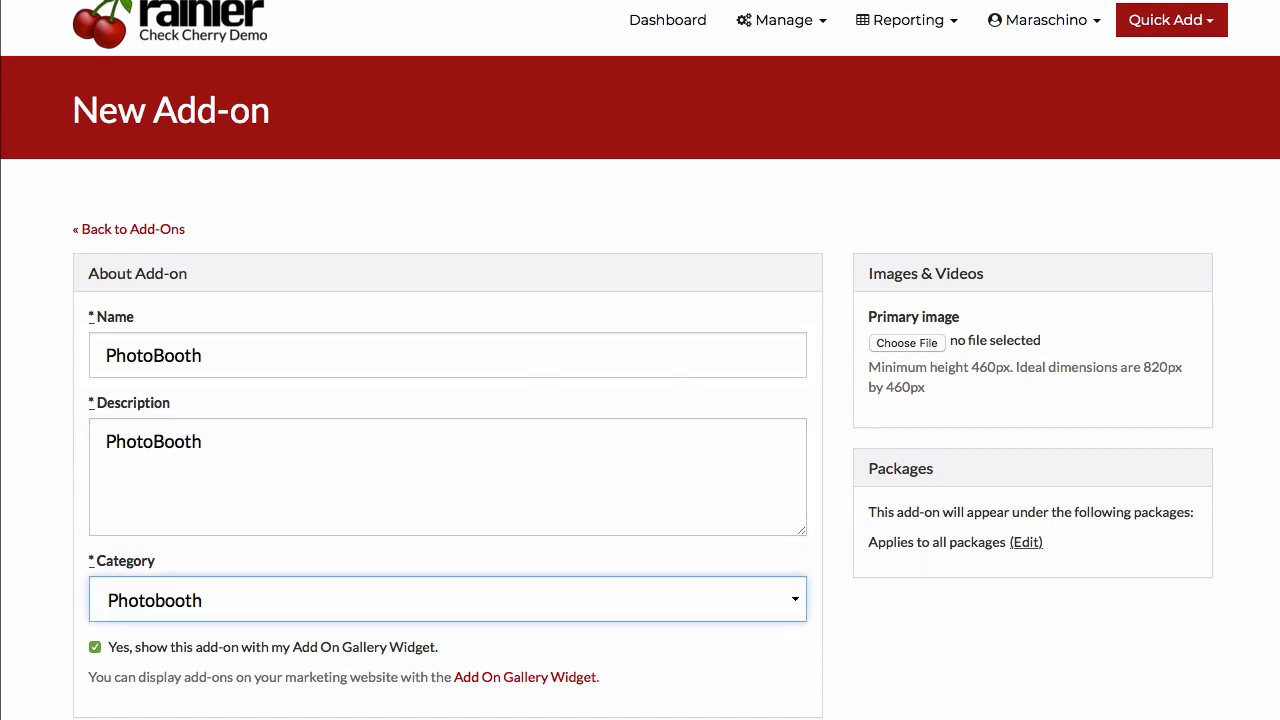
scroll(down, 3)
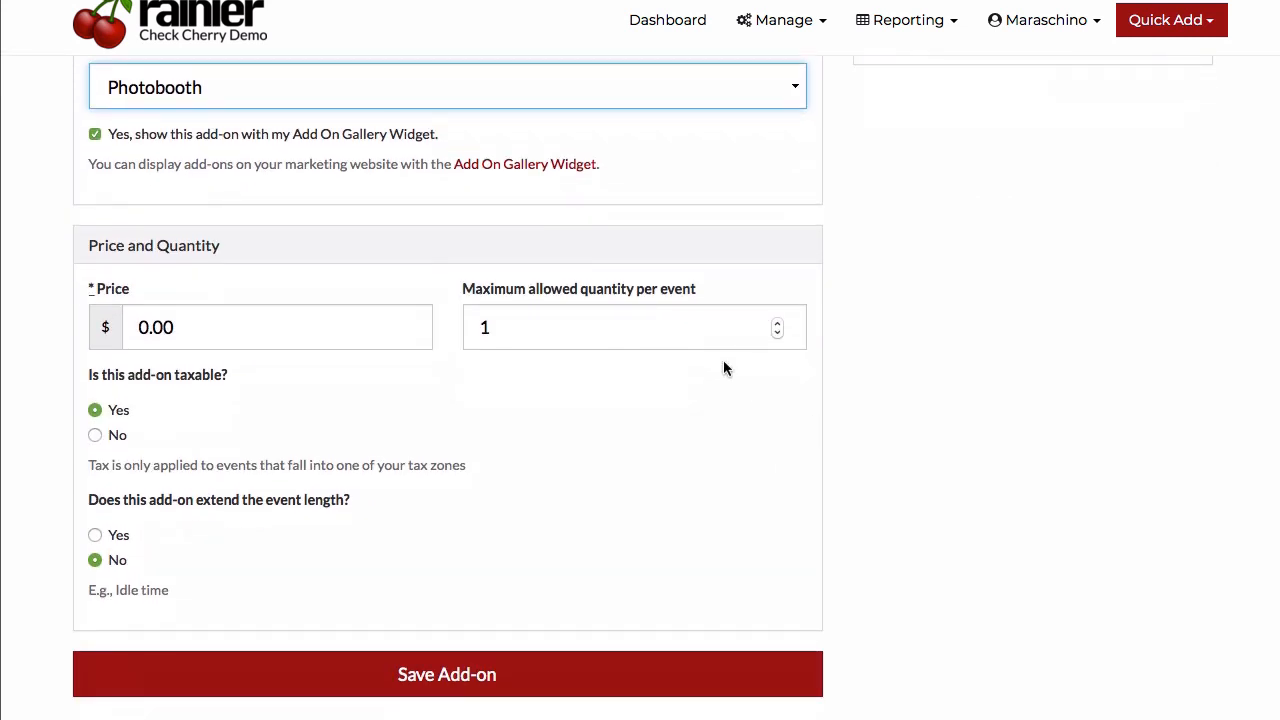
click(613, 327)
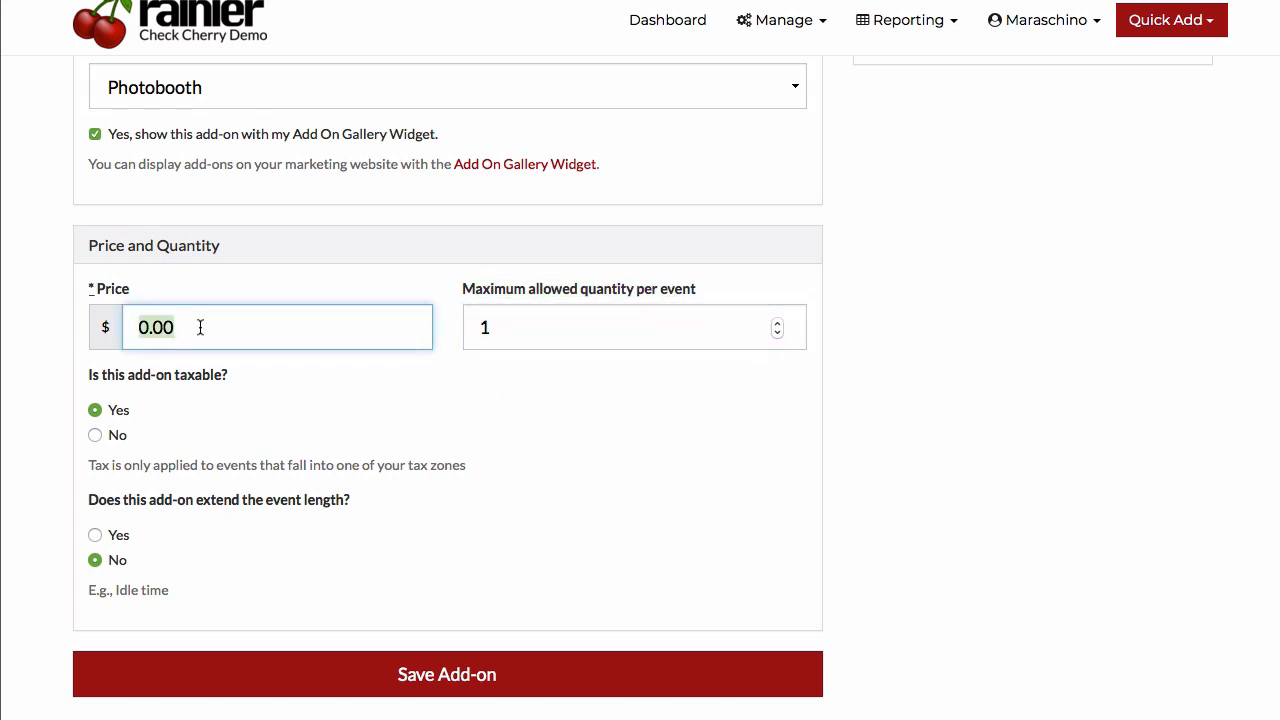
text(100)
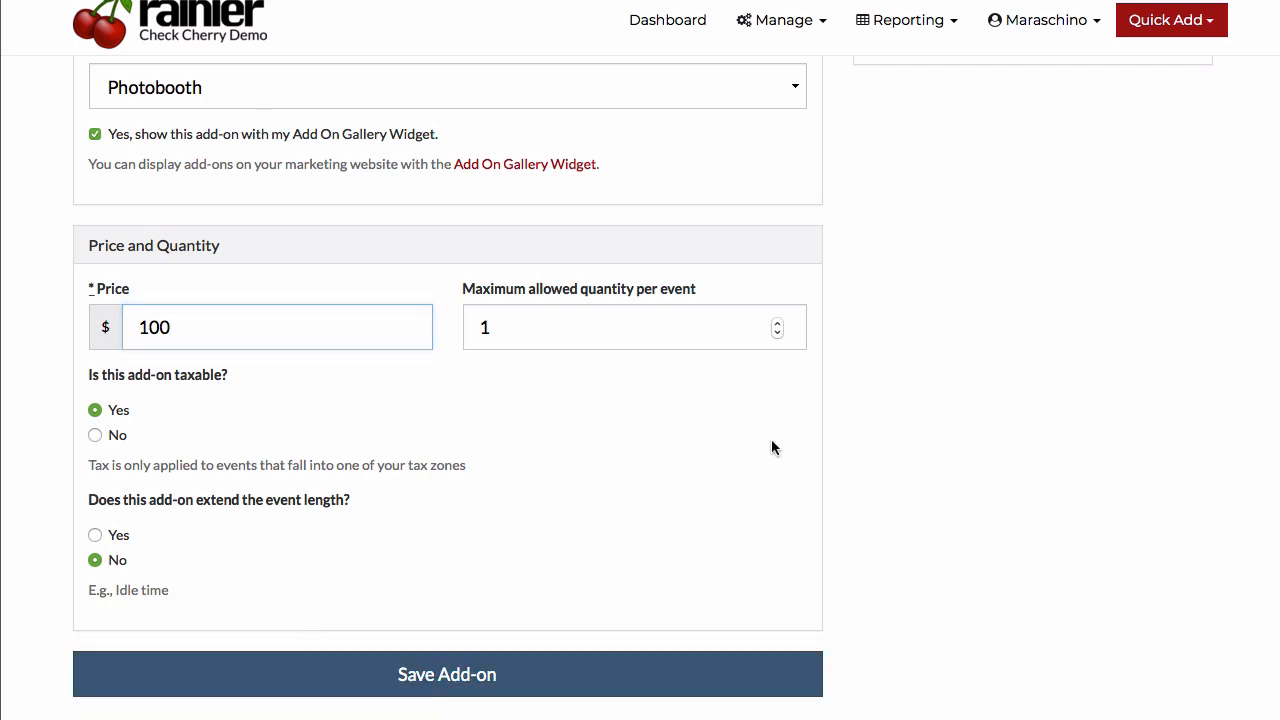
click(447, 674)
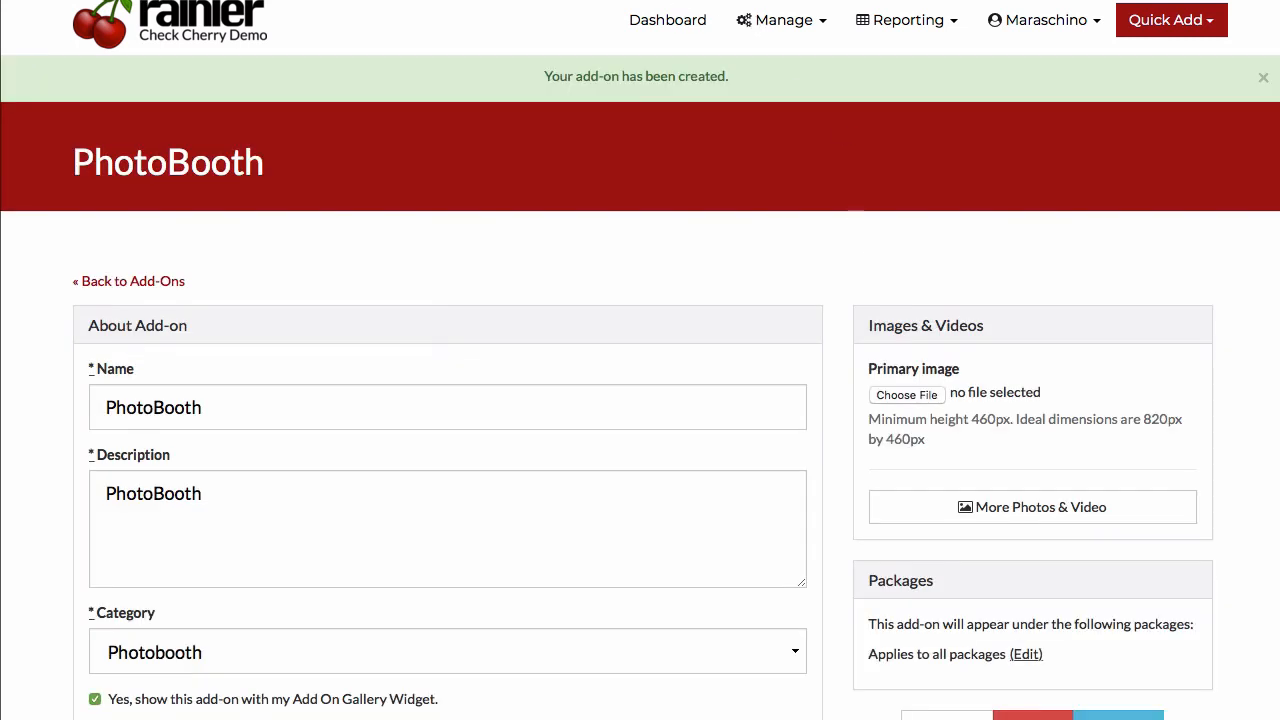
click(781, 20)
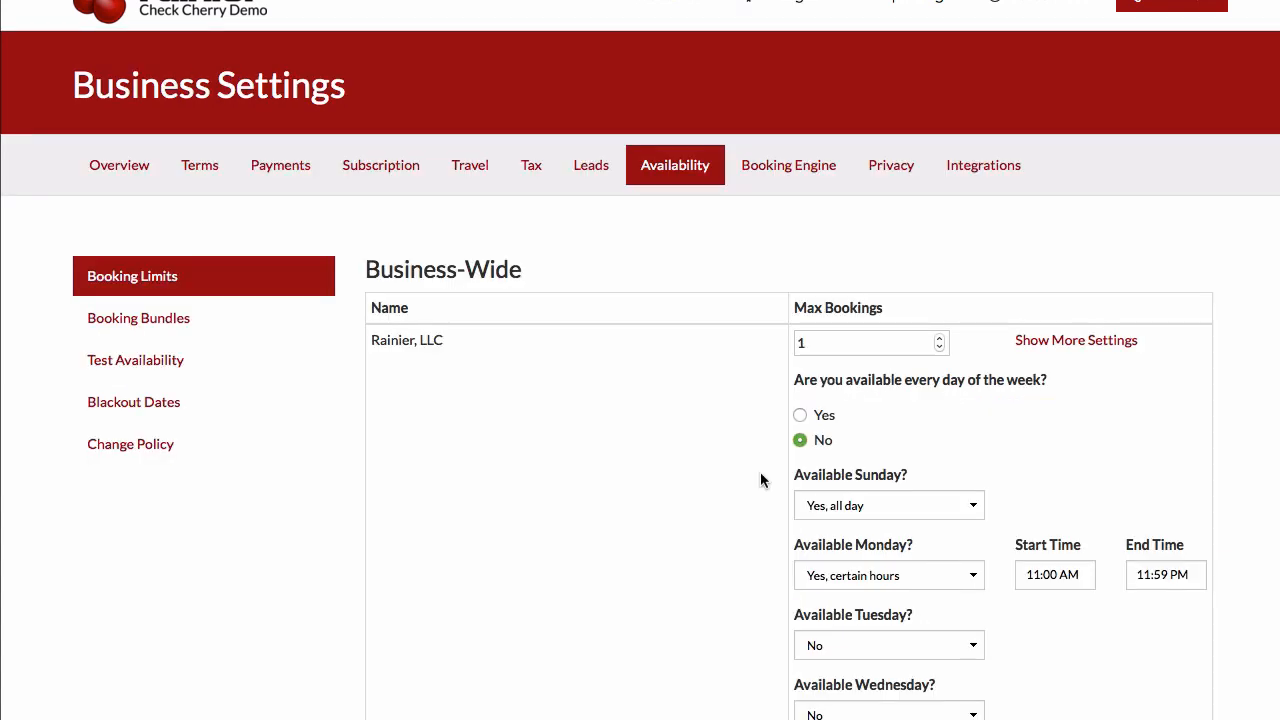
mouse_move(256, 332)
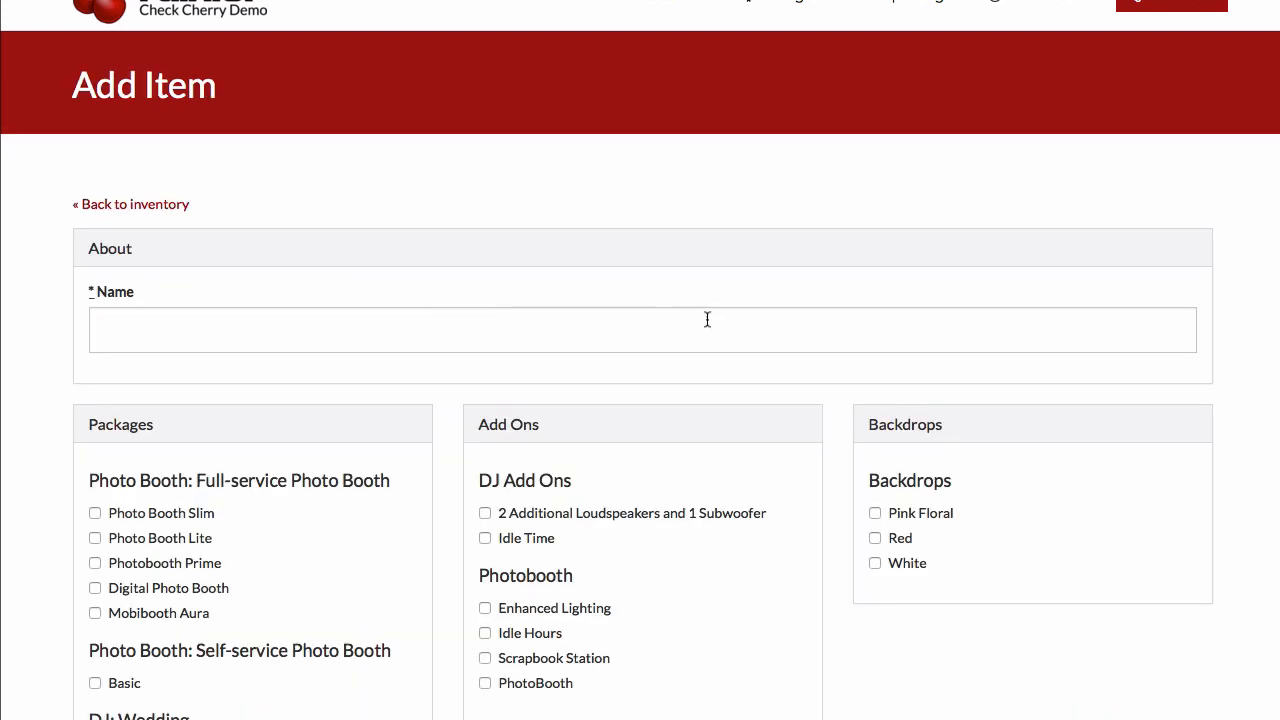
Step: Save a 'Photo Booth' bundle containing the Photo Booth packages and the PhotoBooth add-on
click(471, 330)
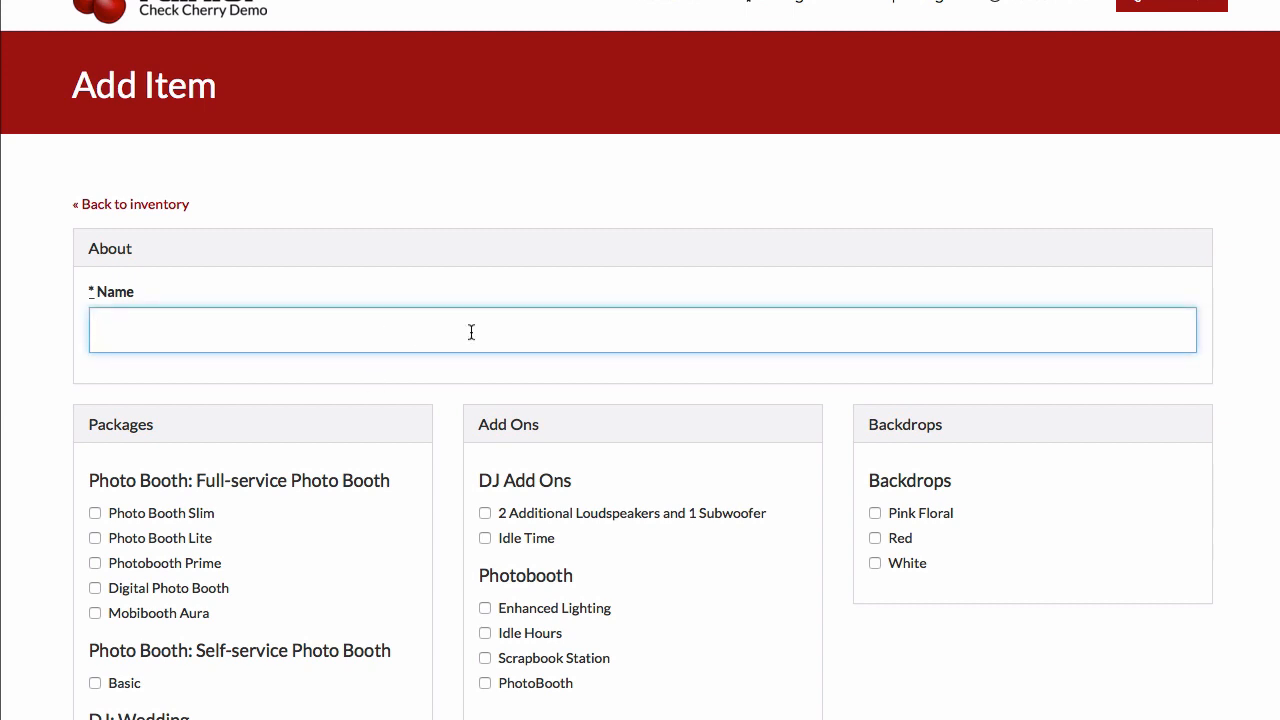
mouse_move(267, 347)
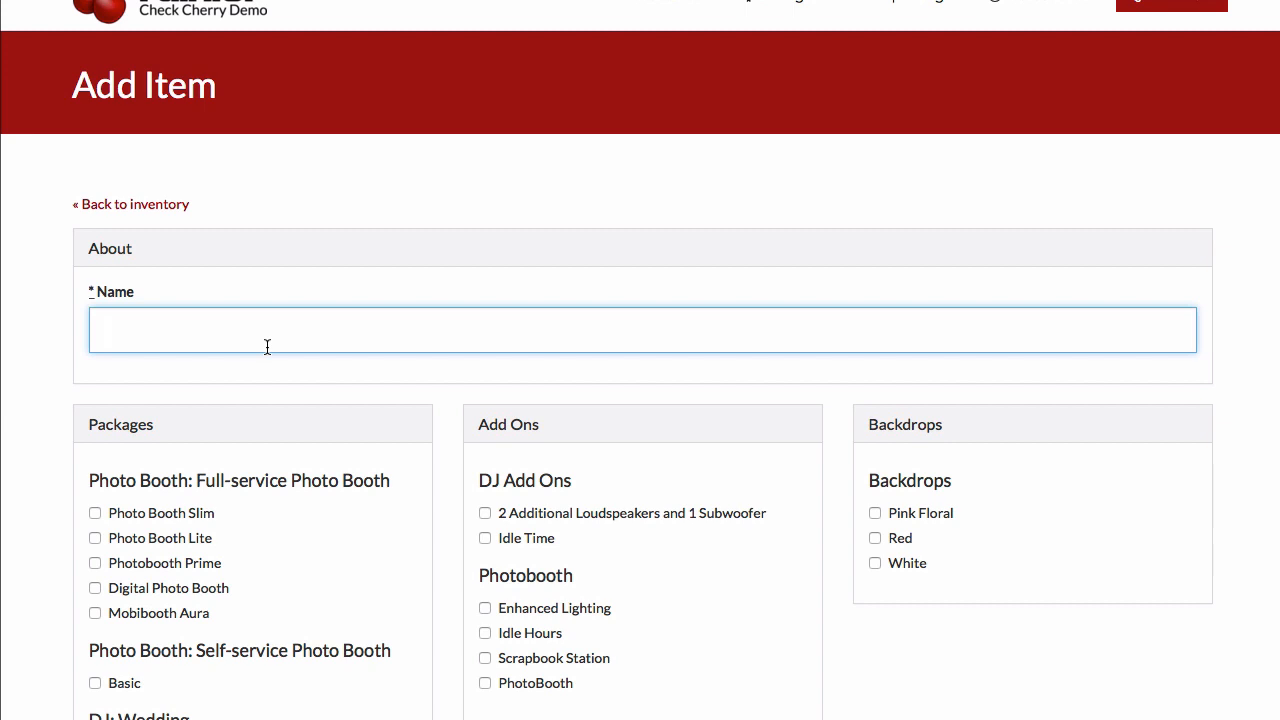
text(Photo Booth)
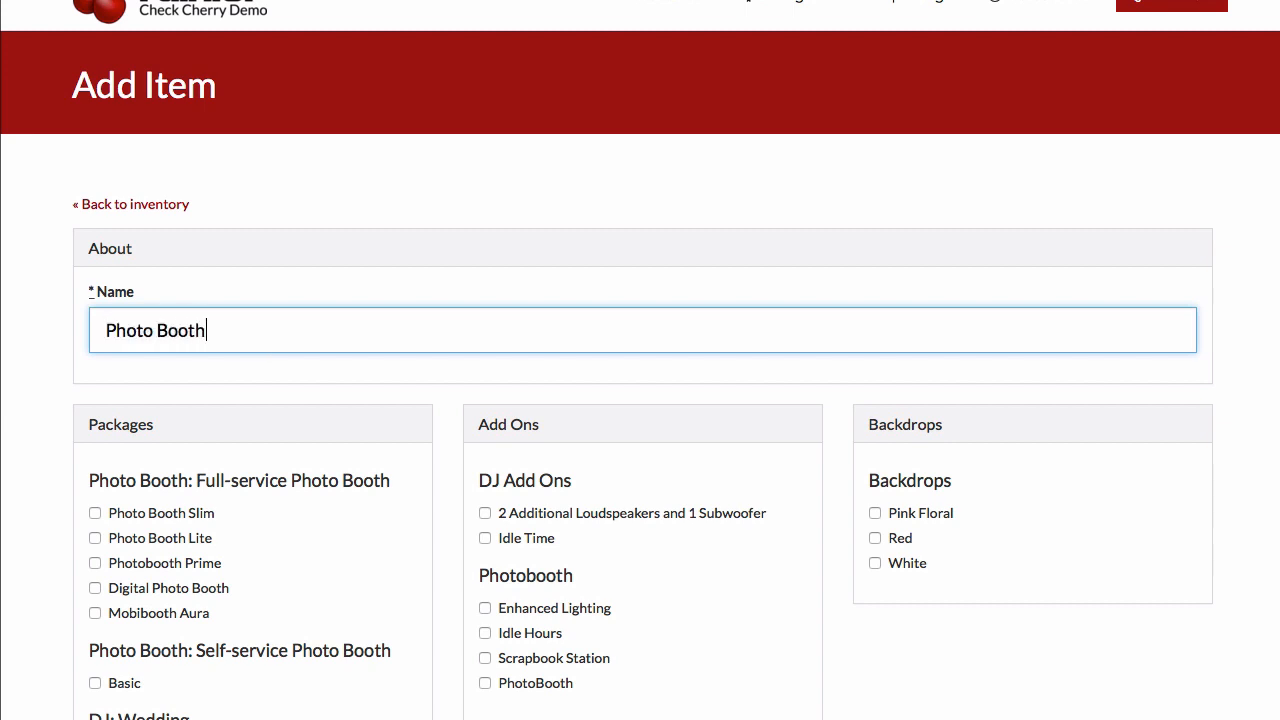
scroll(down, 3)
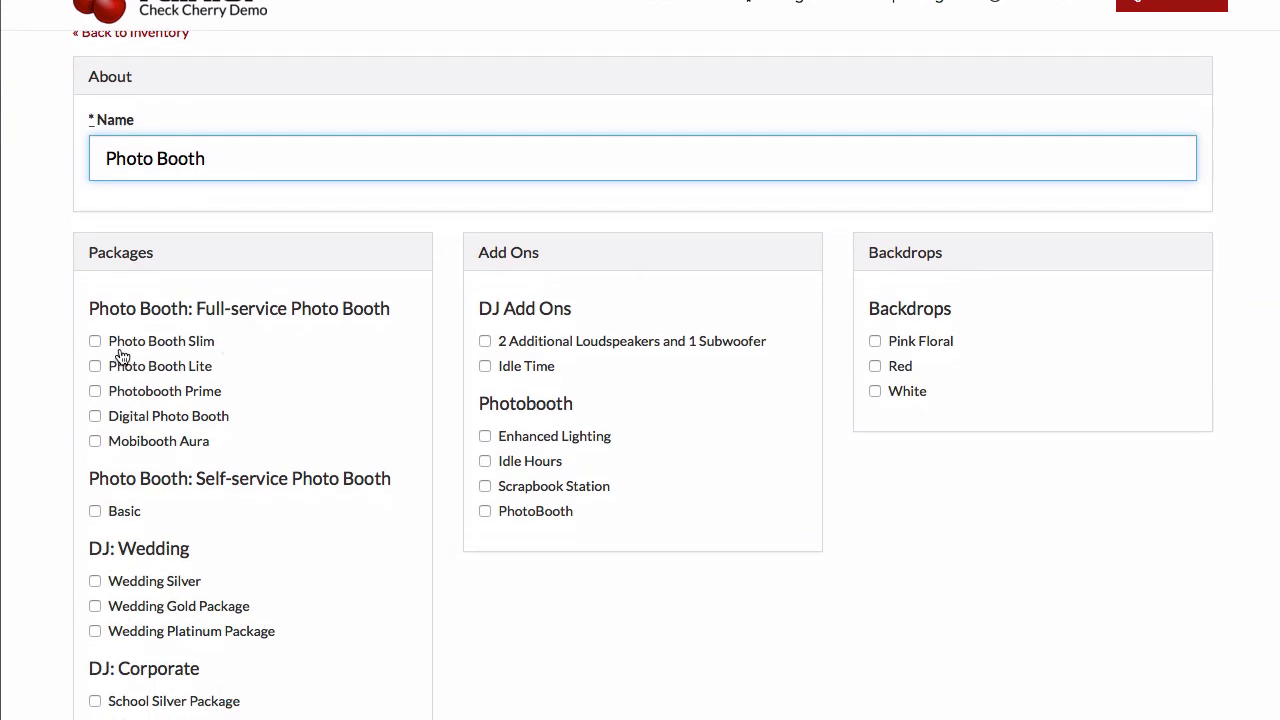
mouse_move(91, 357)
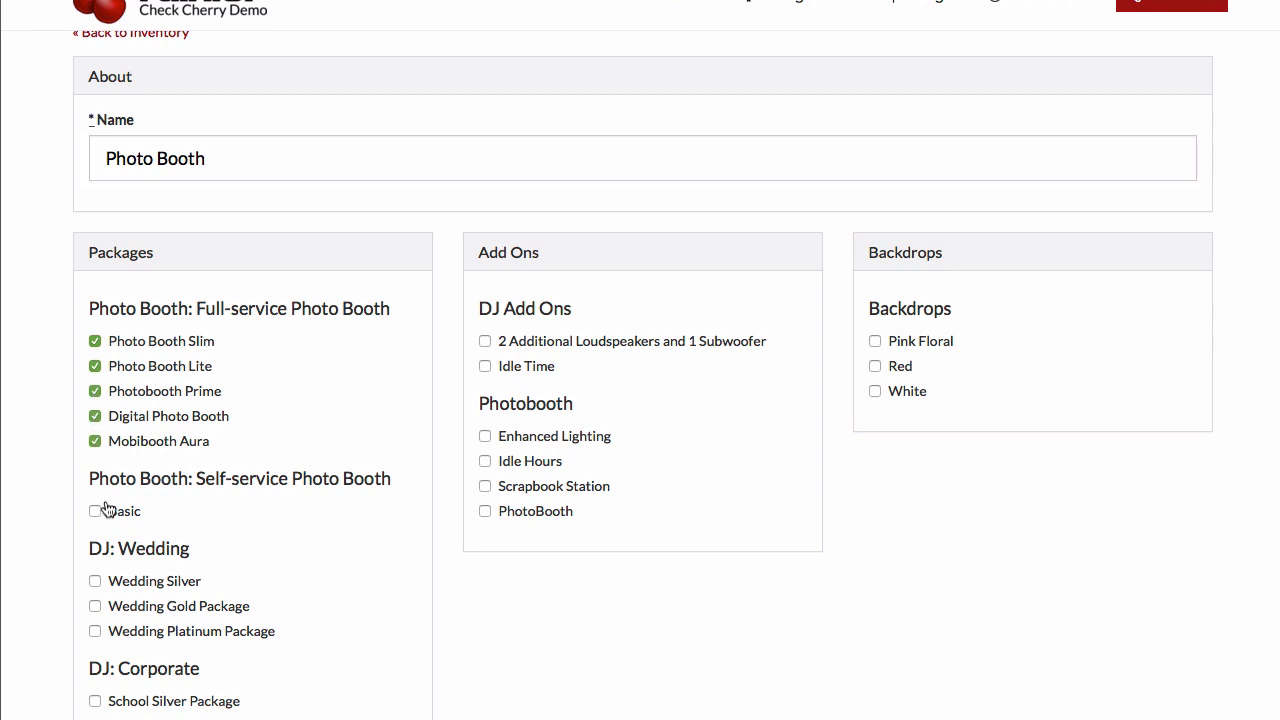
click(95, 511)
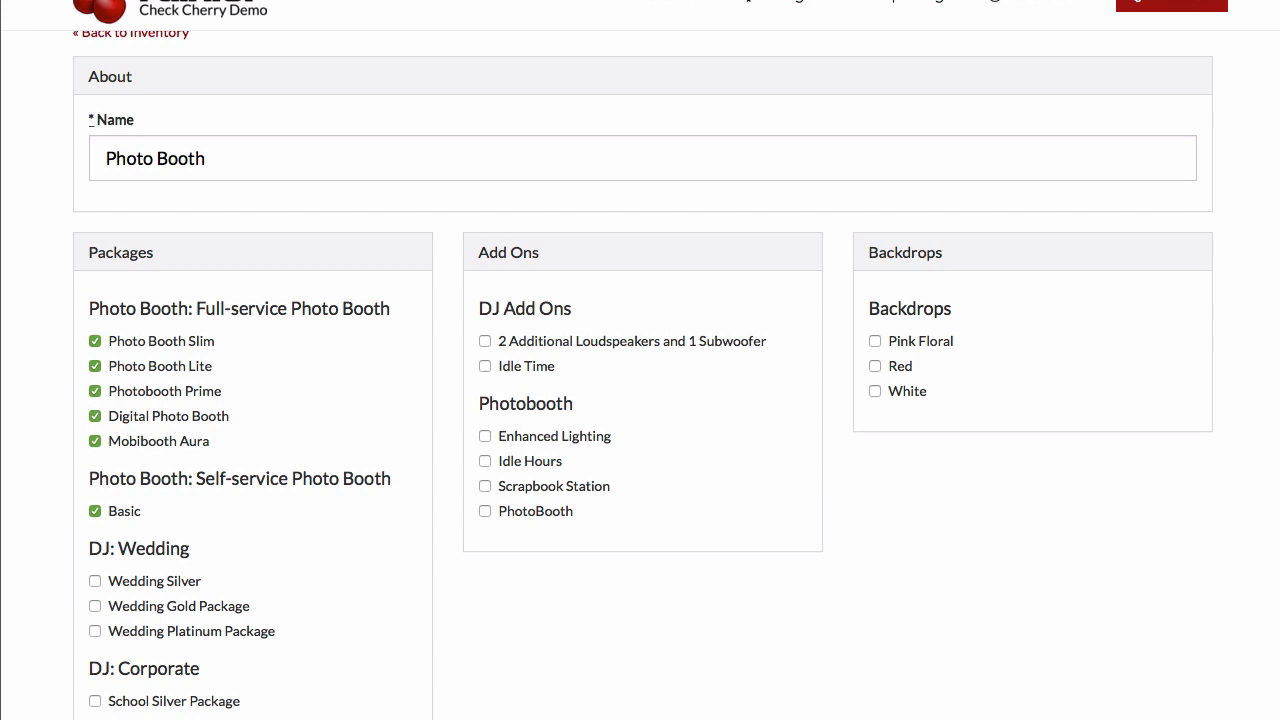
scroll(down, 3)
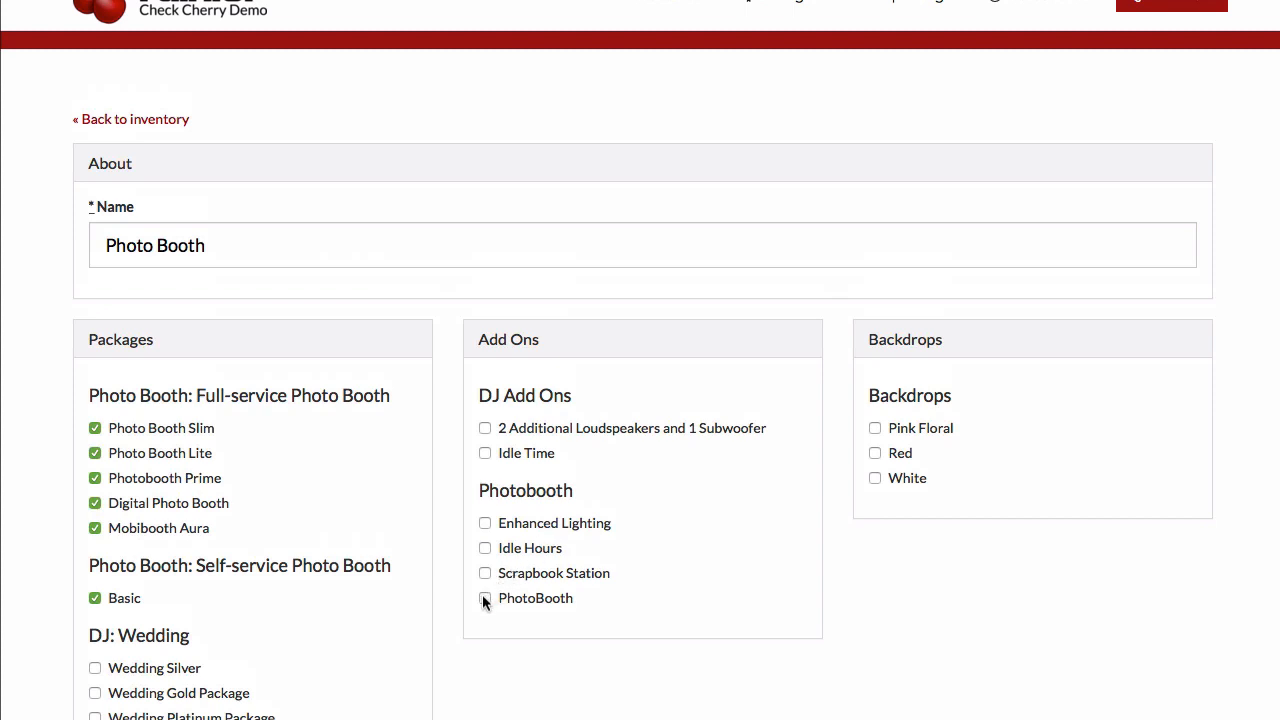
click(484, 598)
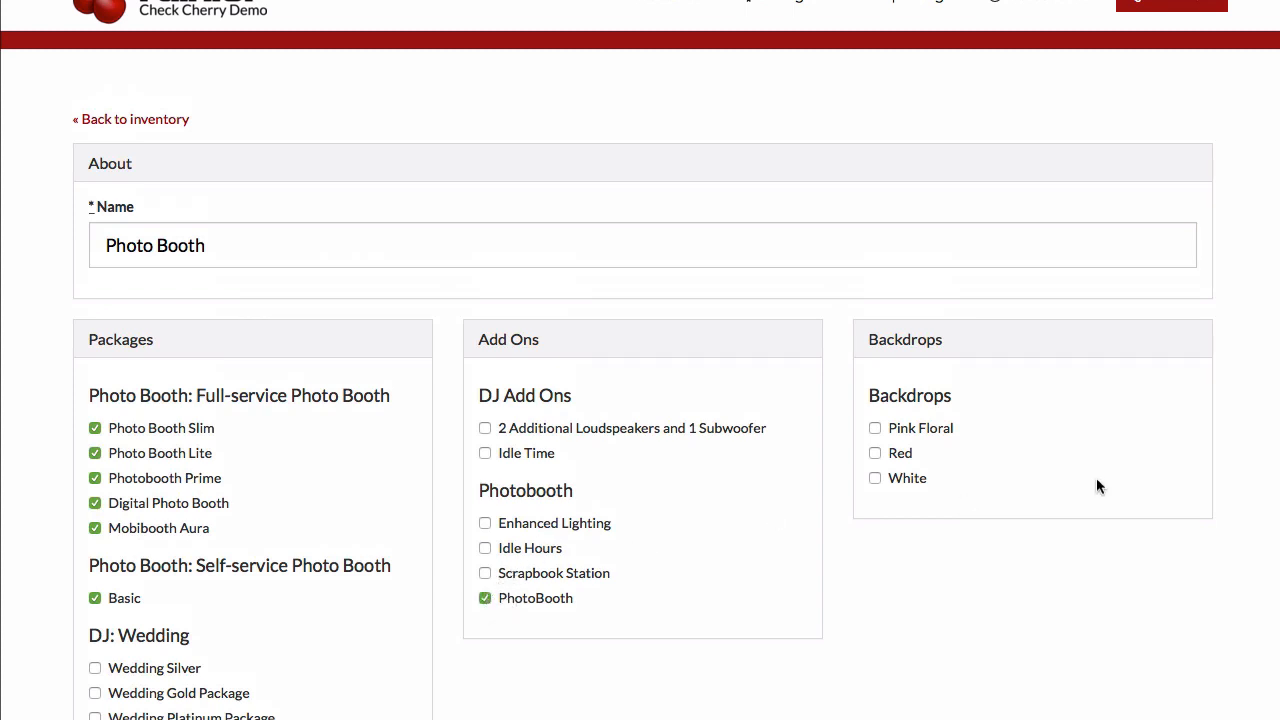
scroll(down, 3)
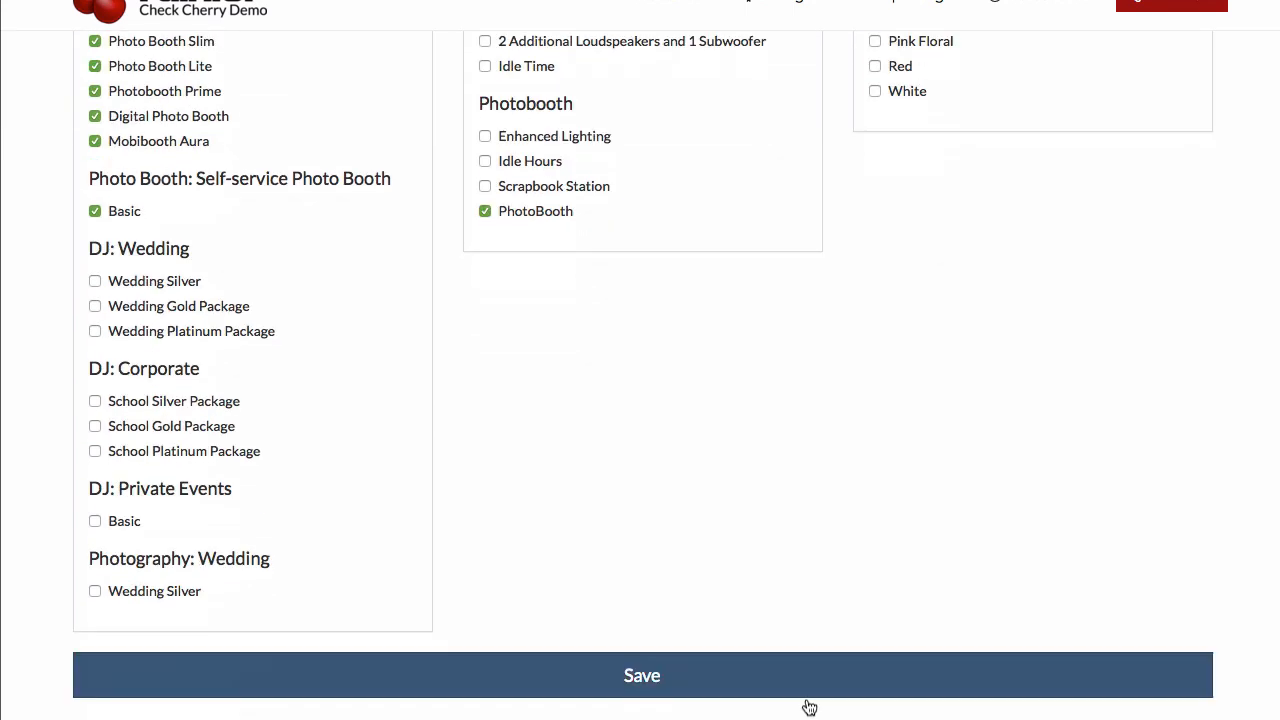
click(641, 675)
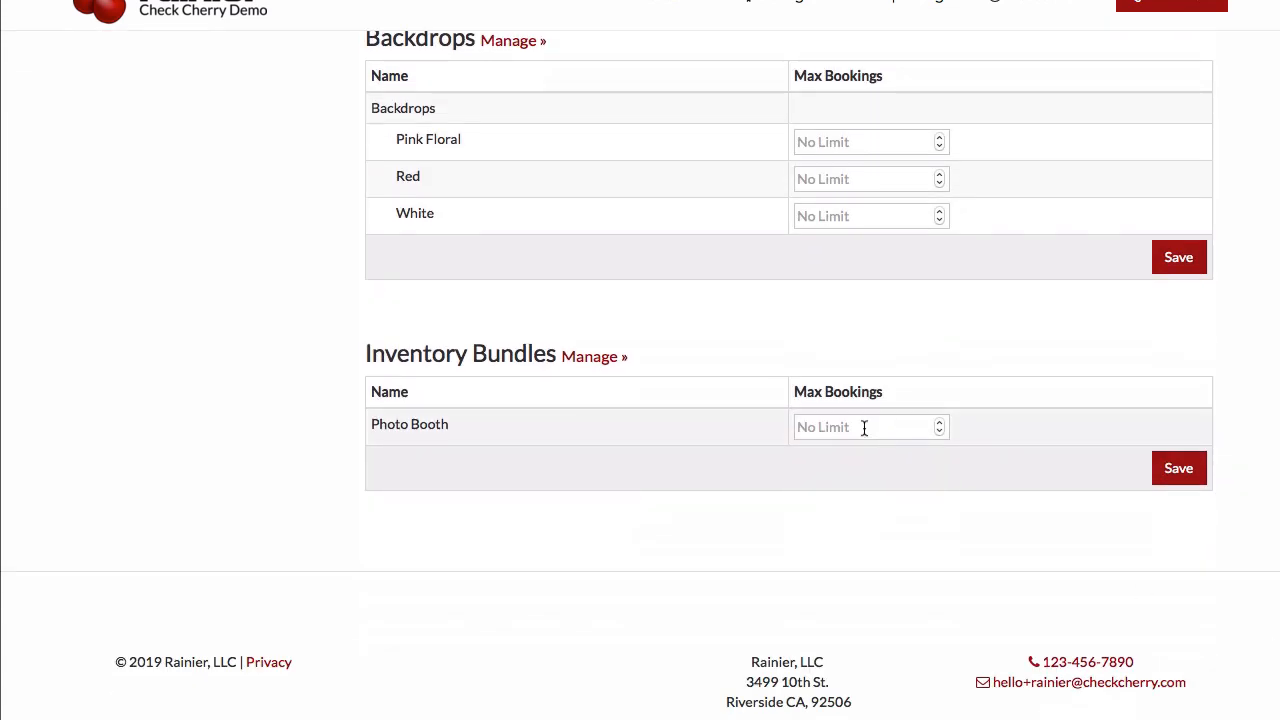
Step: Enter and store 2 as the Photo Booth bundle's Max Bookings, then scroll the limits table
text(2)
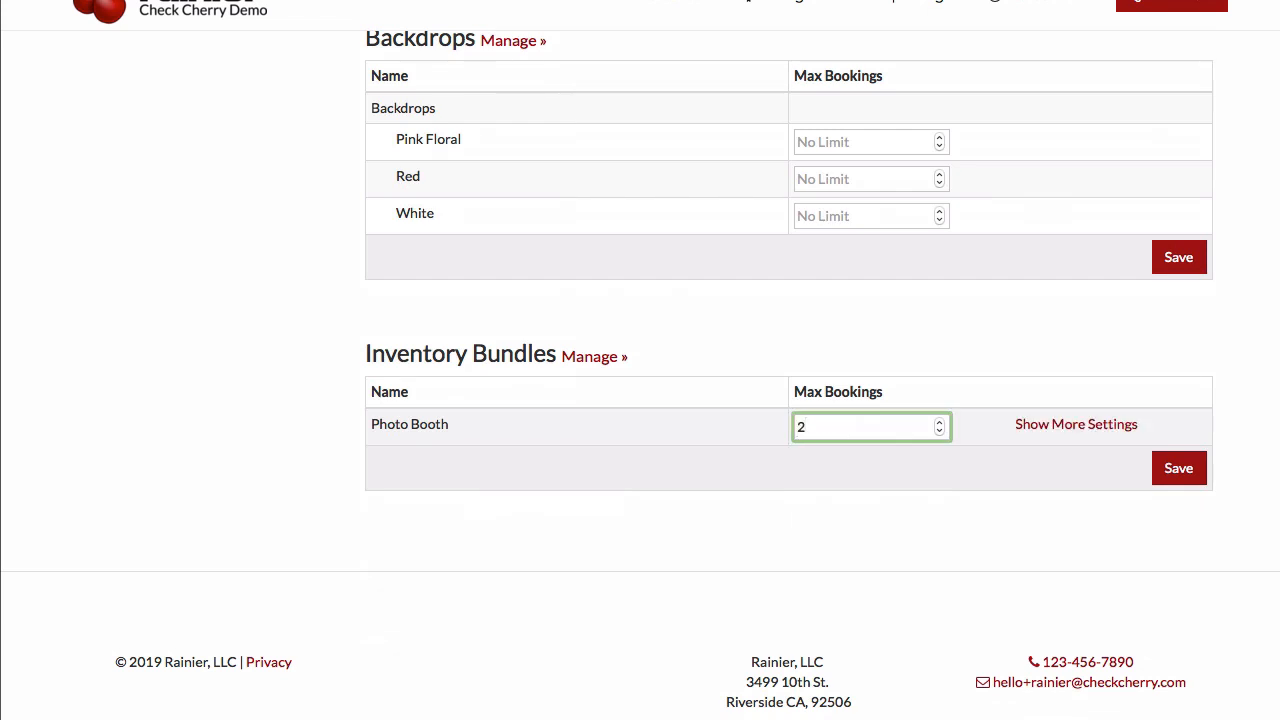
click(1179, 468)
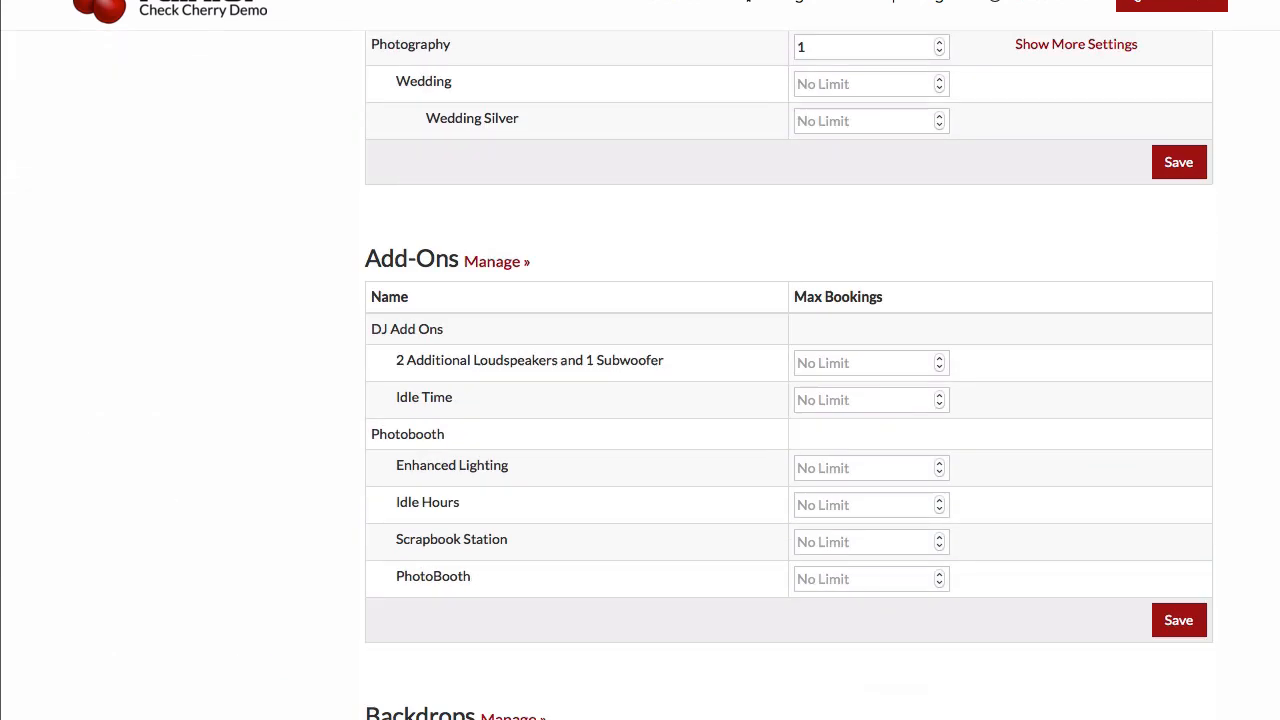
scroll(down, 3)
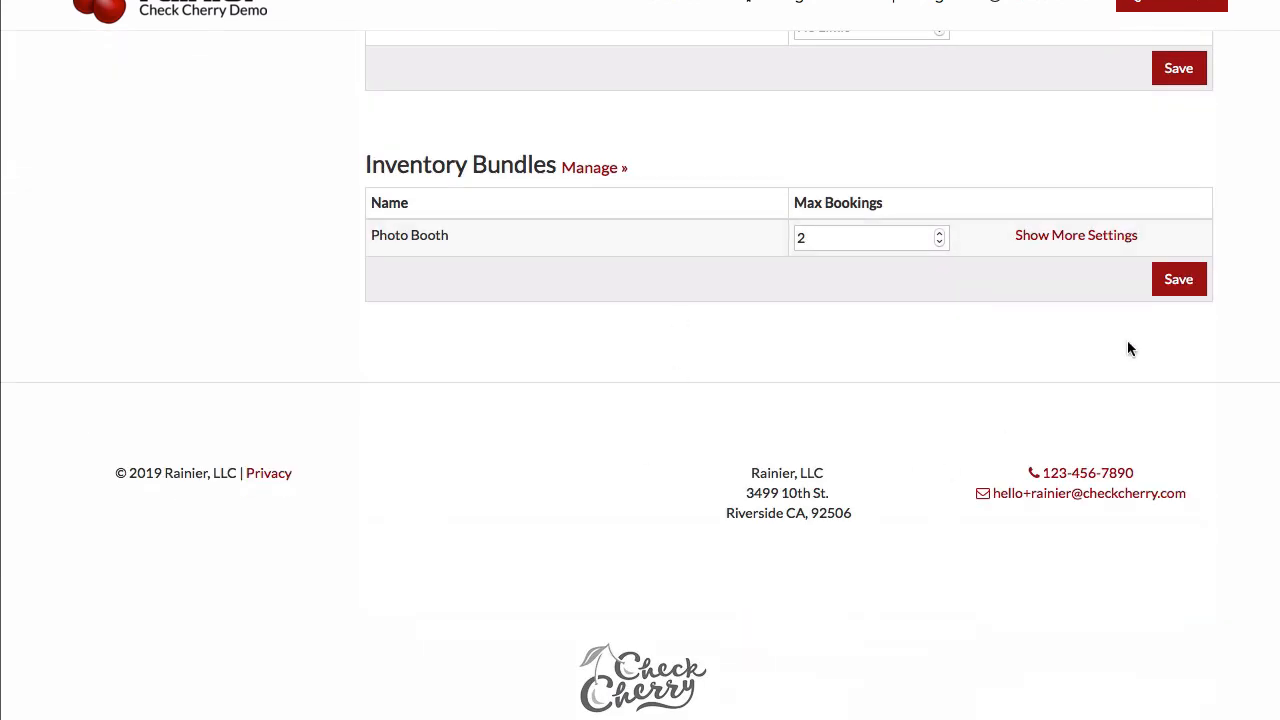
scroll(up, 3)
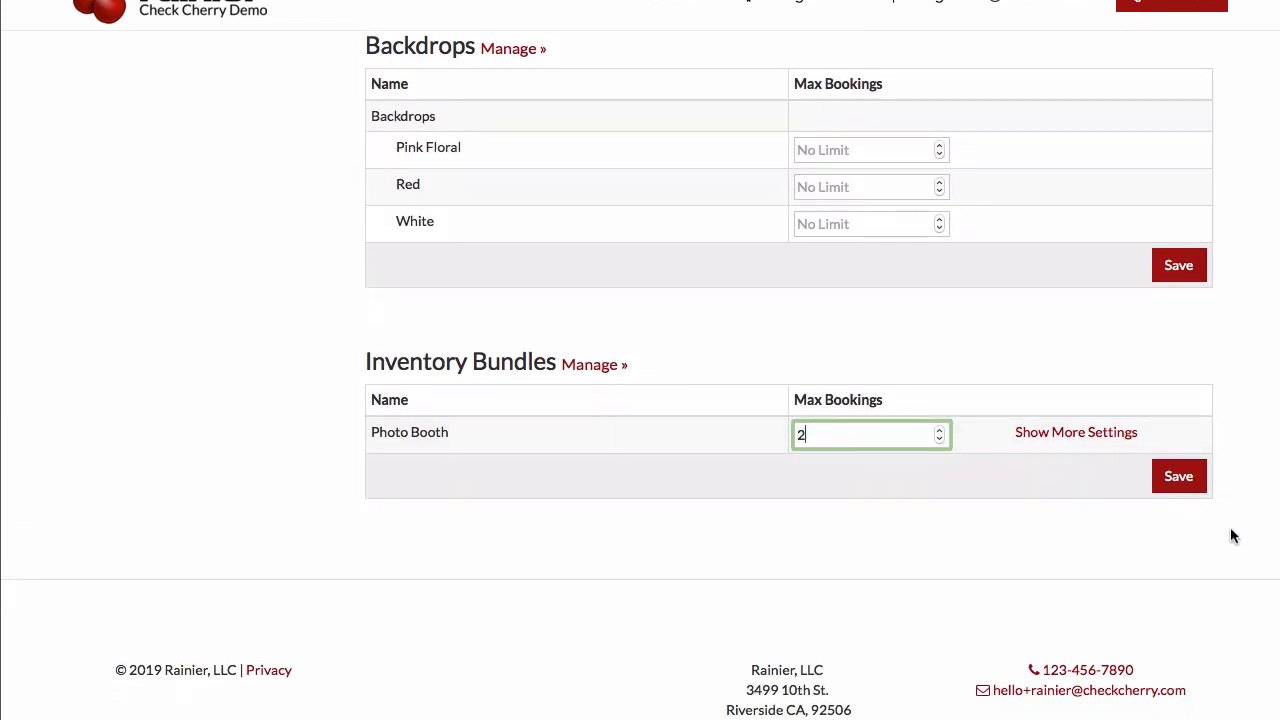
scroll(down, 3)
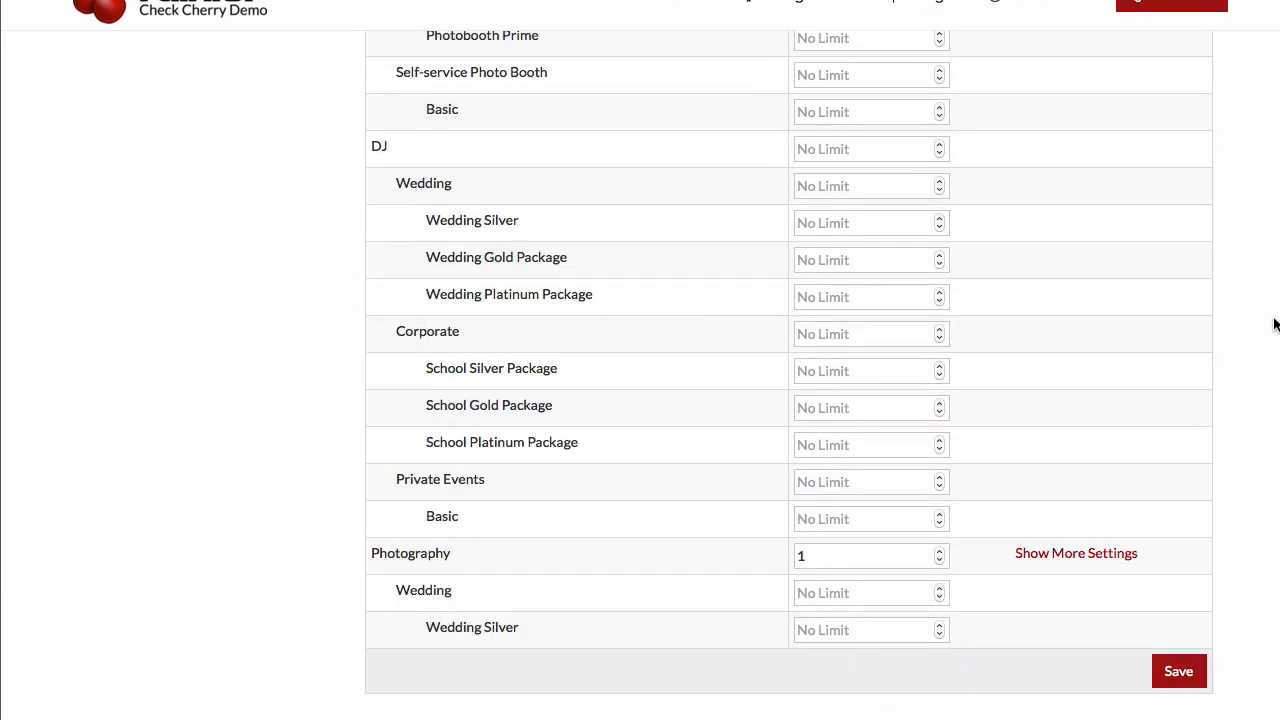
scroll(down, 3)
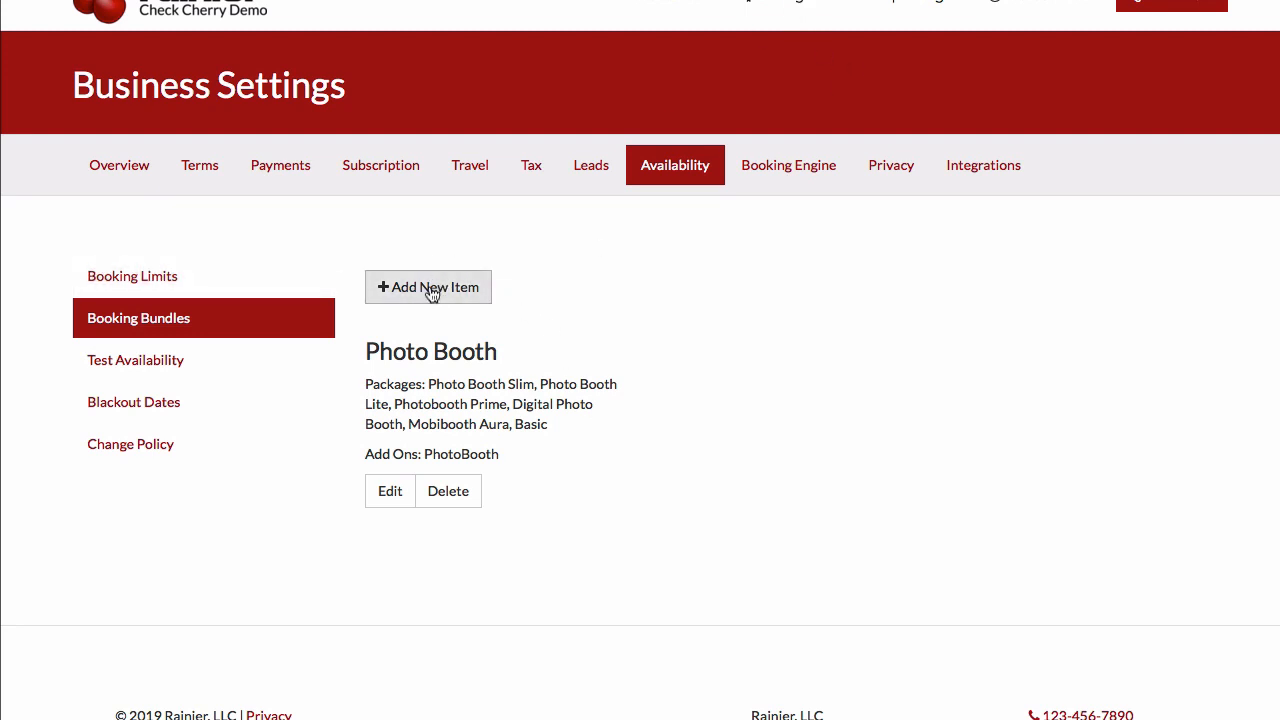
Step: Create a 'Red/White Backdrop' bundle with the Red and White backdrops, then reopen Booking Limits
click(428, 287)
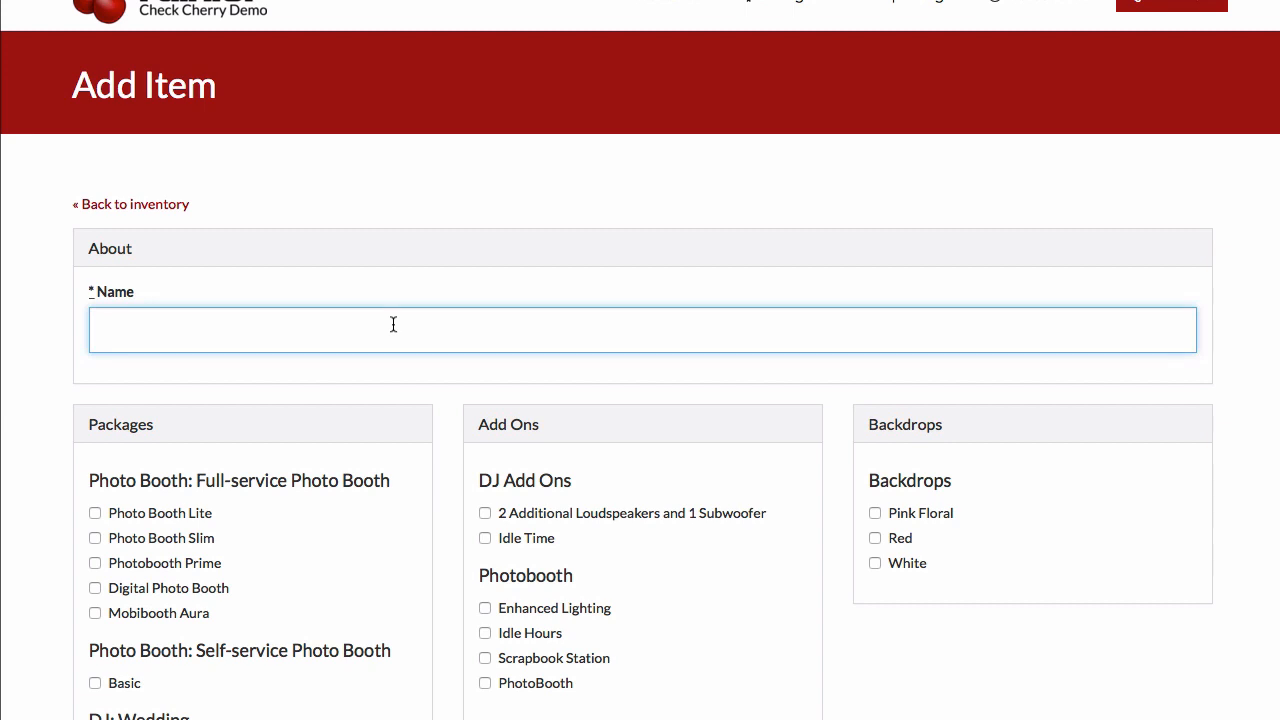
text(Red)
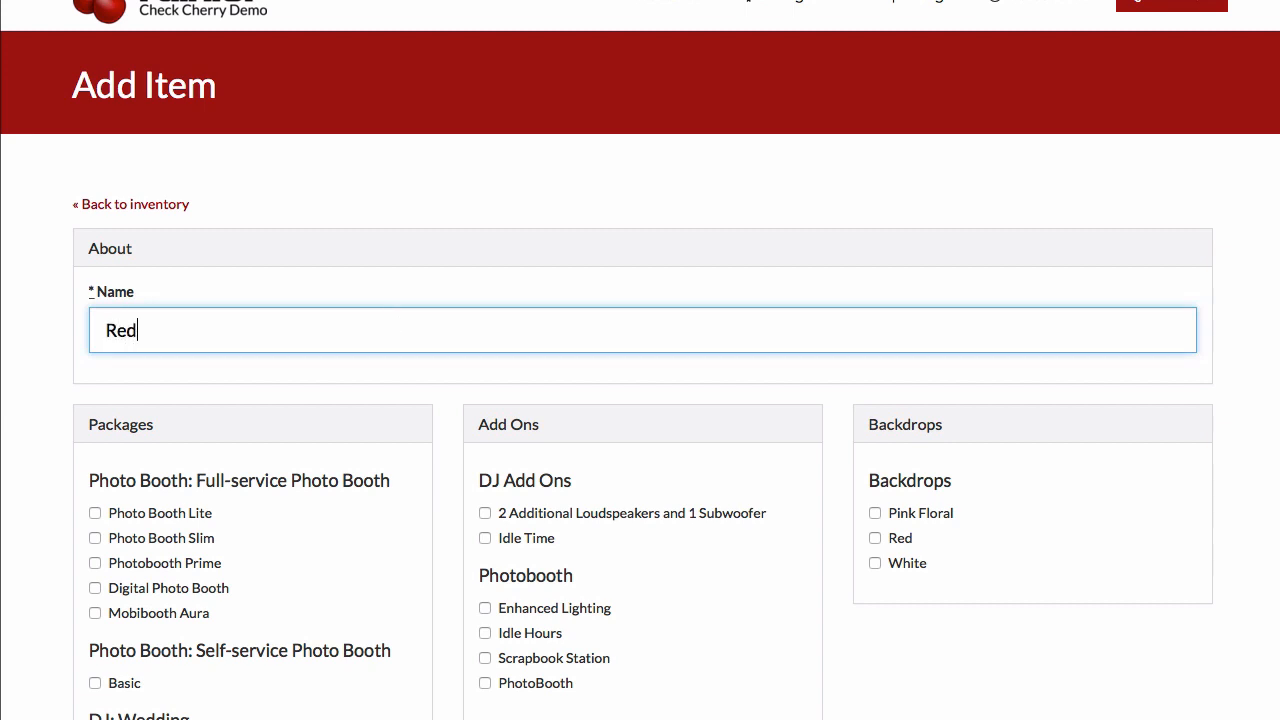
text(/W)
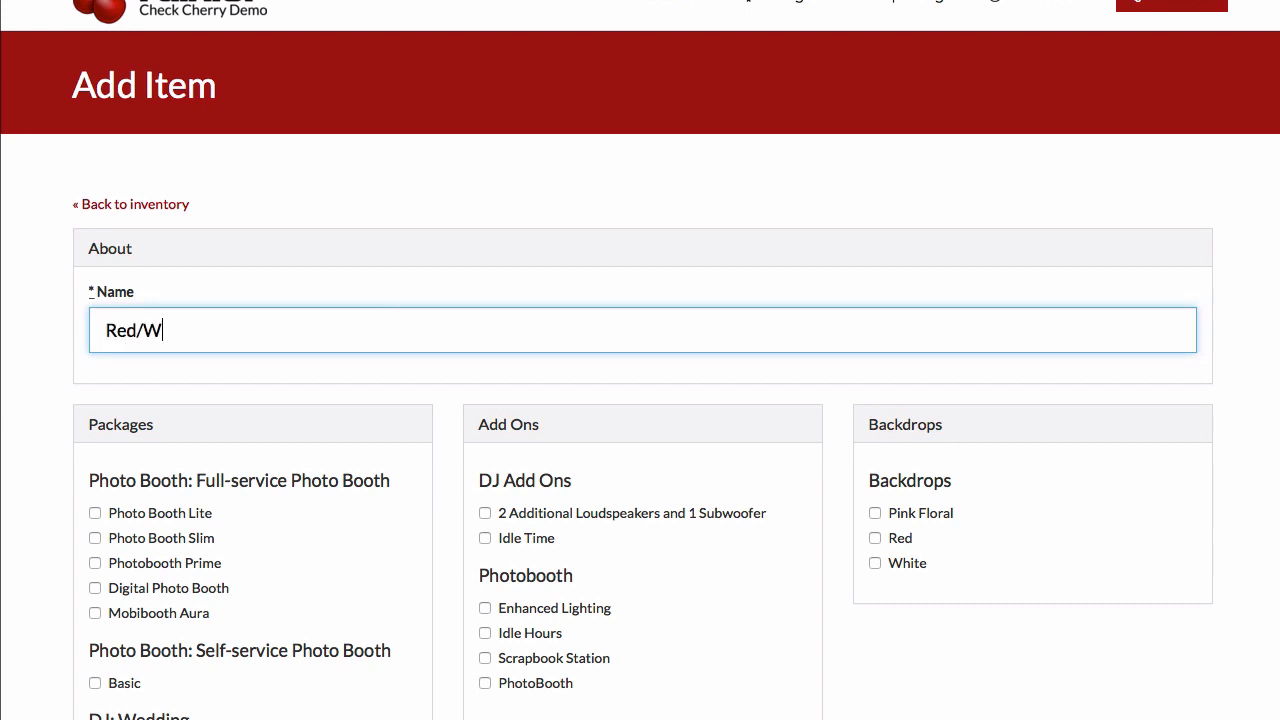
text(hite Backdrop)
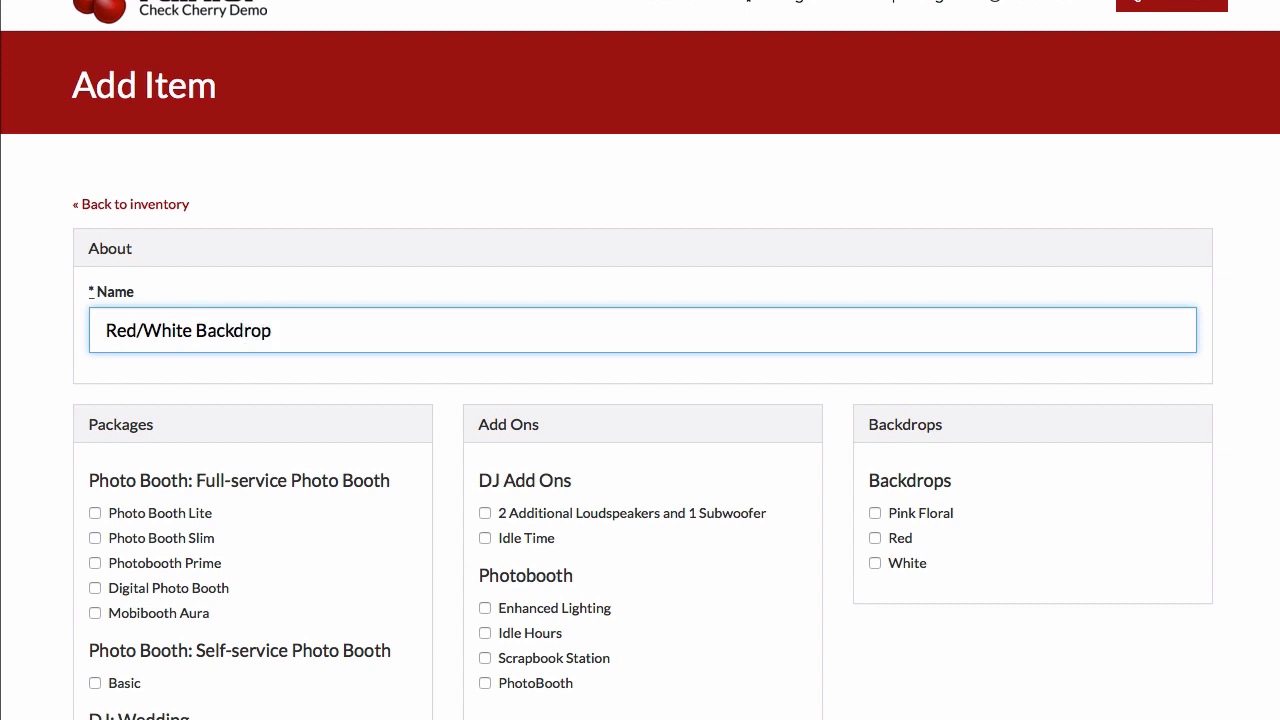
click(875, 538)
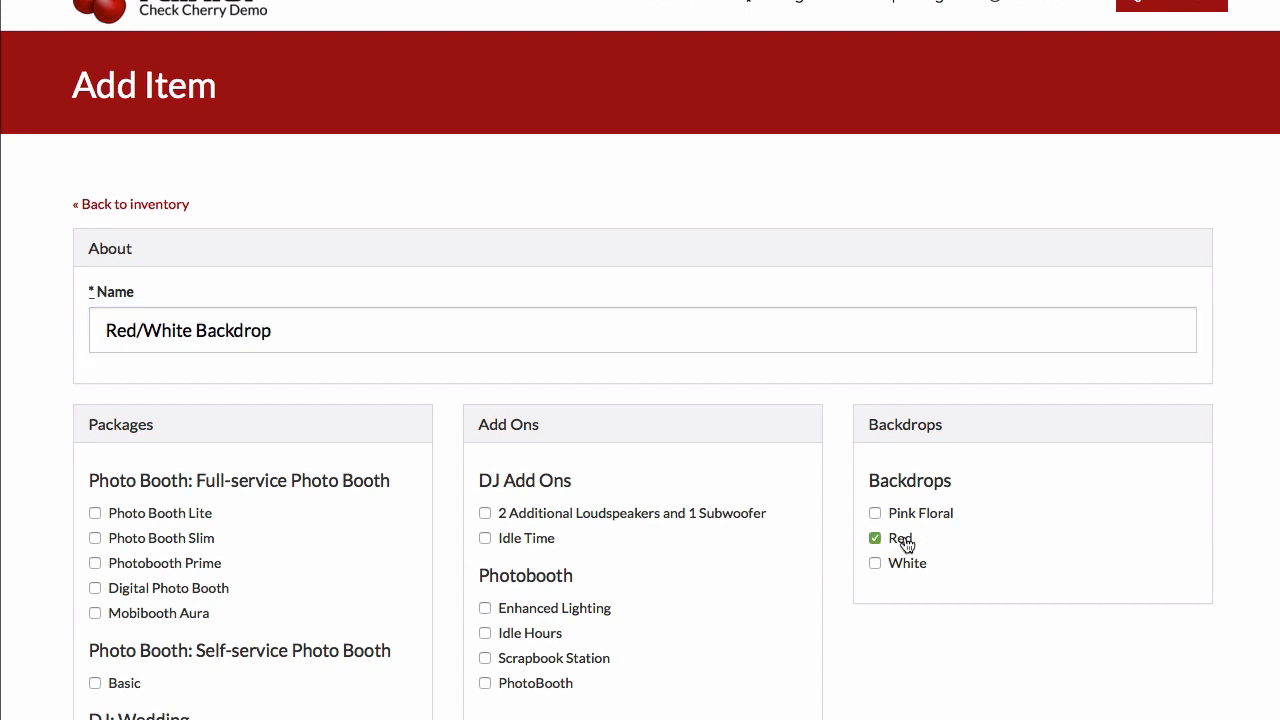
click(874, 563)
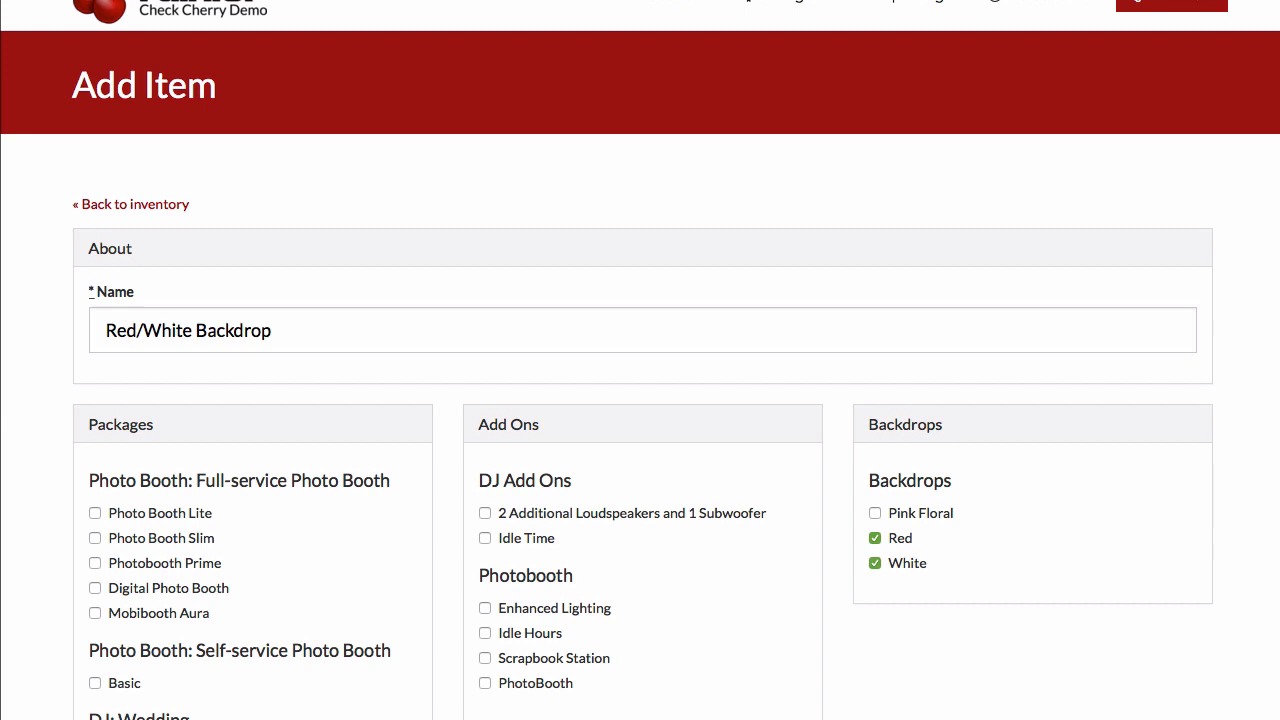
scroll(down, 3)
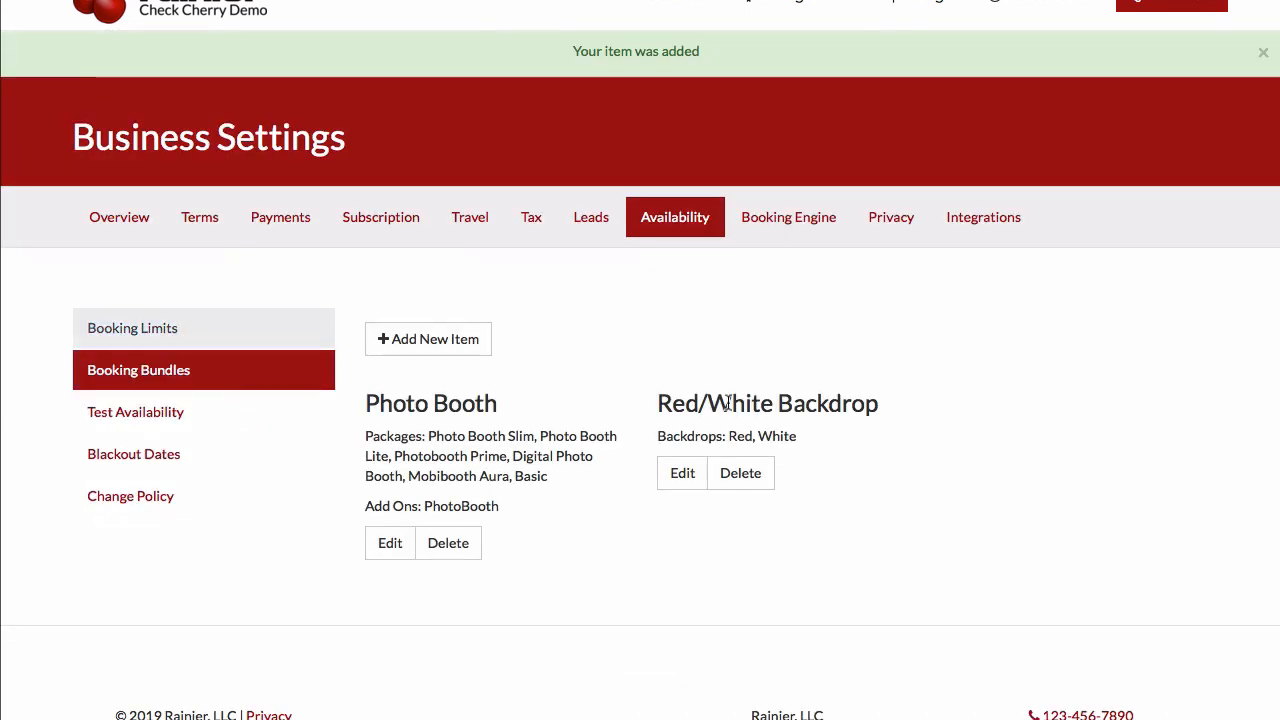
click(132, 327)
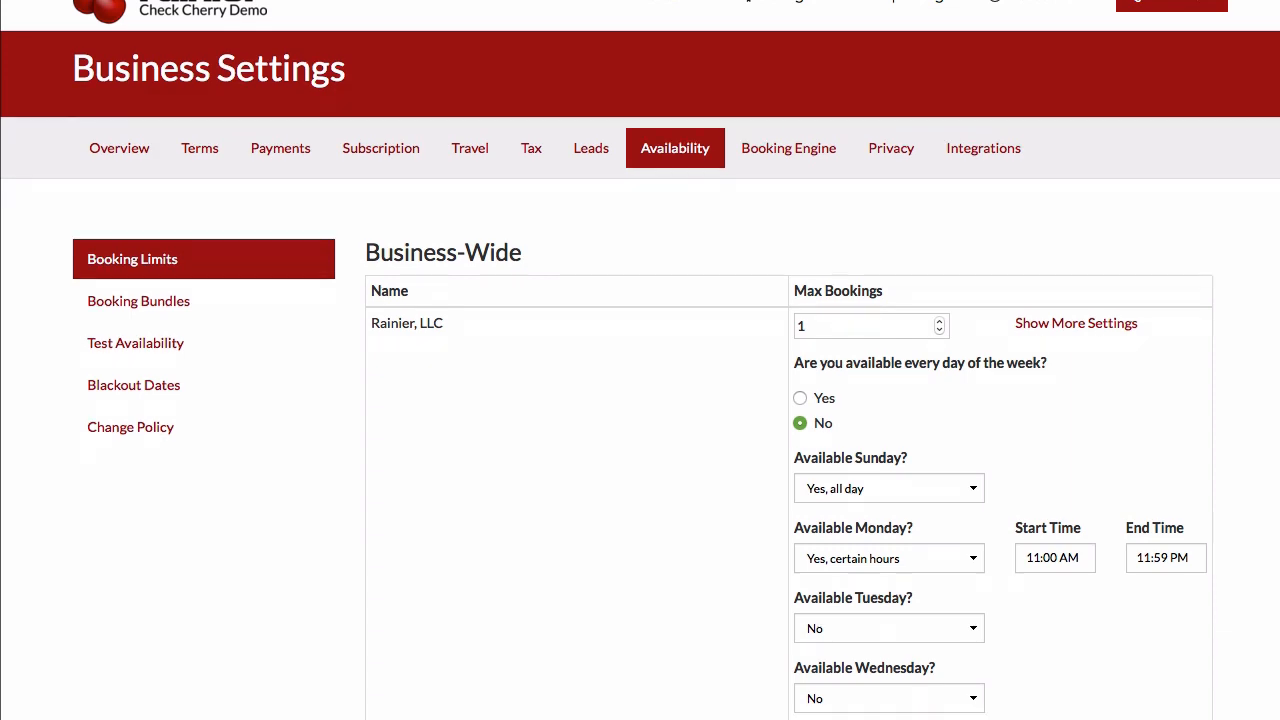
Step: Enter 1 as Max Bookings for the Red/White Backdrop bundle and save
scroll(down, 3)
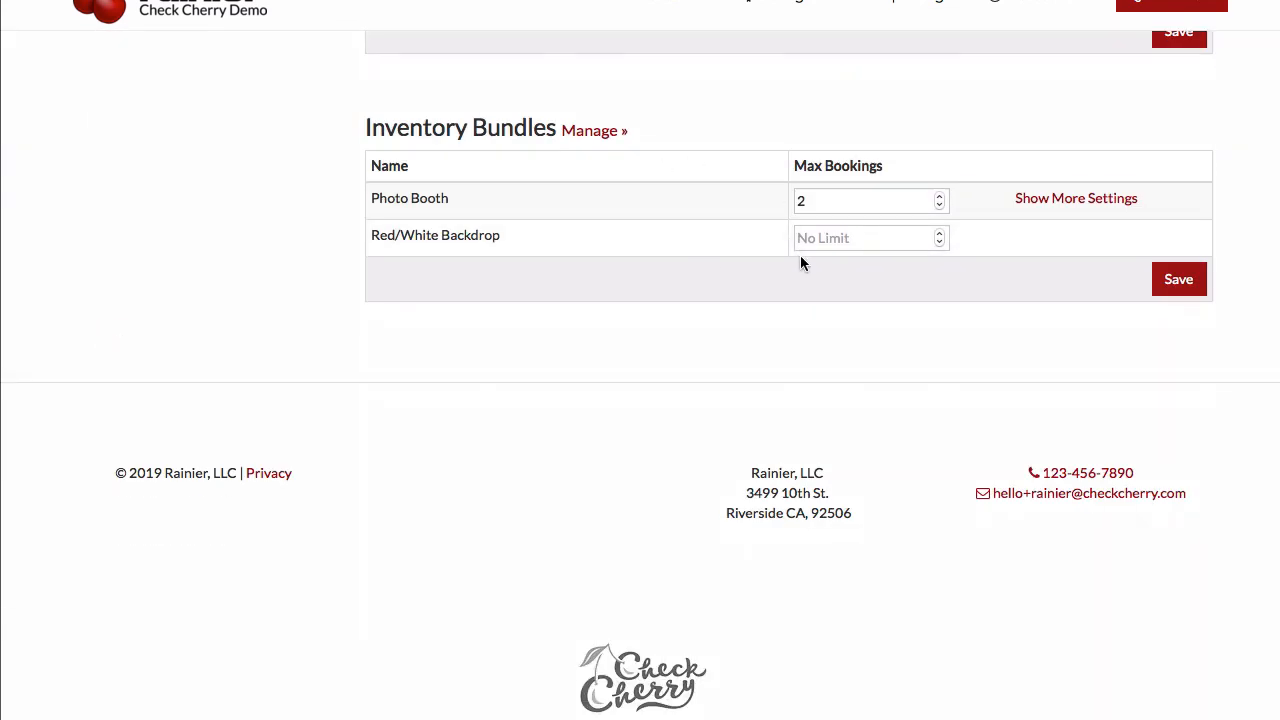
text(1)
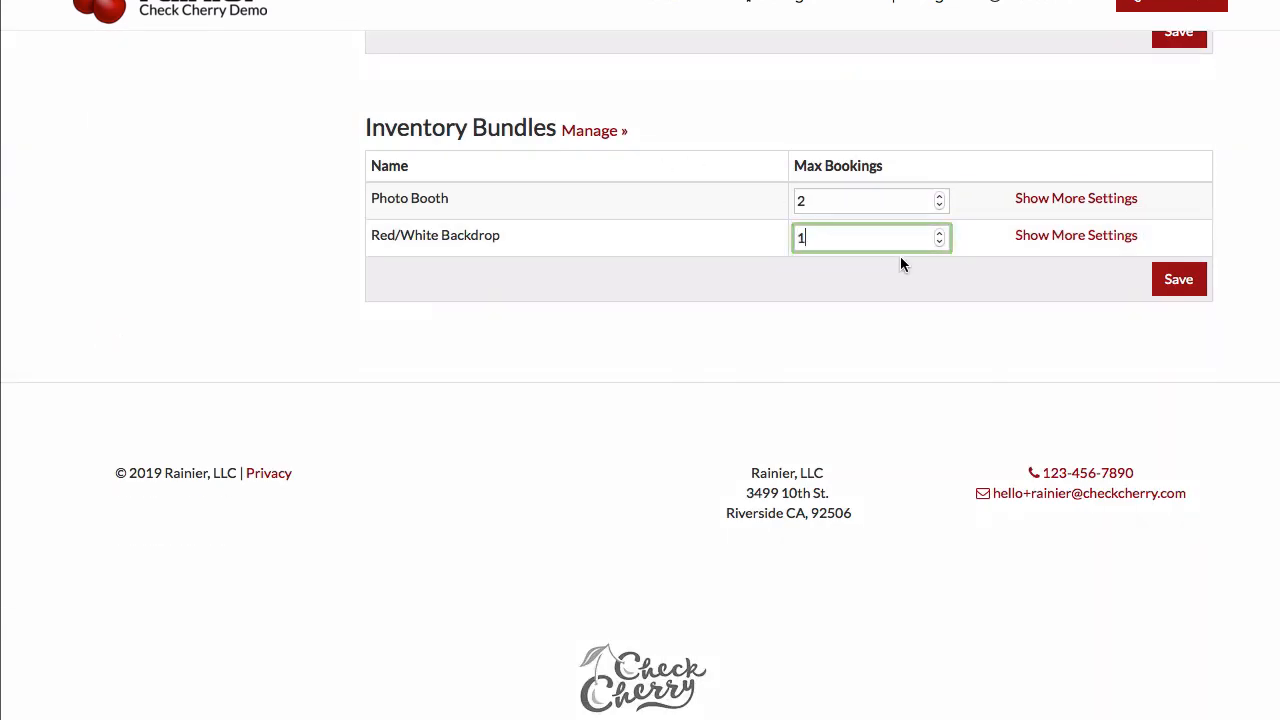
click(1178, 279)
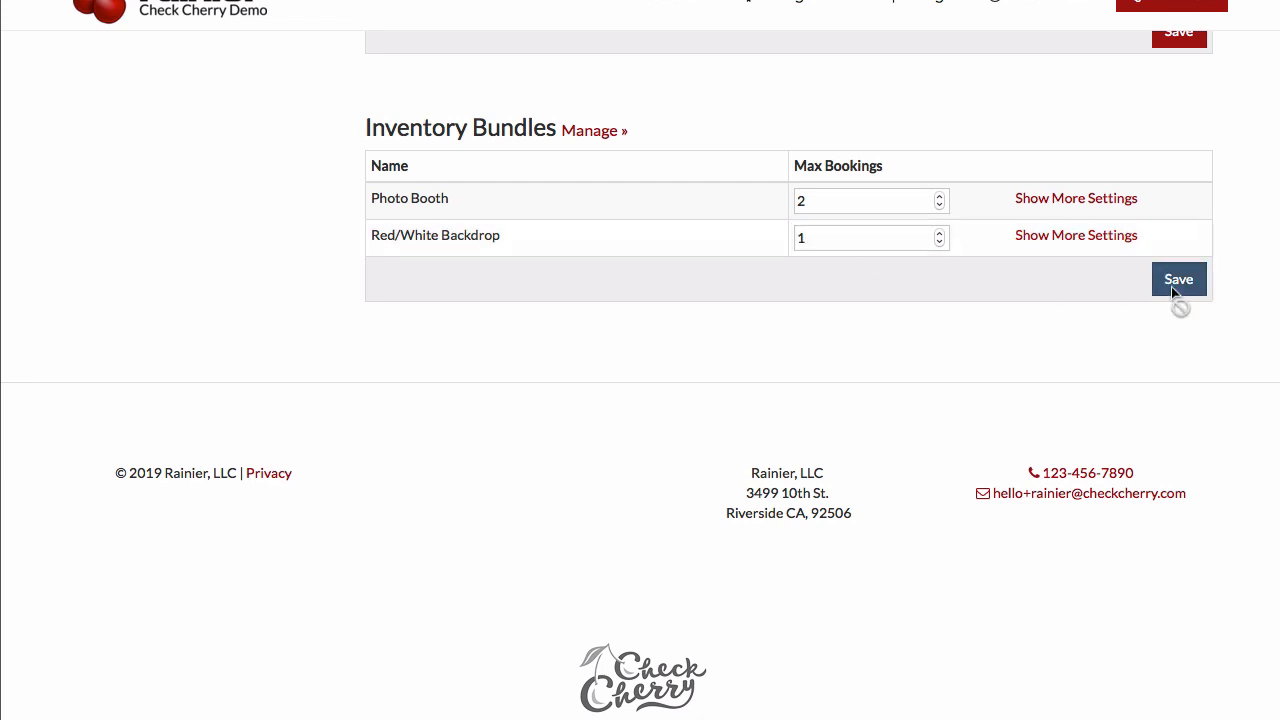
click(1179, 279)
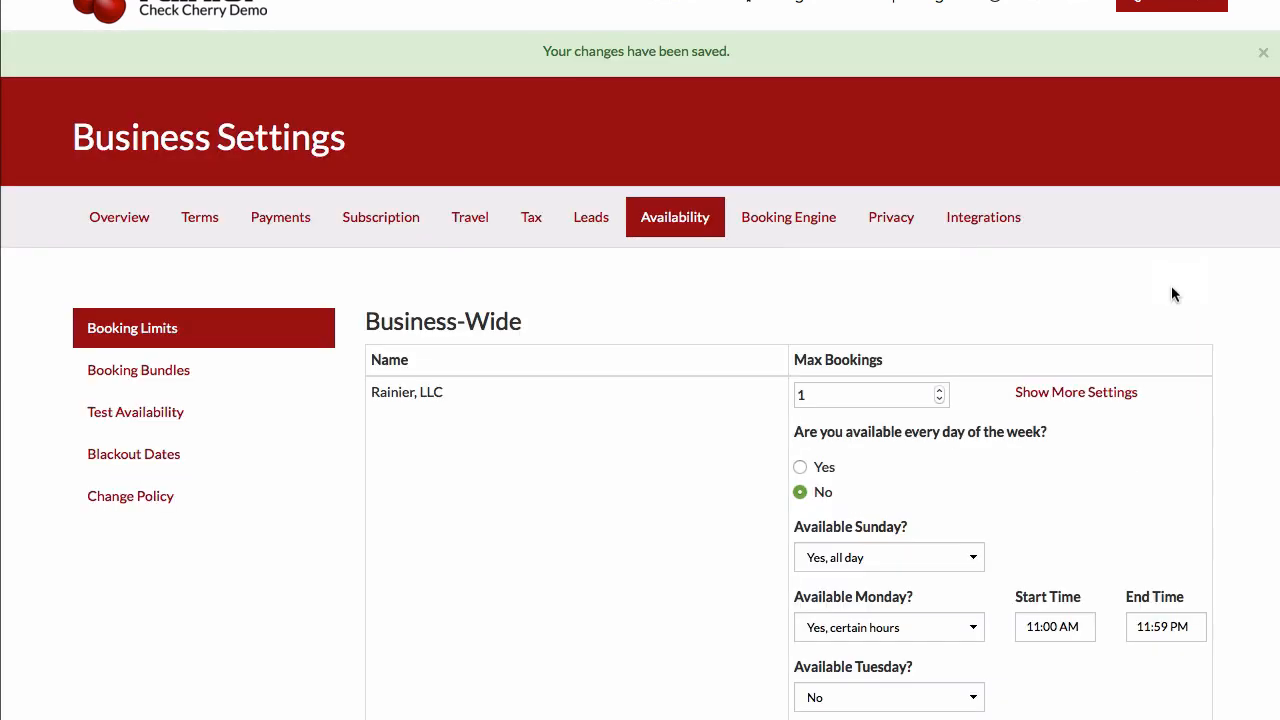
scroll(down, 3)
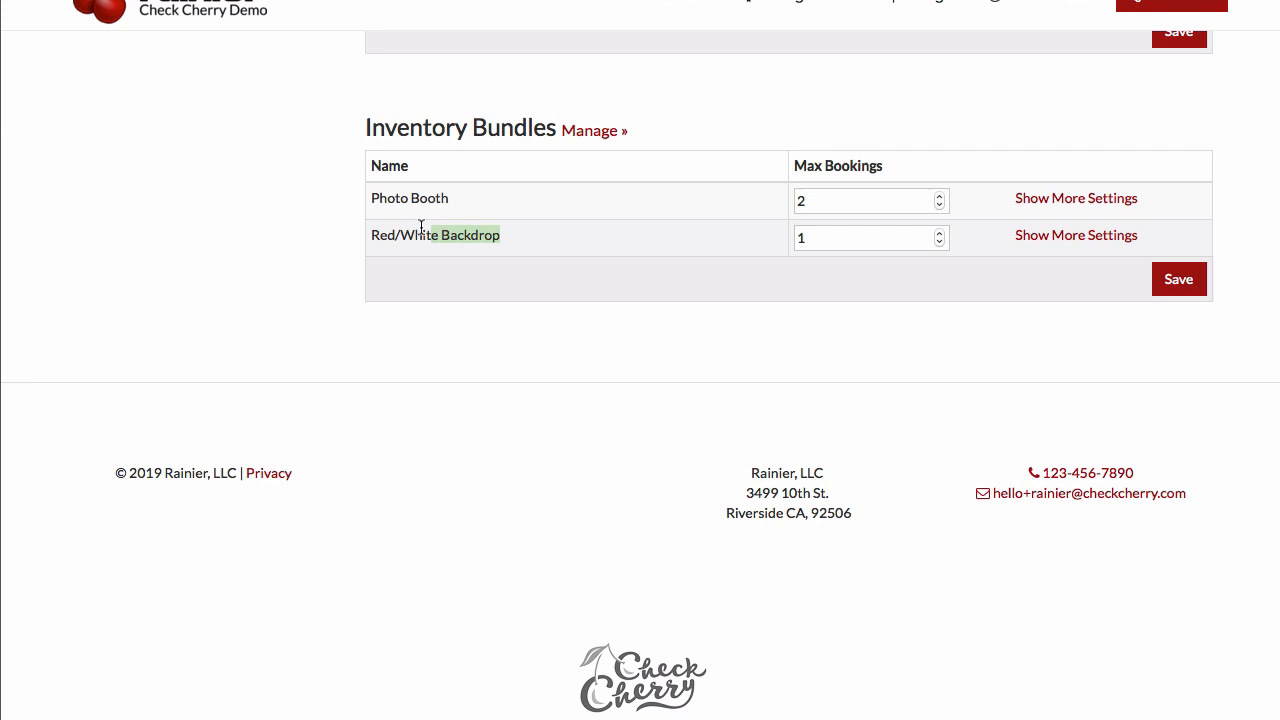
triple_click(435, 234)
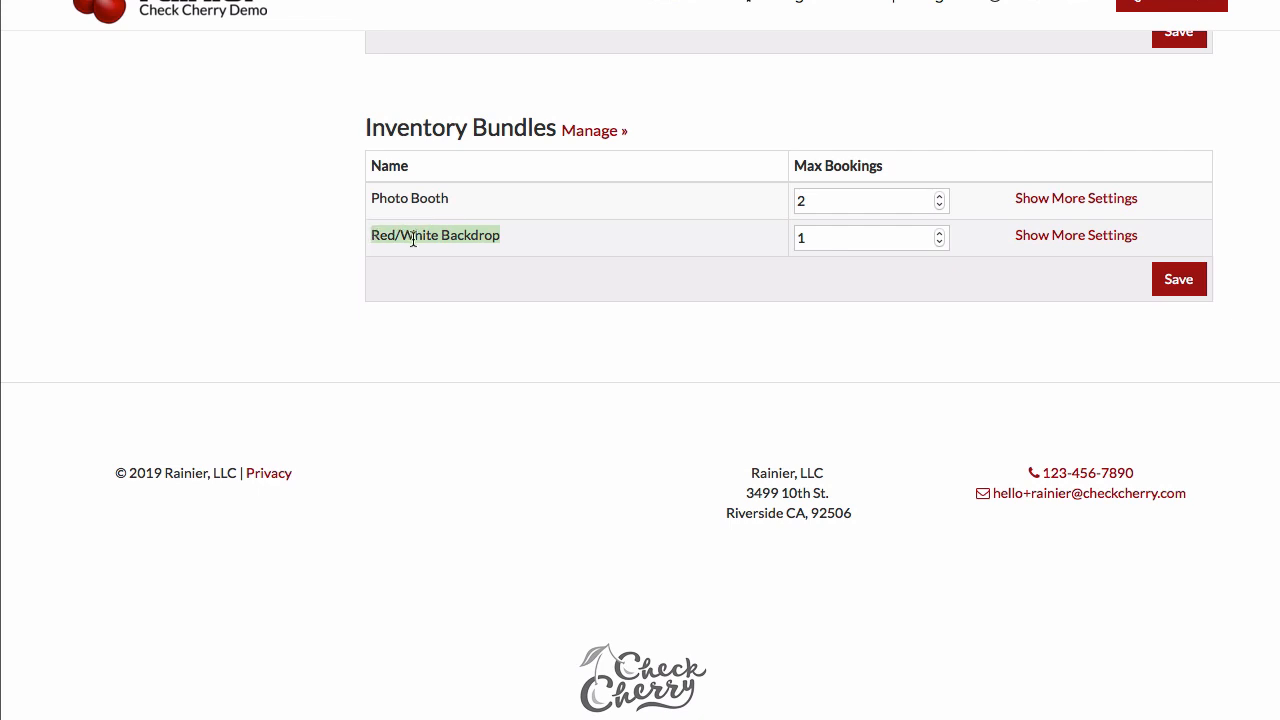
mouse_move(430, 242)
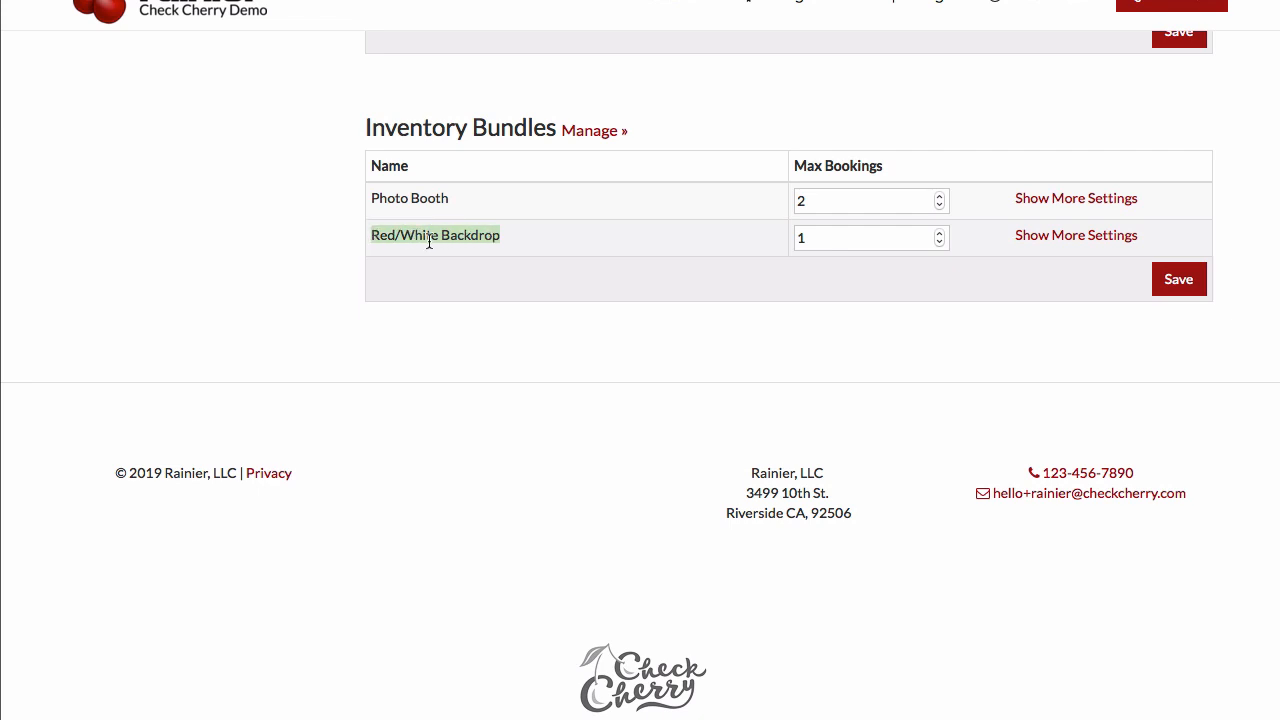
mouse_move(456, 242)
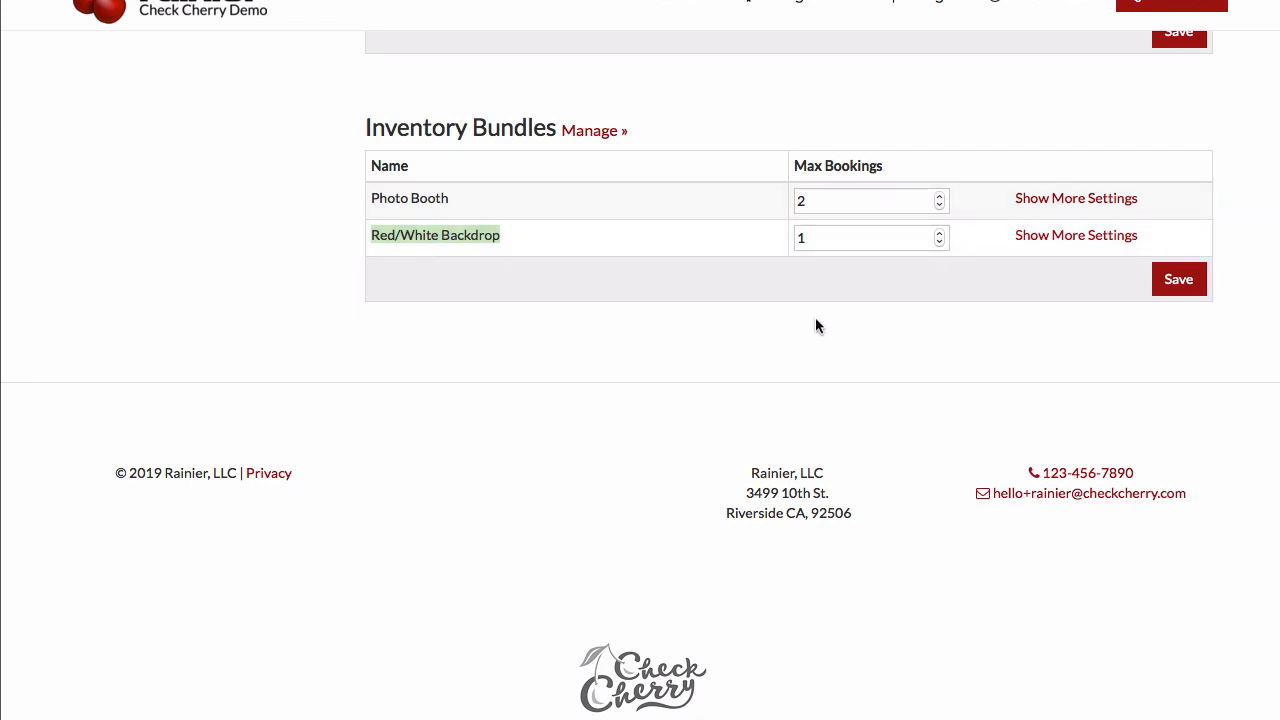
mouse_move(941, 376)
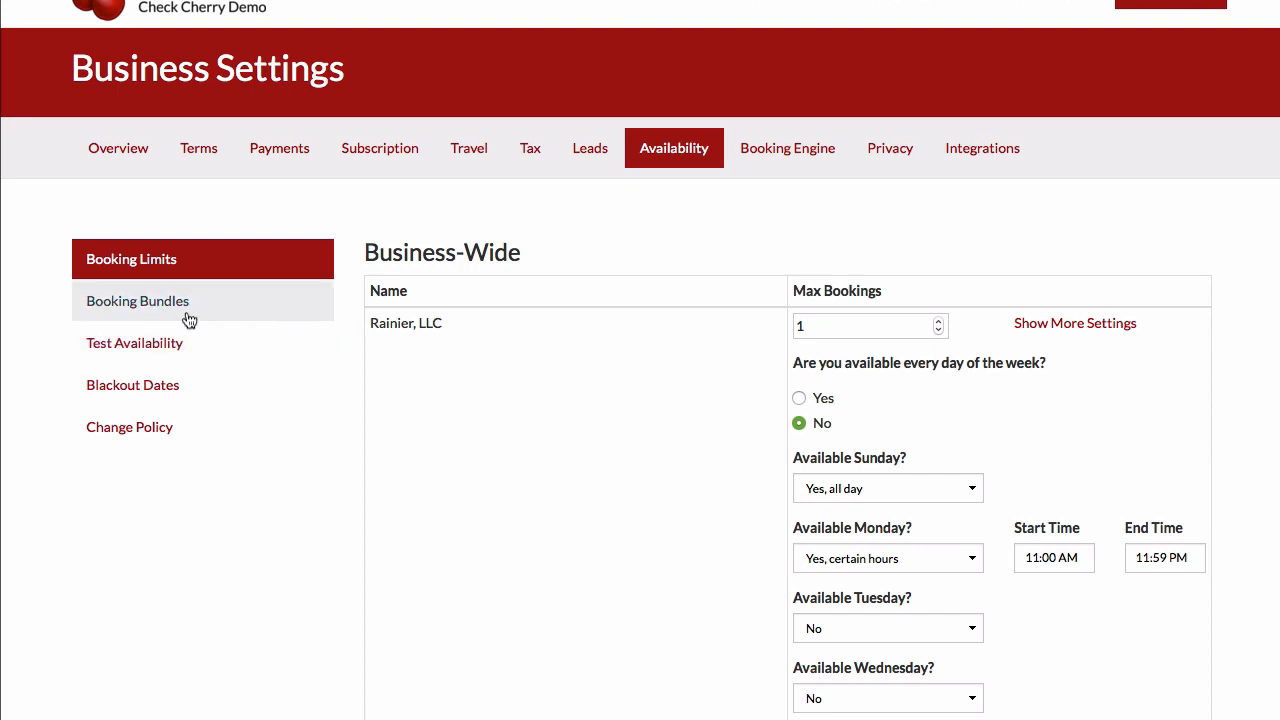
Step: Run an availability test for the Photo Booth Slim package on a chosen date
click(135, 343)
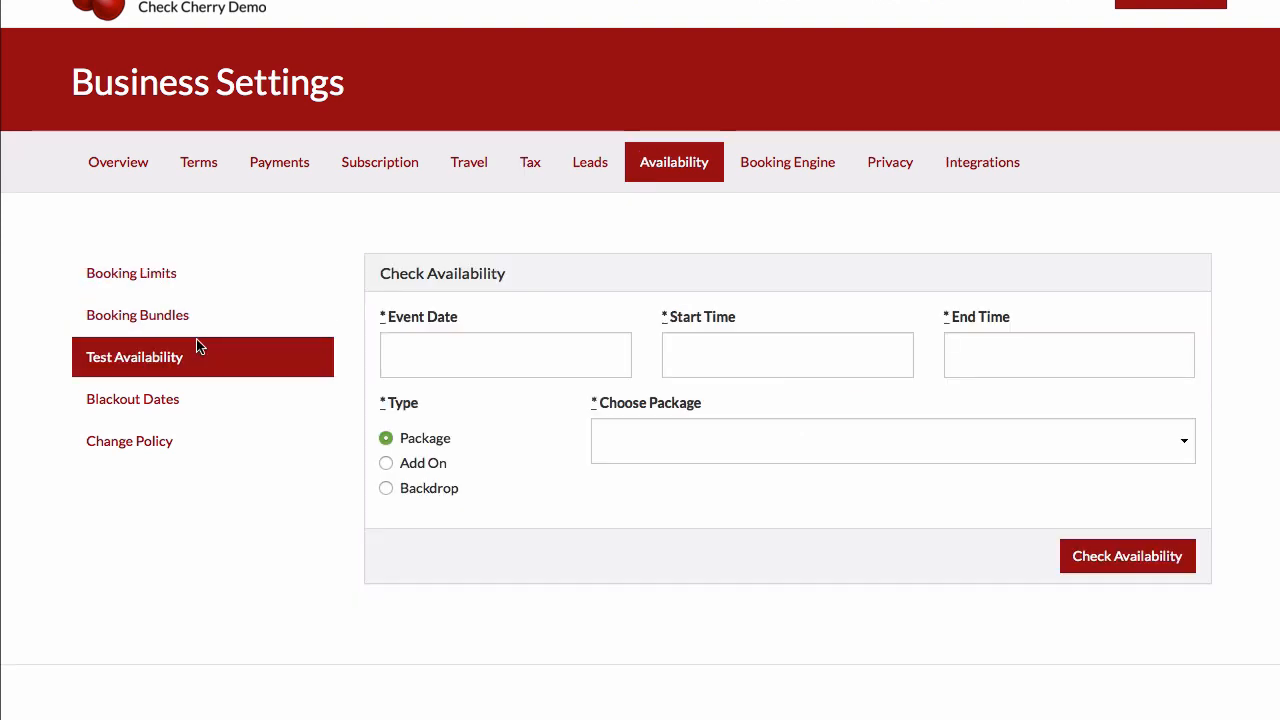
mouse_move(255, 377)
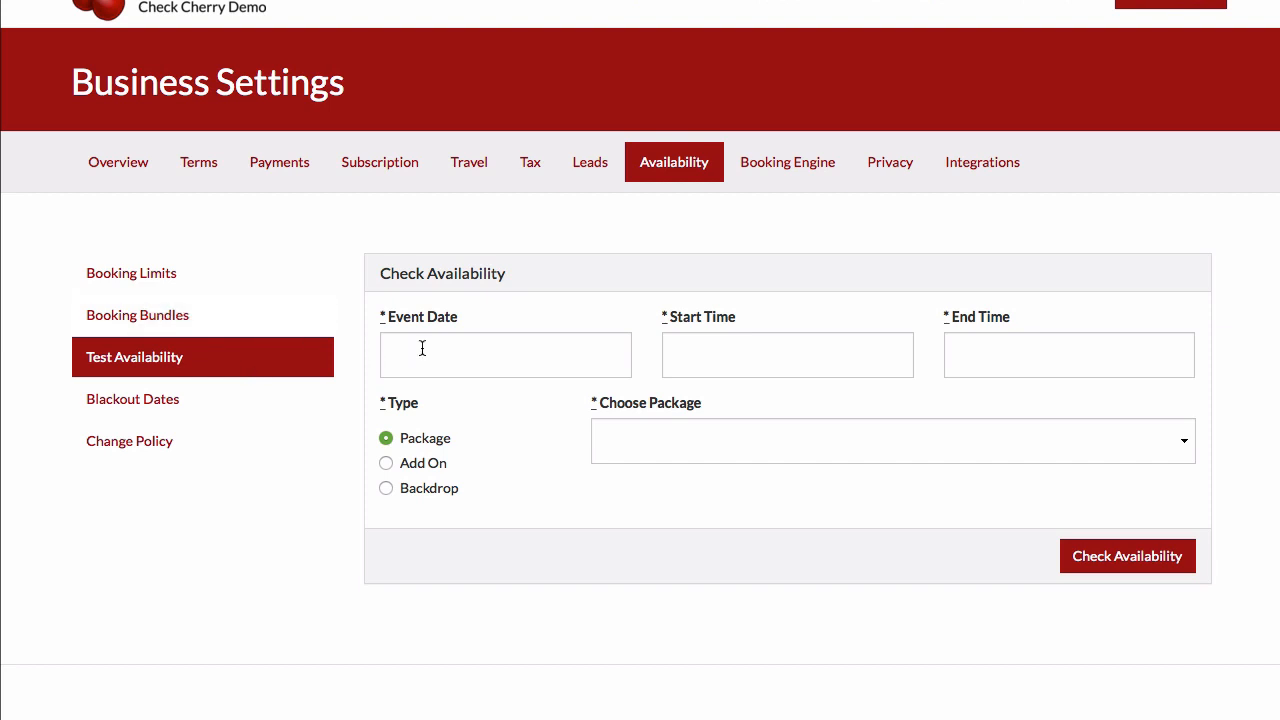
mouse_move(140, 364)
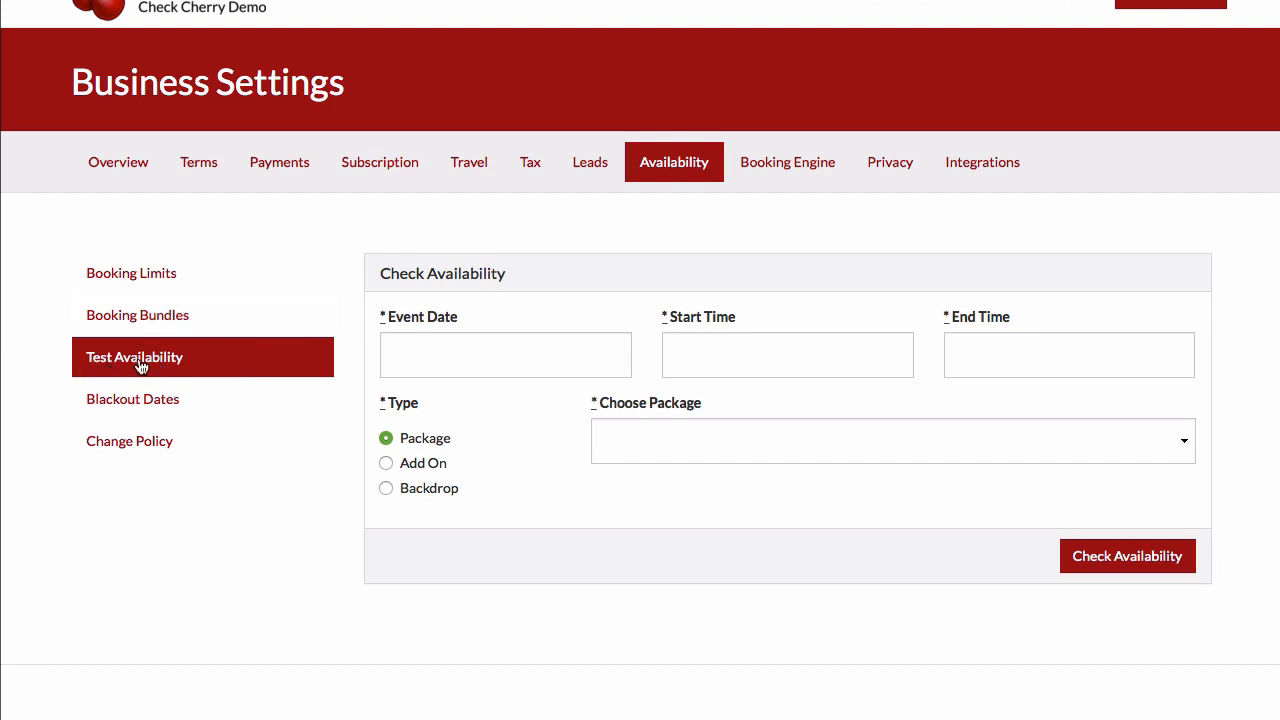
click(505, 355)
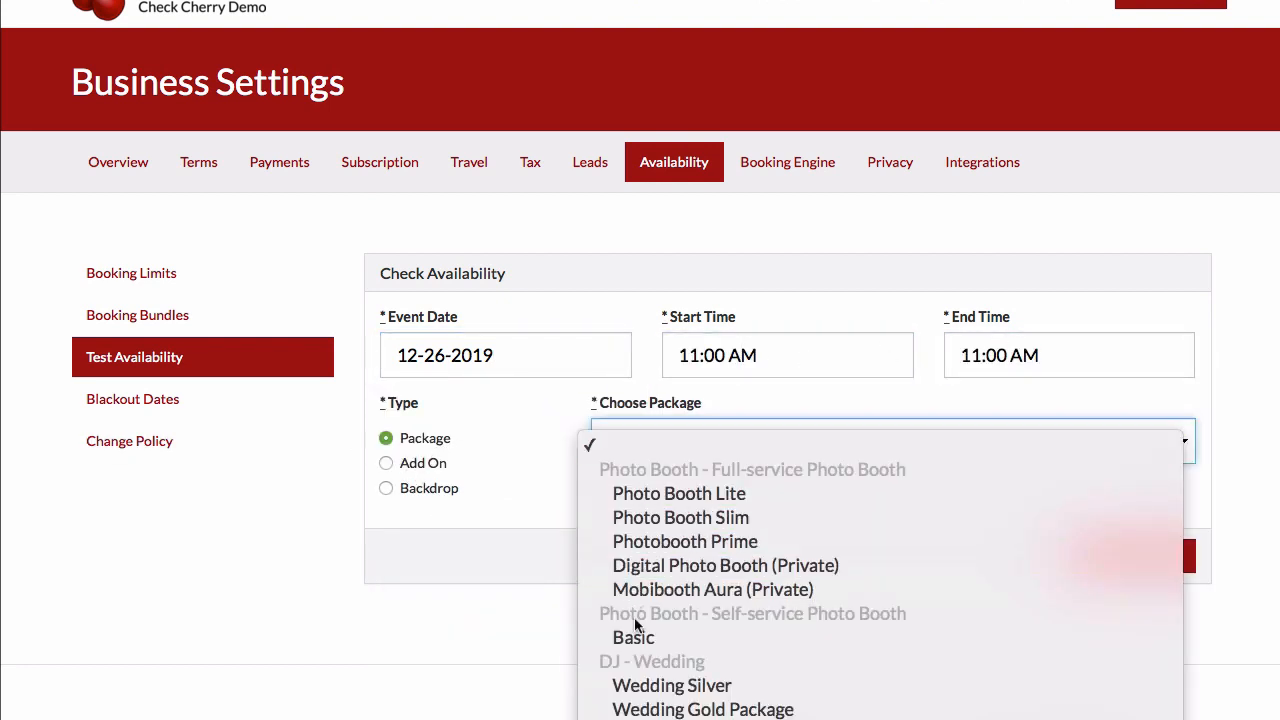
click(680, 517)
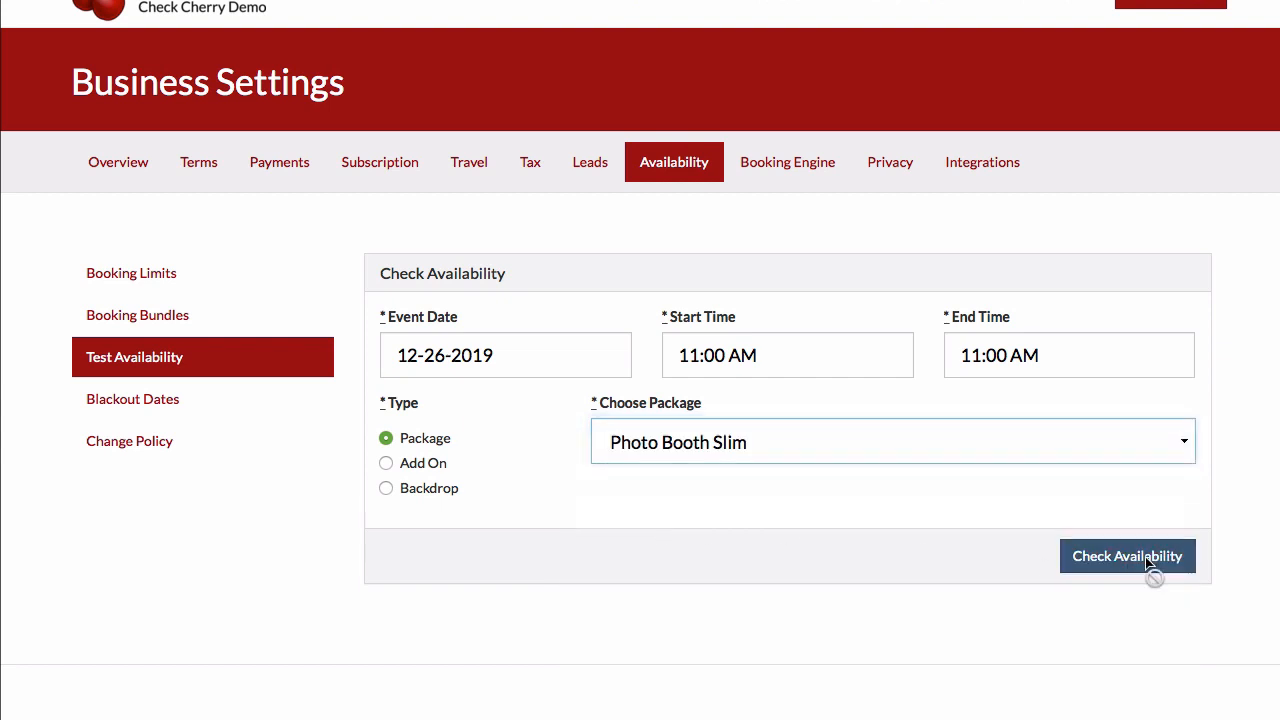
click(1127, 556)
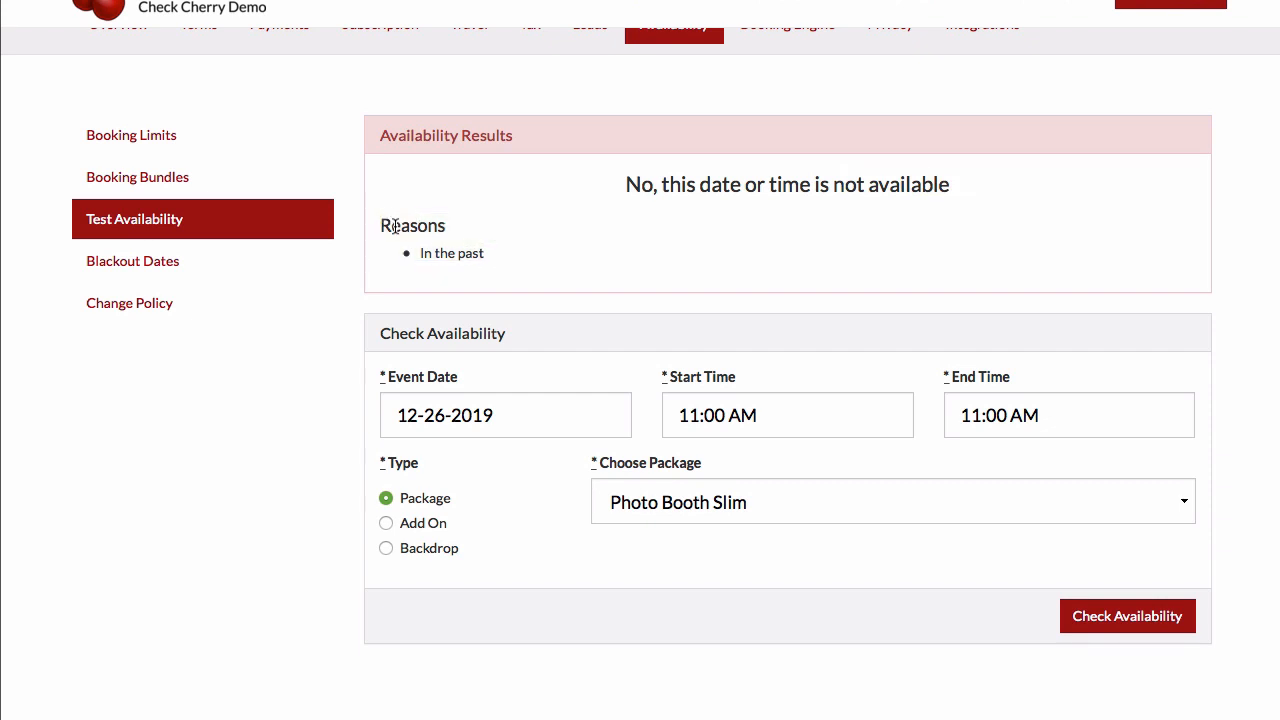
mouse_move(503, 409)
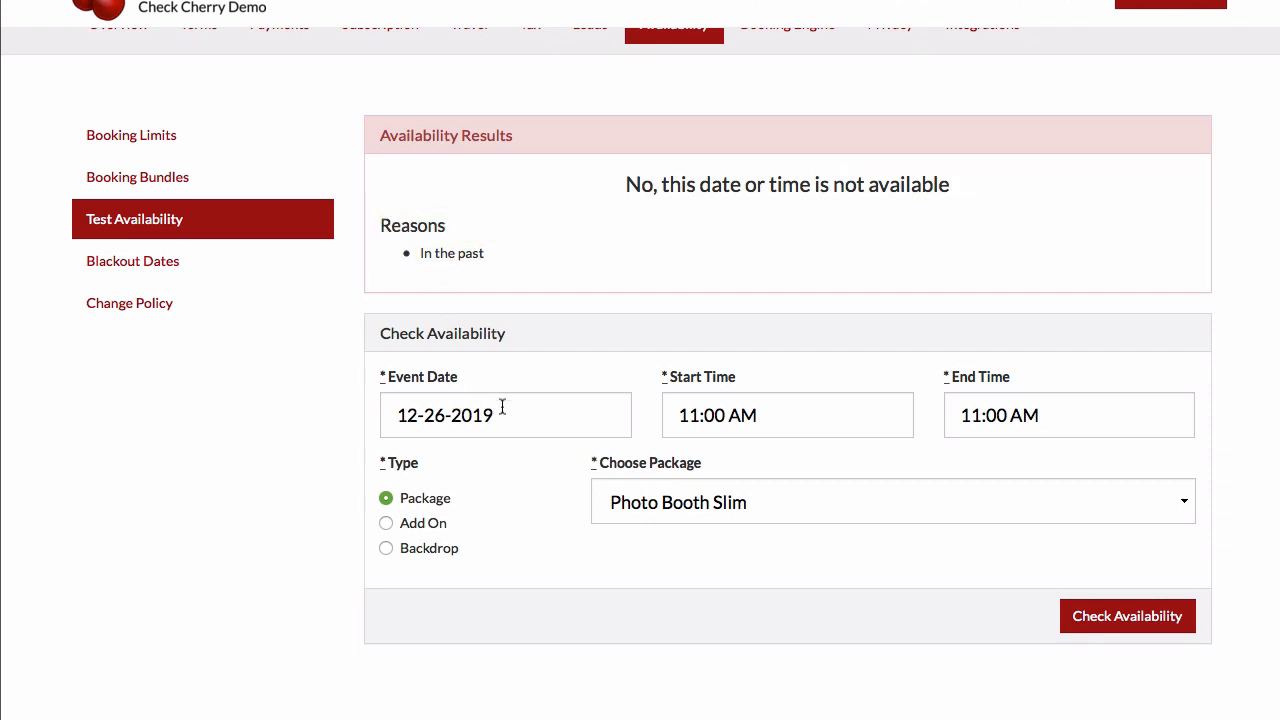
Step: Change the test date and check Scrapbook Station add-on availability
click(386, 523)
text(8)
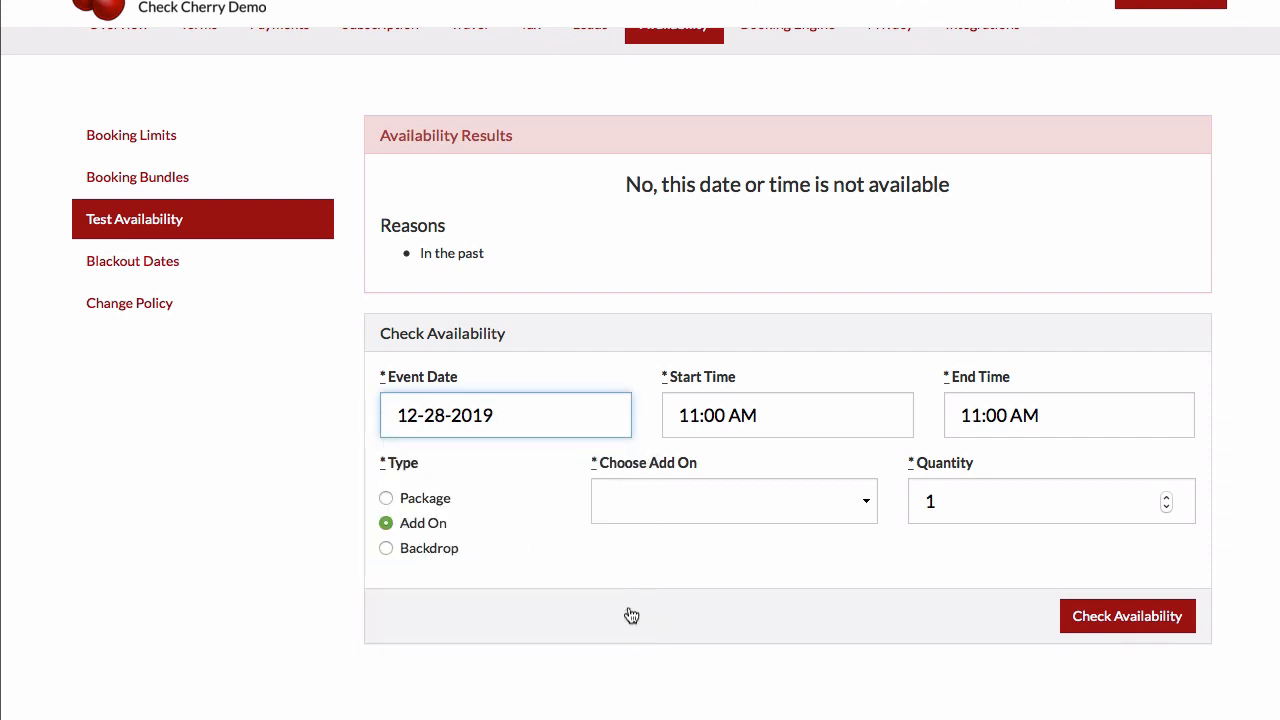
click(733, 501)
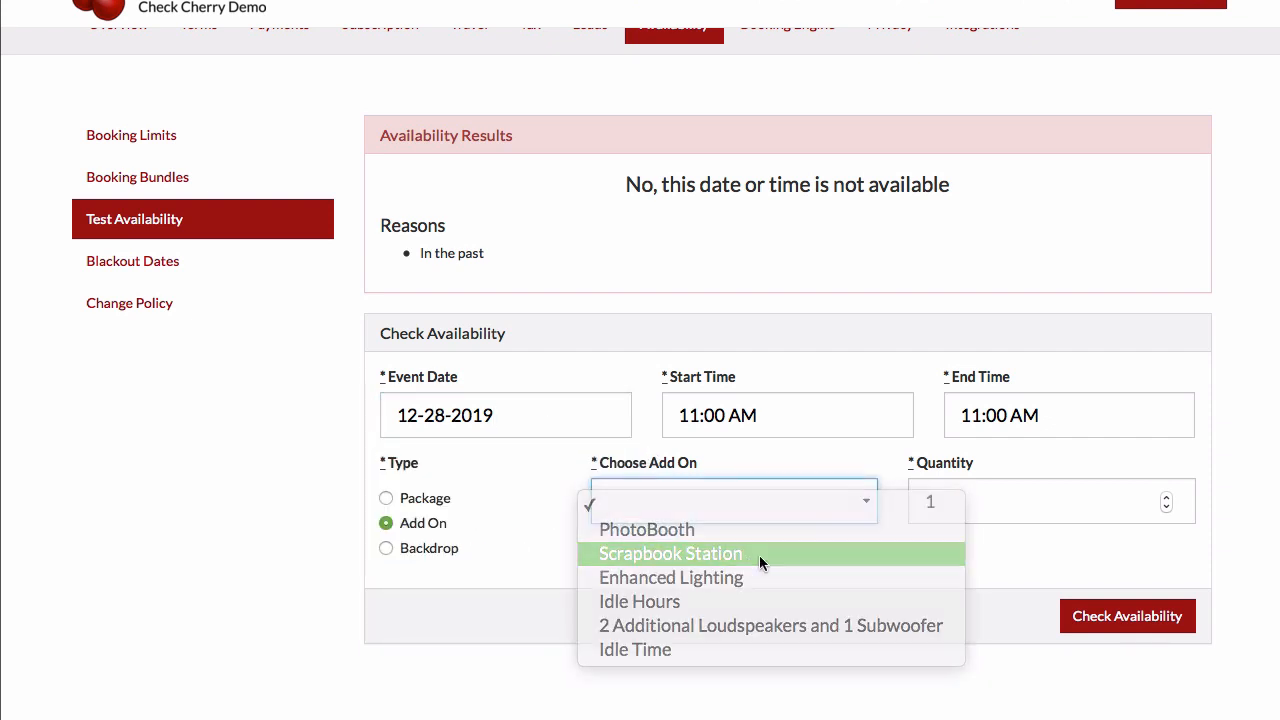
click(670, 553)
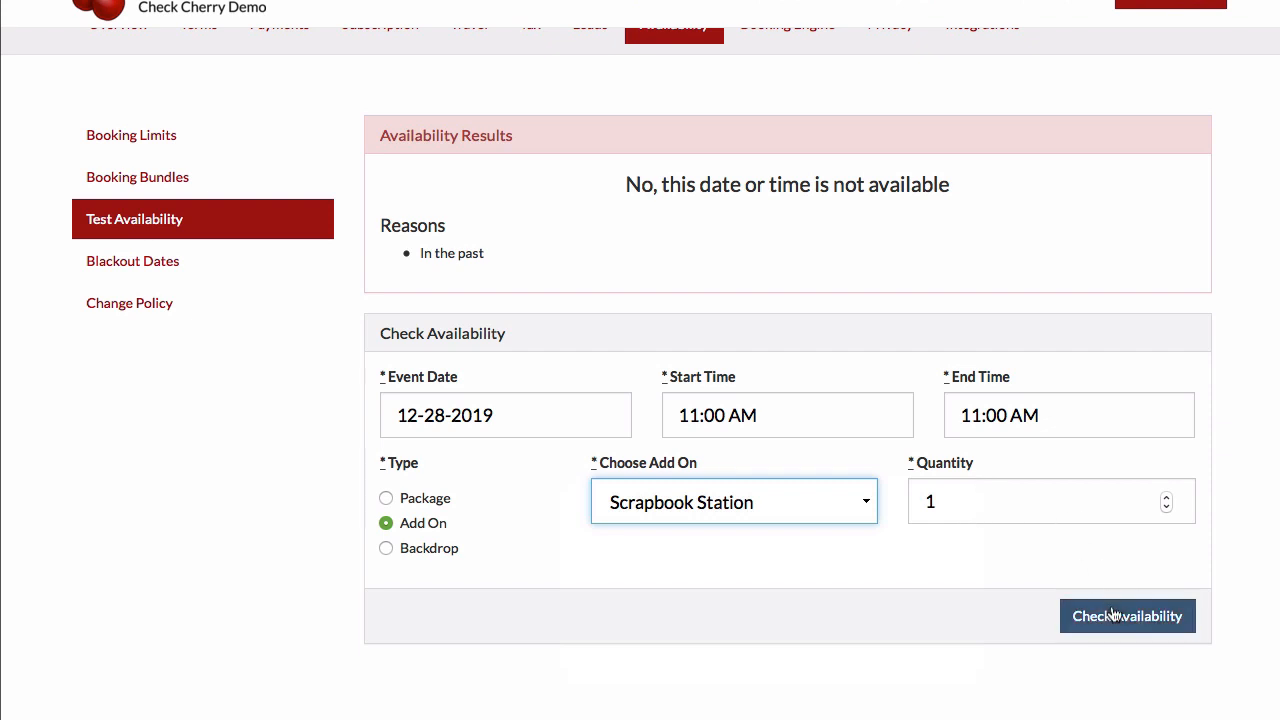
click(1127, 616)
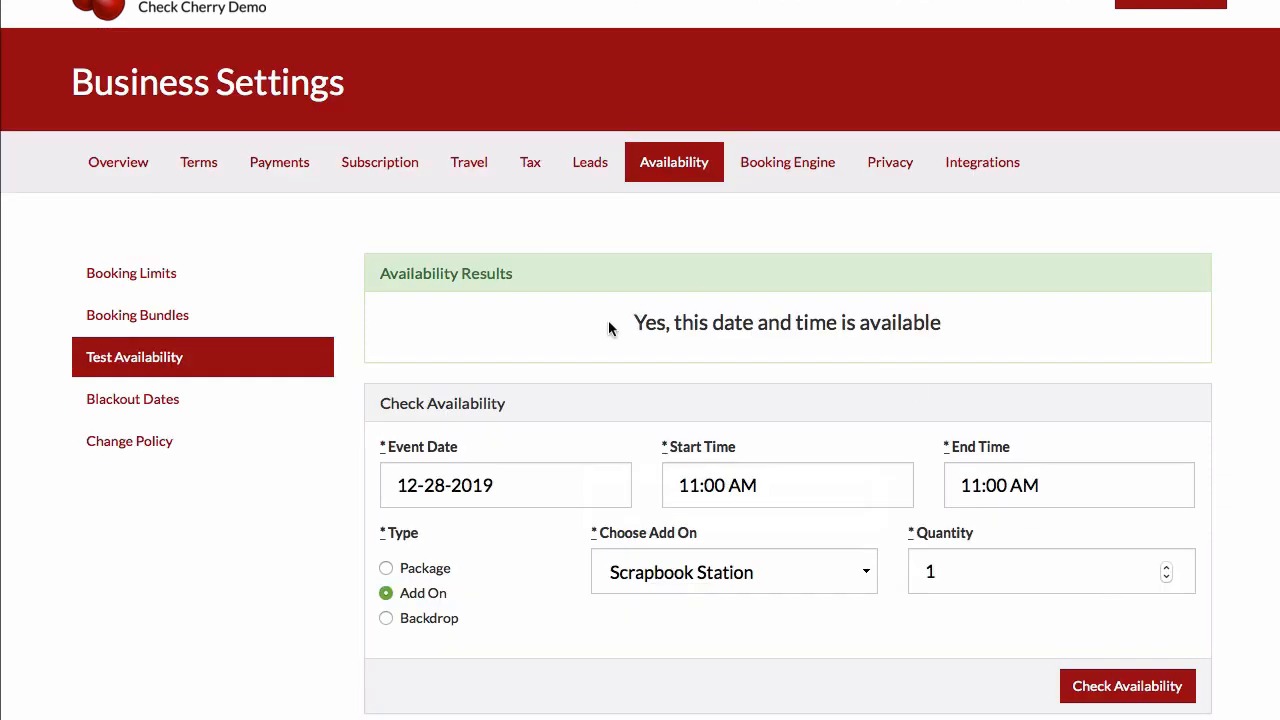
mouse_move(497, 640)
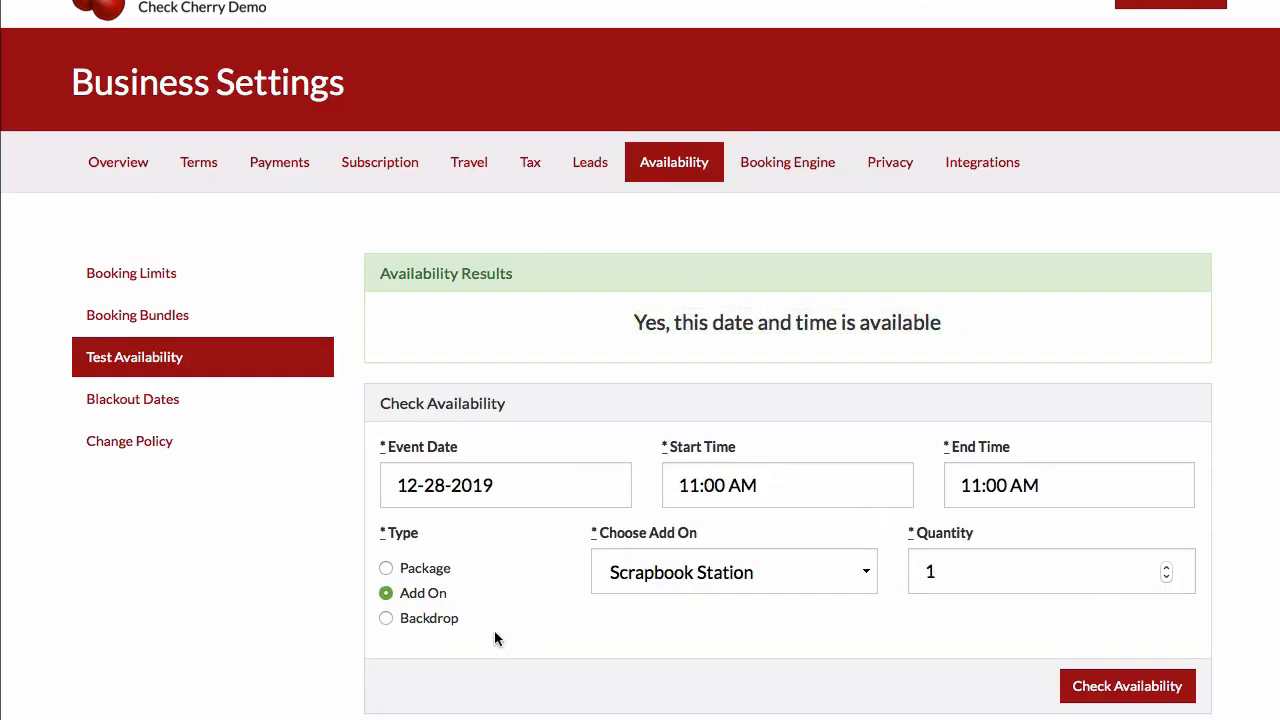
Step: Switch the availability test to a backdrop and choose White
click(385, 618)
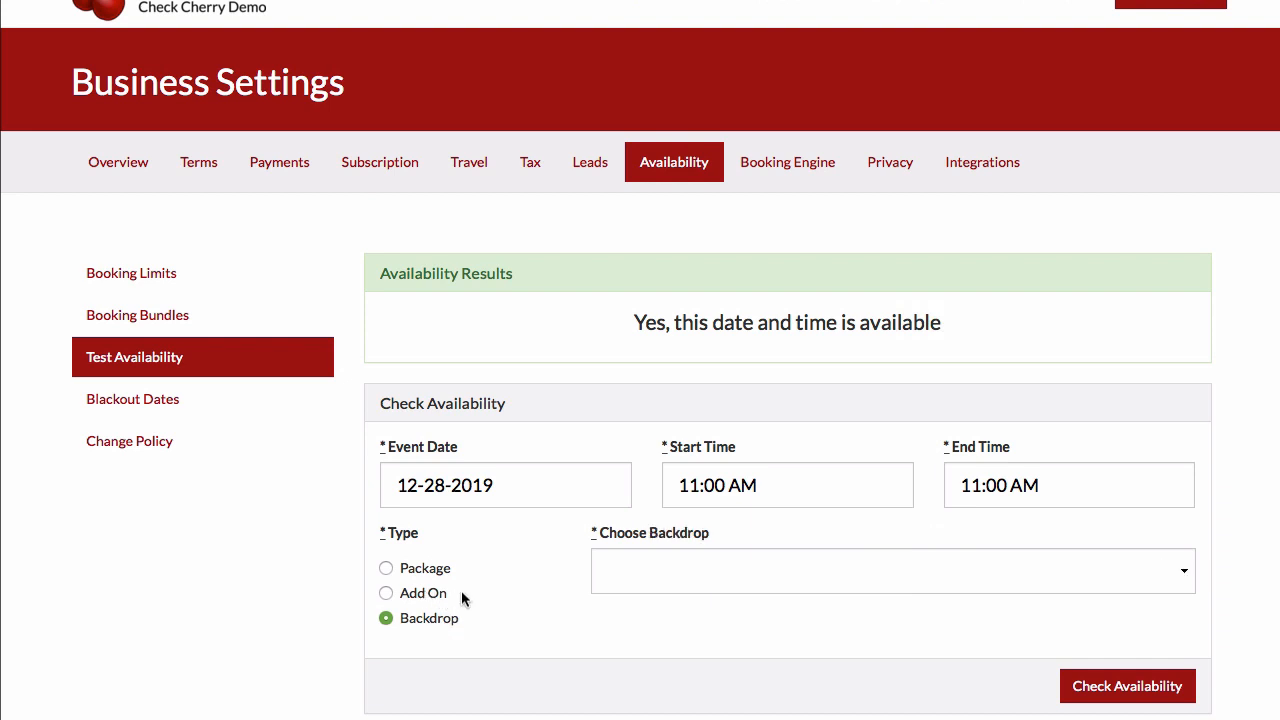
click(890, 570)
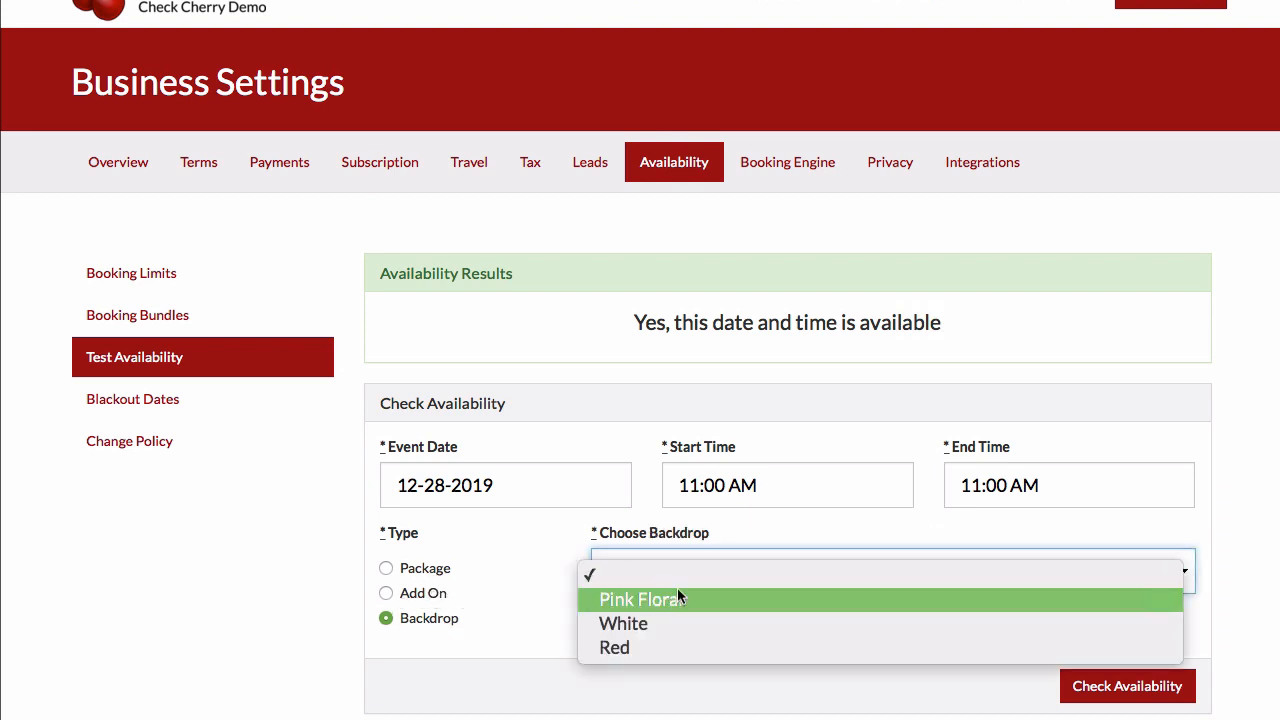
click(622, 623)
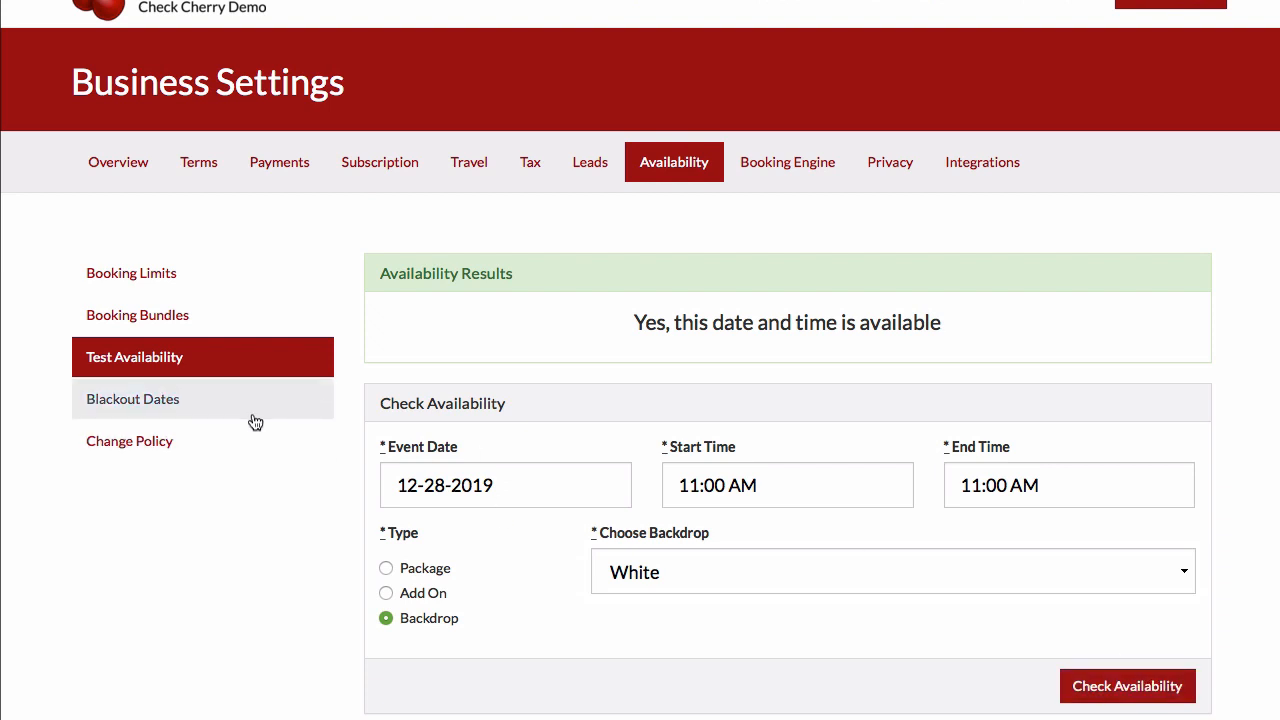
Step: Save an 'Anniversary' blackout spanning 03-18-2020 to 03-25-2020 for all packages
click(133, 398)
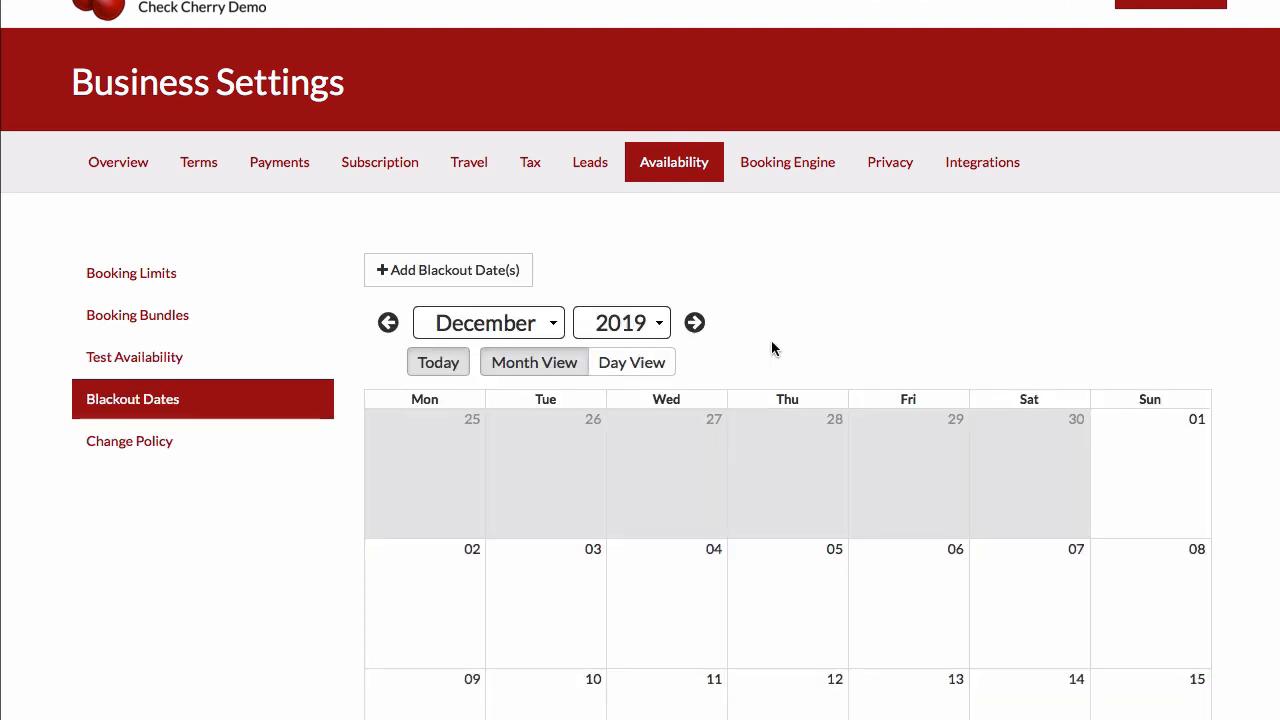
scroll(down, 3)
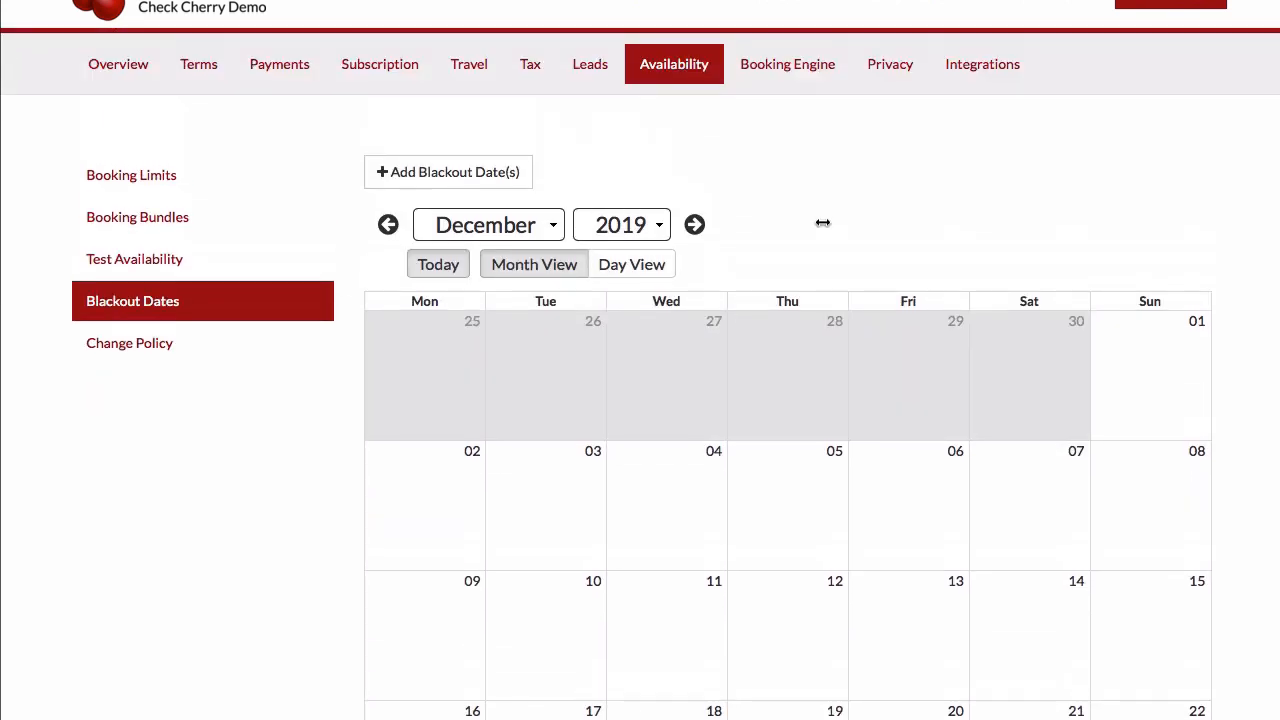
mouse_move(695, 224)
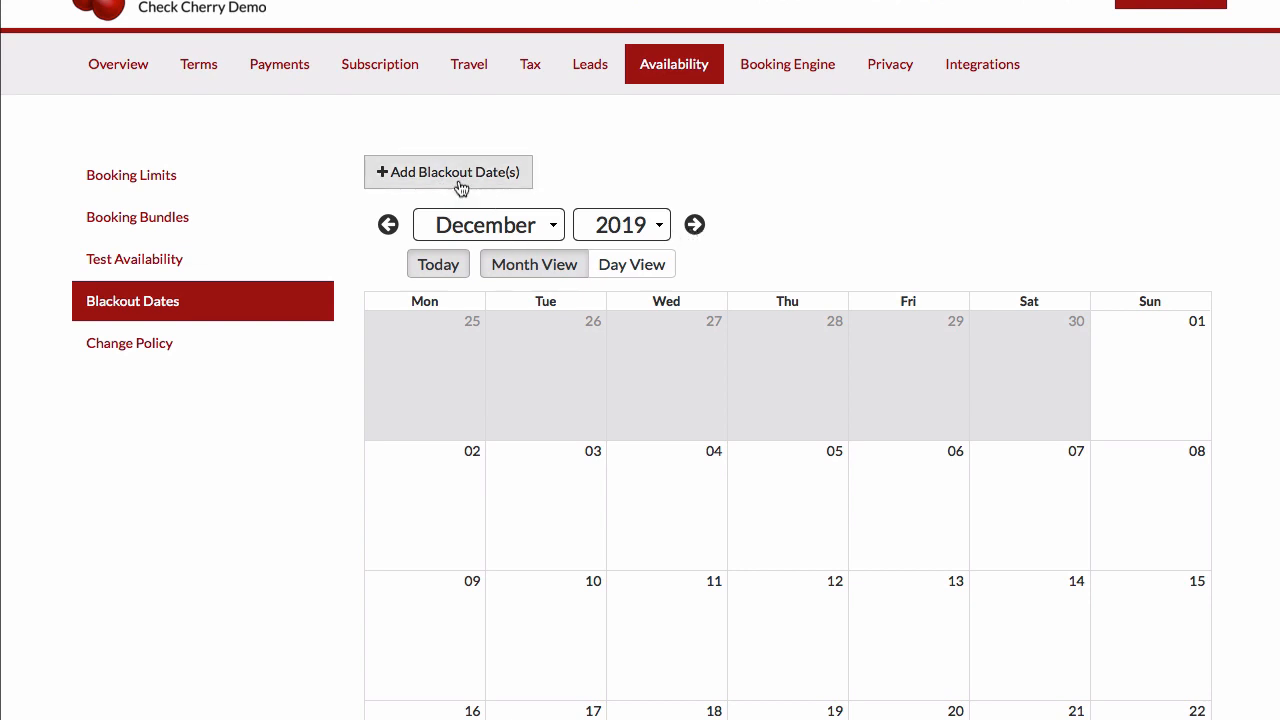
click(448, 171)
text(03-18-2020)
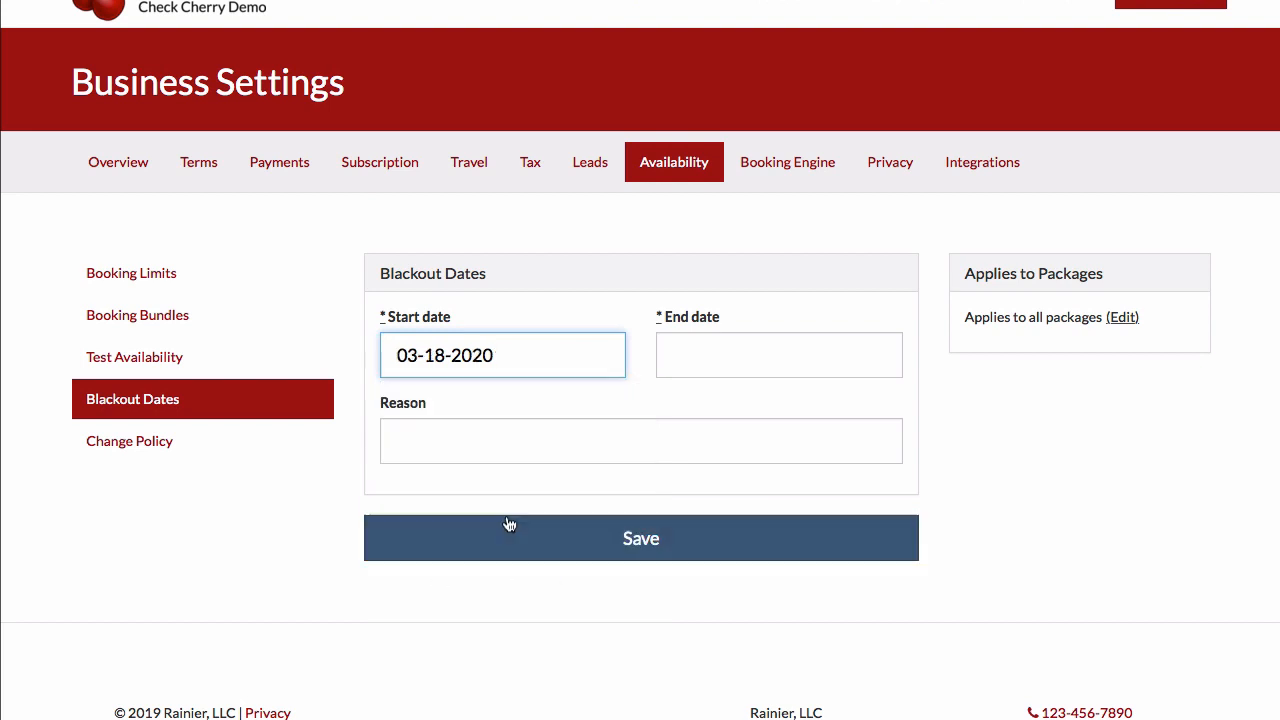
click(778, 355)
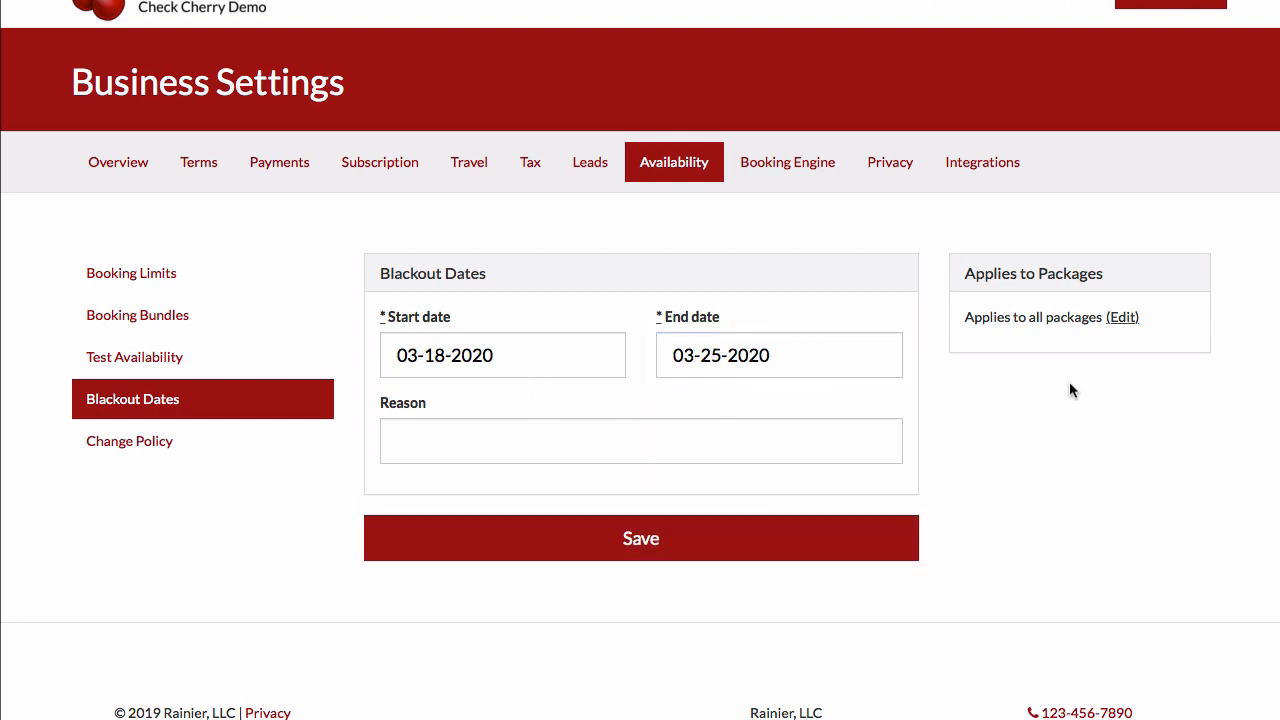
text(Anniversary)
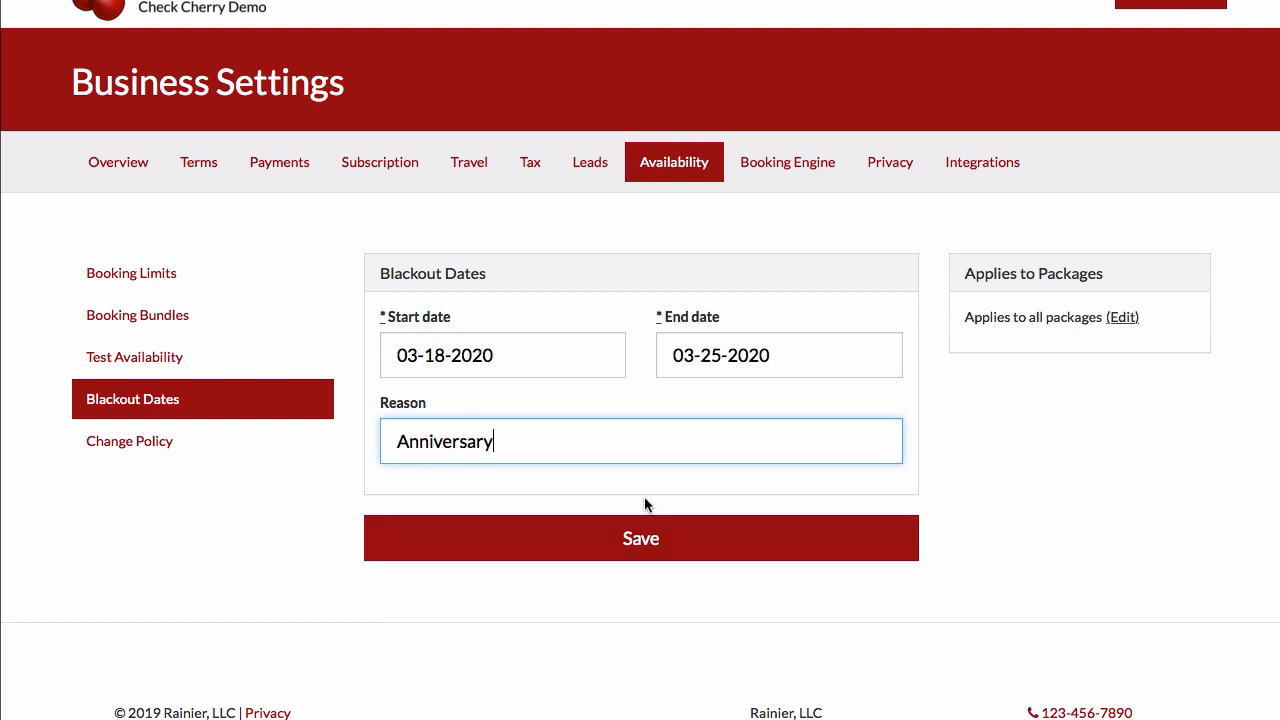
click(641, 538)
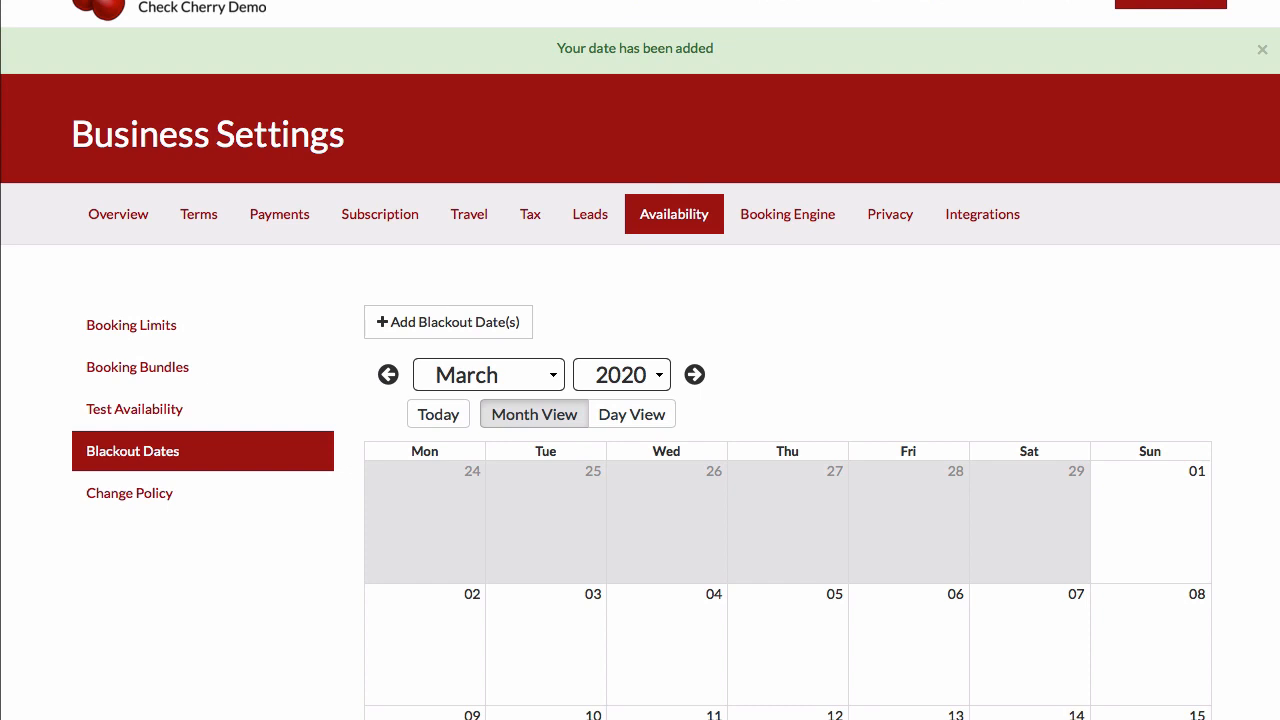
scroll(down, 3)
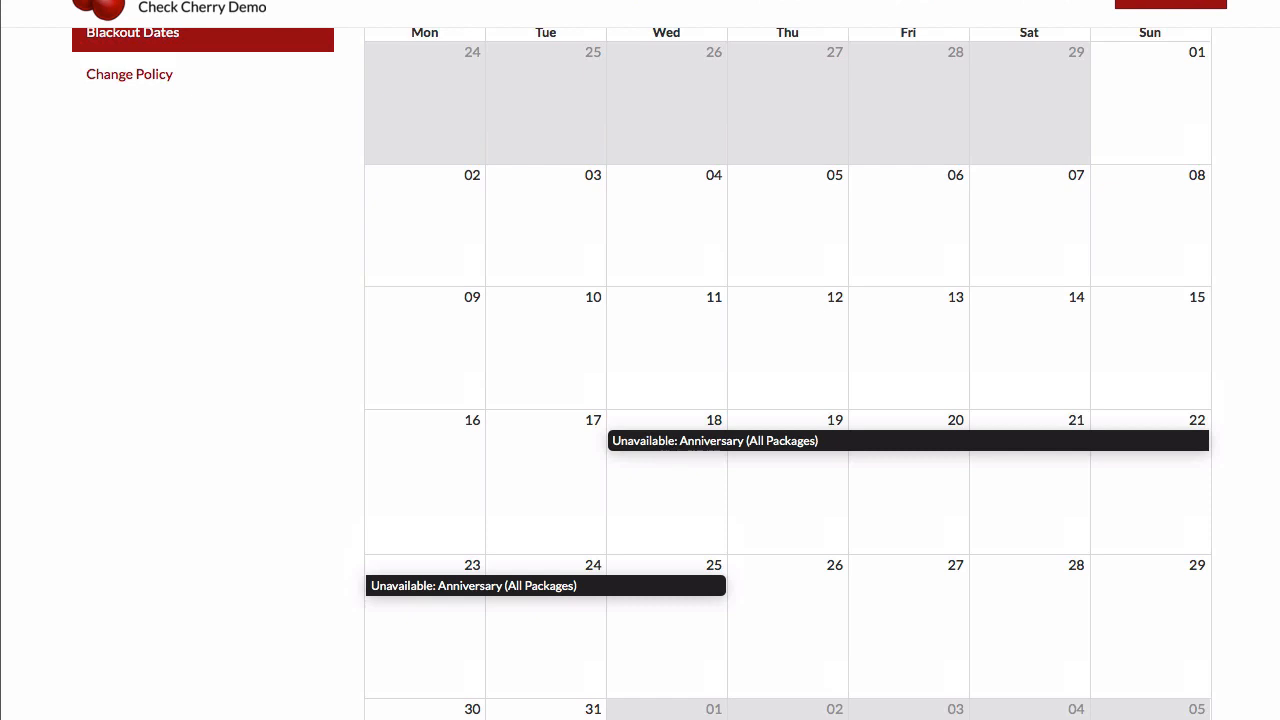
scroll(up, 3)
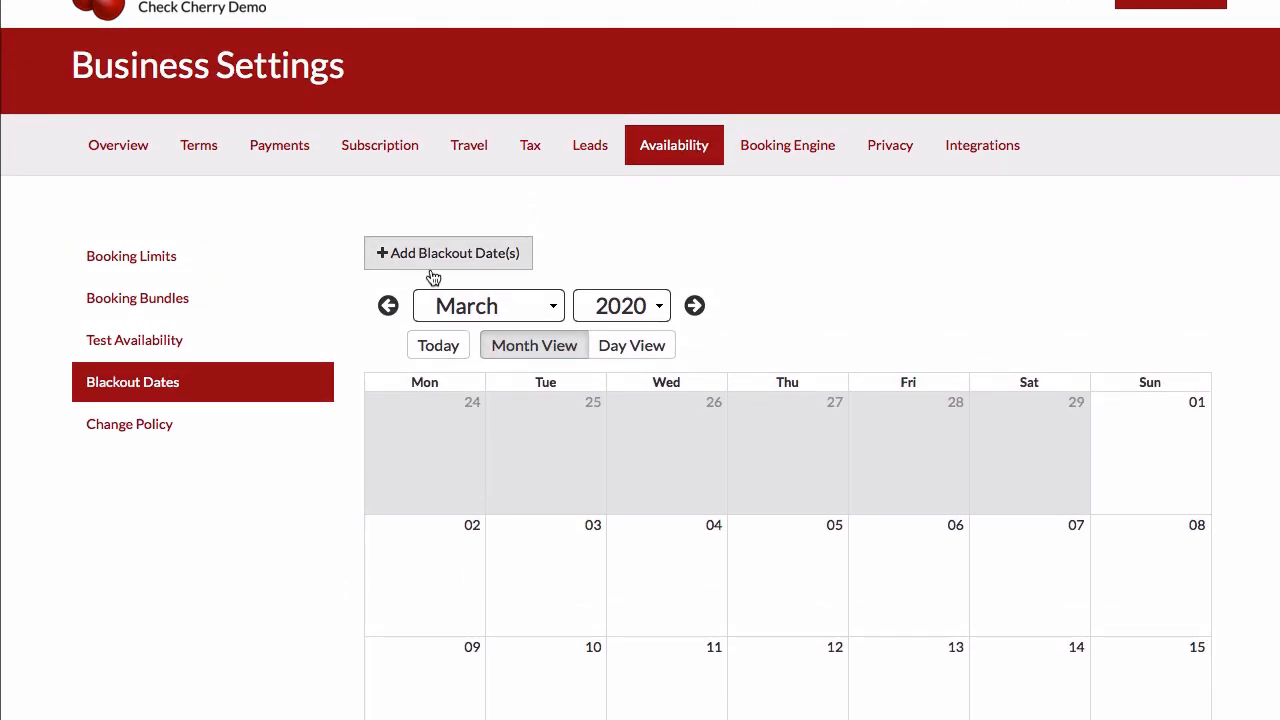
Step: Start a new blackout on 12-31-2019 with the reason 'New Years Eve'
click(447, 252)
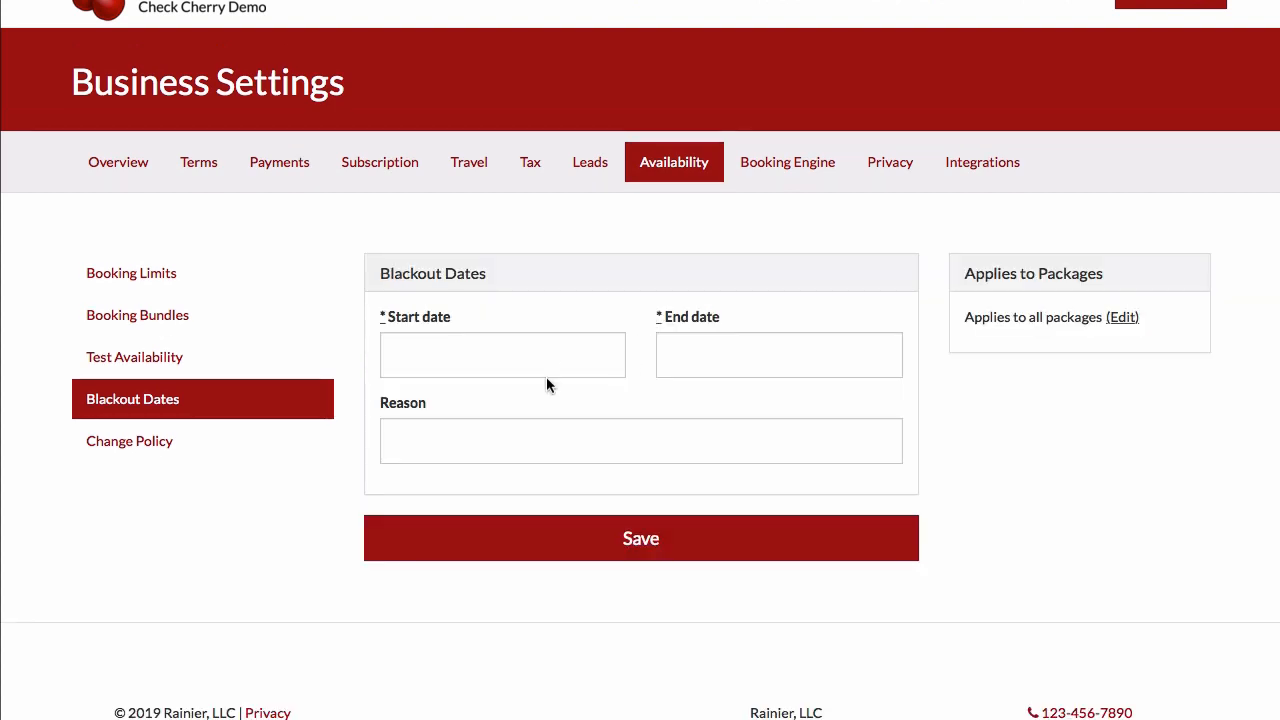
click(502, 354)
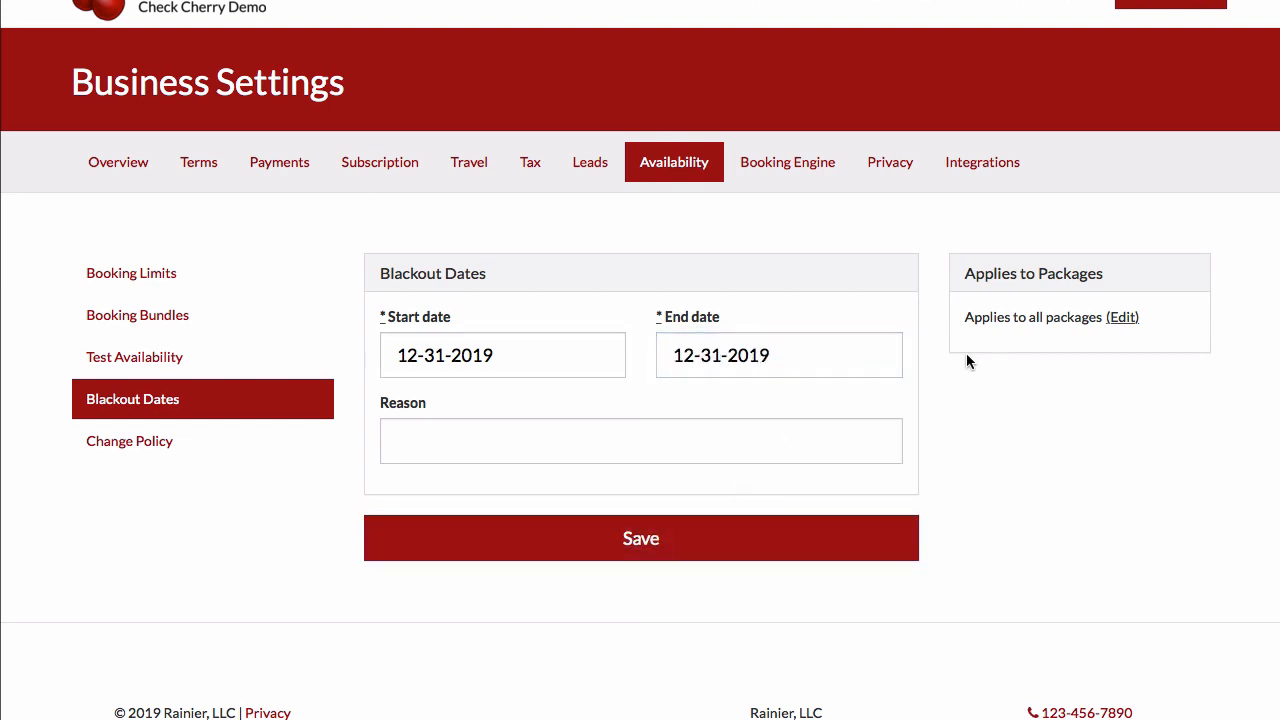
click(641, 440)
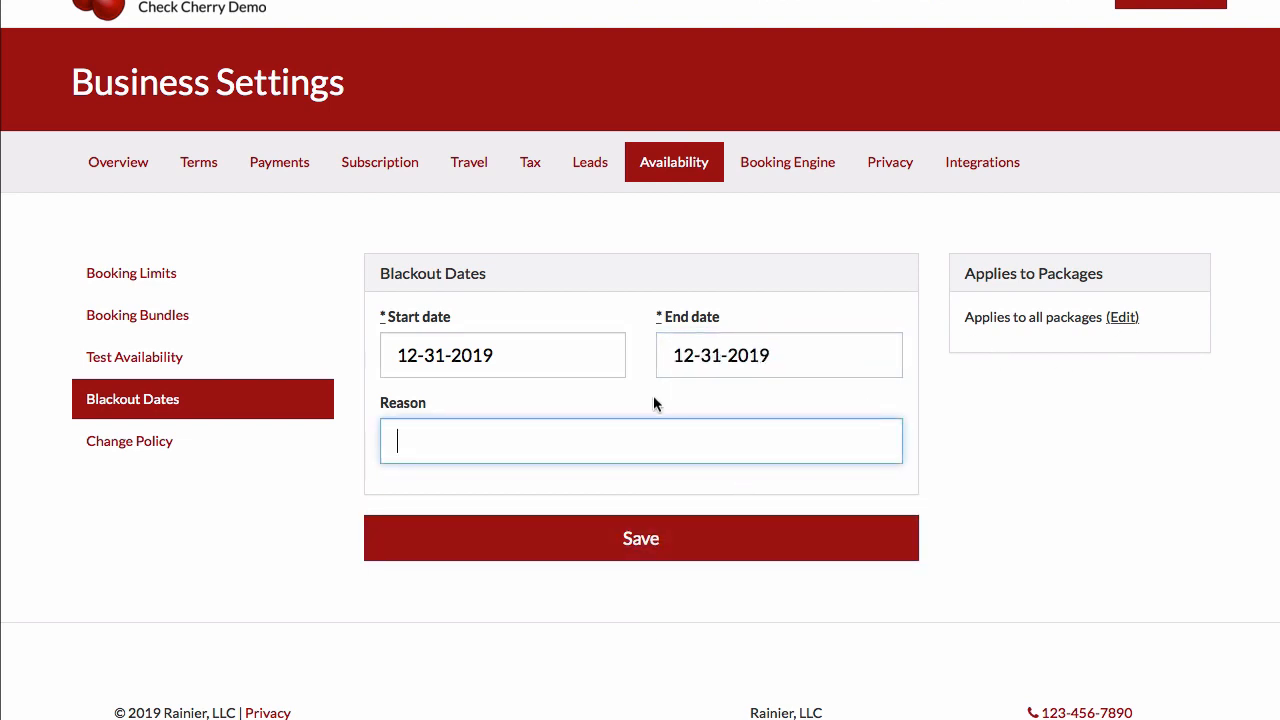
text(New Years Eve)
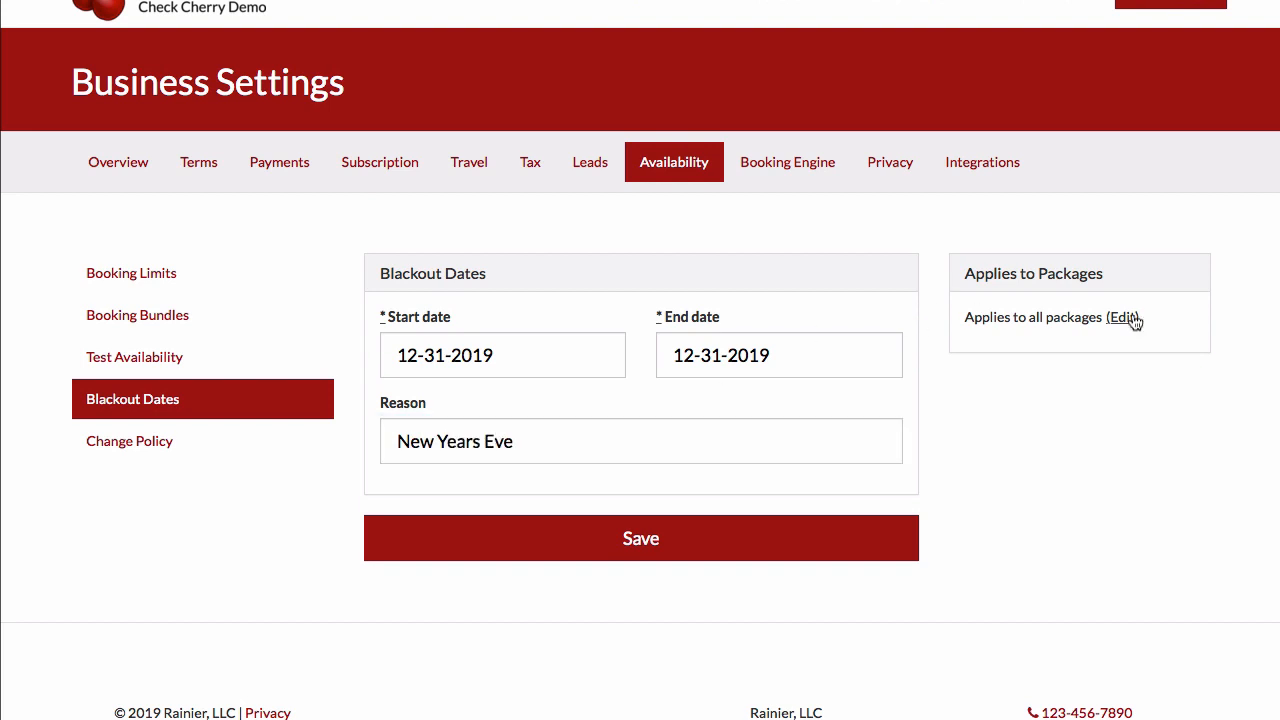
Step: Exclude the School Platinum Package from the blackout and save it
click(1123, 317)
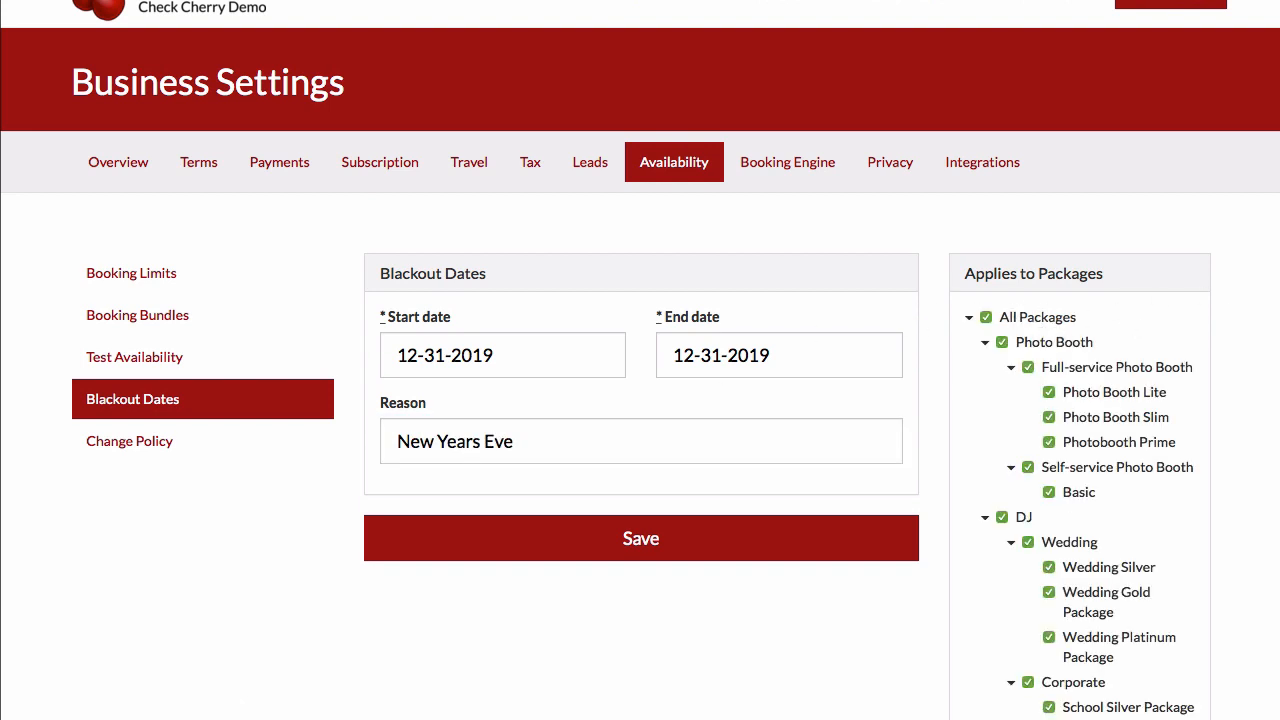
scroll(down, 3)
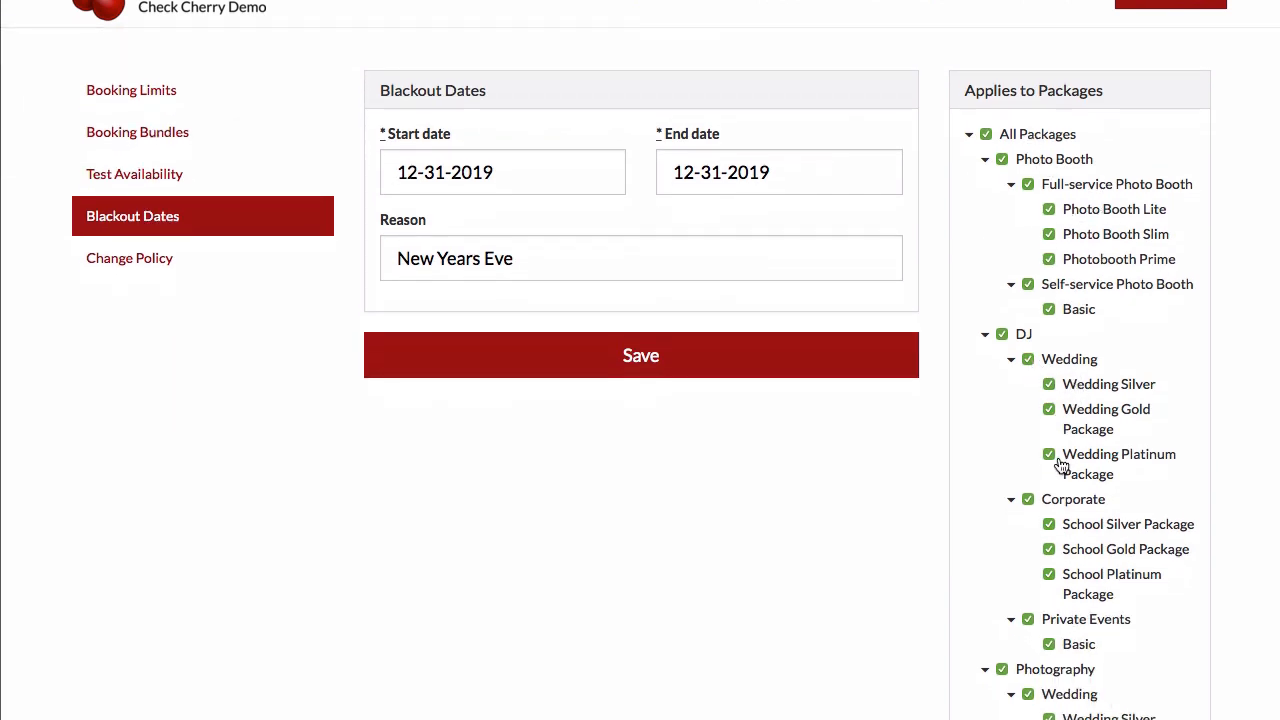
click(1049, 574)
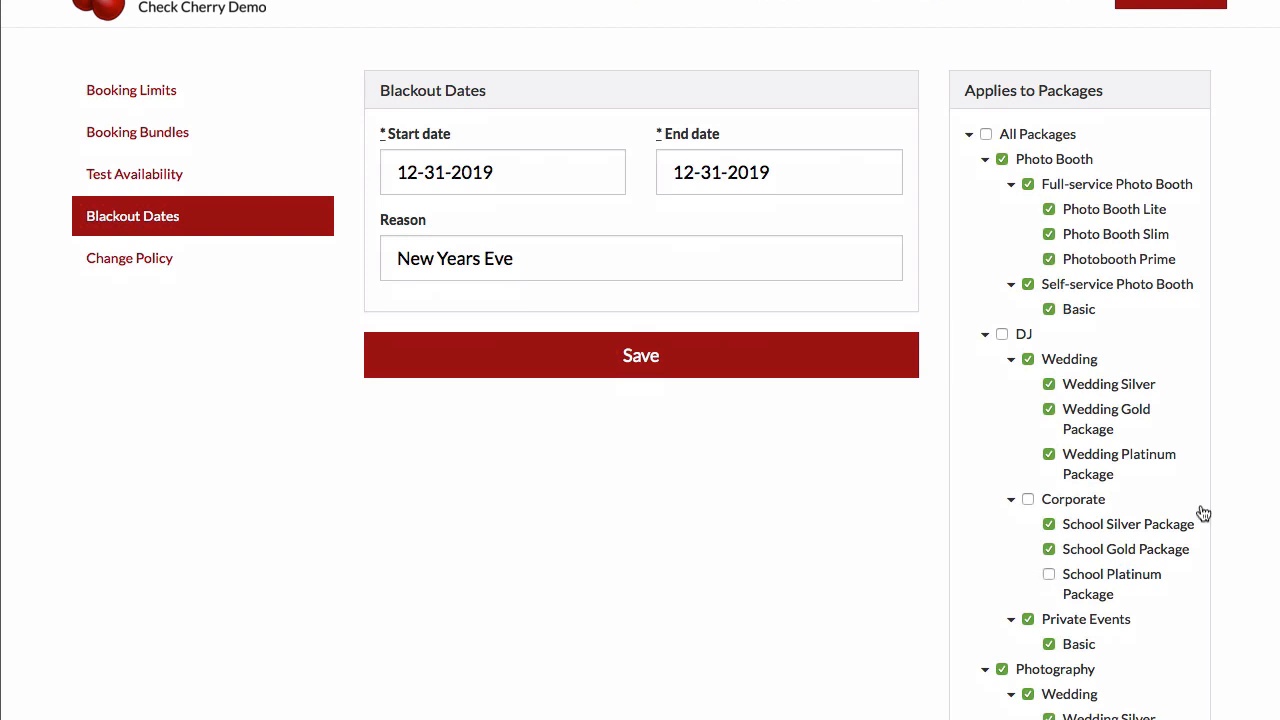
scroll(down, 3)
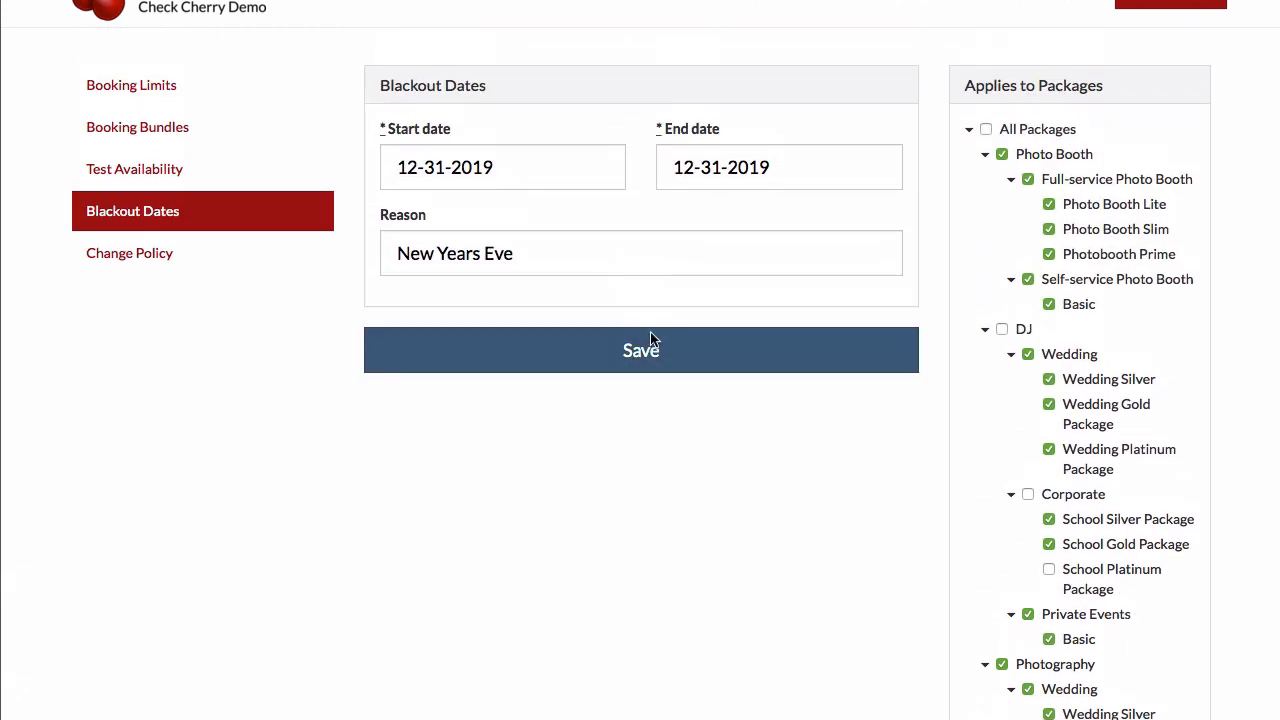
click(640, 350)
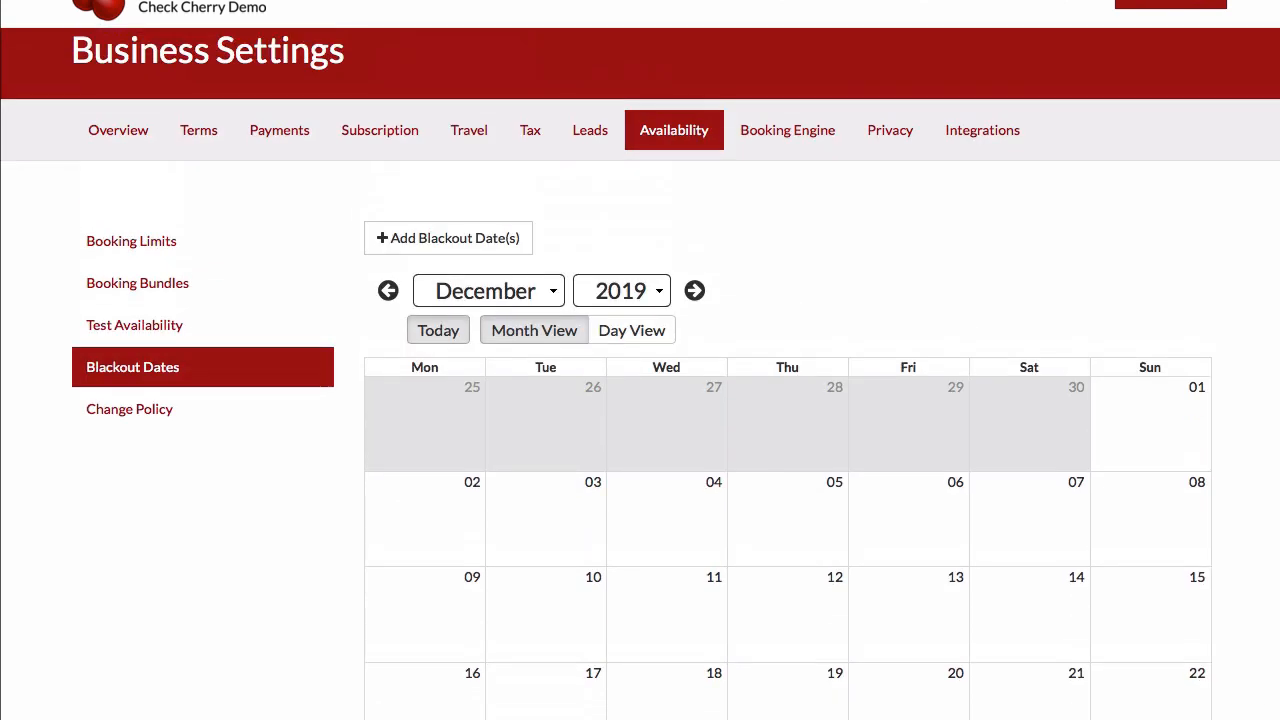
mouse_move(674, 70)
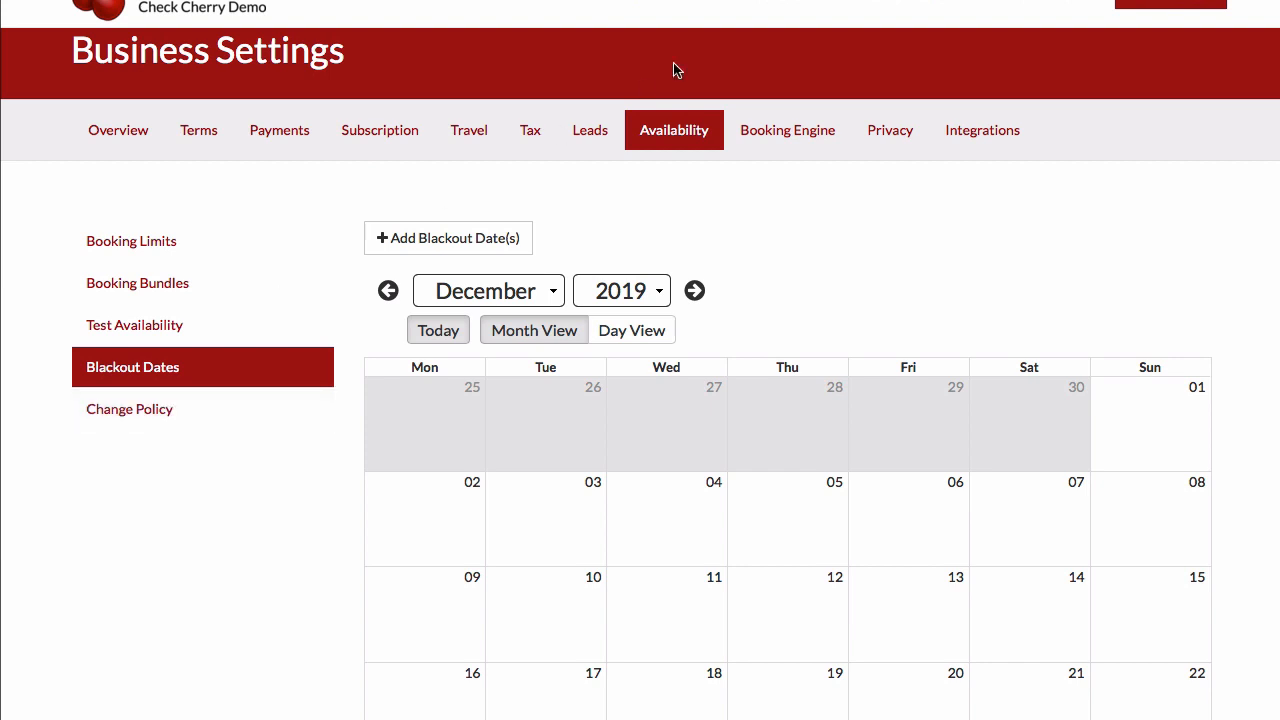
mouse_move(733, 80)
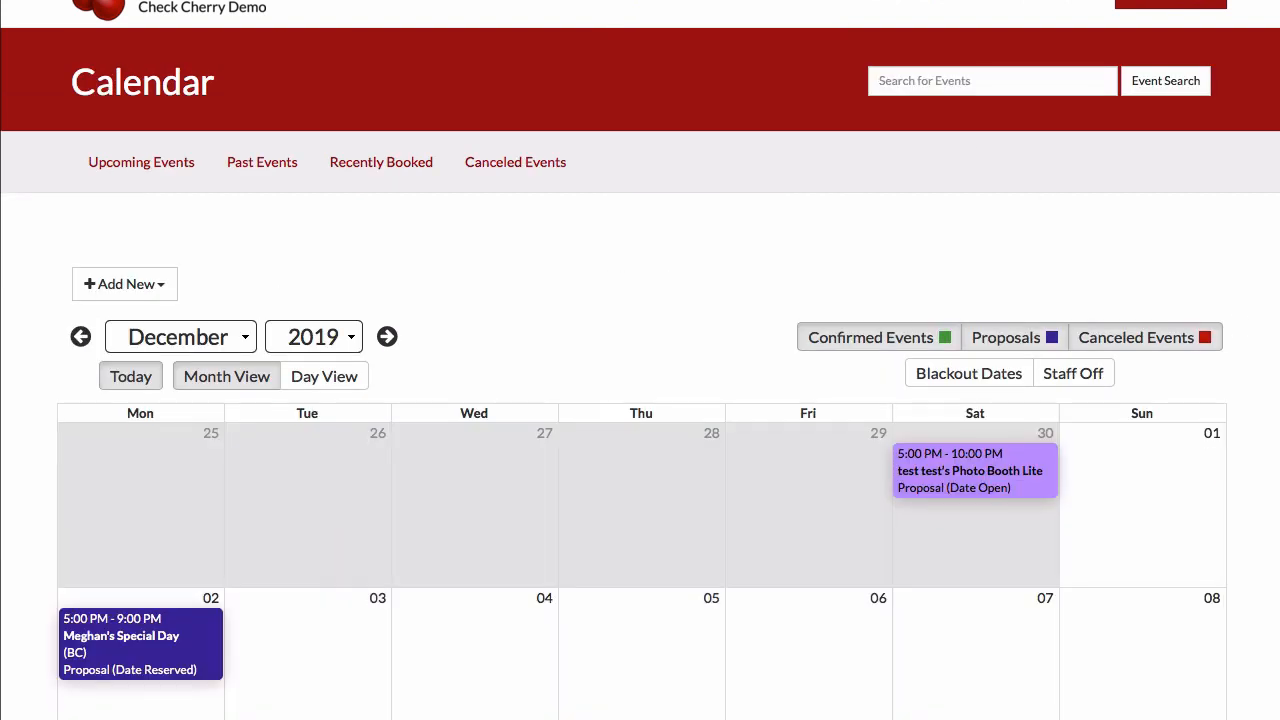
Step: Show blackout dates on the December 2019 event calendar to verify December 31
scroll(down, 3)
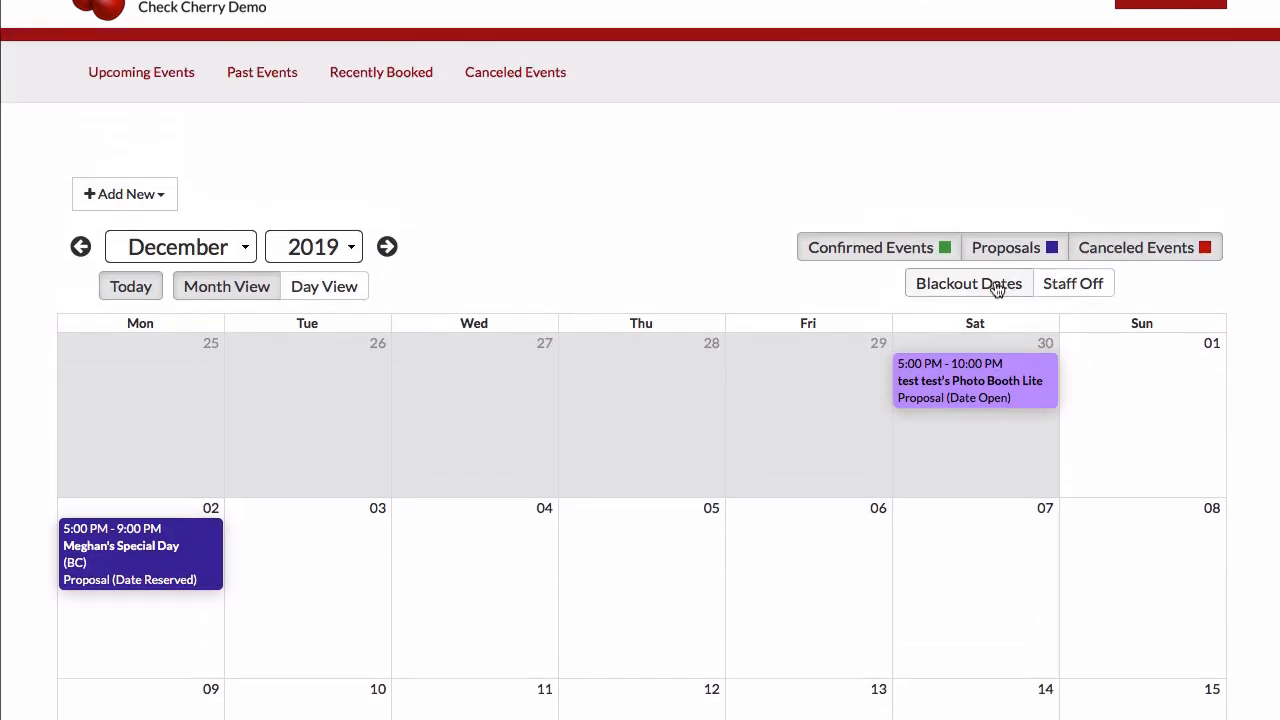
click(968, 283)
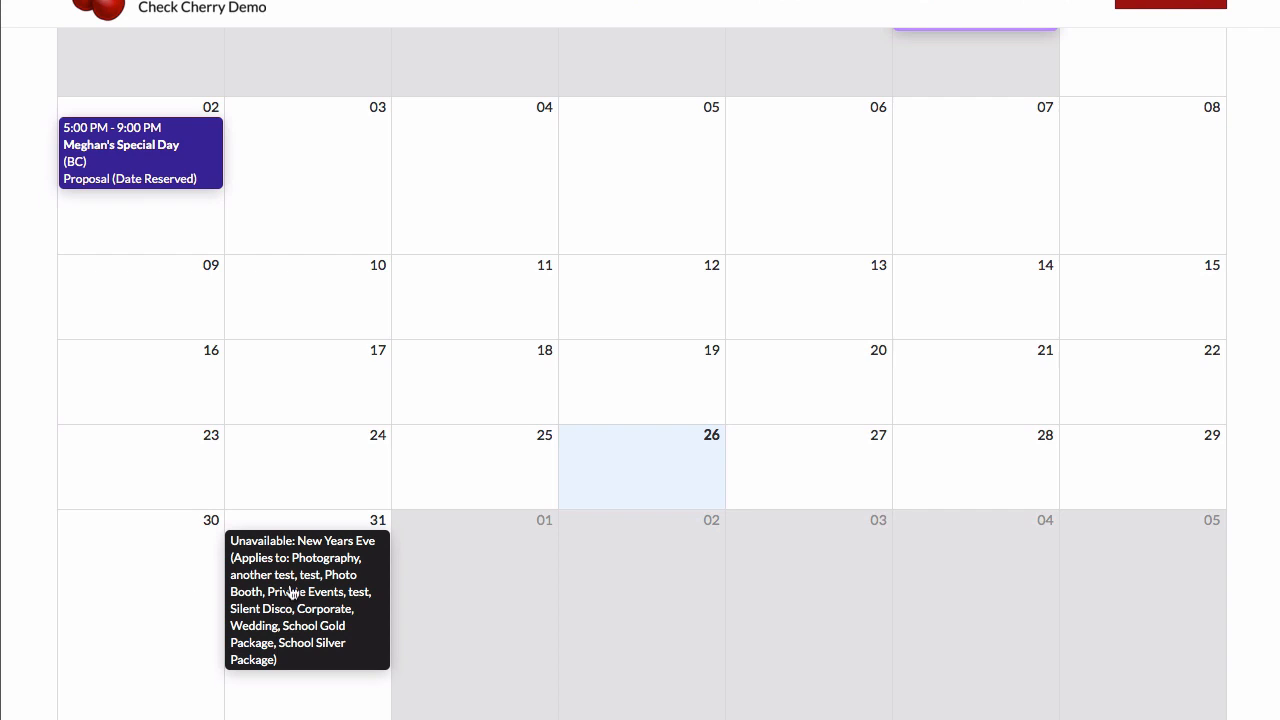
mouse_move(822, 18)
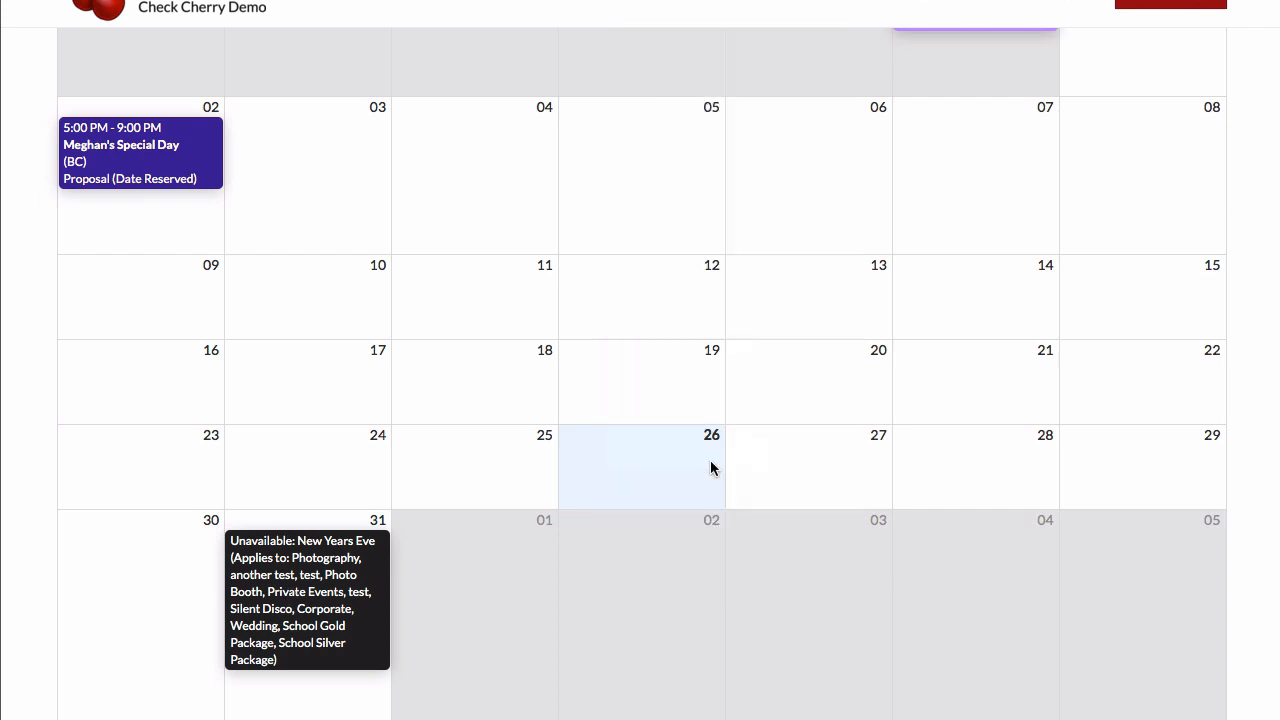
mouse_move(630, 405)
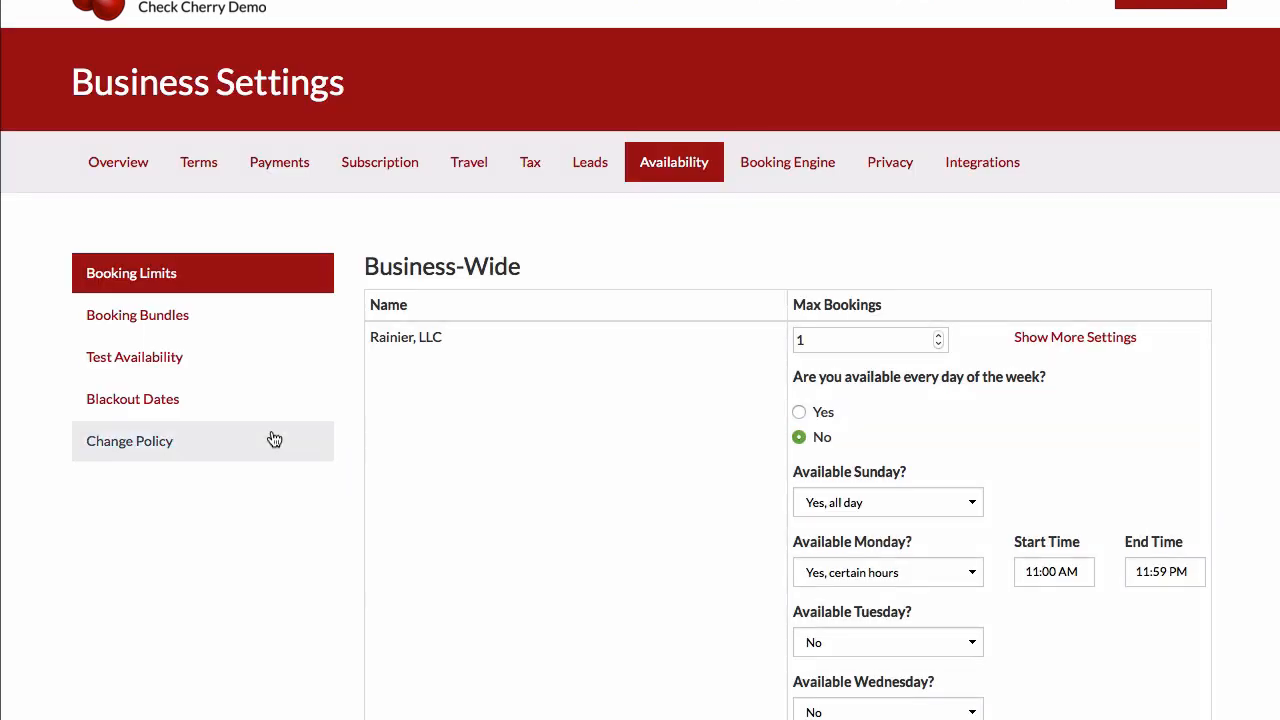
Step: In Change Policy, set the notice required for new bookings to 1 Week
click(129, 441)
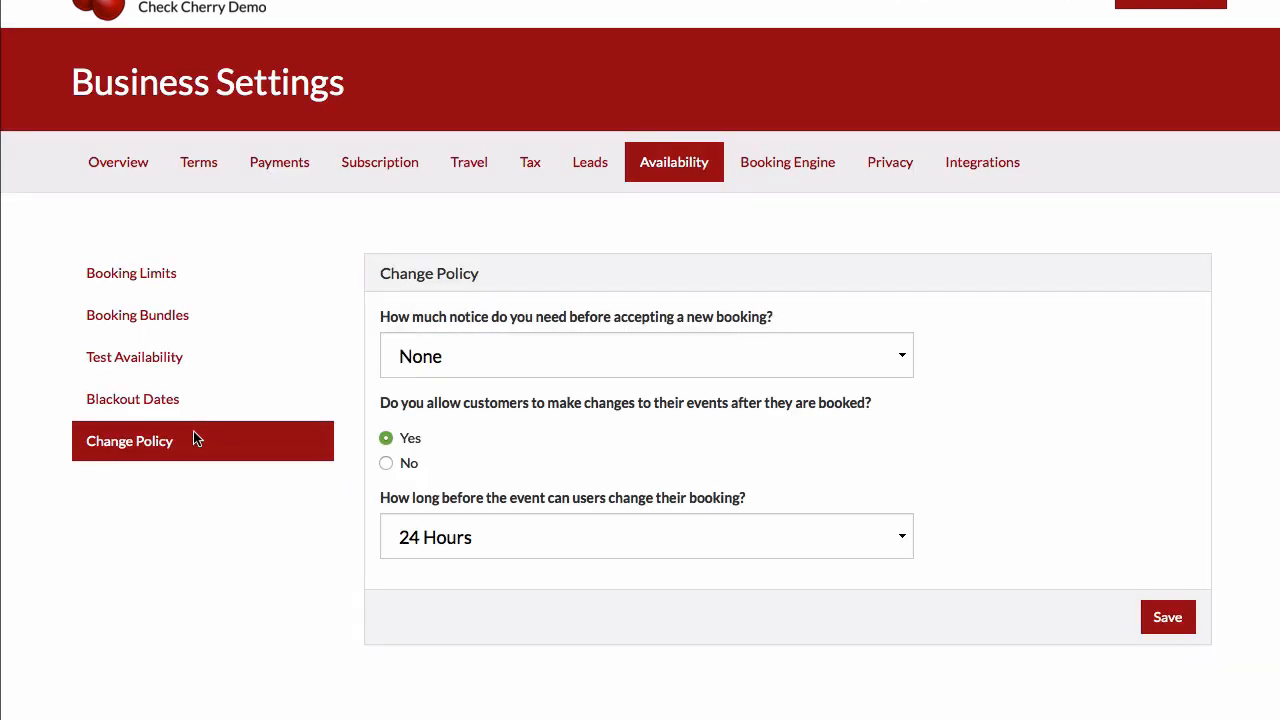
mouse_move(581, 387)
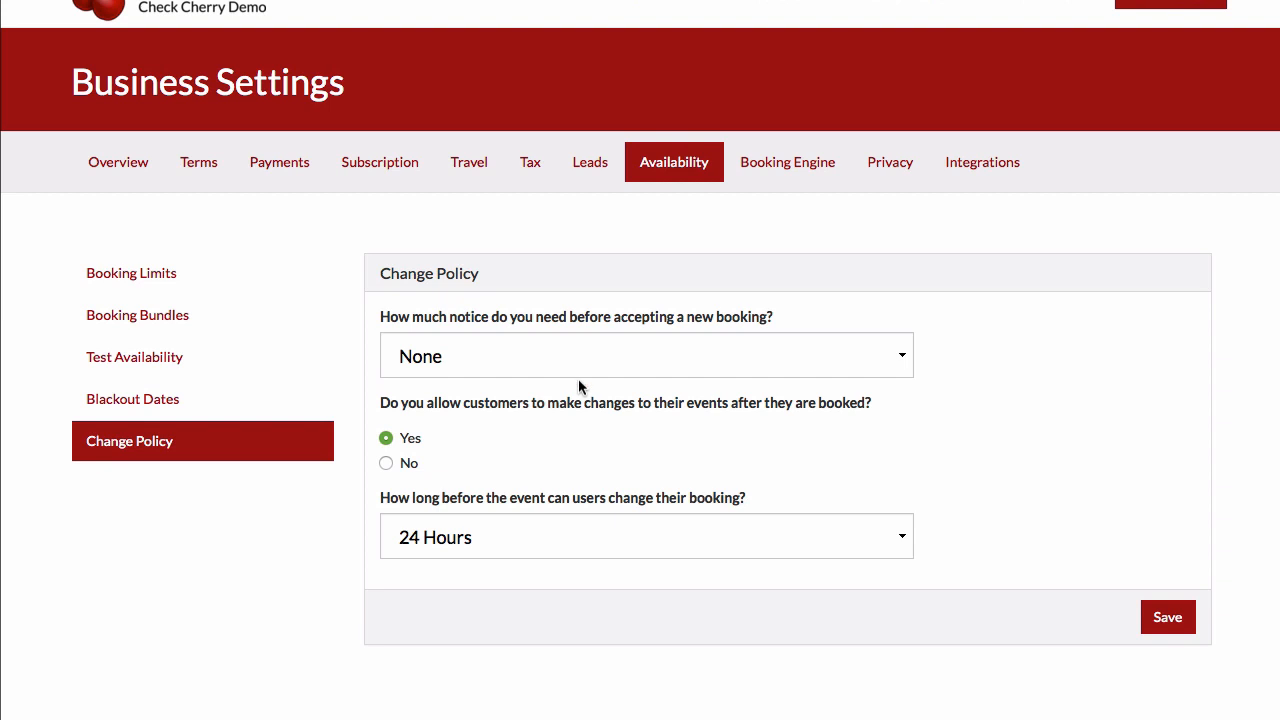
click(646, 355)
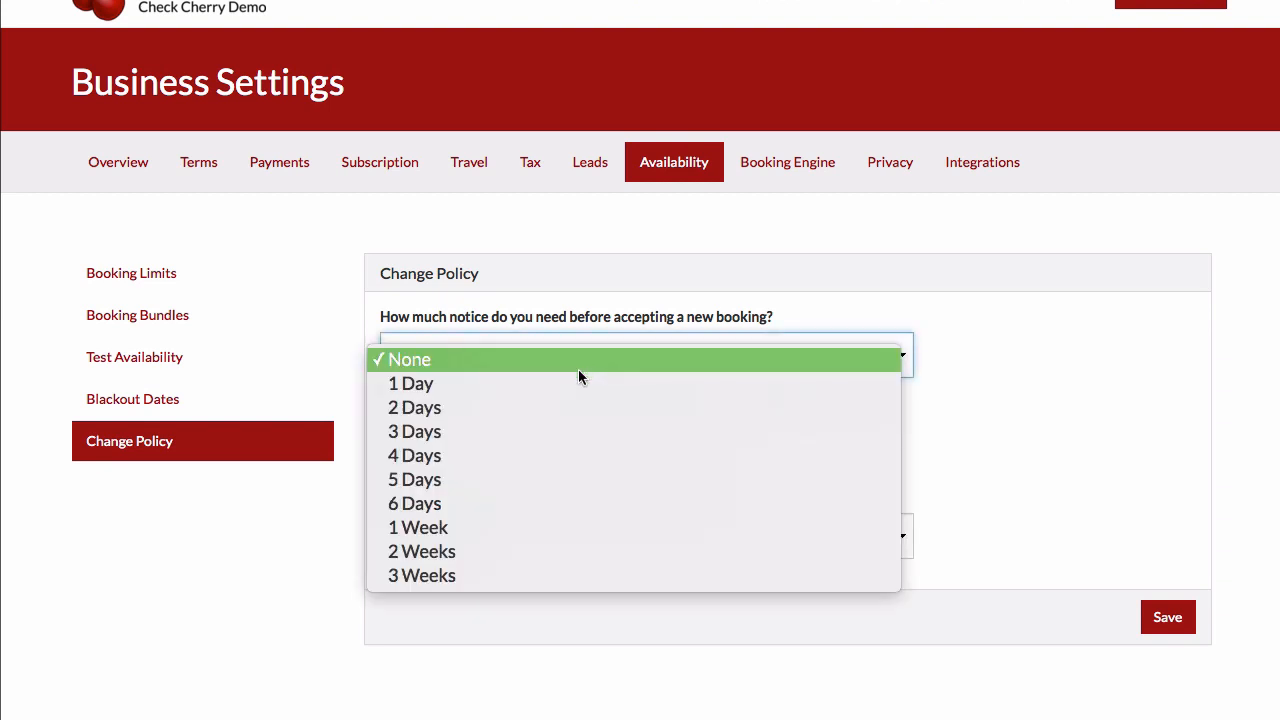
click(409, 359)
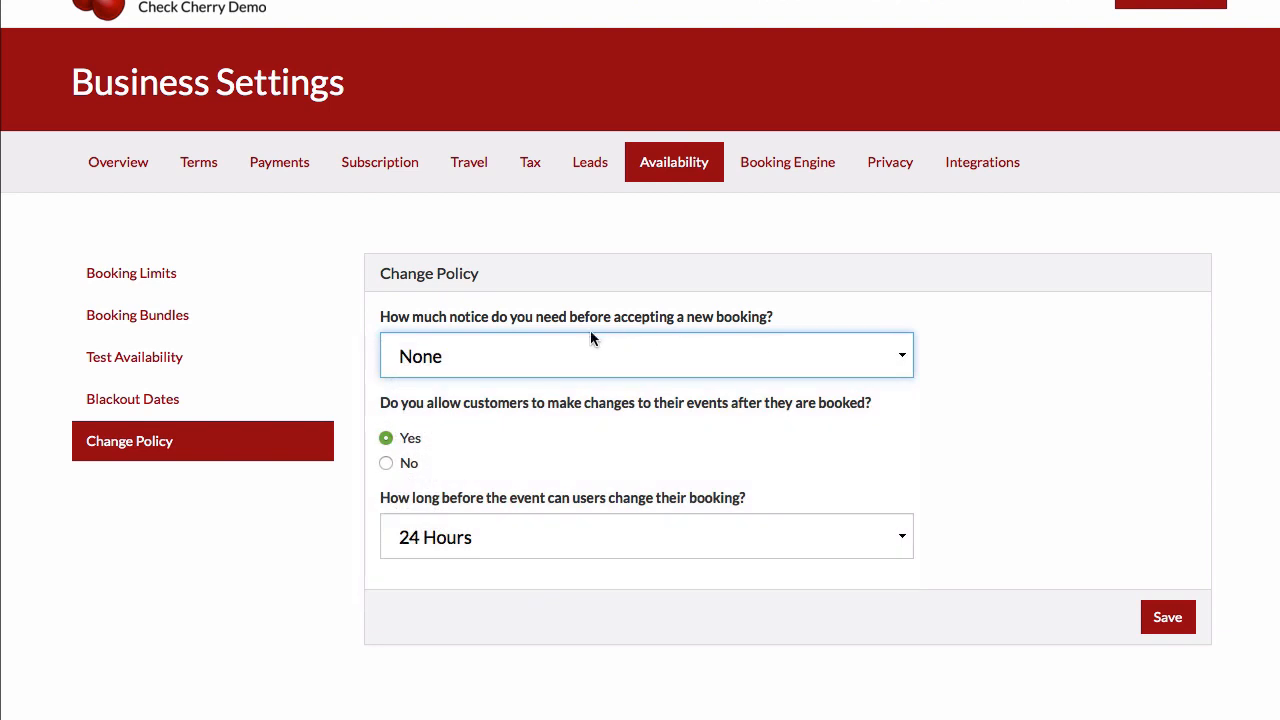
mouse_move(558, 353)
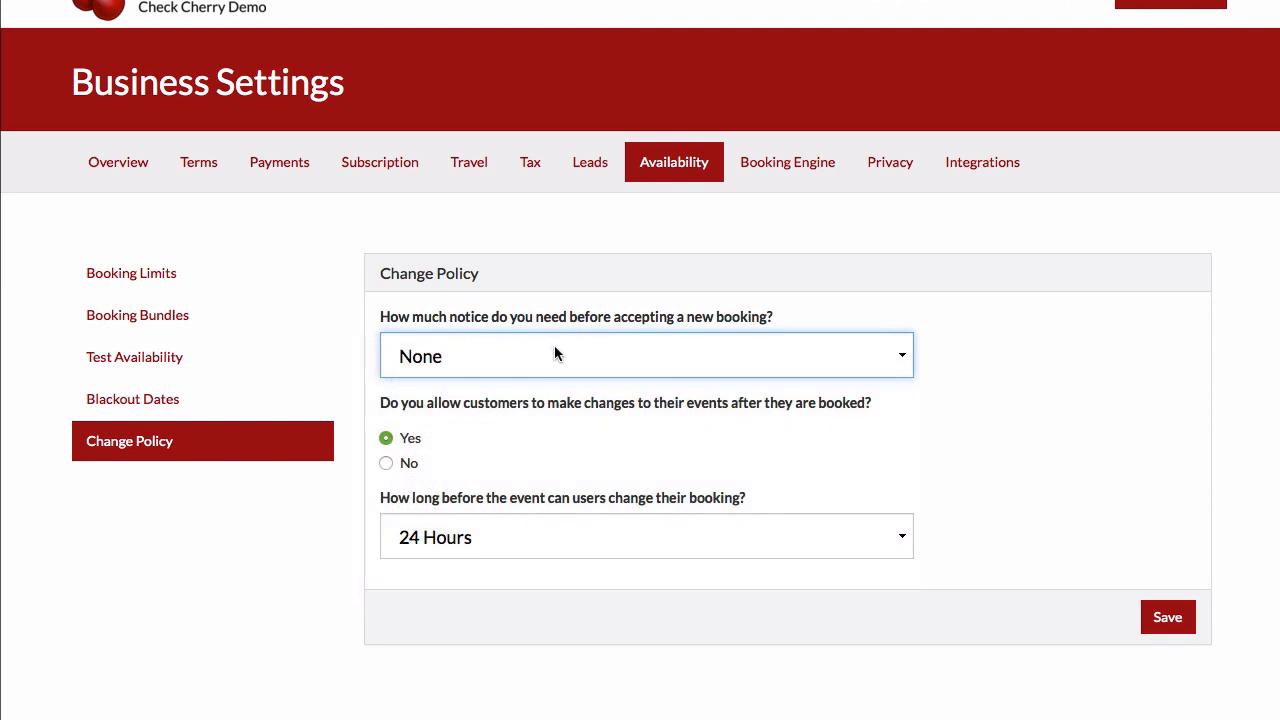
mouse_move(581, 364)
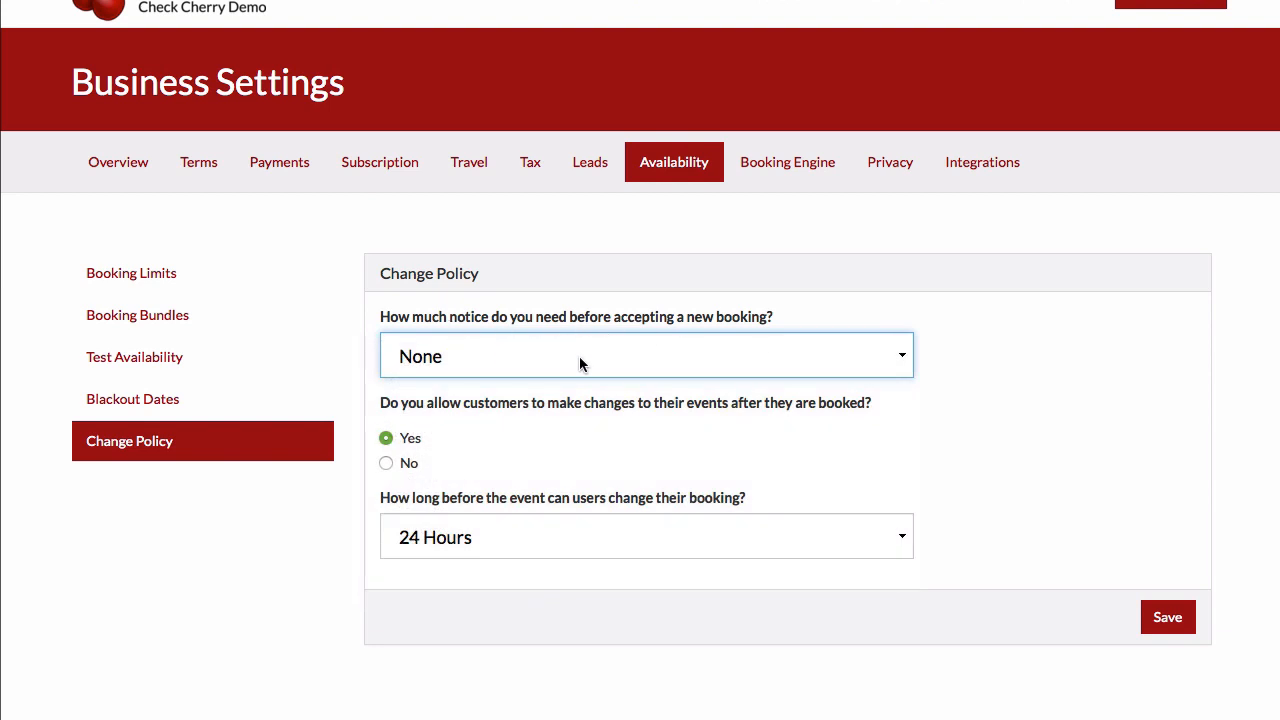
mouse_move(572, 356)
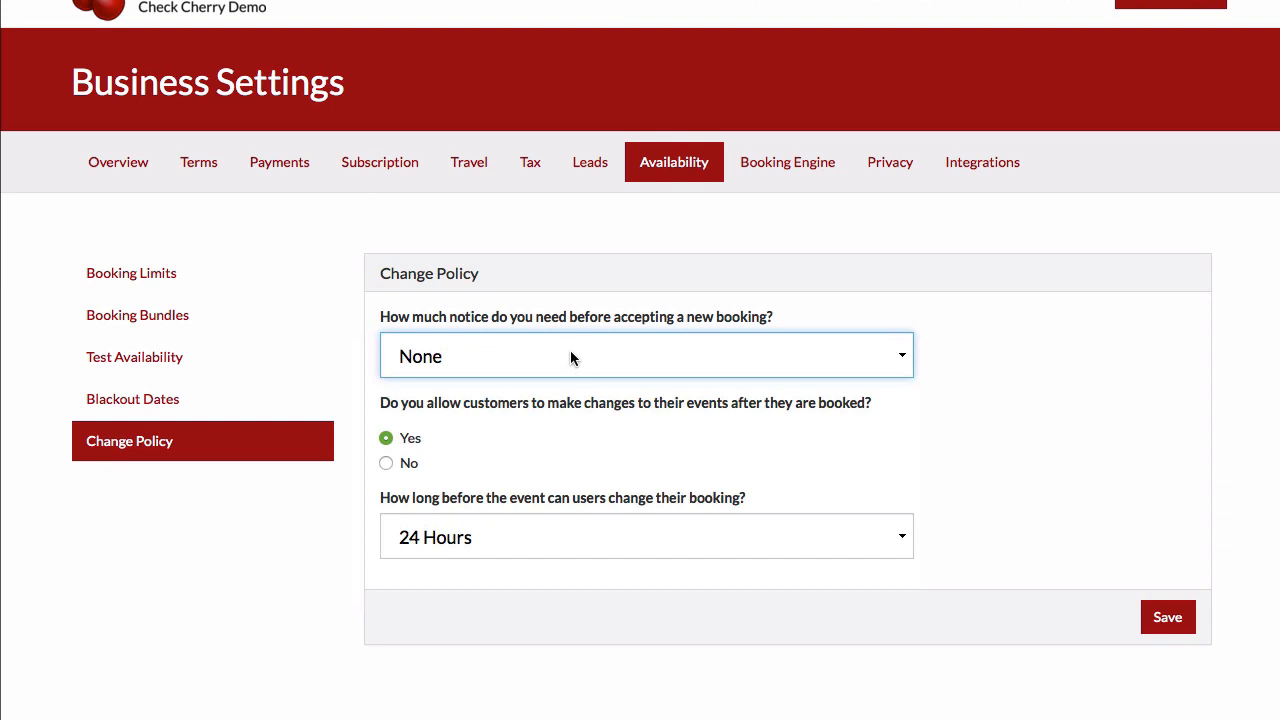
click(646, 355)
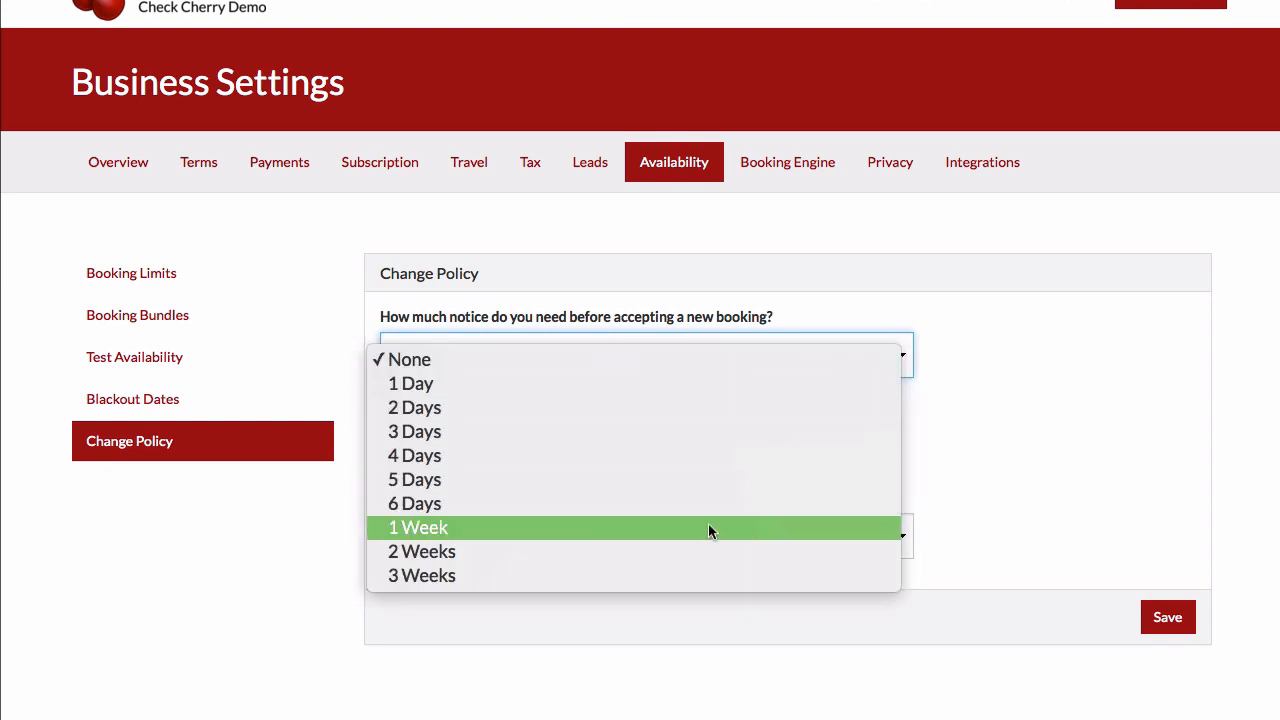
click(417, 527)
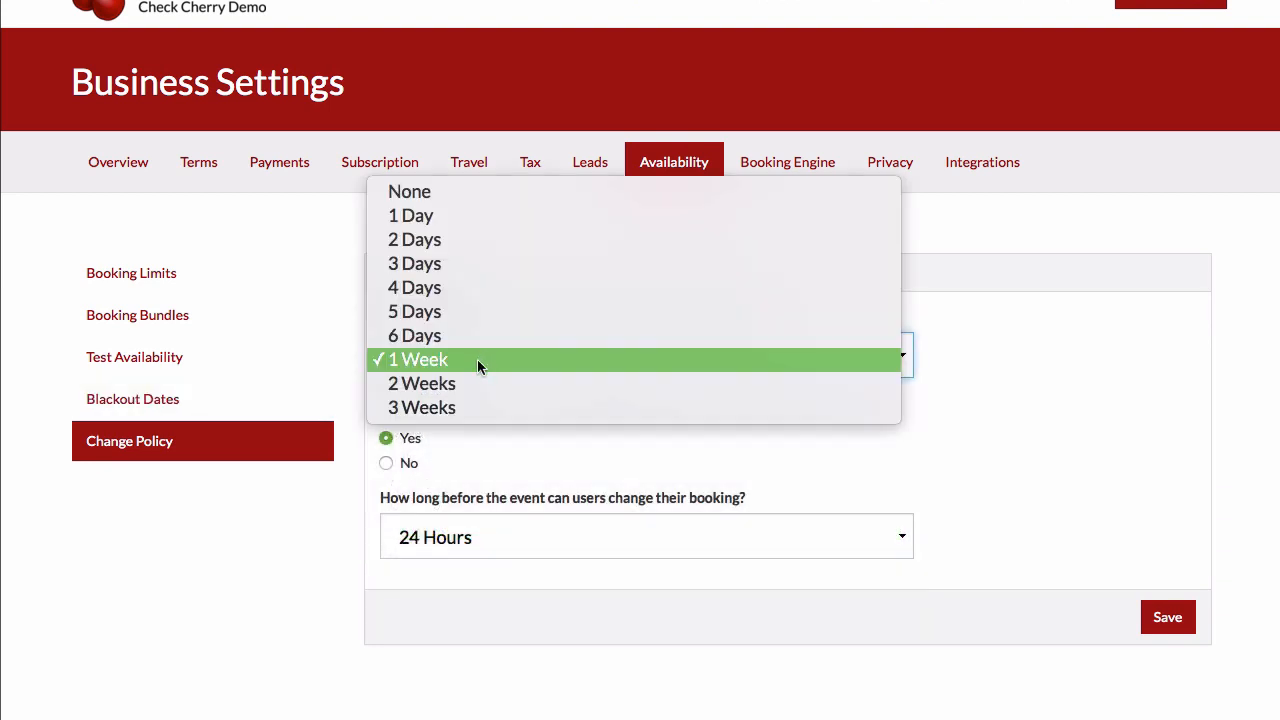
click(414, 359)
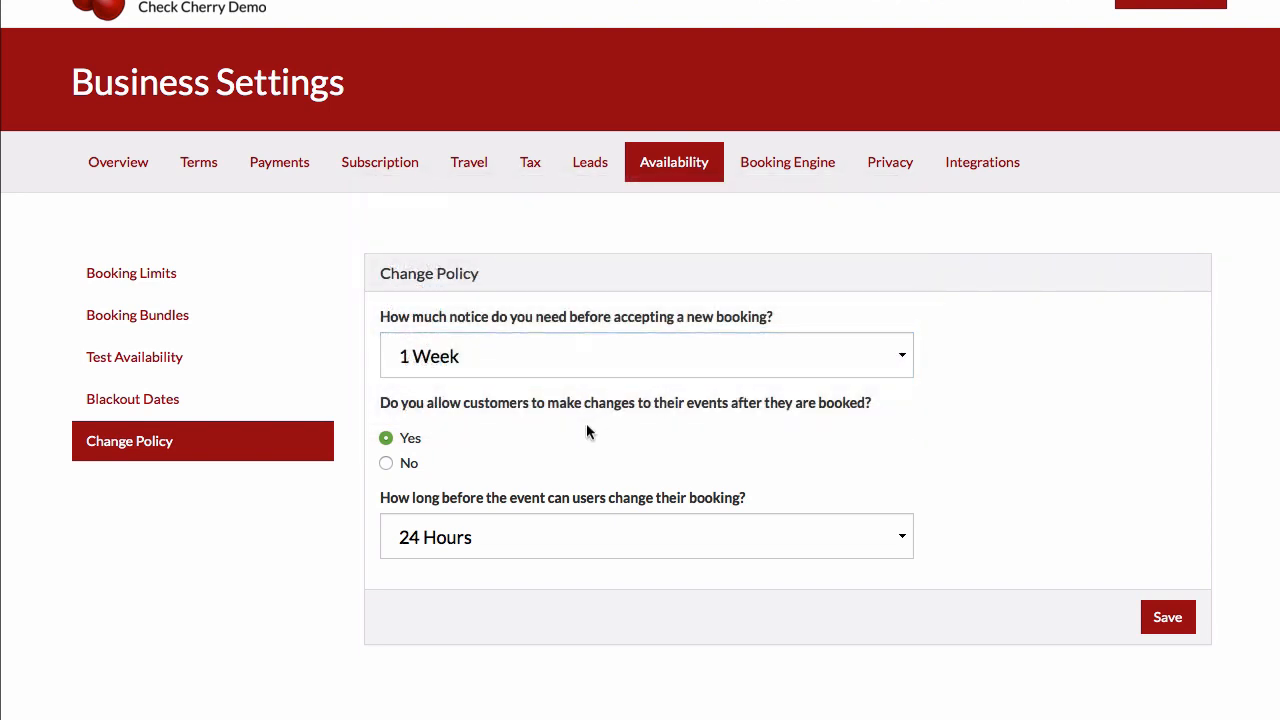
mouse_move(512, 418)
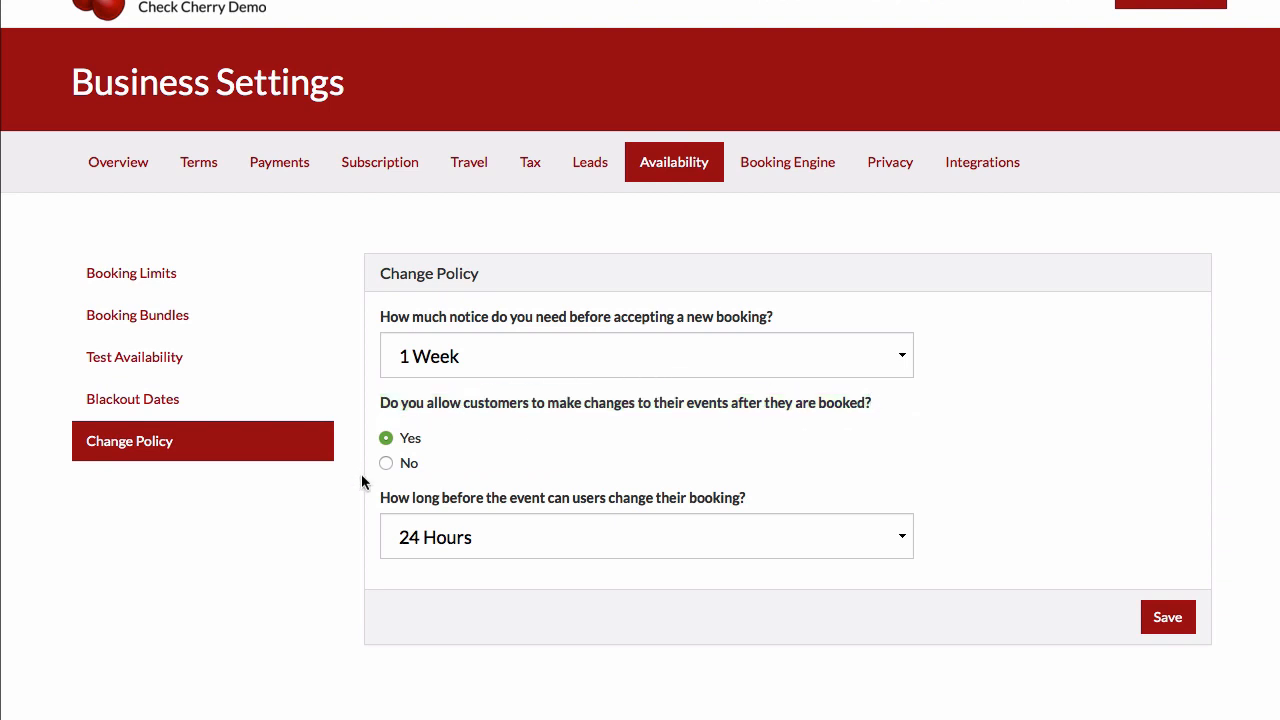
Step: Keep event changes allowed to Yes, with a 1 Week before-event change deadline
click(386, 463)
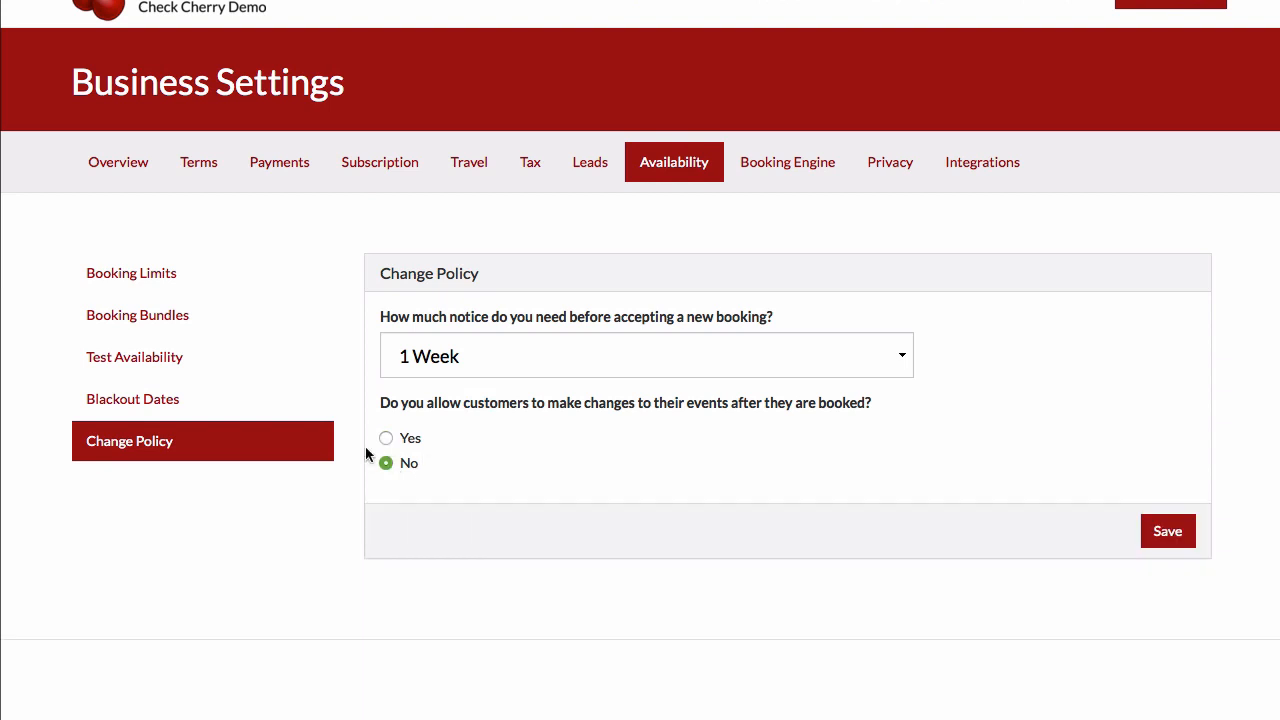
click(386, 437)
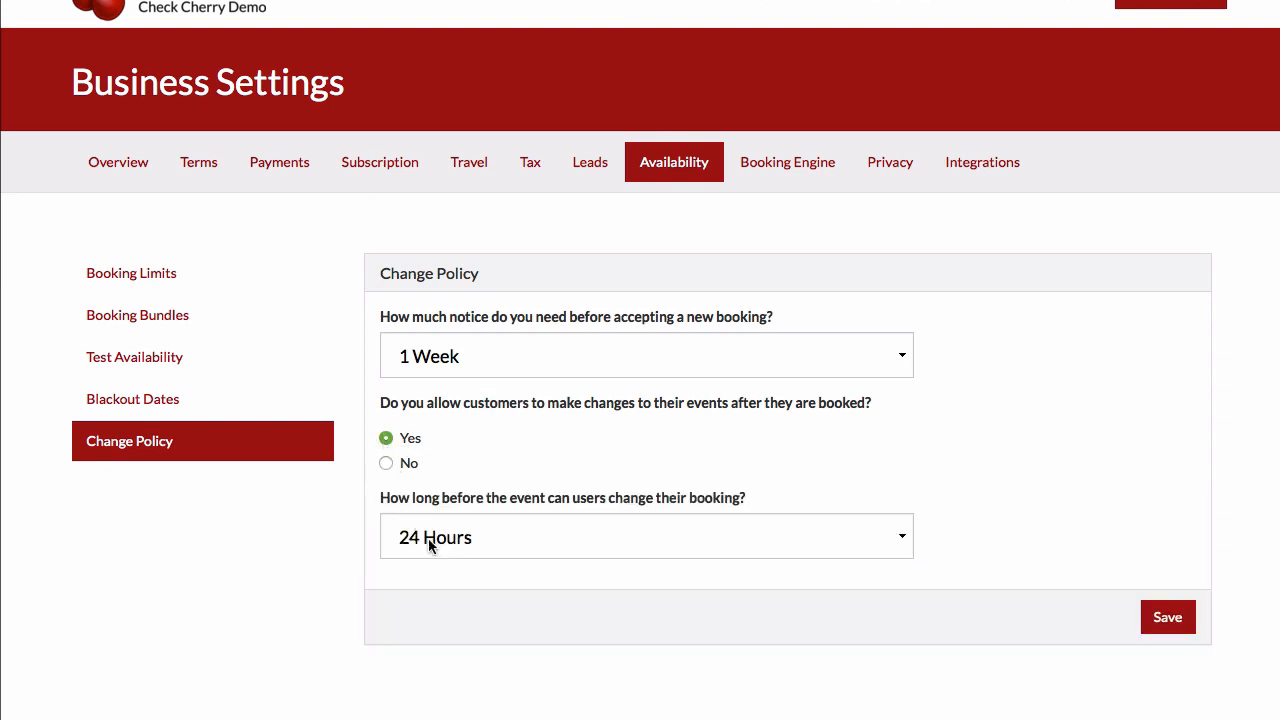
click(646, 536)
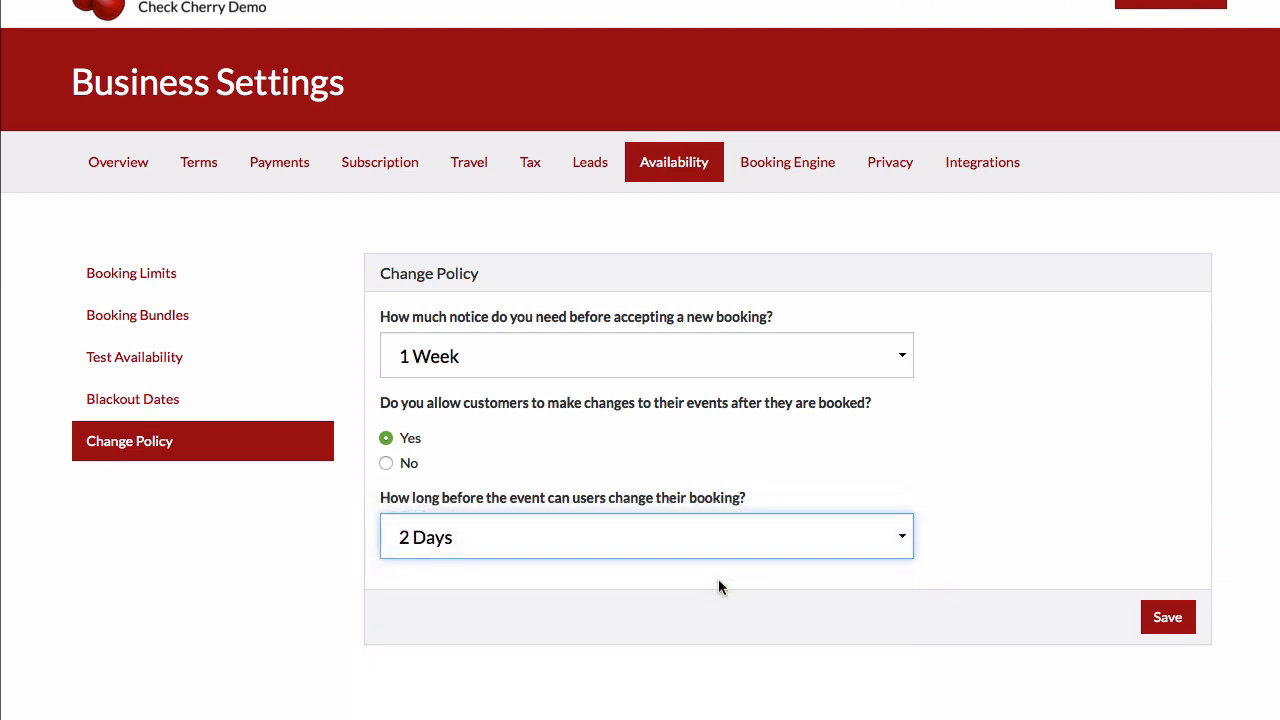
mouse_move(999, 601)
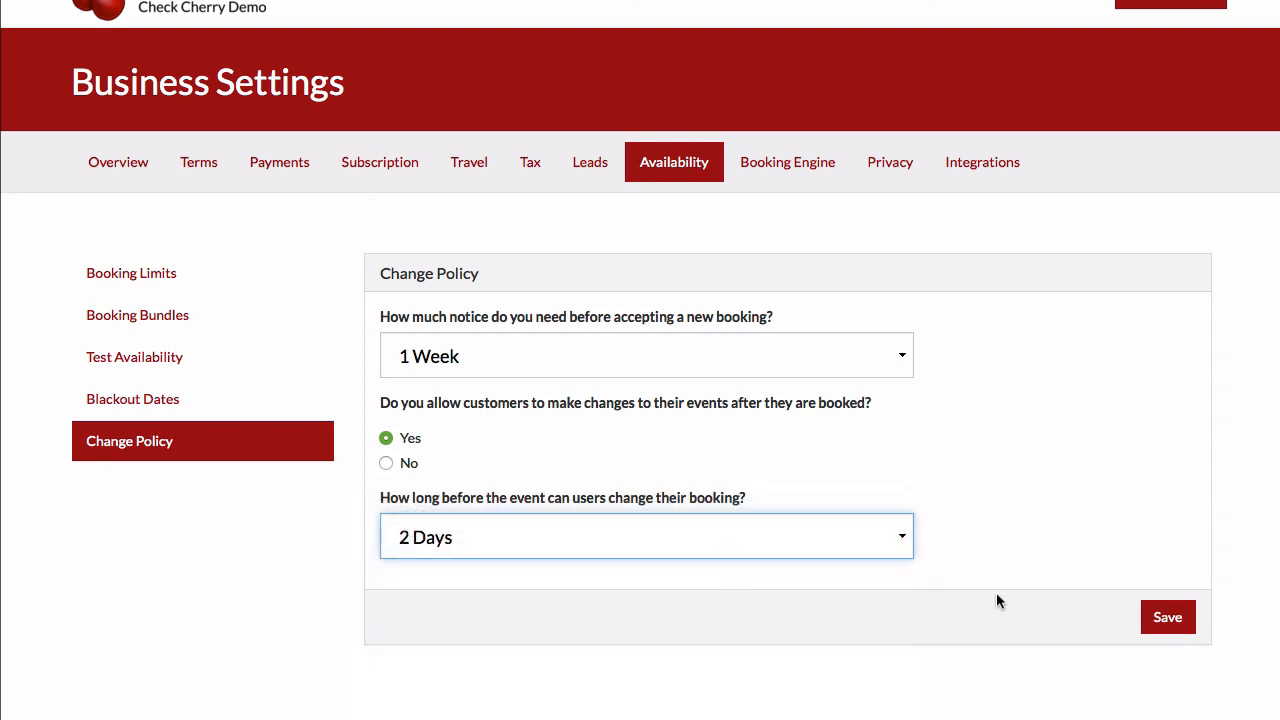
mouse_move(400, 503)
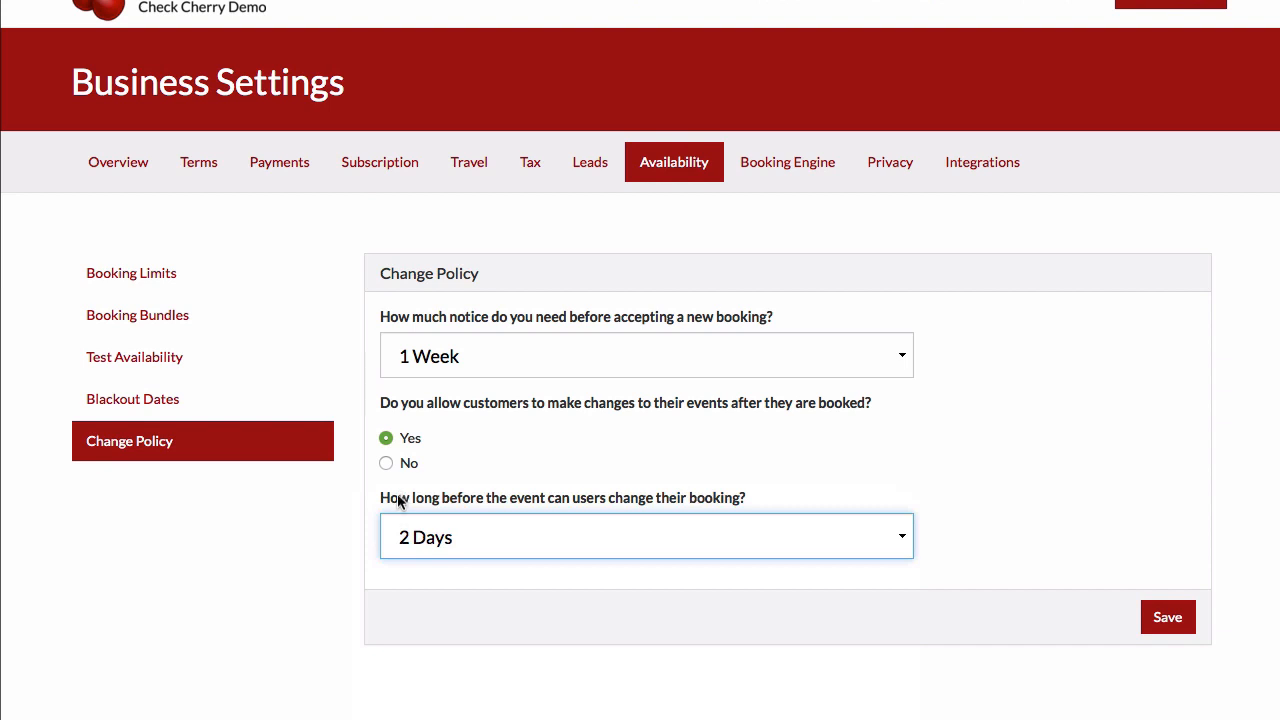
mouse_move(646, 549)
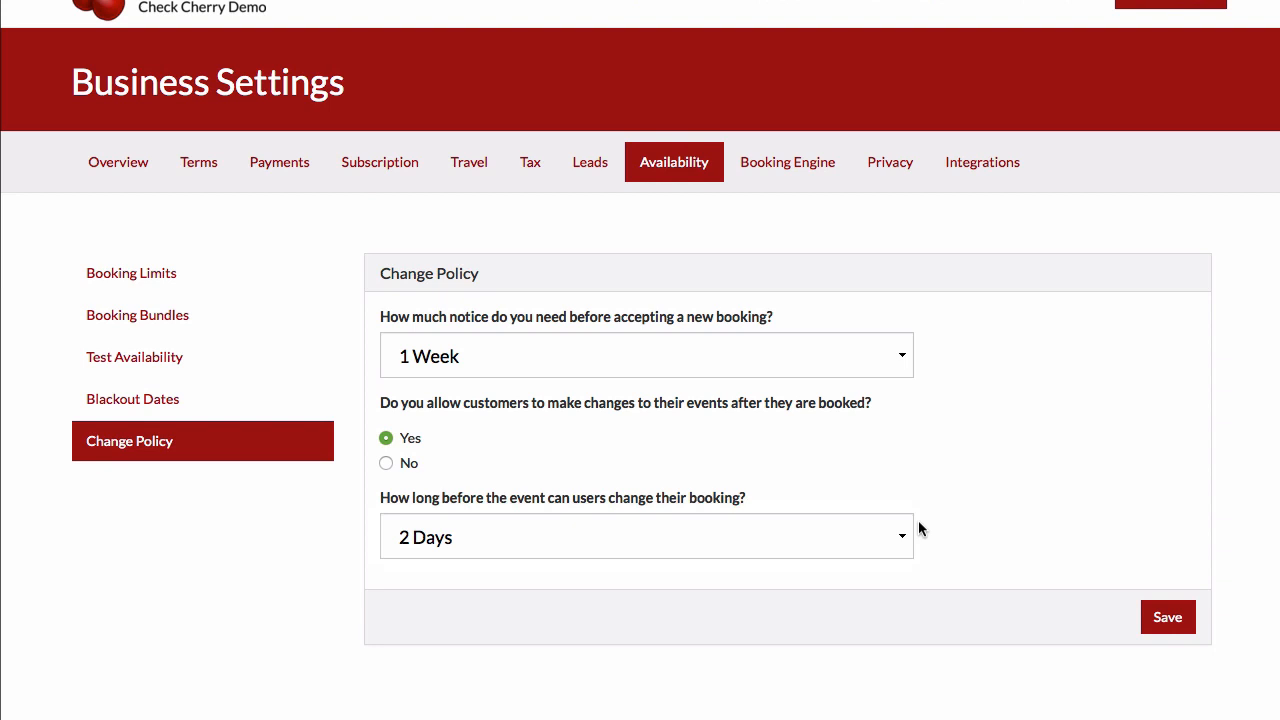
click(645, 536)
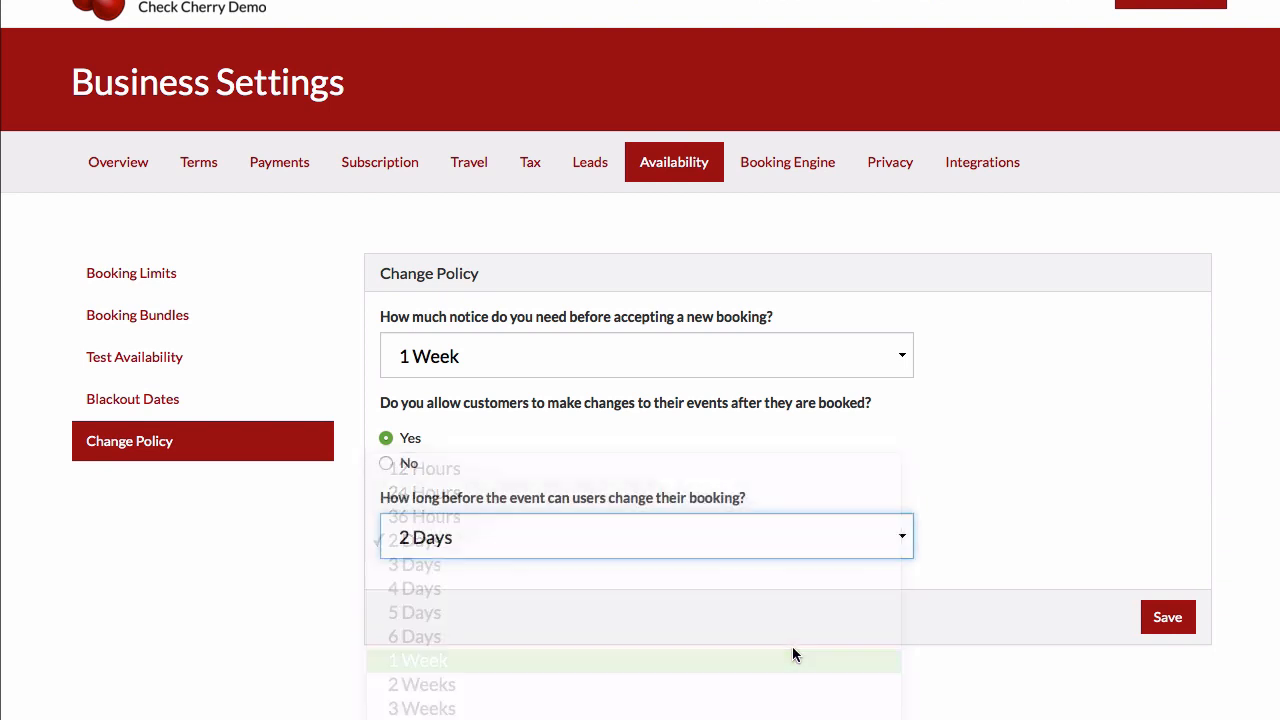
click(418, 660)
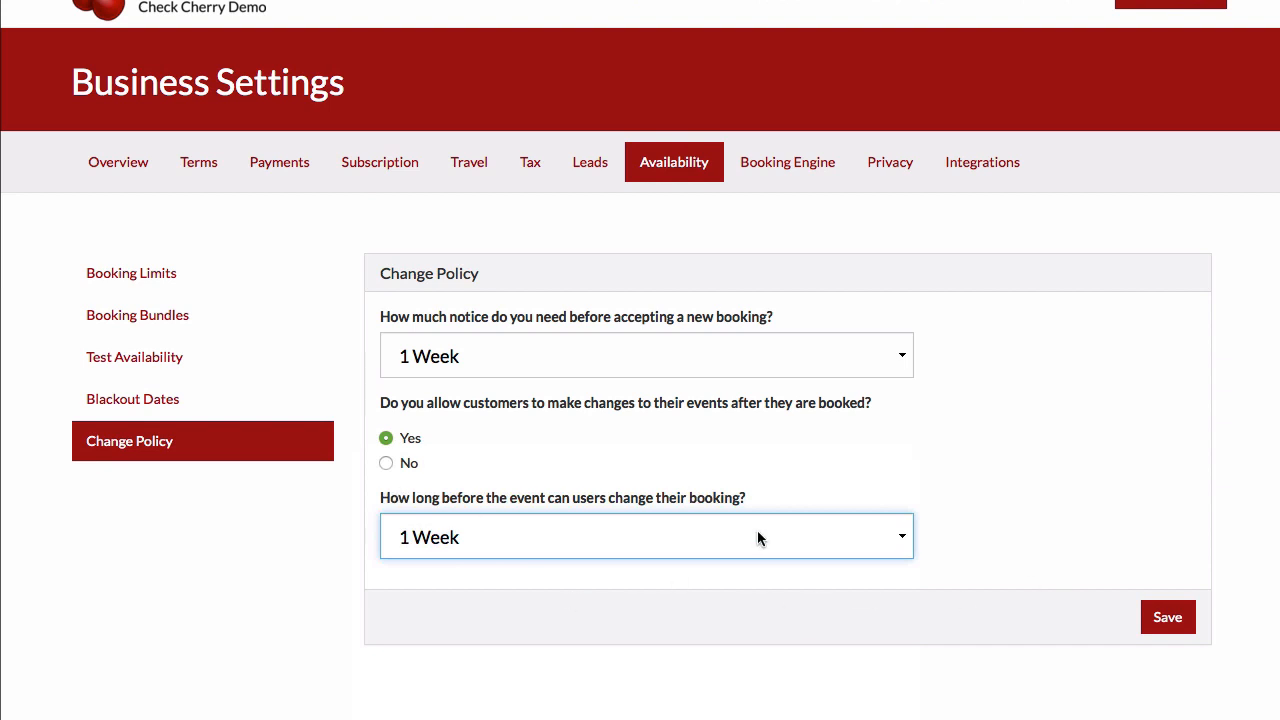
mouse_move(847, 197)
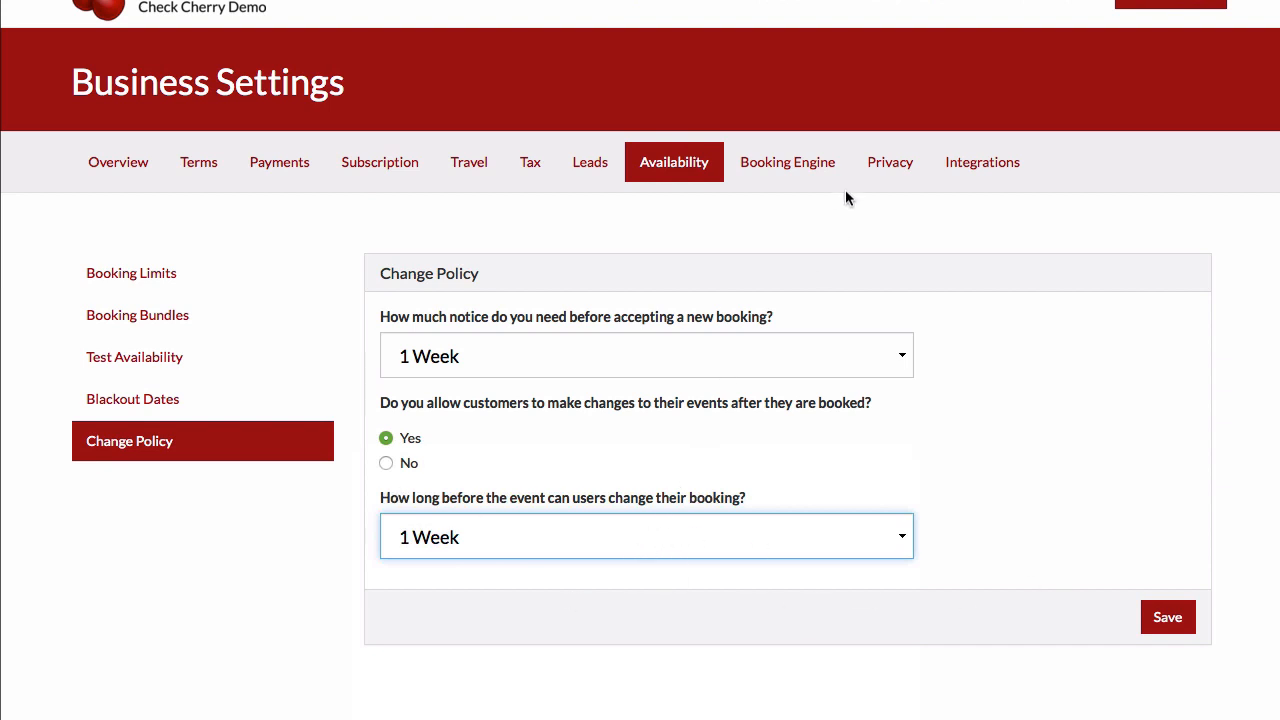
Step: Open Booking Engine > Overbook Messages and review the default and Photo Booth messages
click(787, 162)
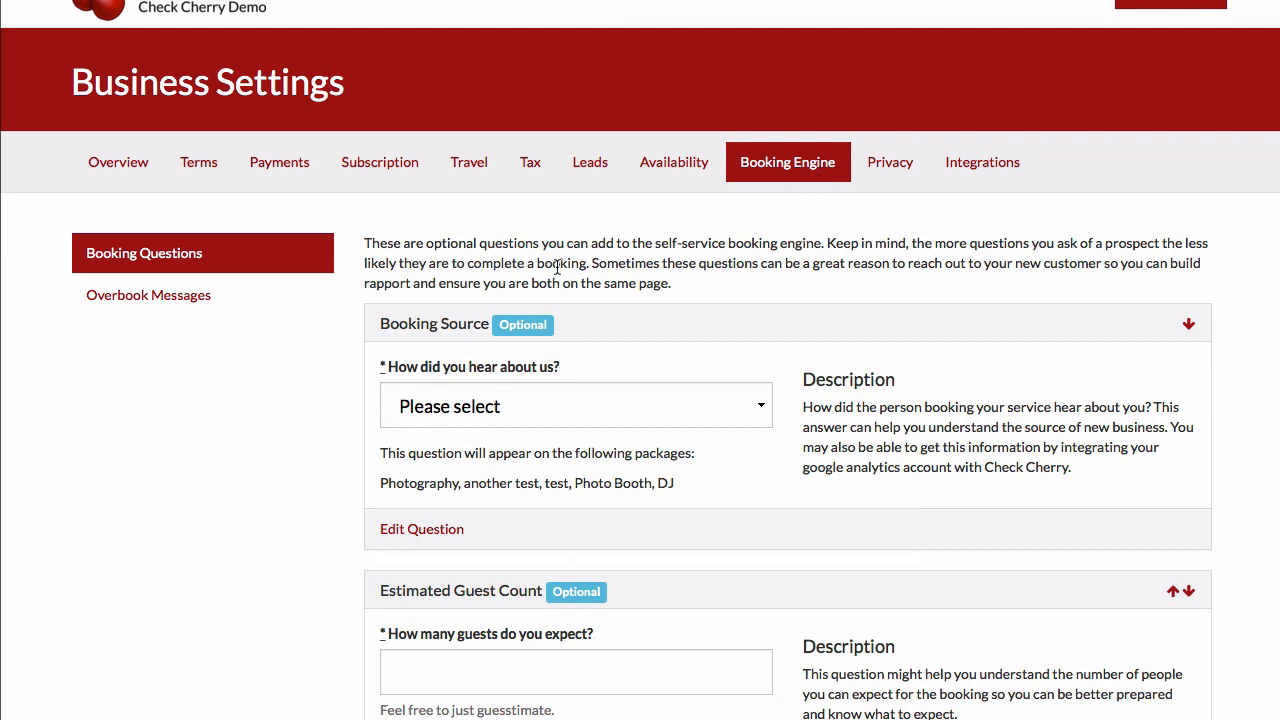
mouse_move(183, 307)
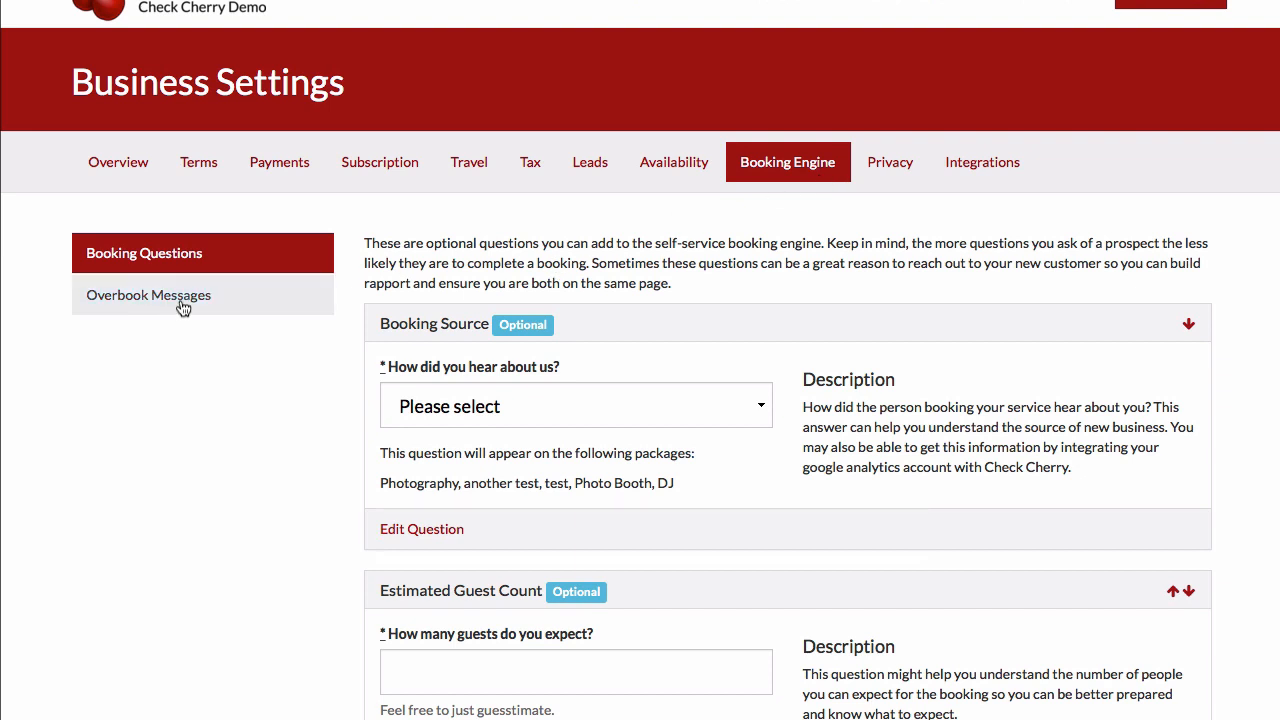
click(148, 295)
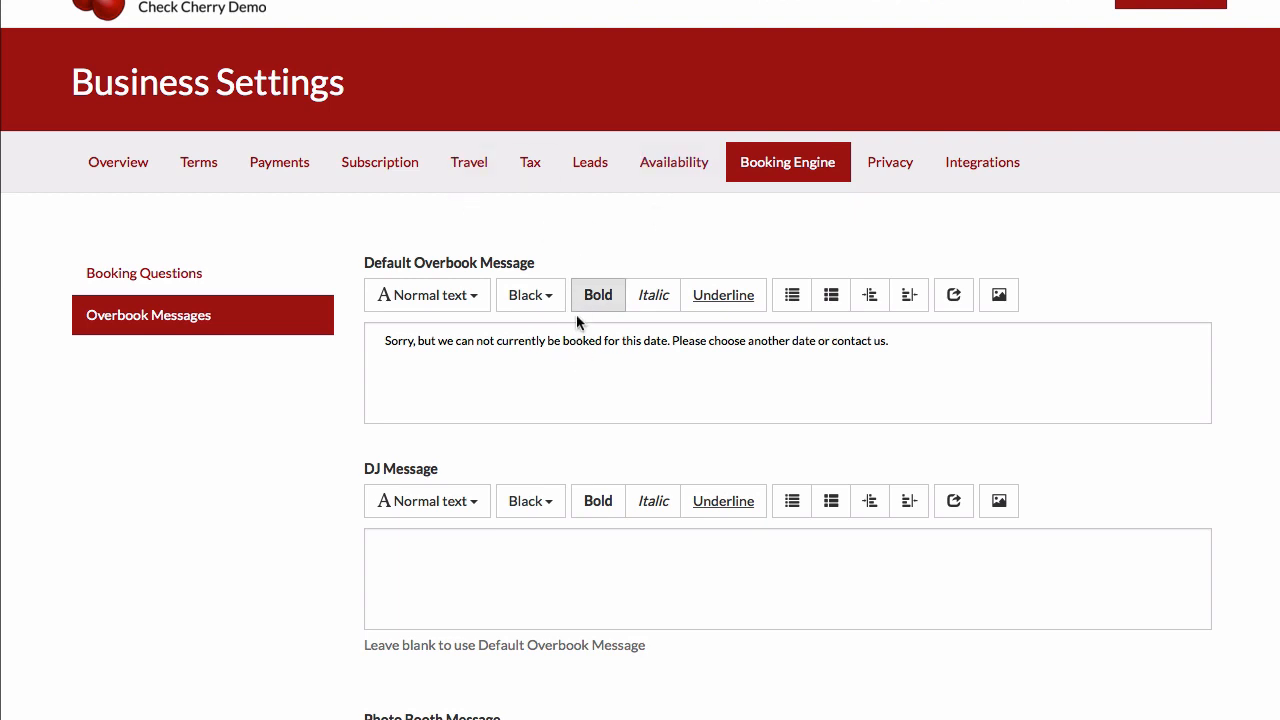
click(591, 567)
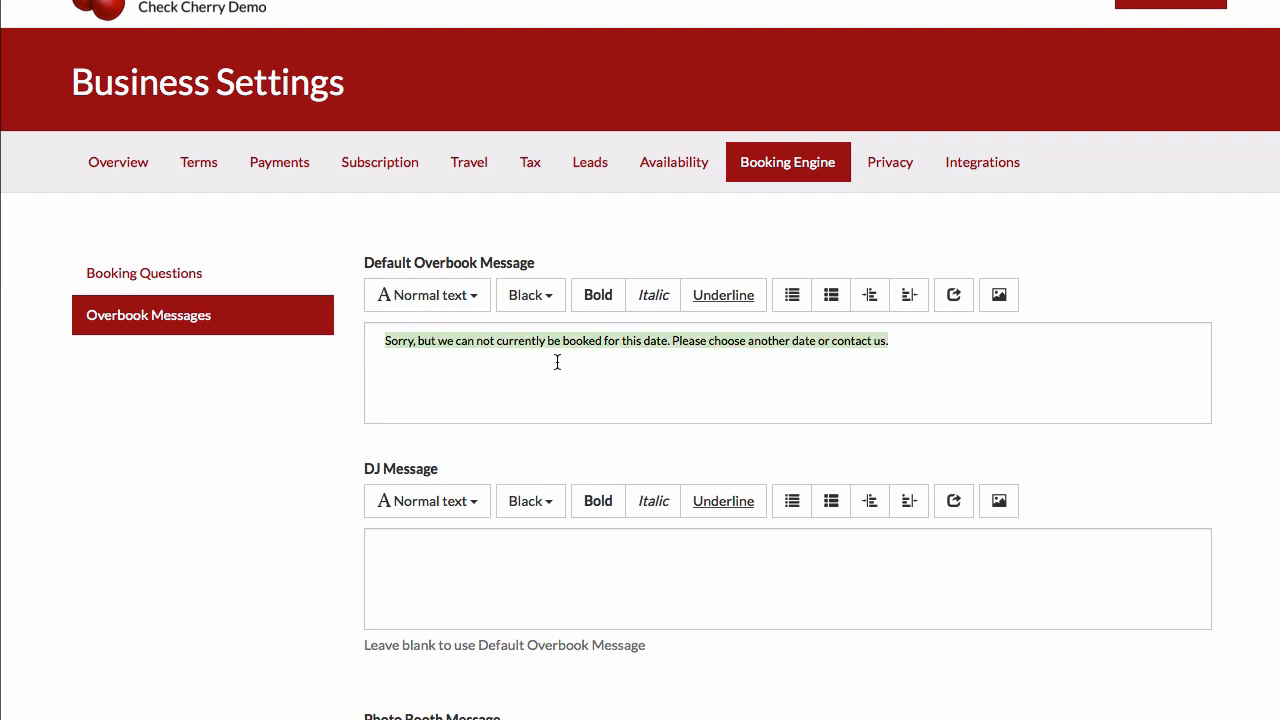
mouse_move(663, 340)
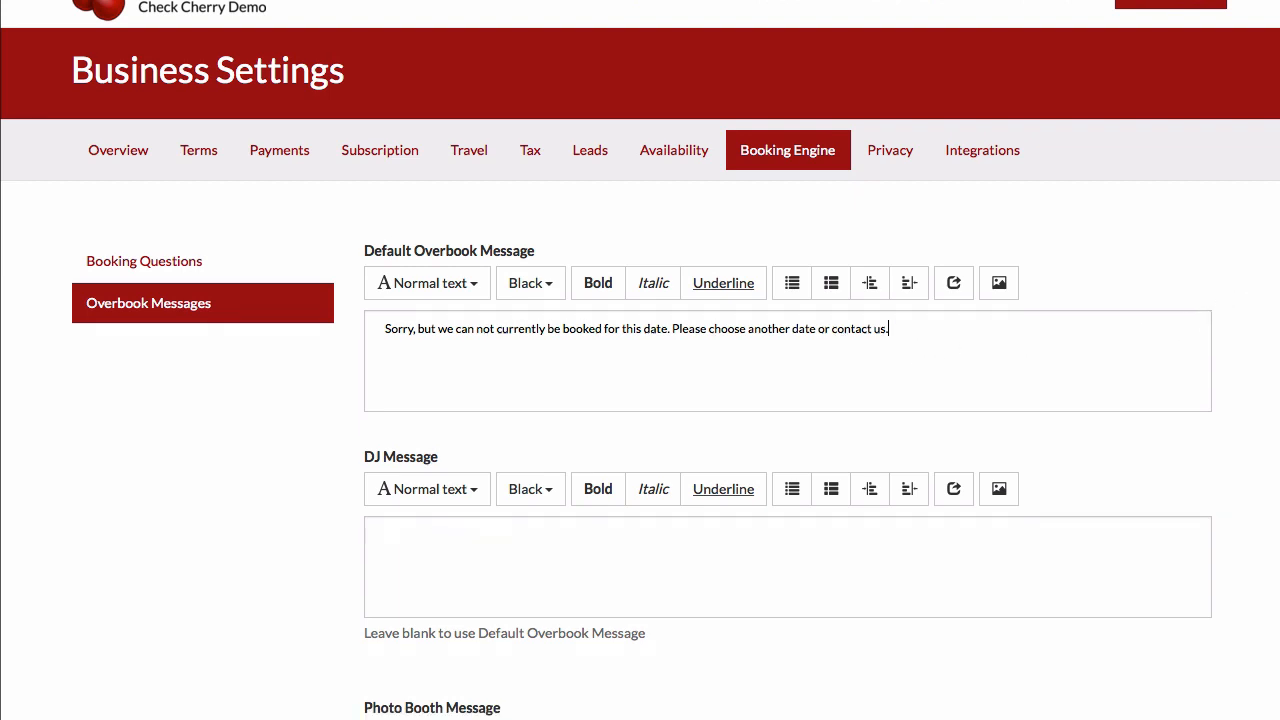
scroll(down, 3)
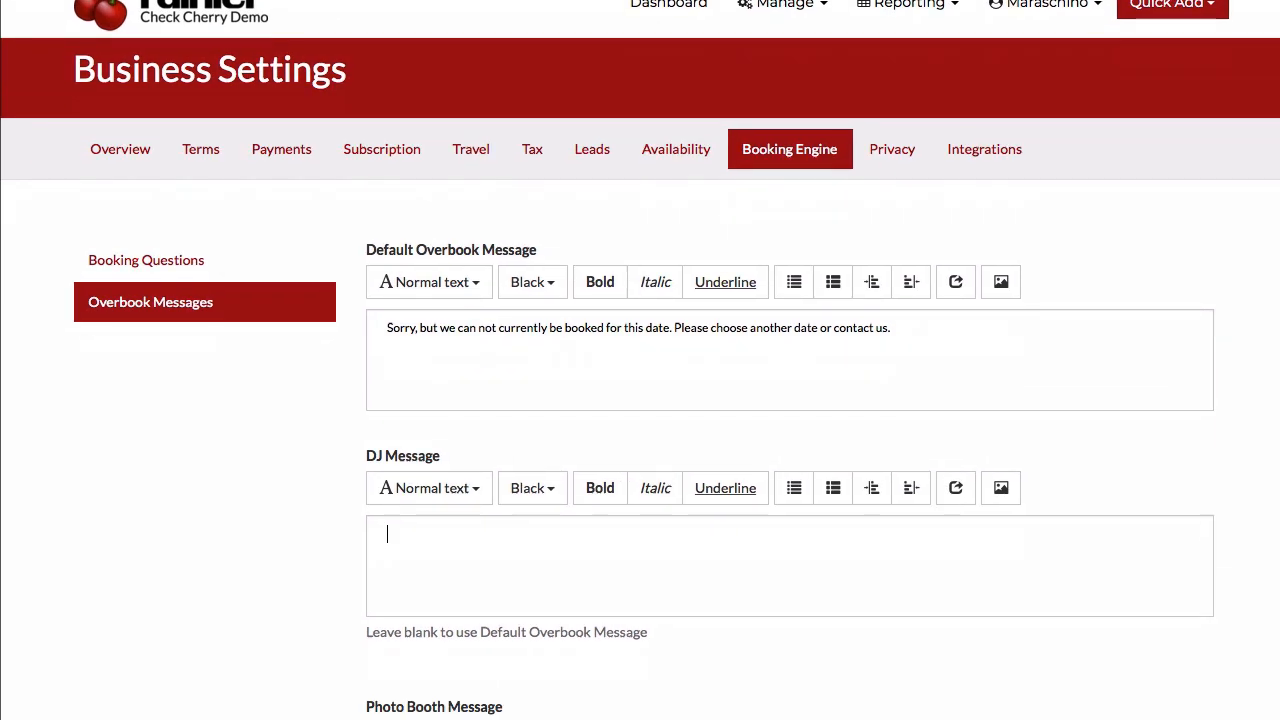
scroll(down, 3)
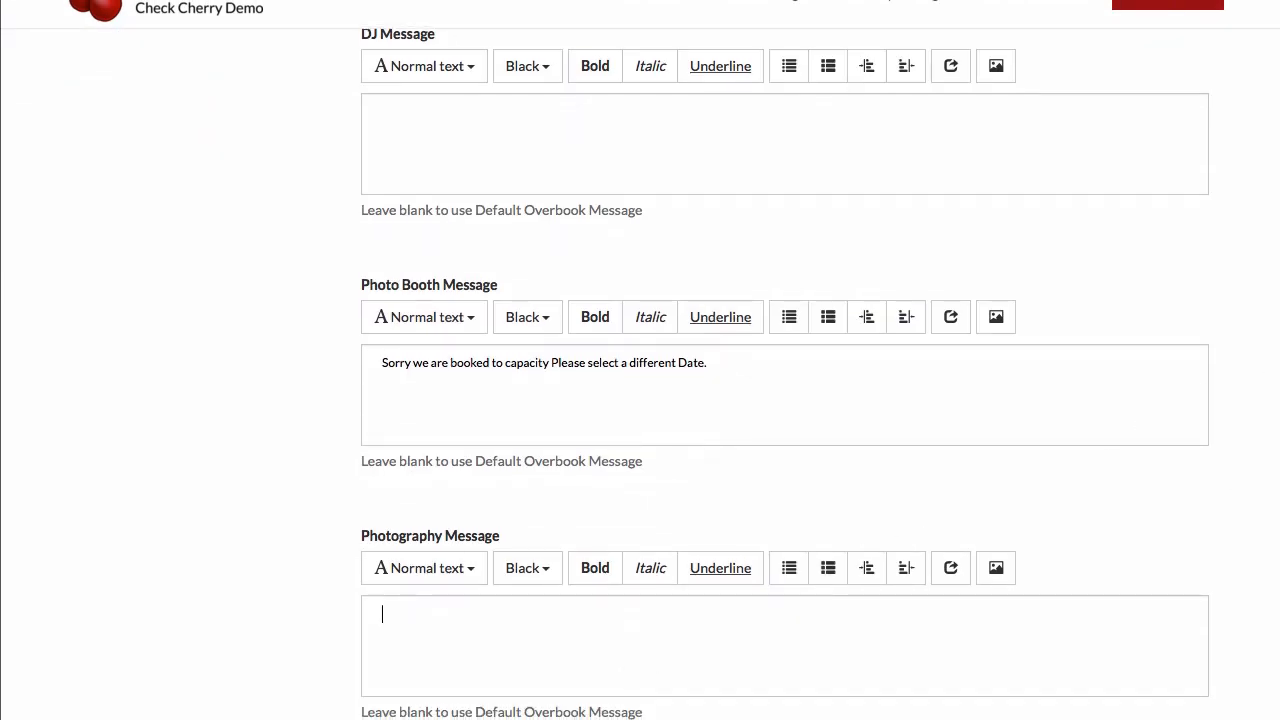
scroll(down, 3)
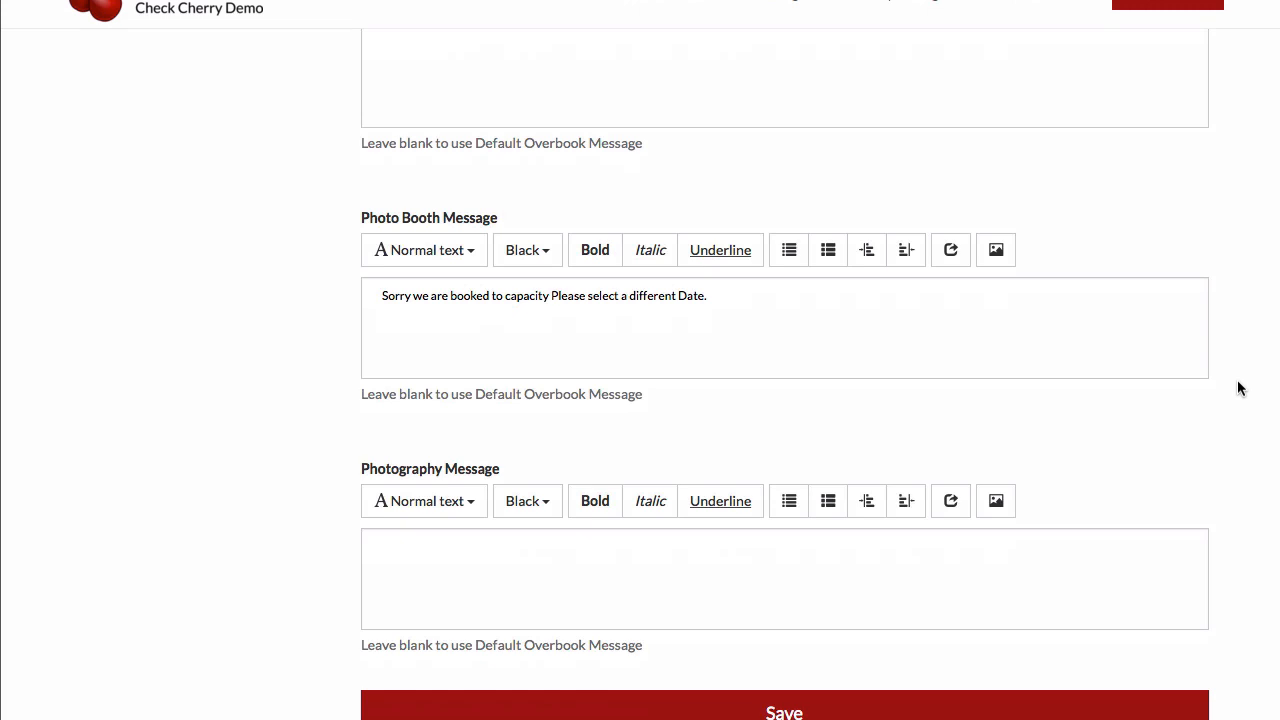